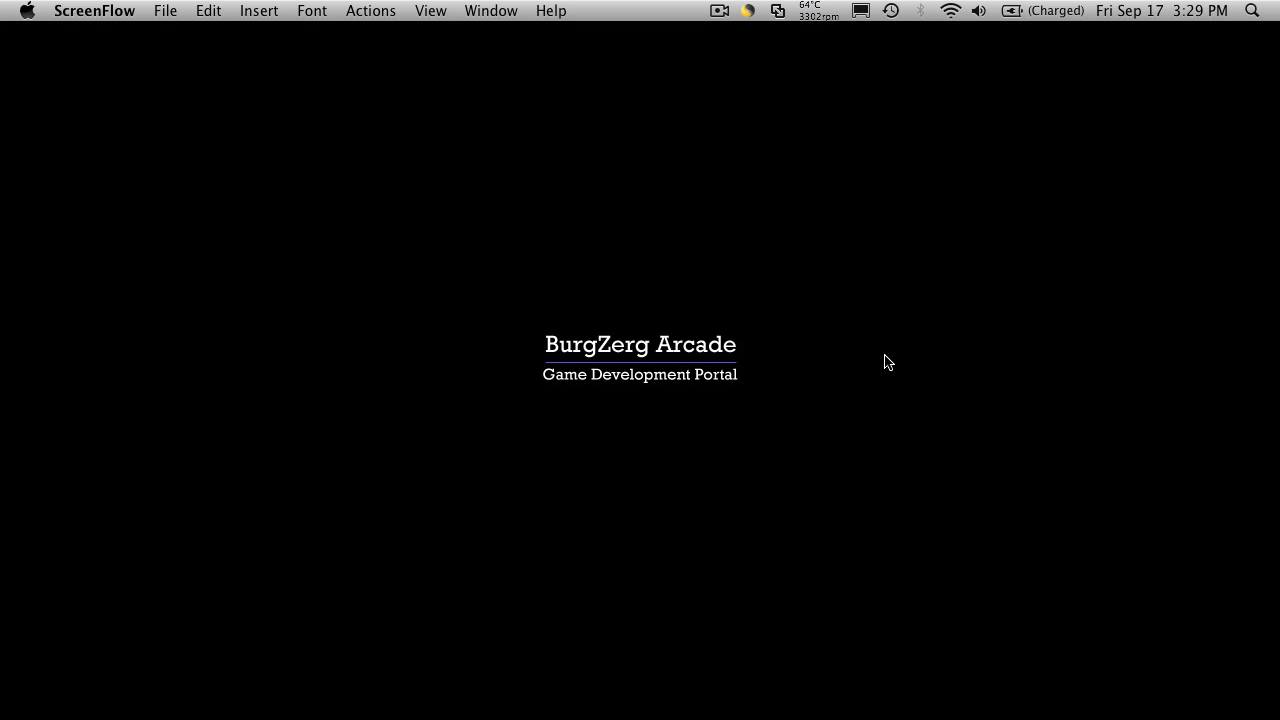
pyautogui.moveTo(641, 185)
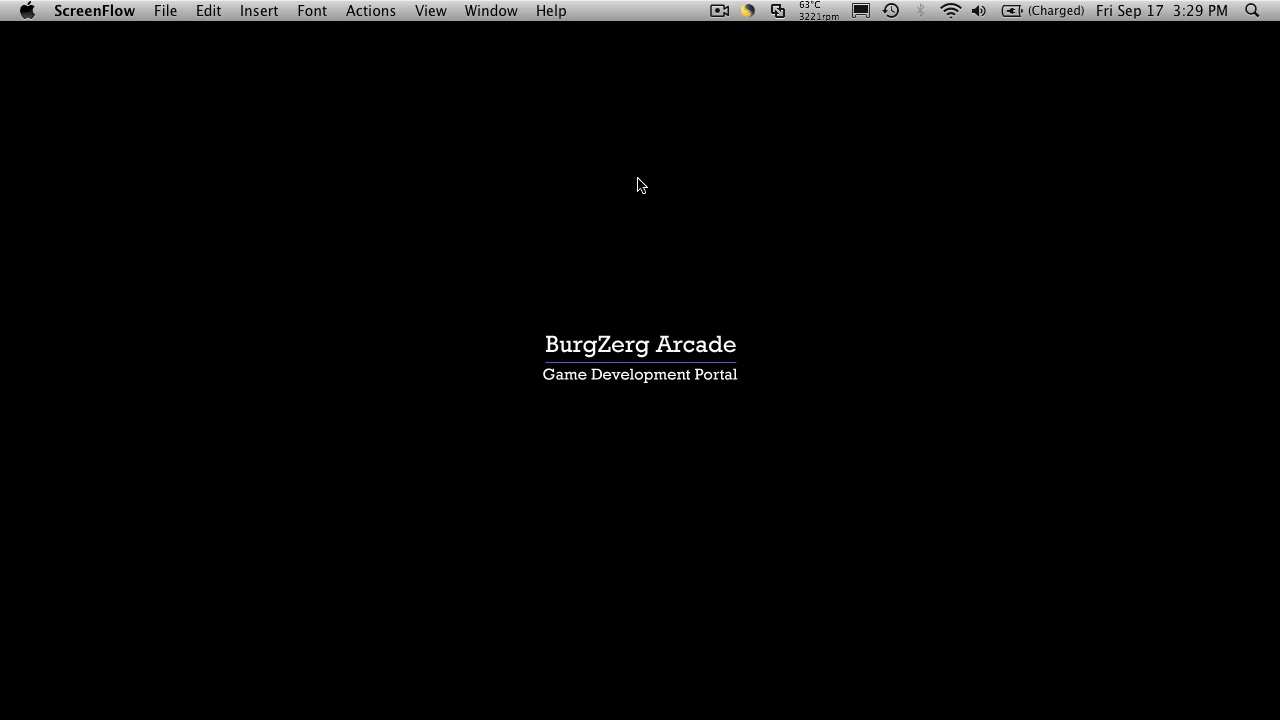
pyautogui.moveTo(228, 92)
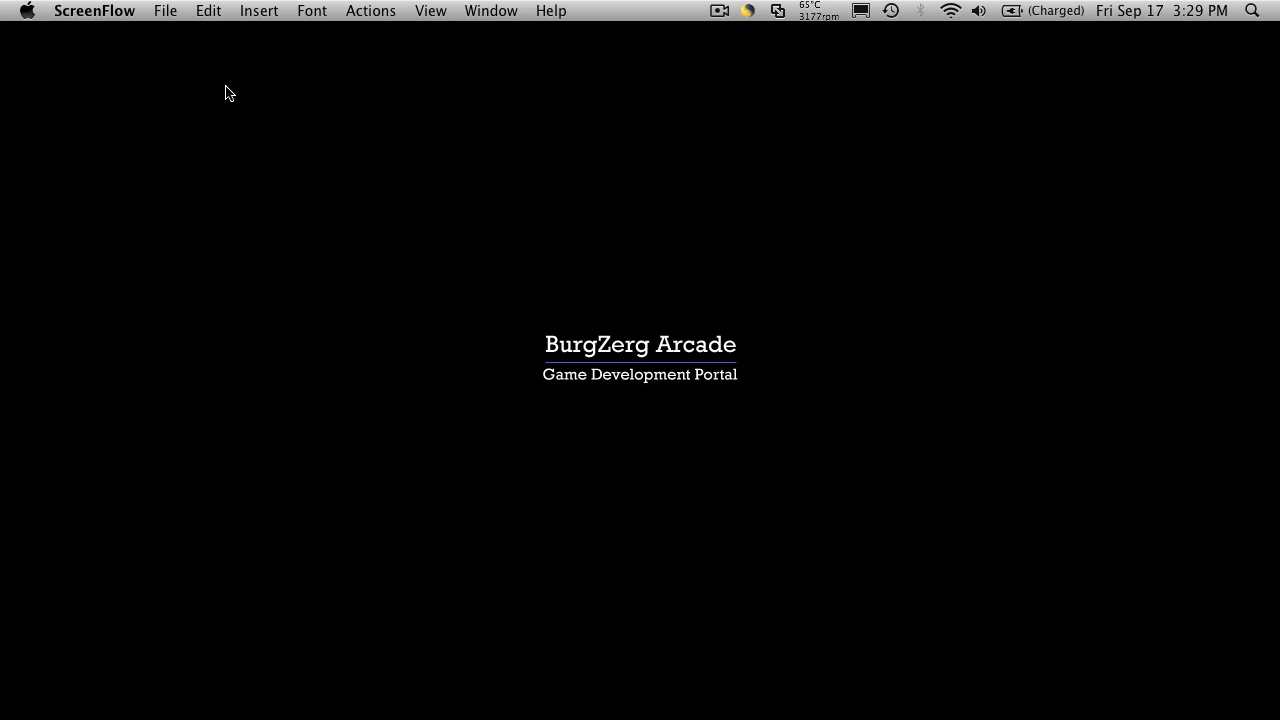
pyautogui.moveTo(106, 64)
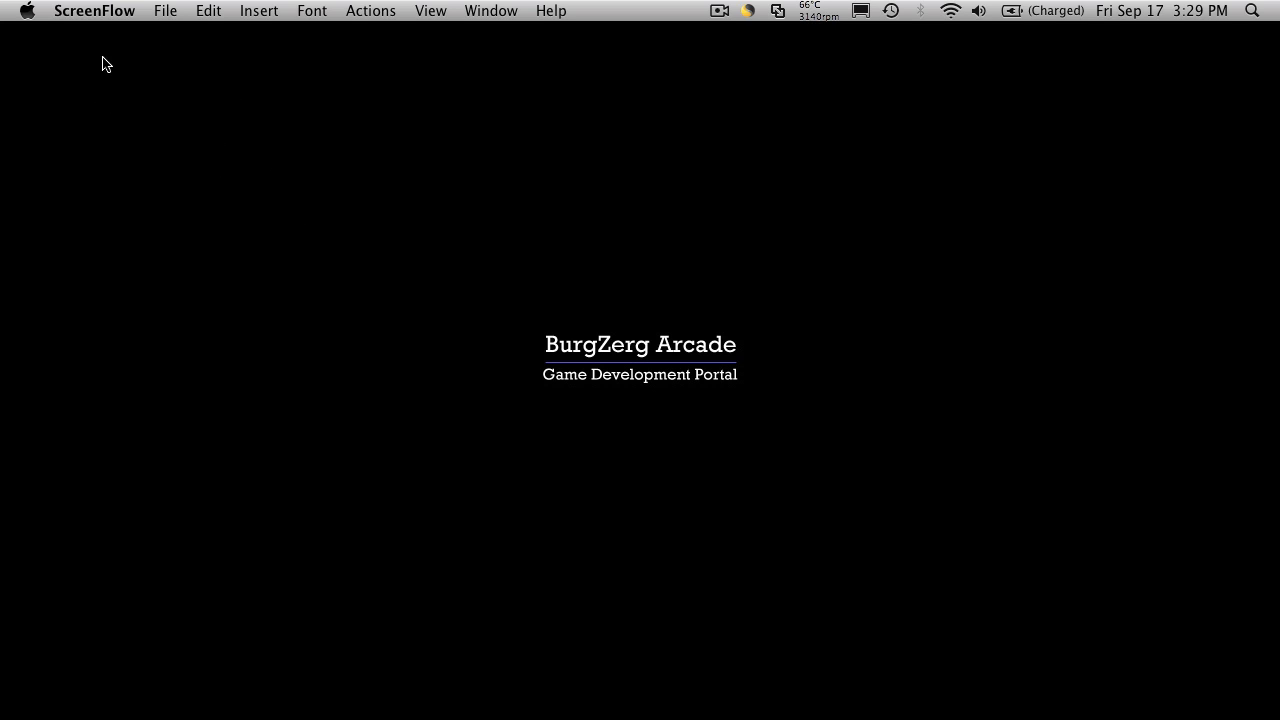
pyautogui.moveTo(1147, 46)
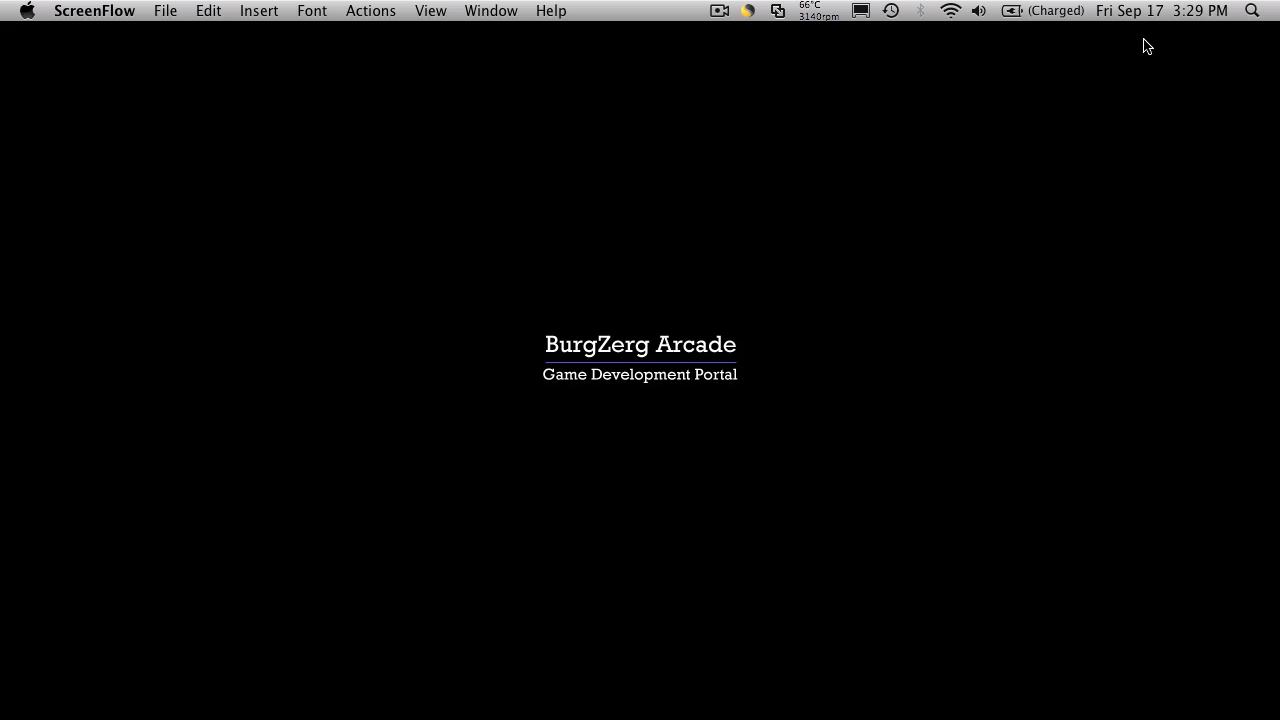
pyautogui.moveTo(1091, 146)
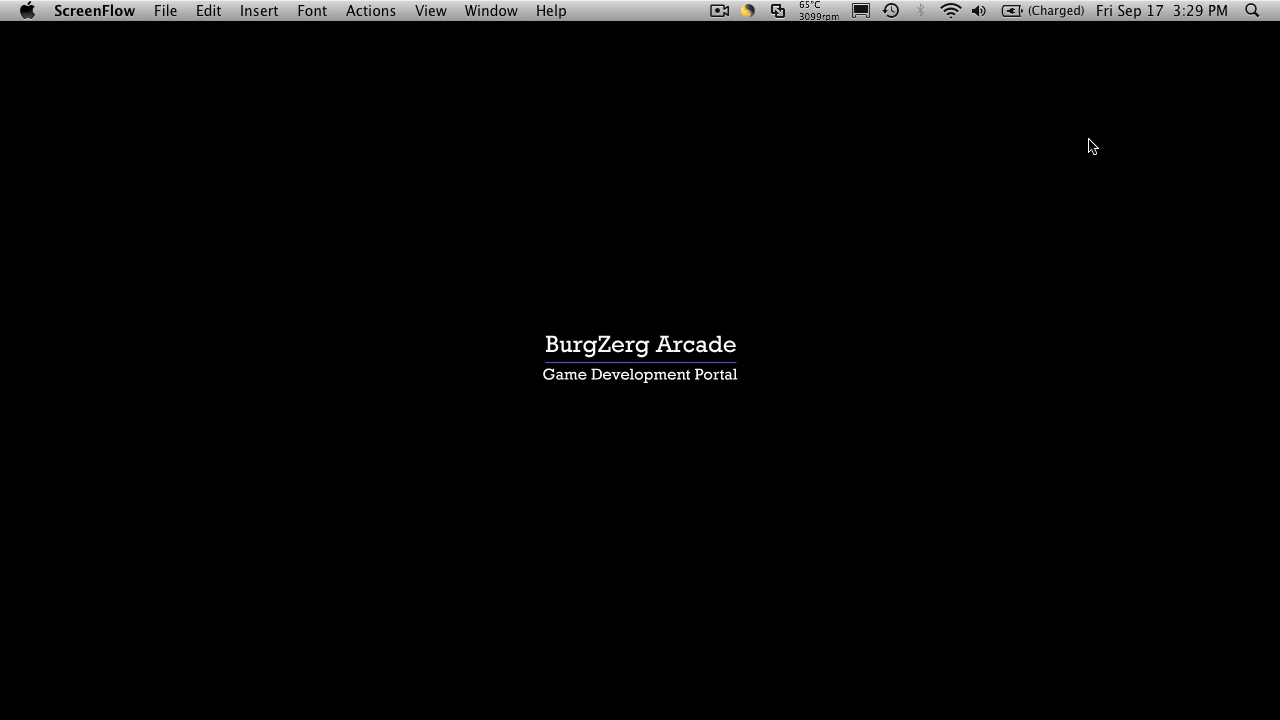
pyautogui.moveTo(898, 186)
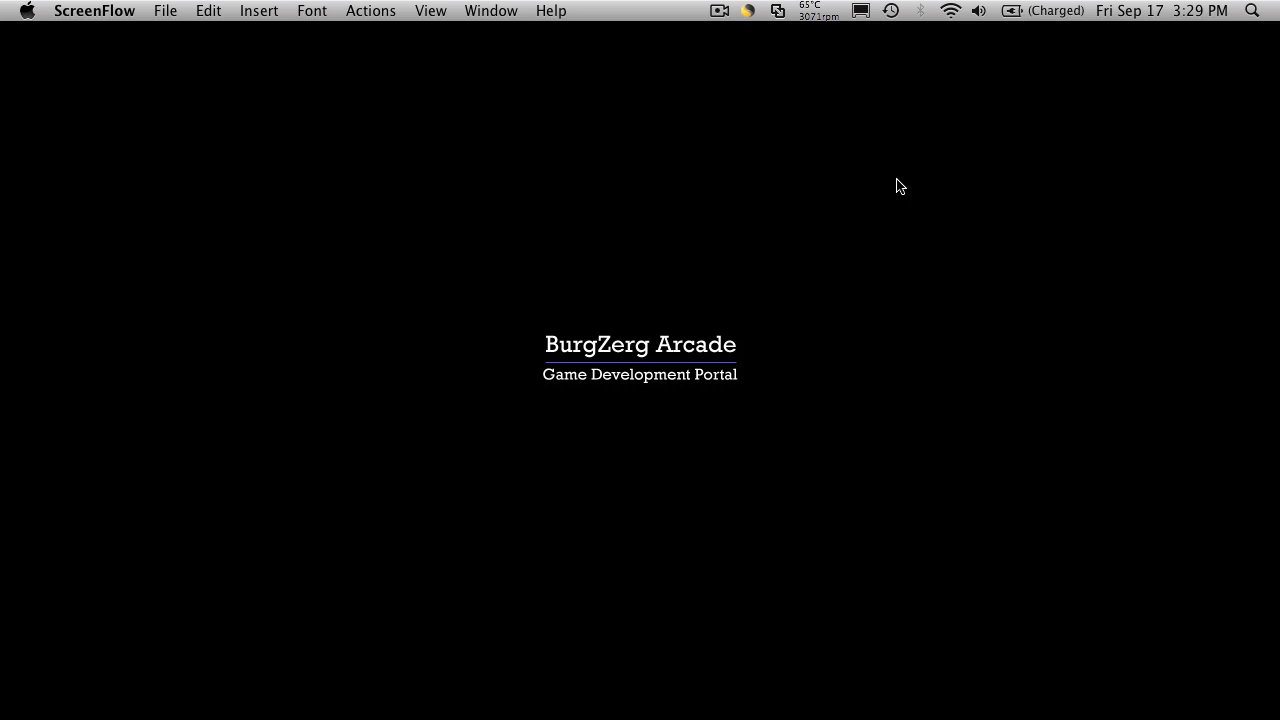
pyautogui.moveTo(967, 291)
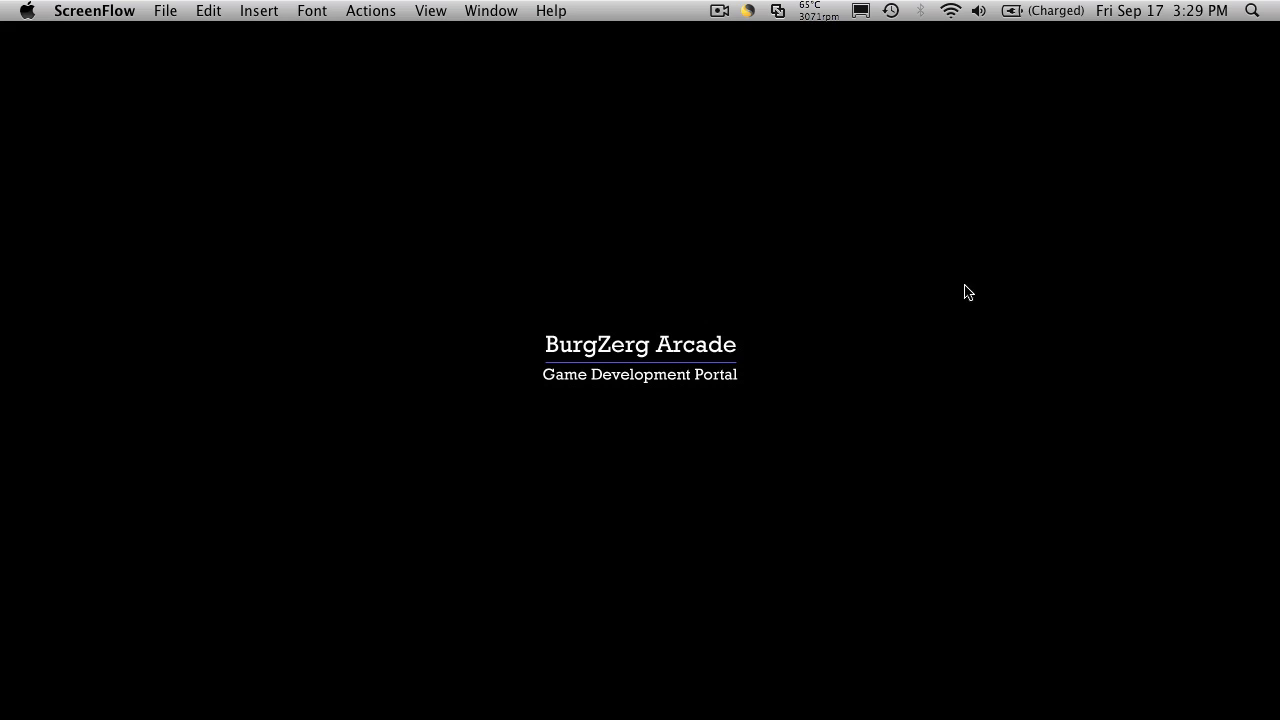
pyautogui.moveTo(925, 160)
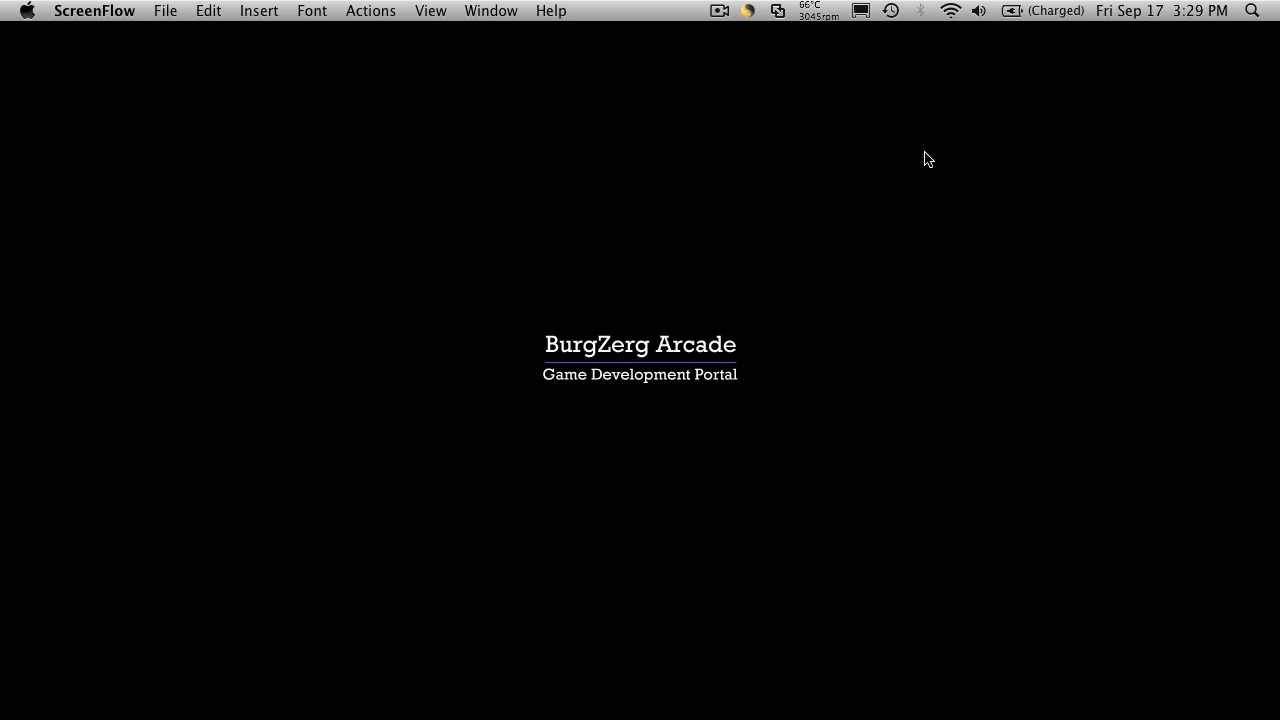
pyautogui.moveTo(969, 211)
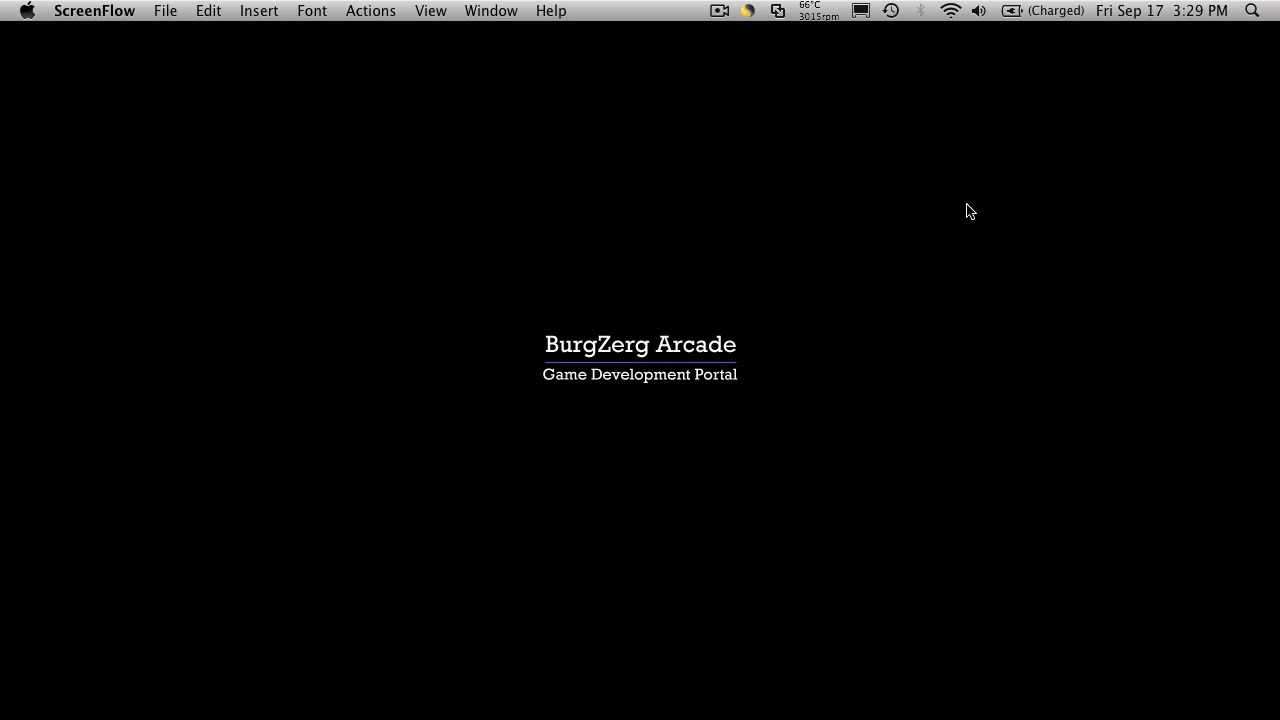
pyautogui.moveTo(957, 213)
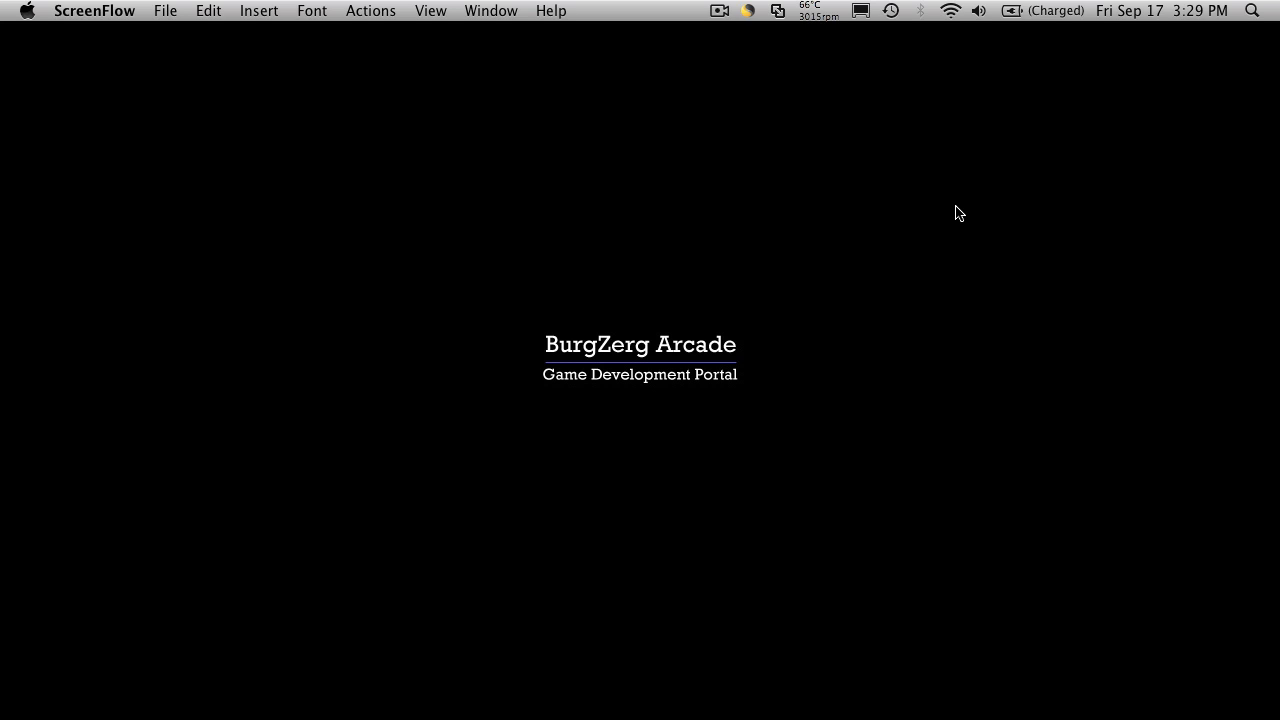
pyautogui.moveTo(1032, 241)
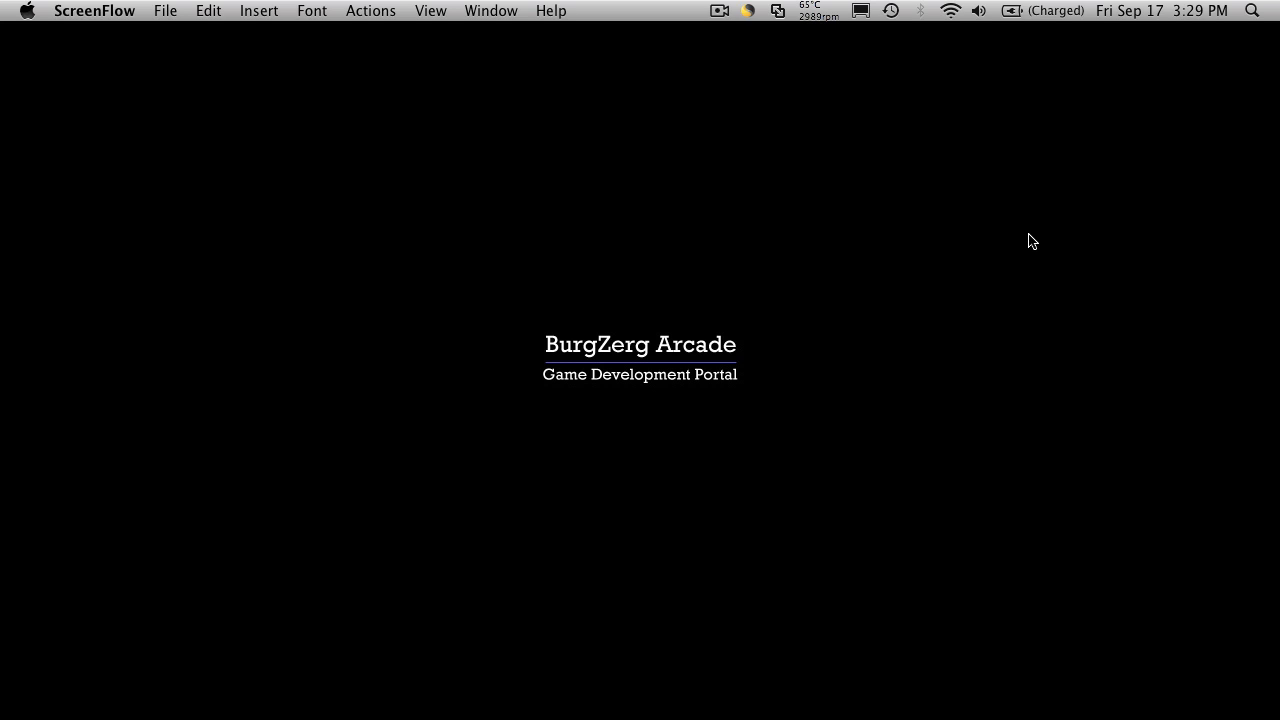
pyautogui.moveTo(1141, 173)
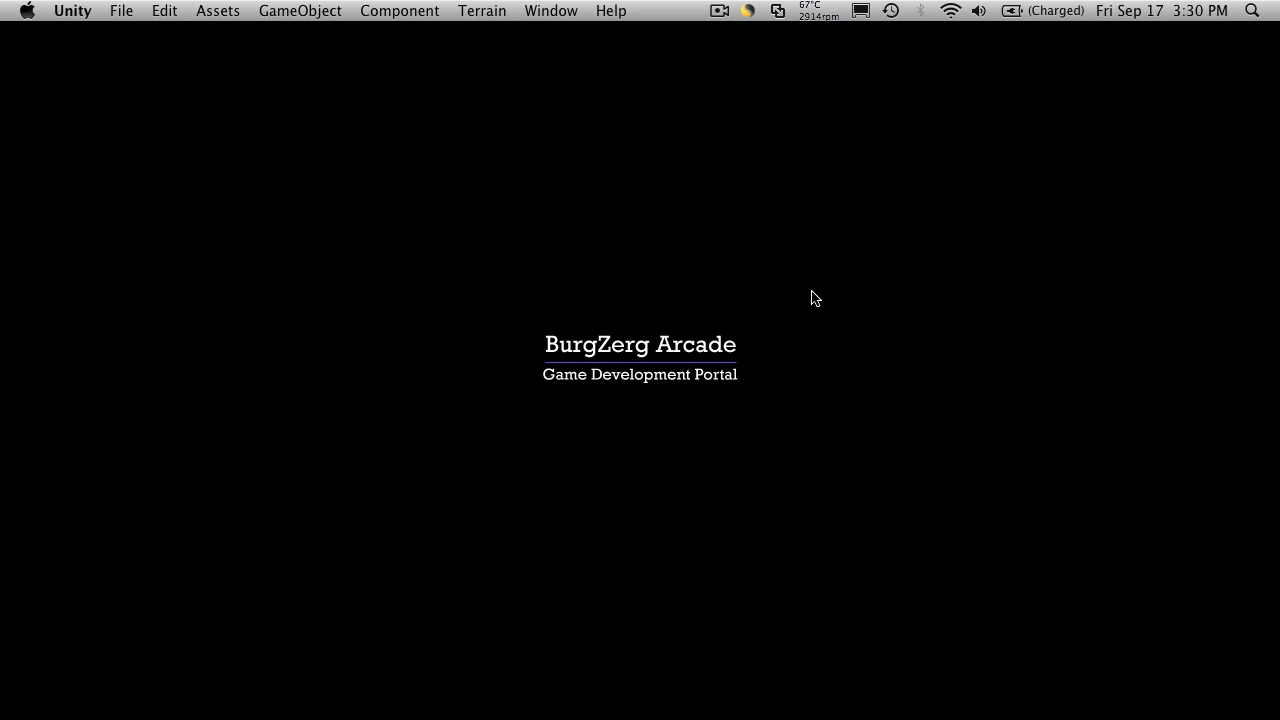
pyautogui.moveTo(992, 296)
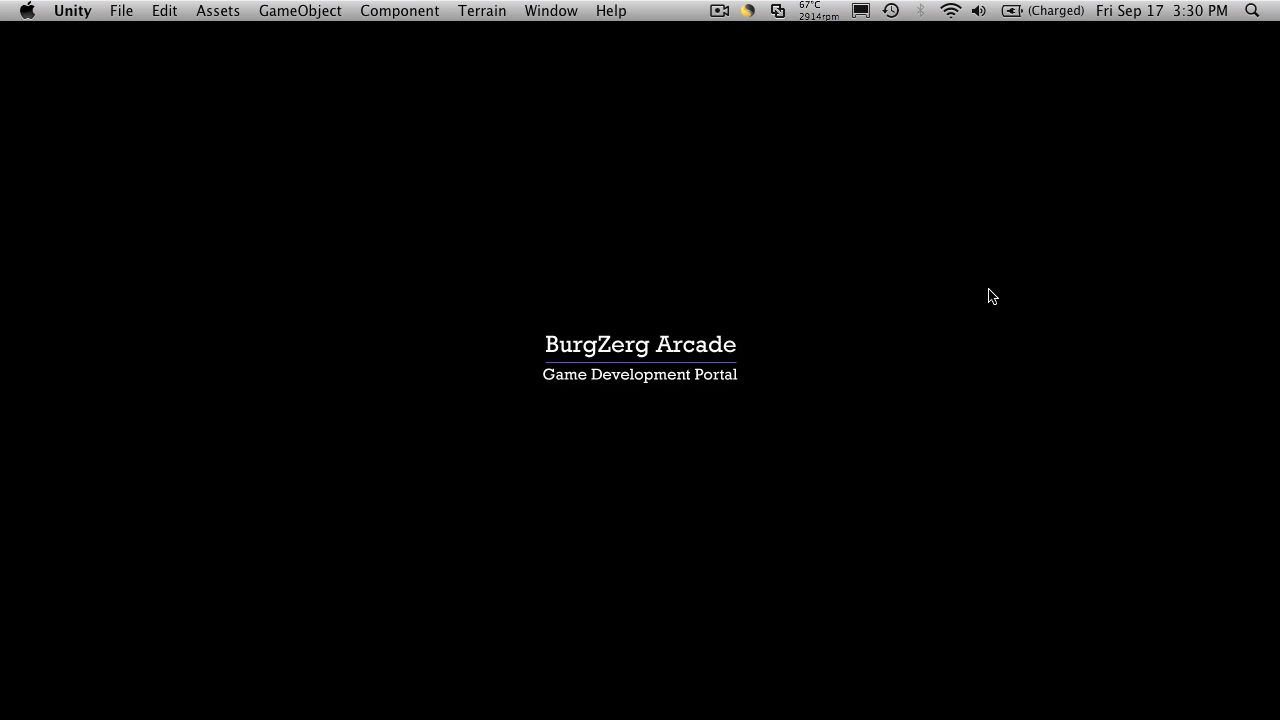
pyautogui.moveTo(947, 217)
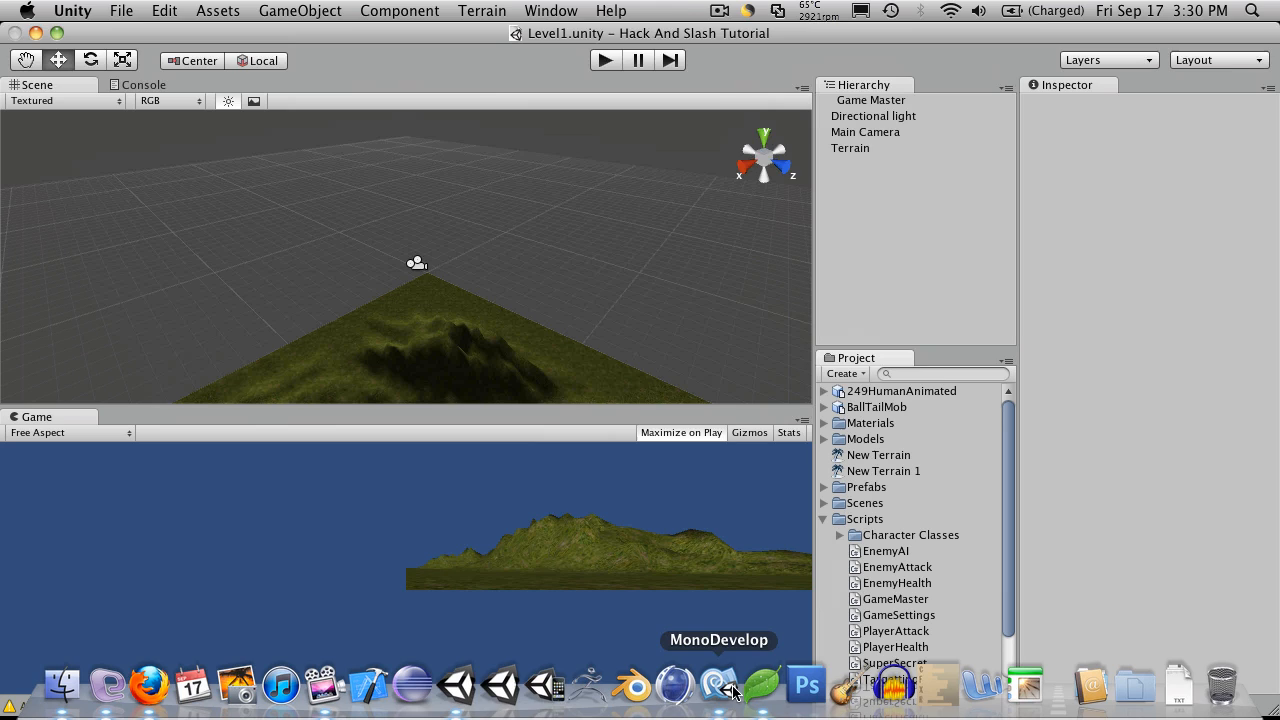
# Bring MonoDevelop to the front from the Dock, showing the BaseStat.cs script.
pyautogui.click(718, 685)
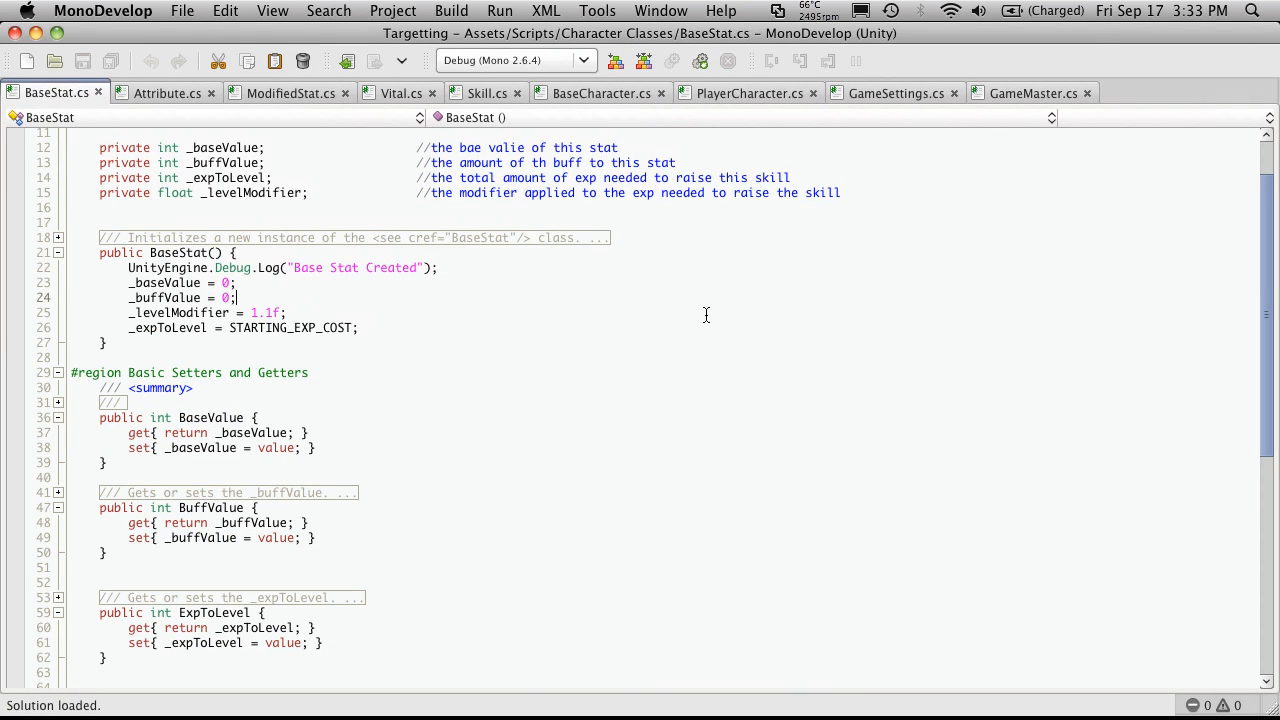
pyautogui.moveTo(148, 685)
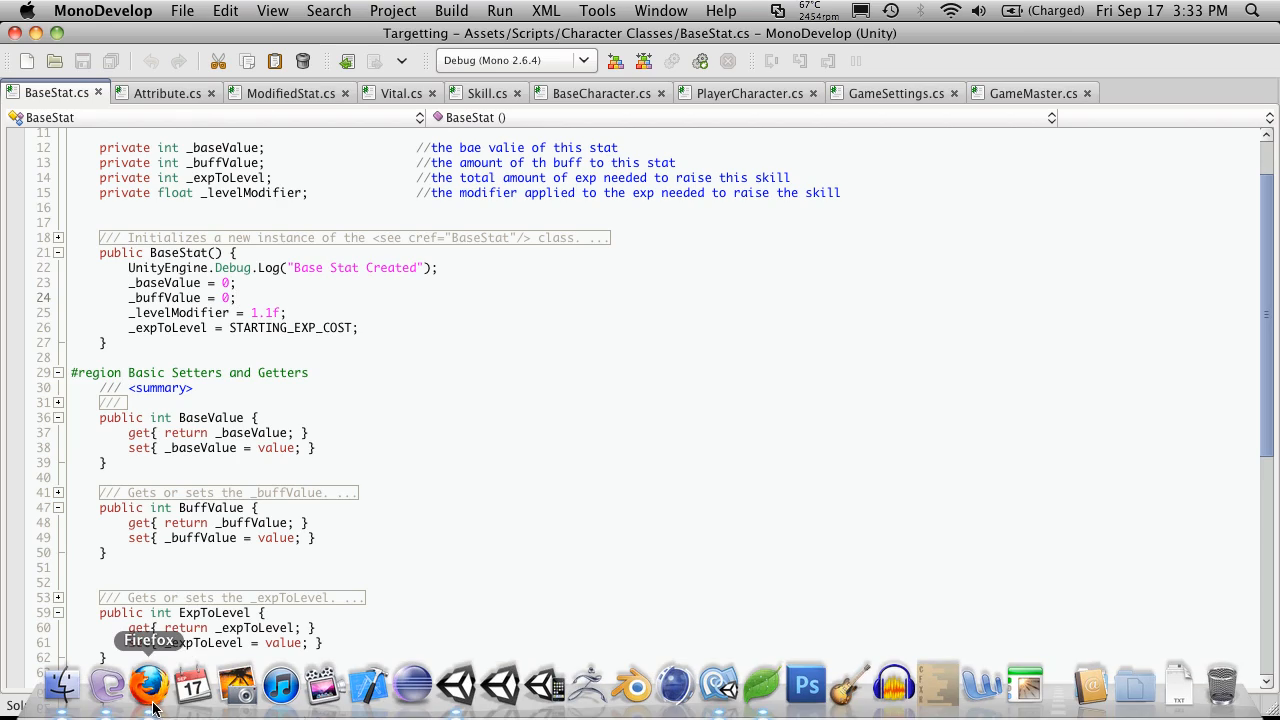
# Read the CSharpMessenger Extended wiki article in Firefox down to its Code section.
pyautogui.click(148, 686)
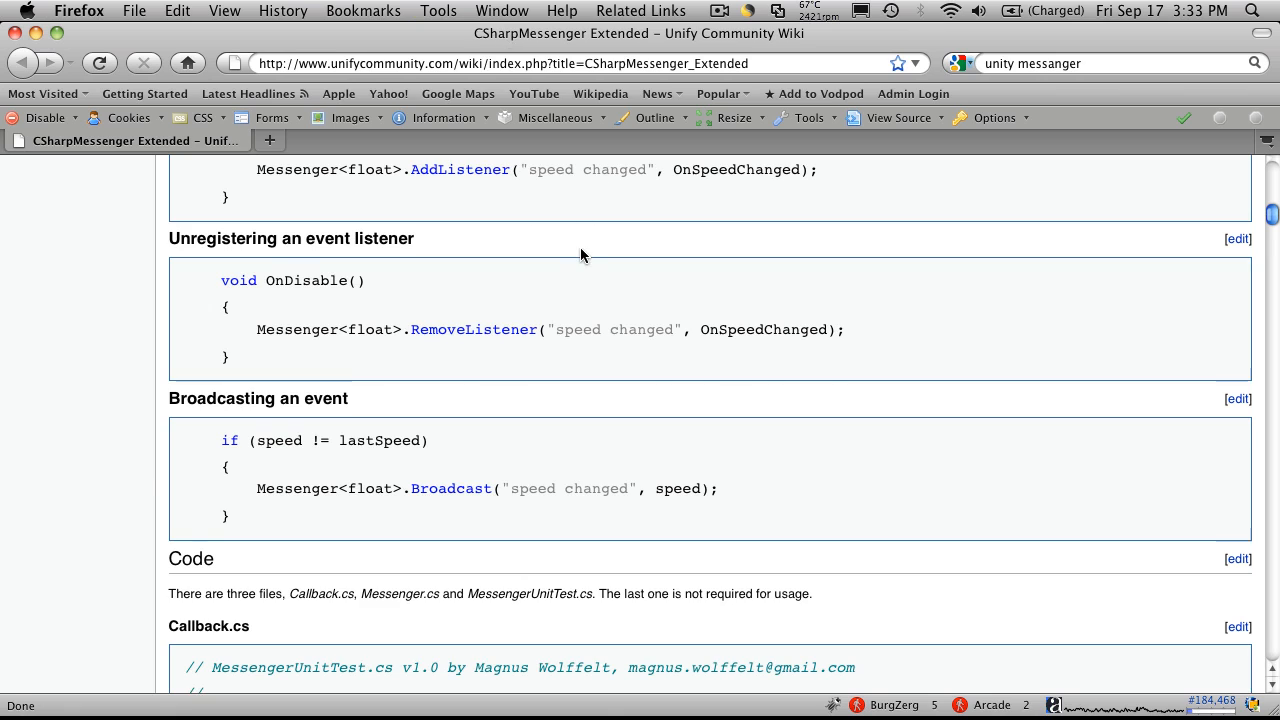
pyautogui.scroll(3)
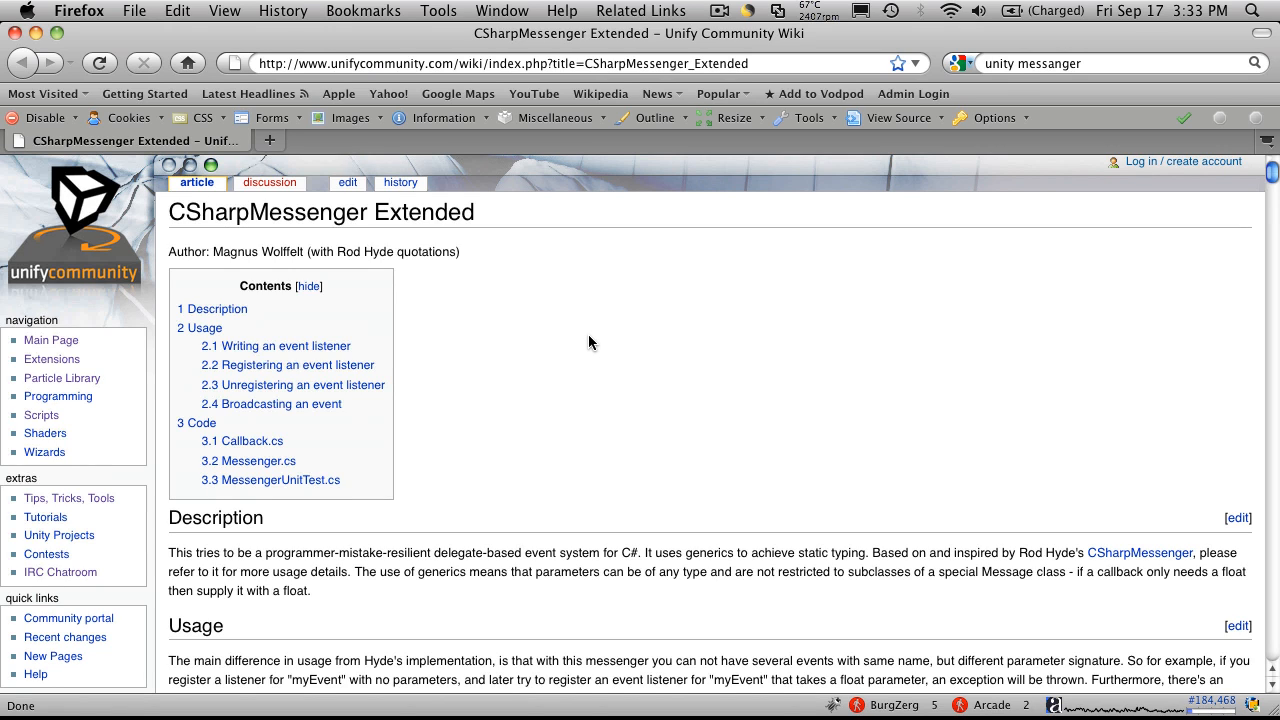
pyautogui.moveTo(624, 203)
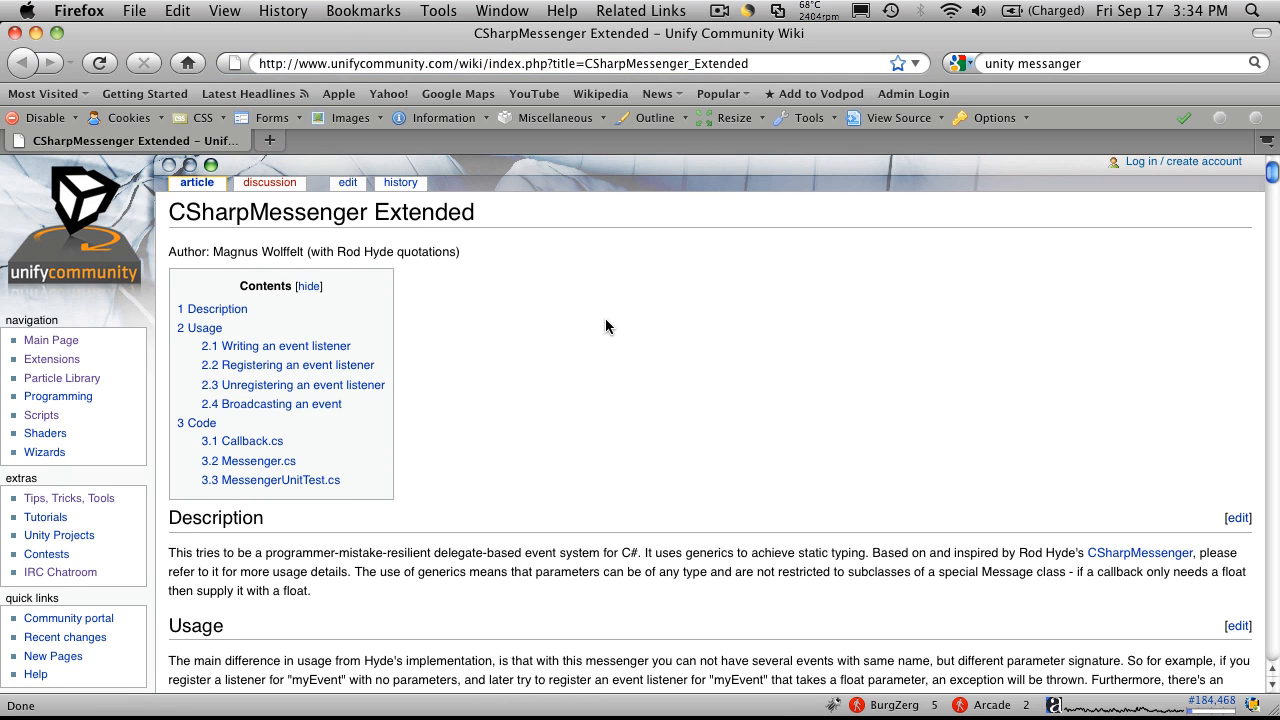
pyautogui.scroll(-3)
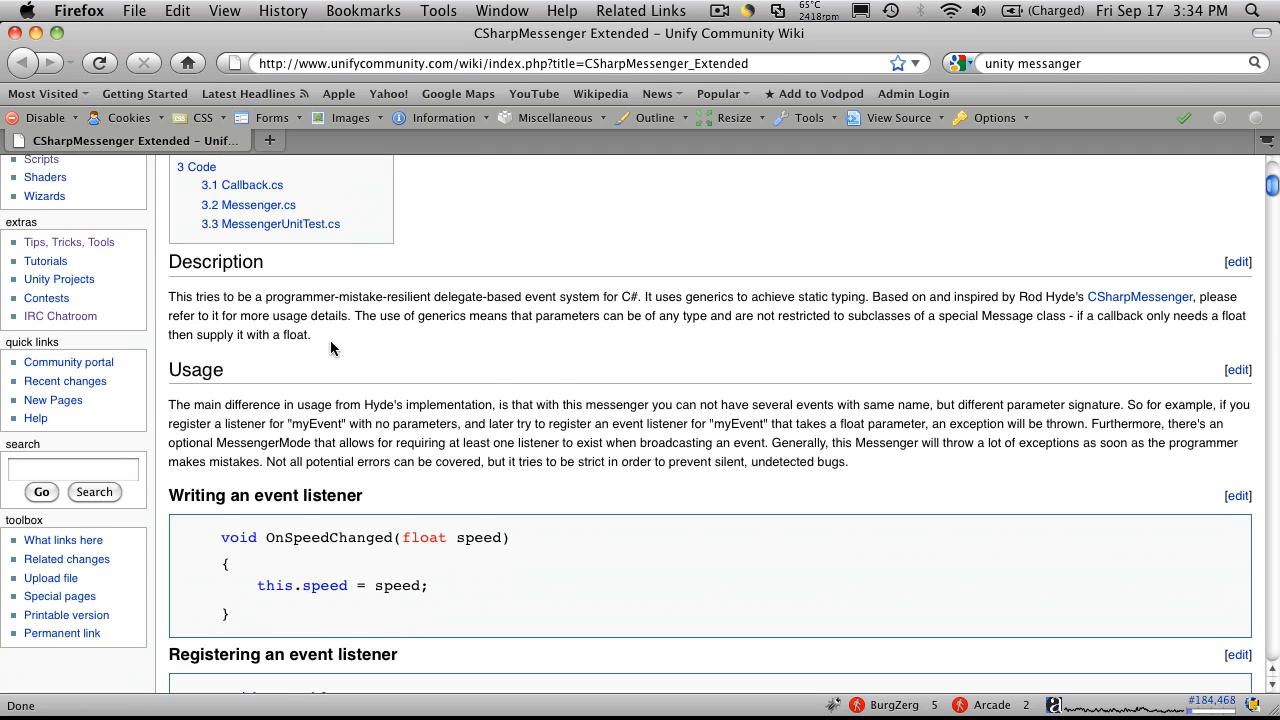
pyautogui.scroll(-3)
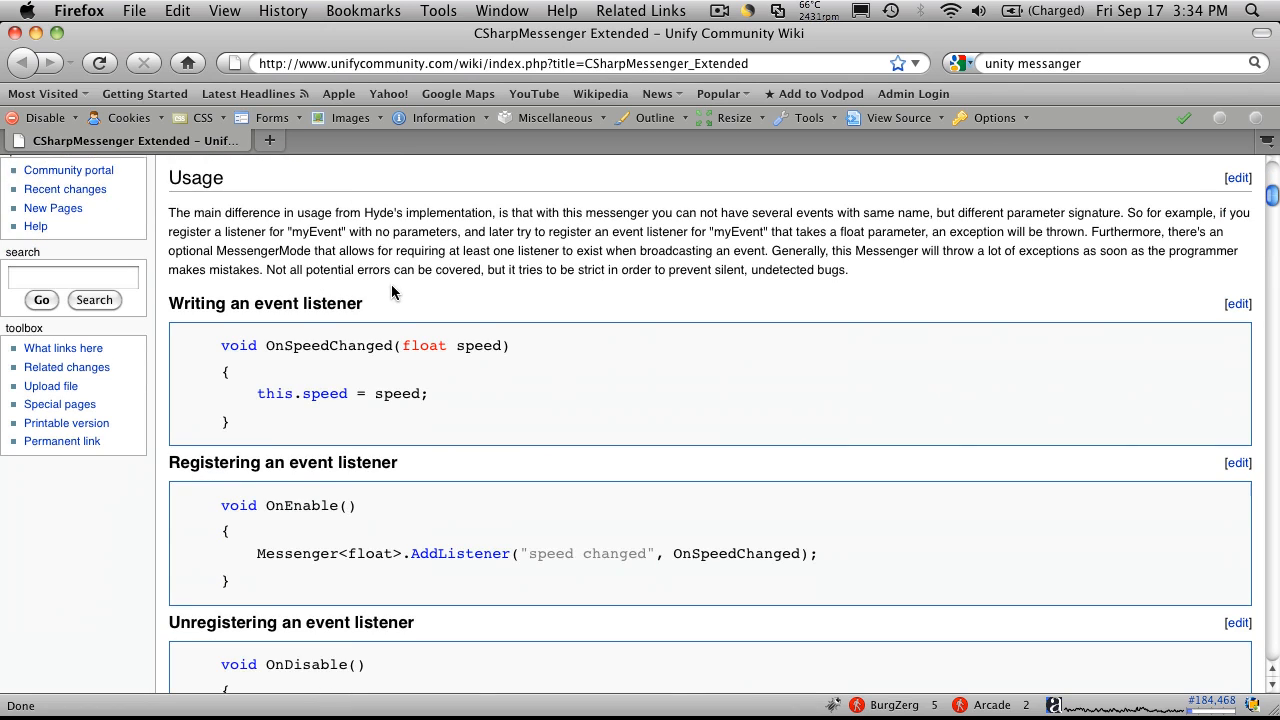
pyautogui.scroll(-3)
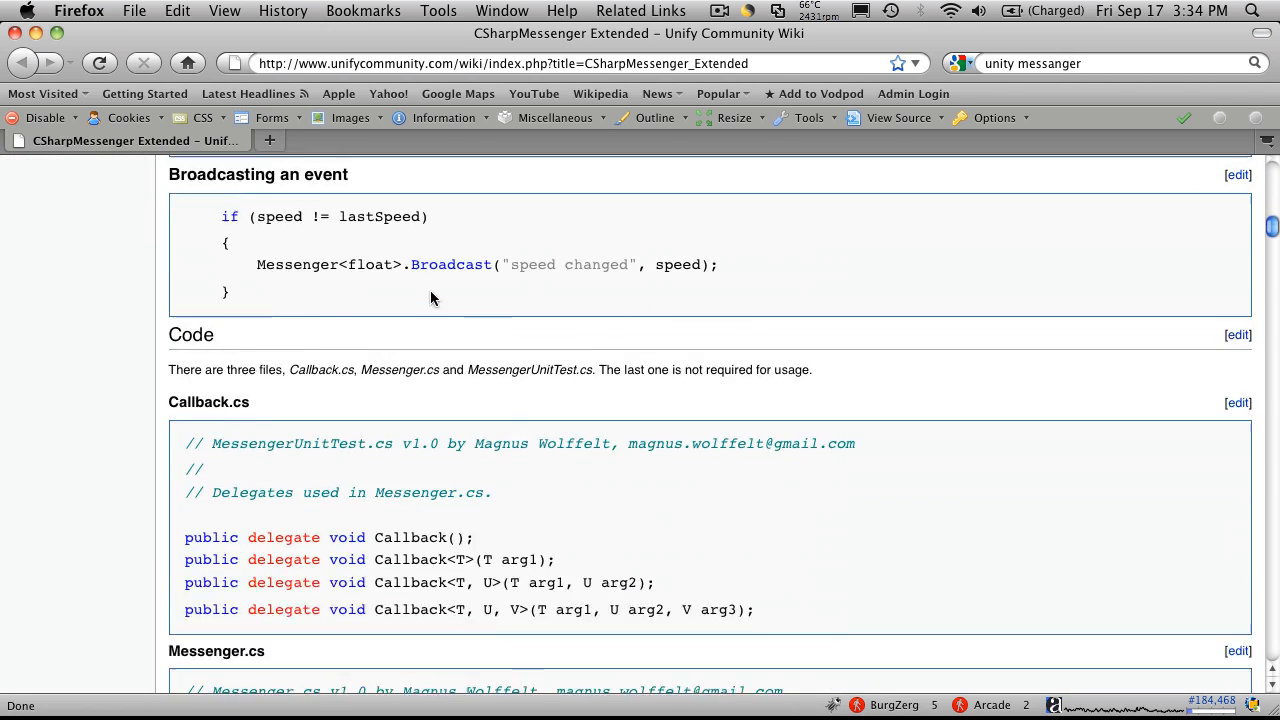
pyautogui.scroll(-3)
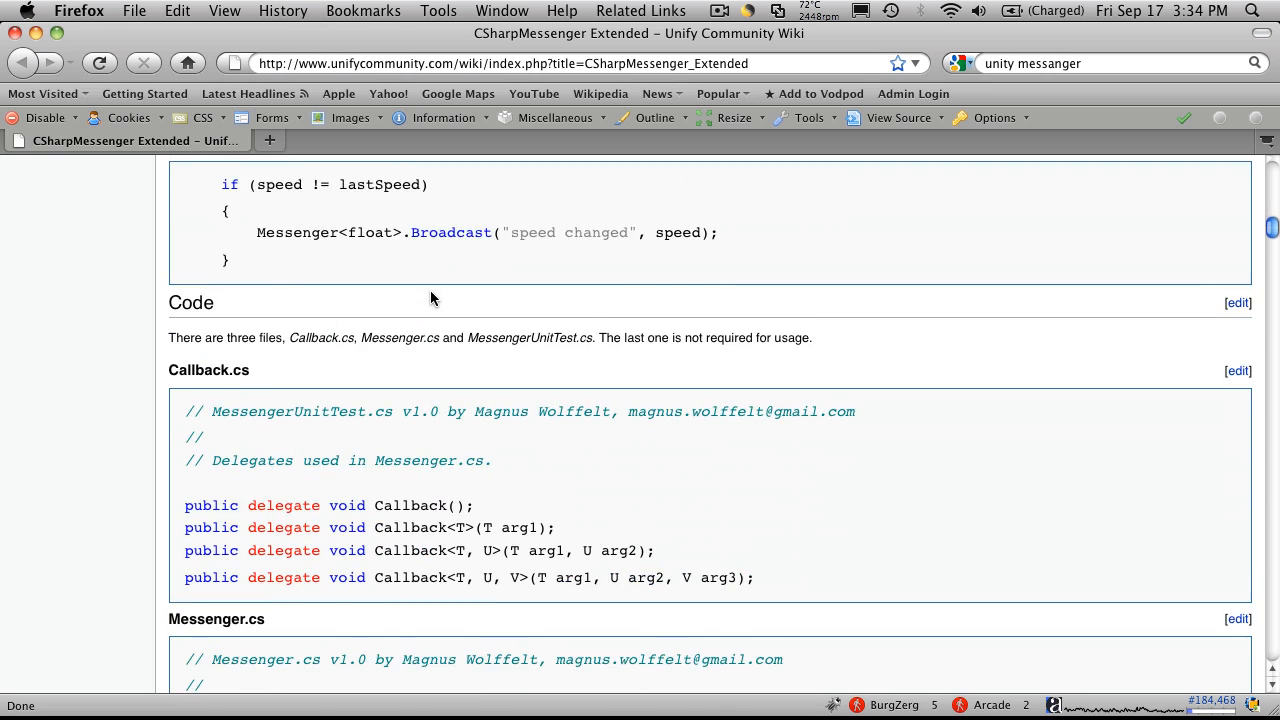
pyautogui.scroll(-3)
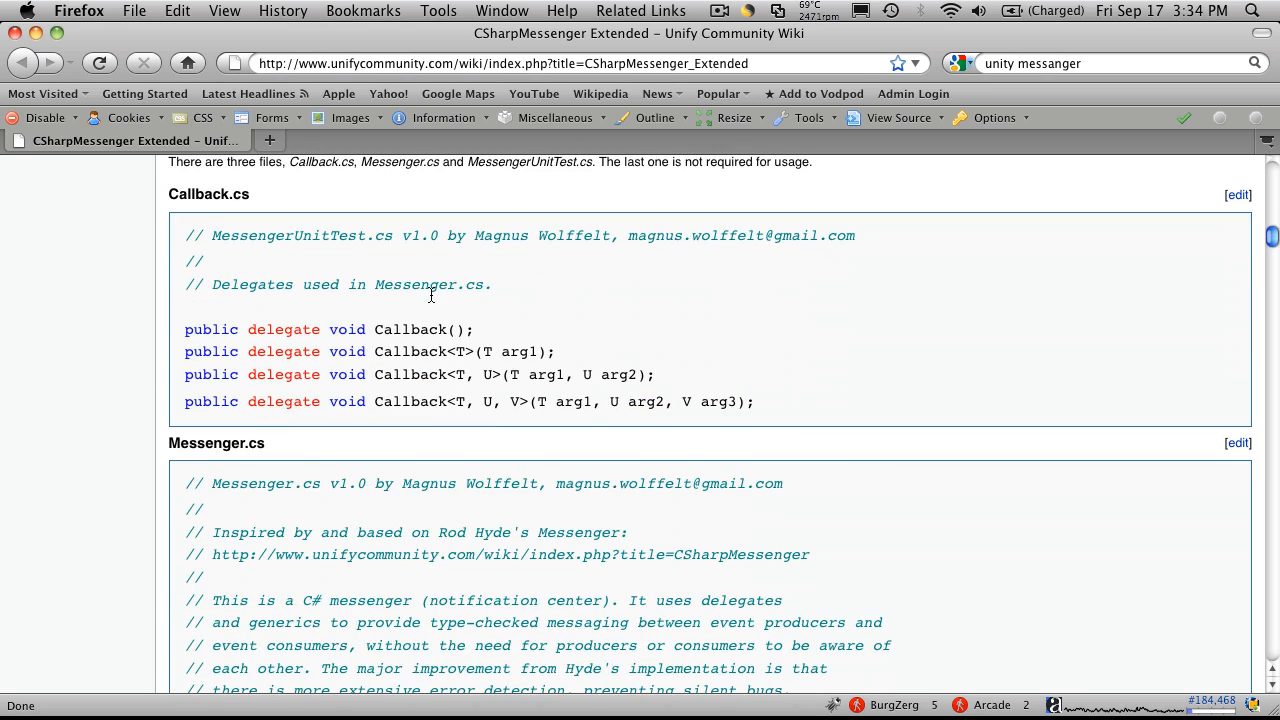
pyautogui.moveTo(196, 213)
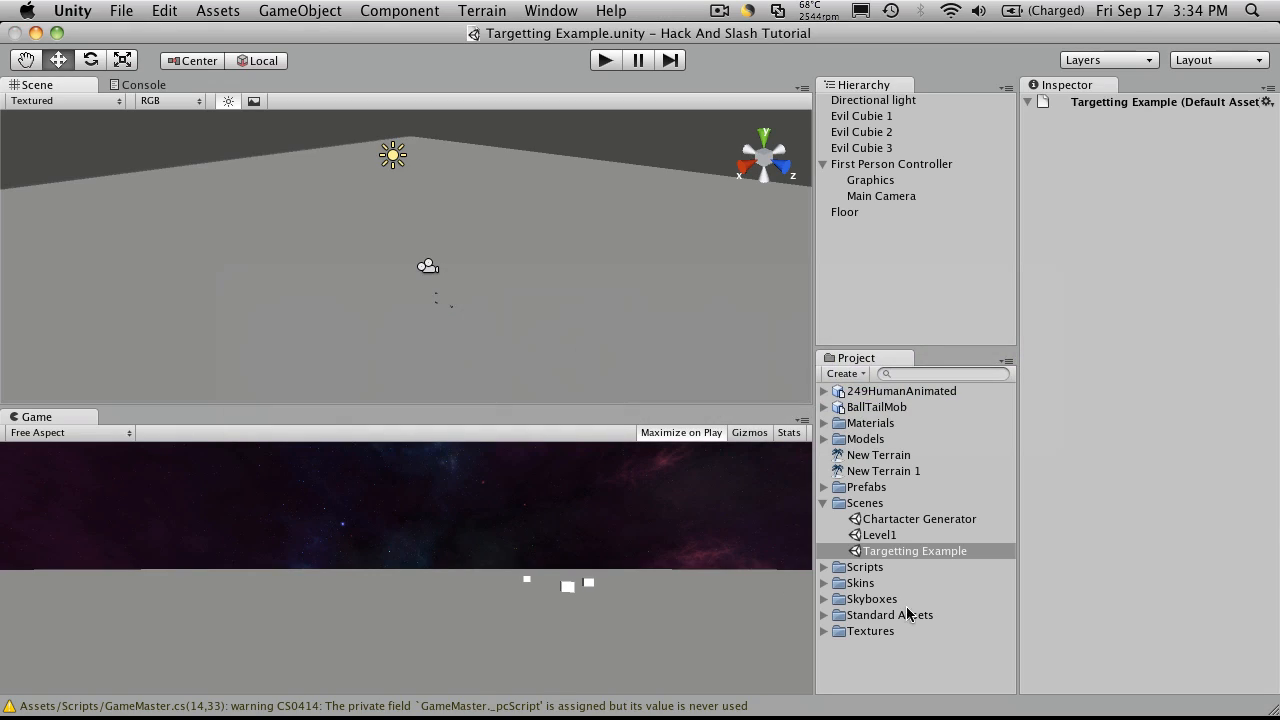
pyautogui.moveTo(912, 551)
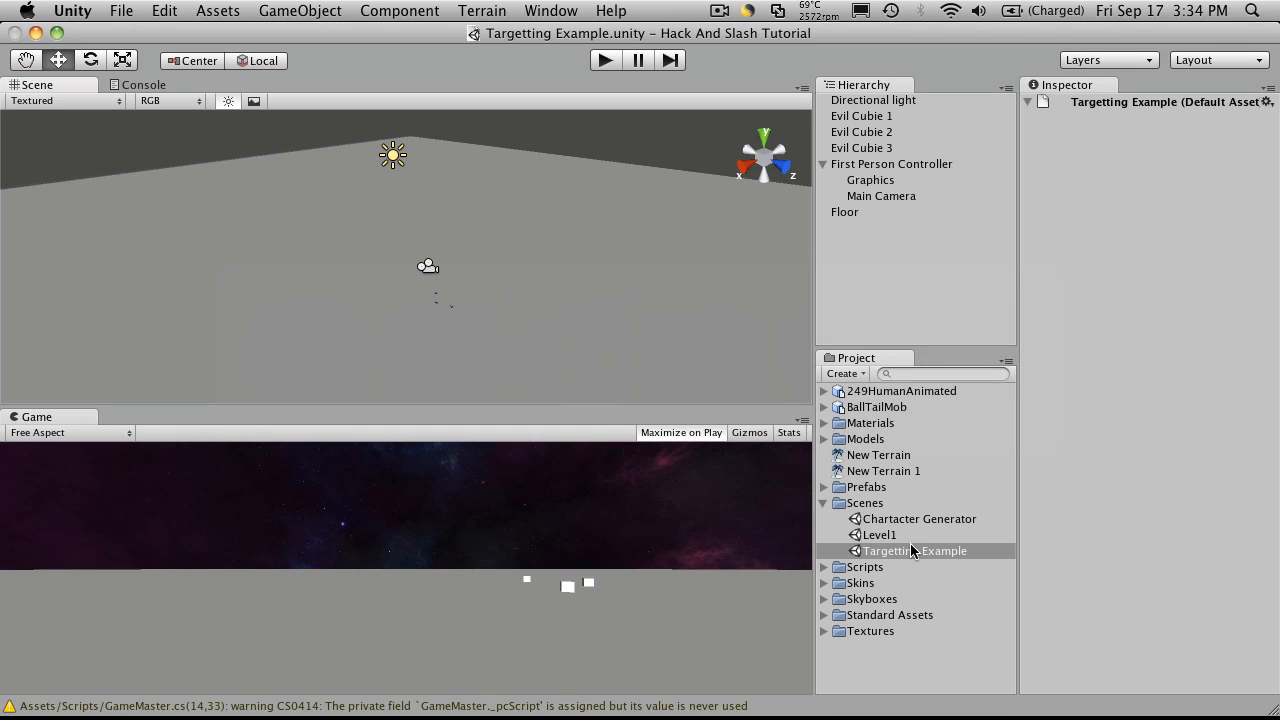
# Open the Level1 scene, collapse Scenes, and add Messenger Extended to the Scripts folder.
pyautogui.click(878, 534)
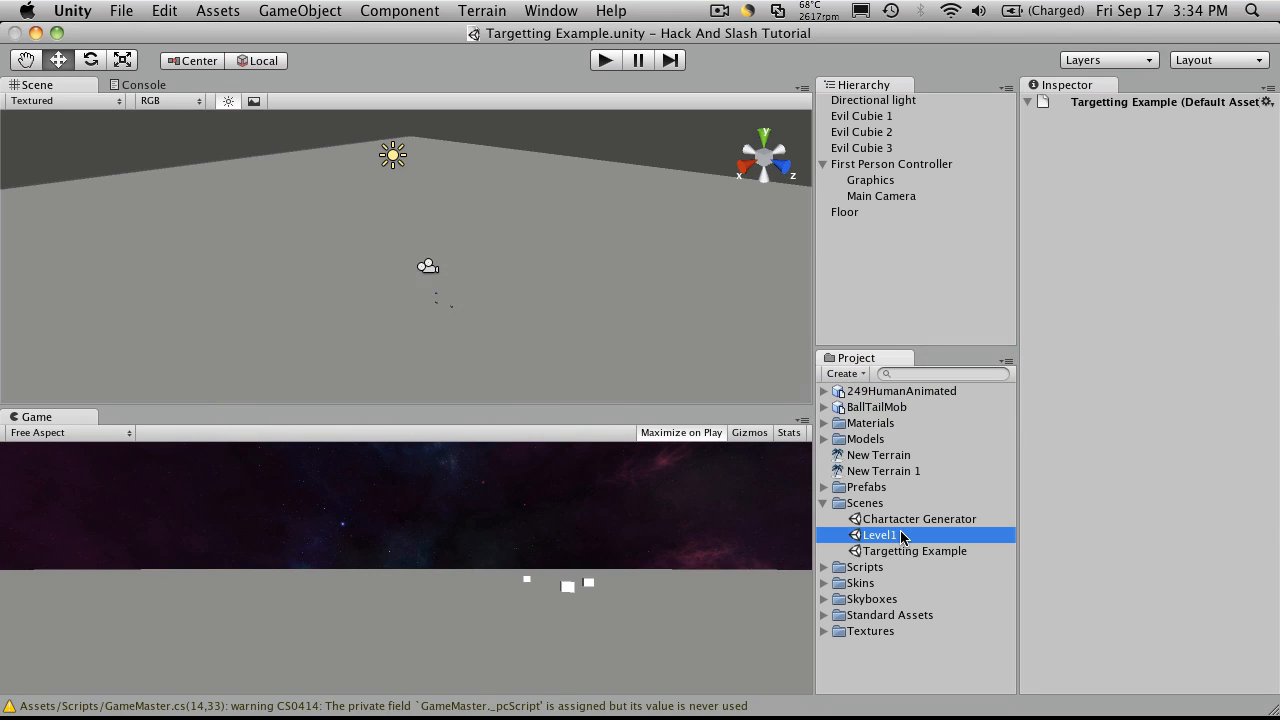
pyautogui.doubleClick(878, 534)
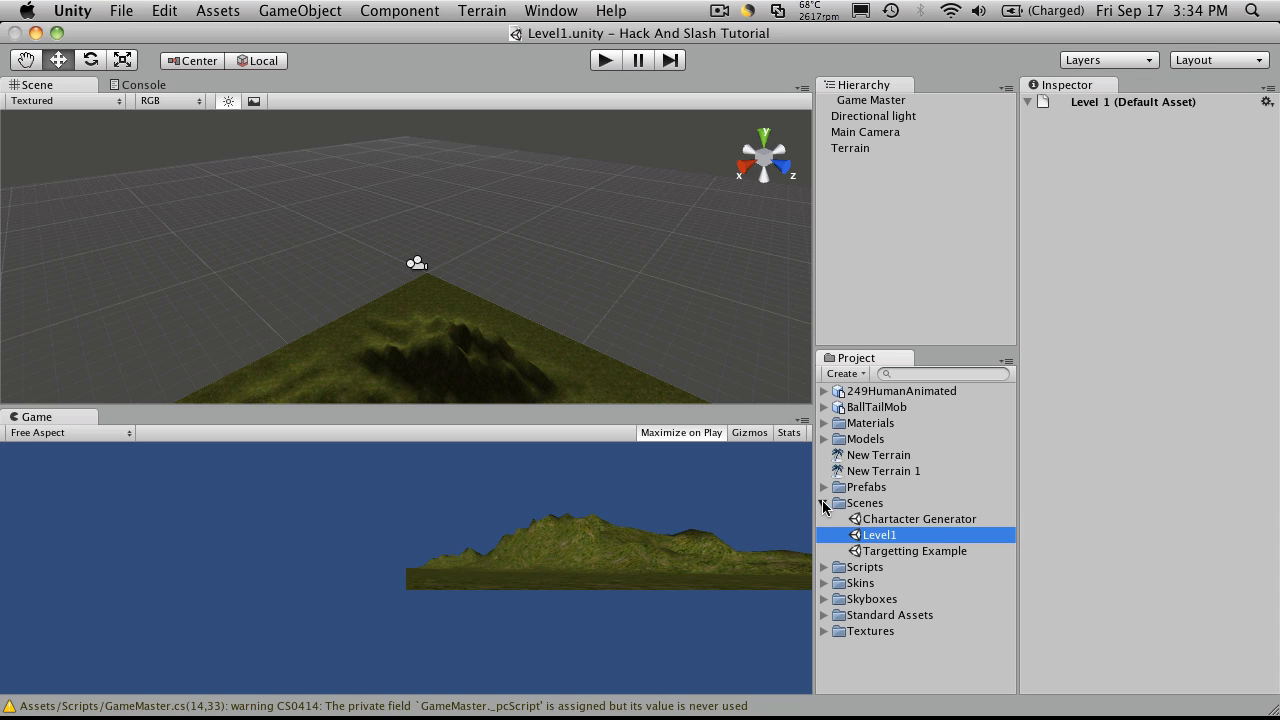
pyautogui.click(825, 518)
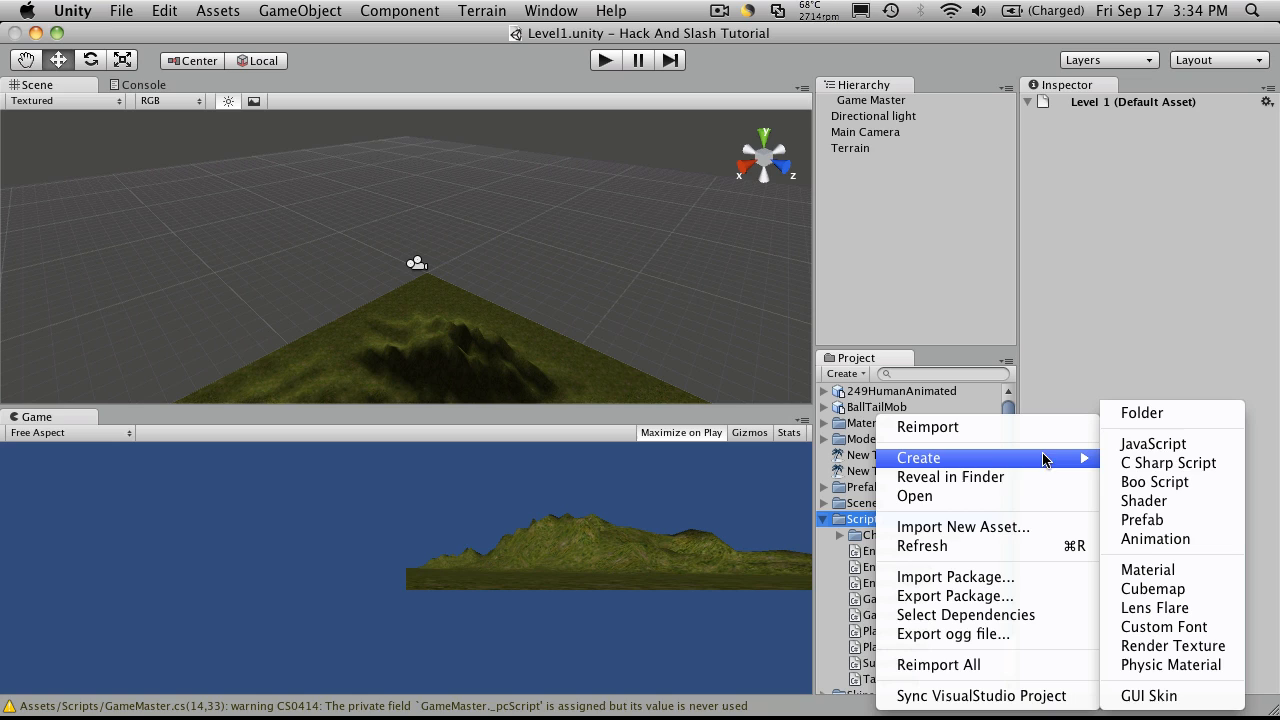
pyautogui.moveTo(1144, 500)
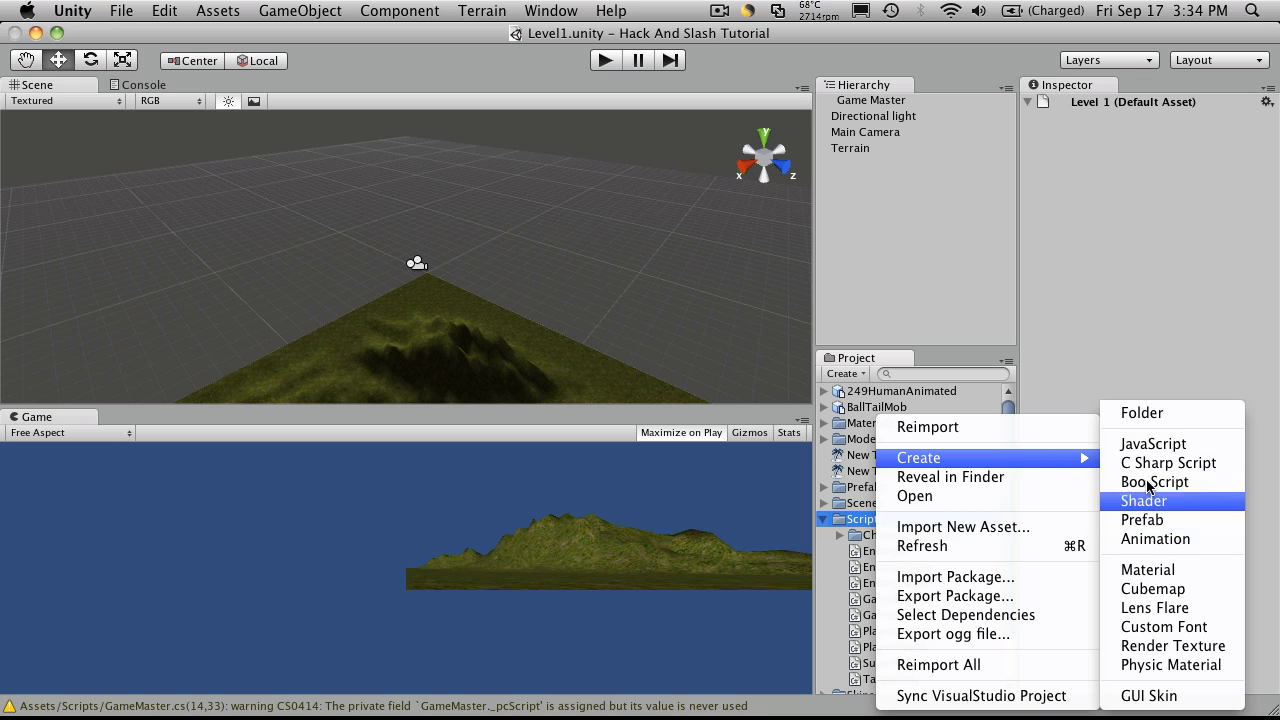
pyautogui.click(1141, 412)
pyautogui.write('Messenger Extended')
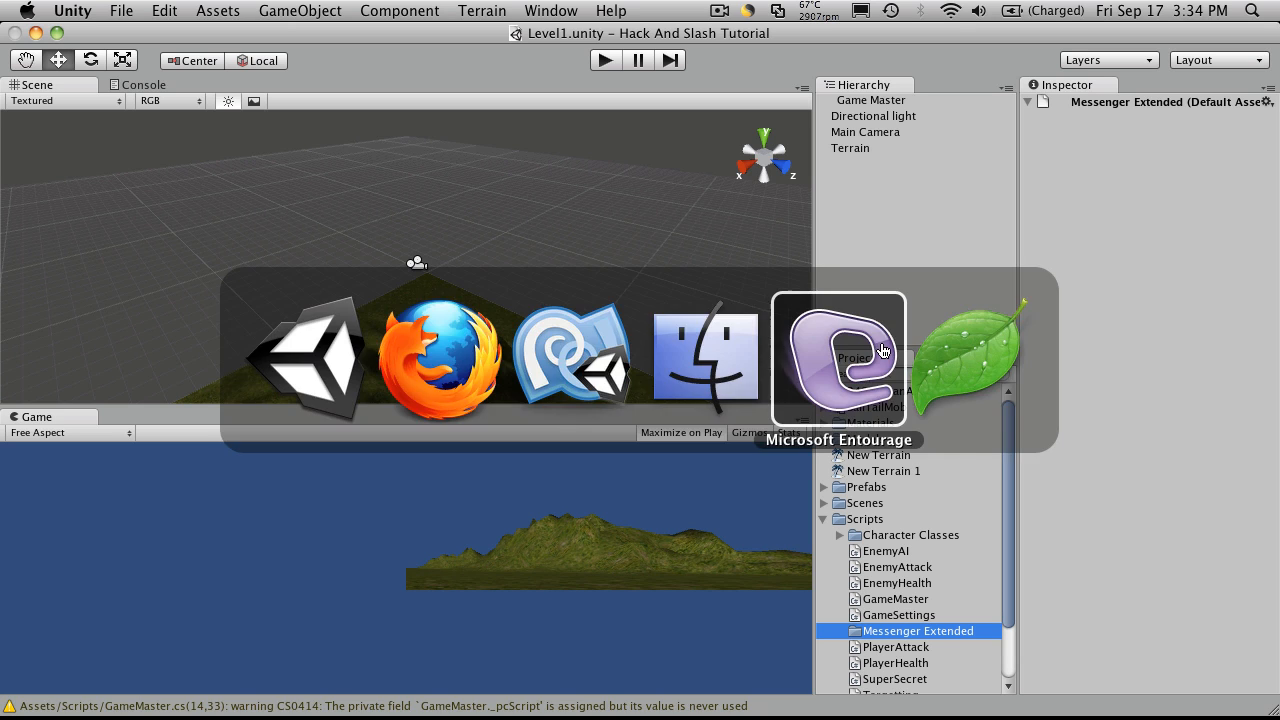
# Select the Callback.cs heading in the wiki article's Code section.
pyautogui.click(440, 358)
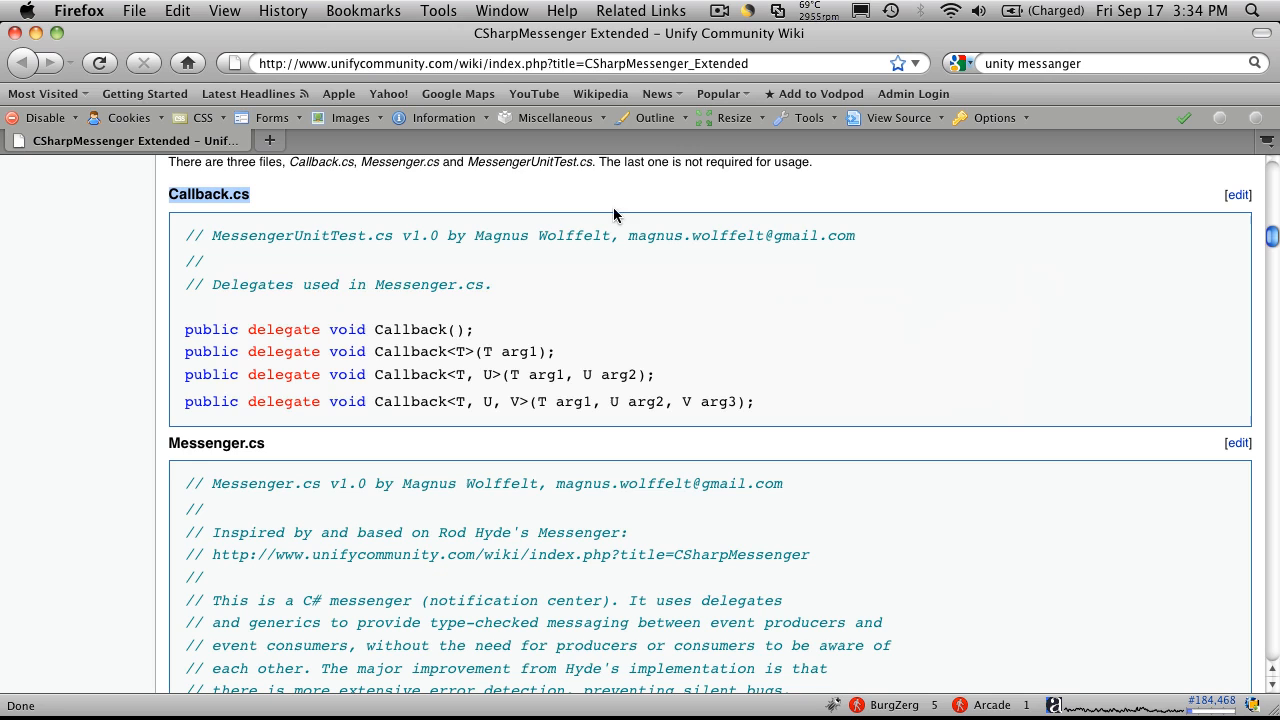
pyautogui.scroll(3)
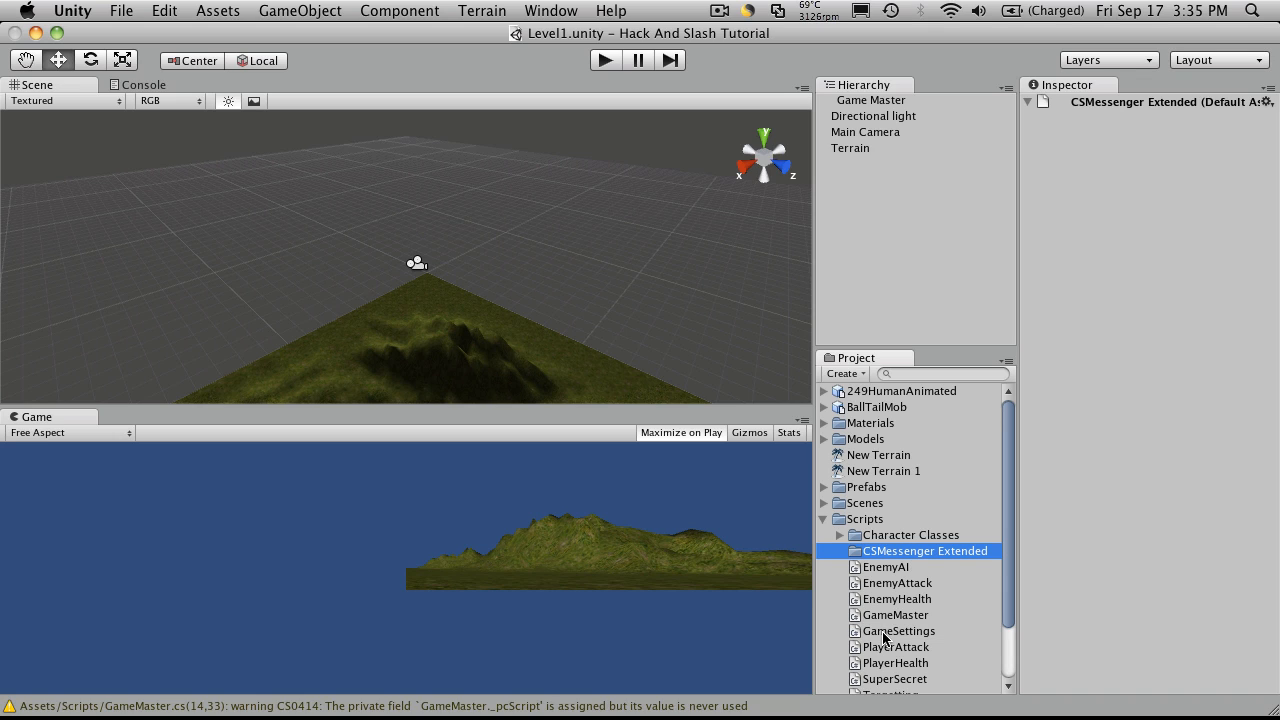
# Create a C# script named Callback in the CSMessenger Extended folder and open it.
pyautogui.rightClick(925, 550)
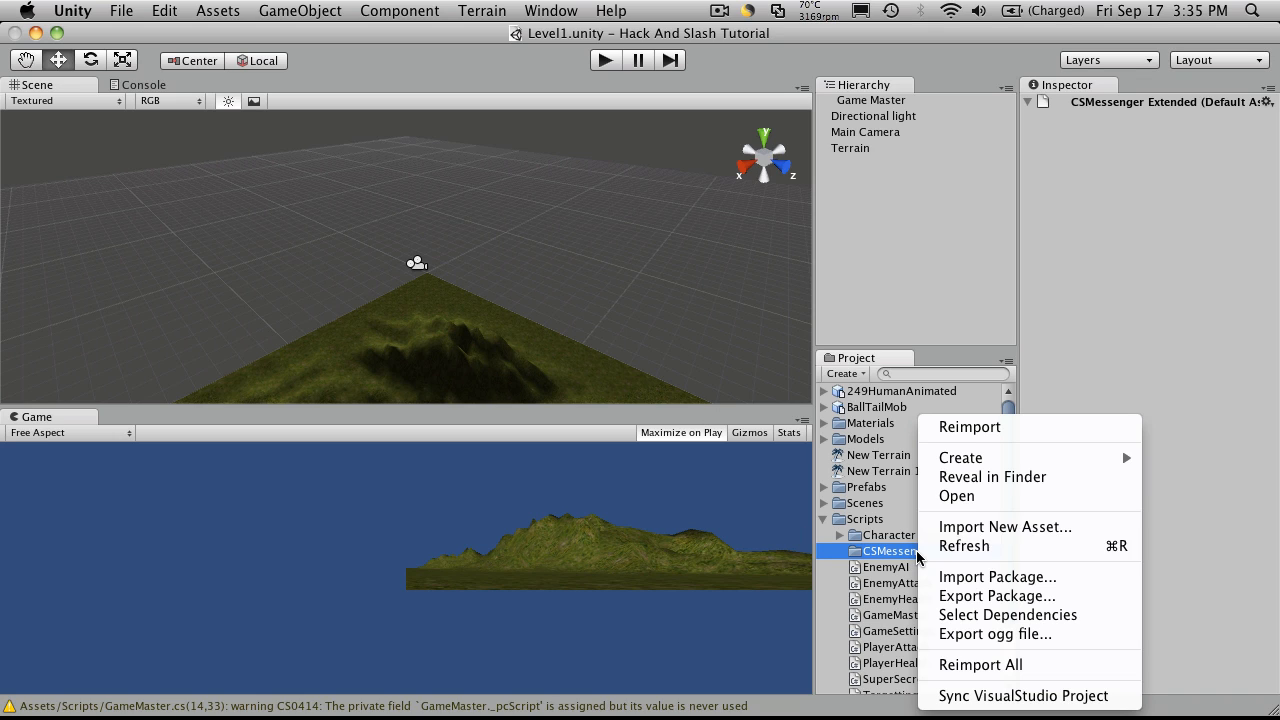
pyautogui.moveTo(1028, 476)
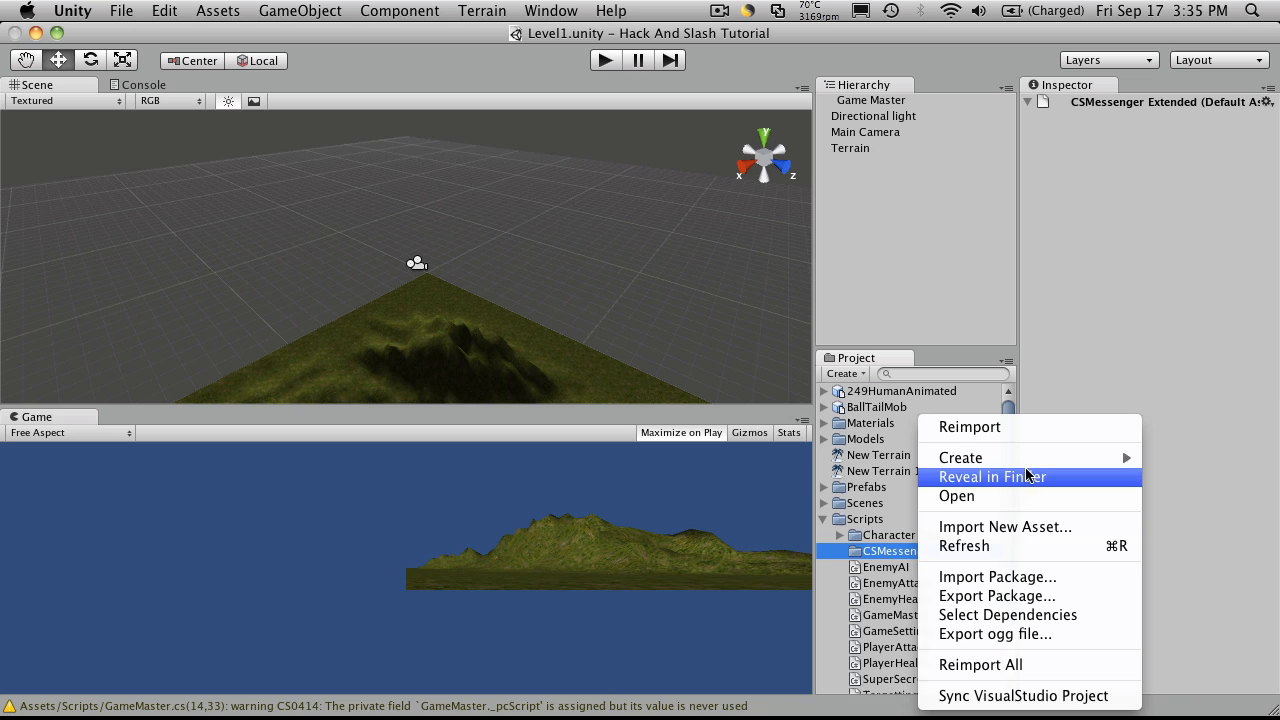
pyautogui.moveTo(960, 457)
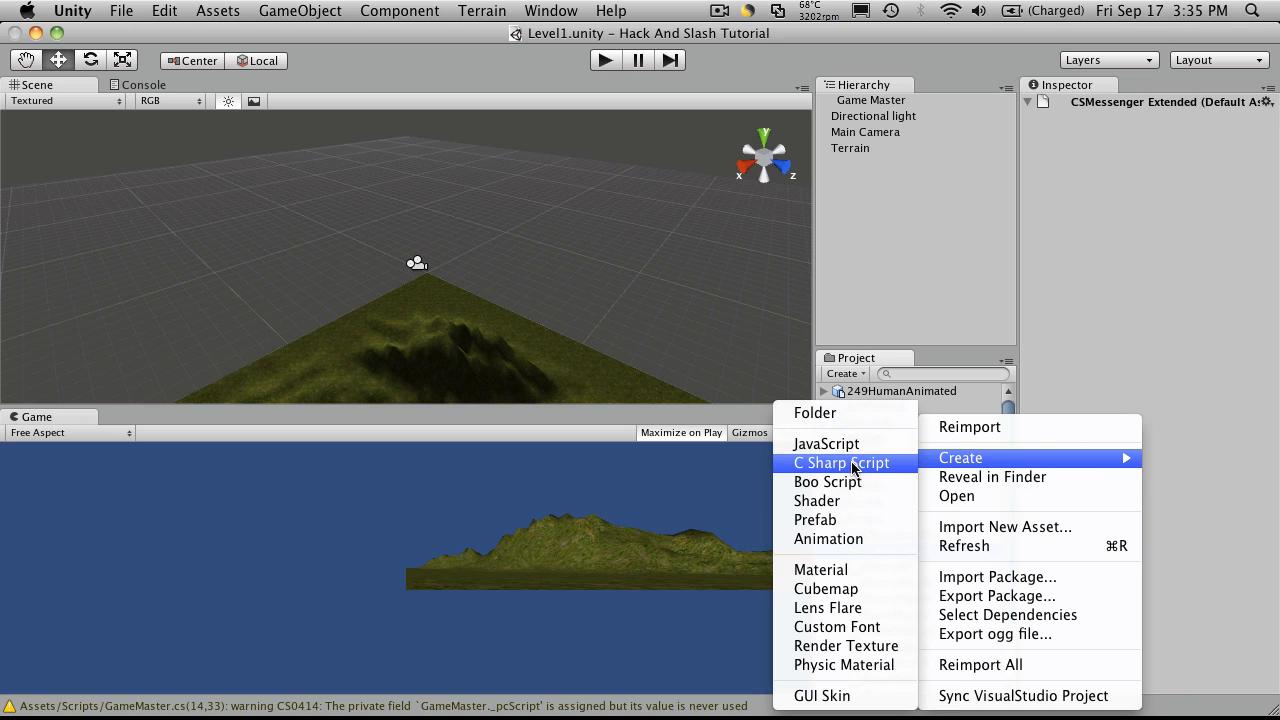
pyautogui.click(841, 462)
pyautogui.write('Callback.cs')
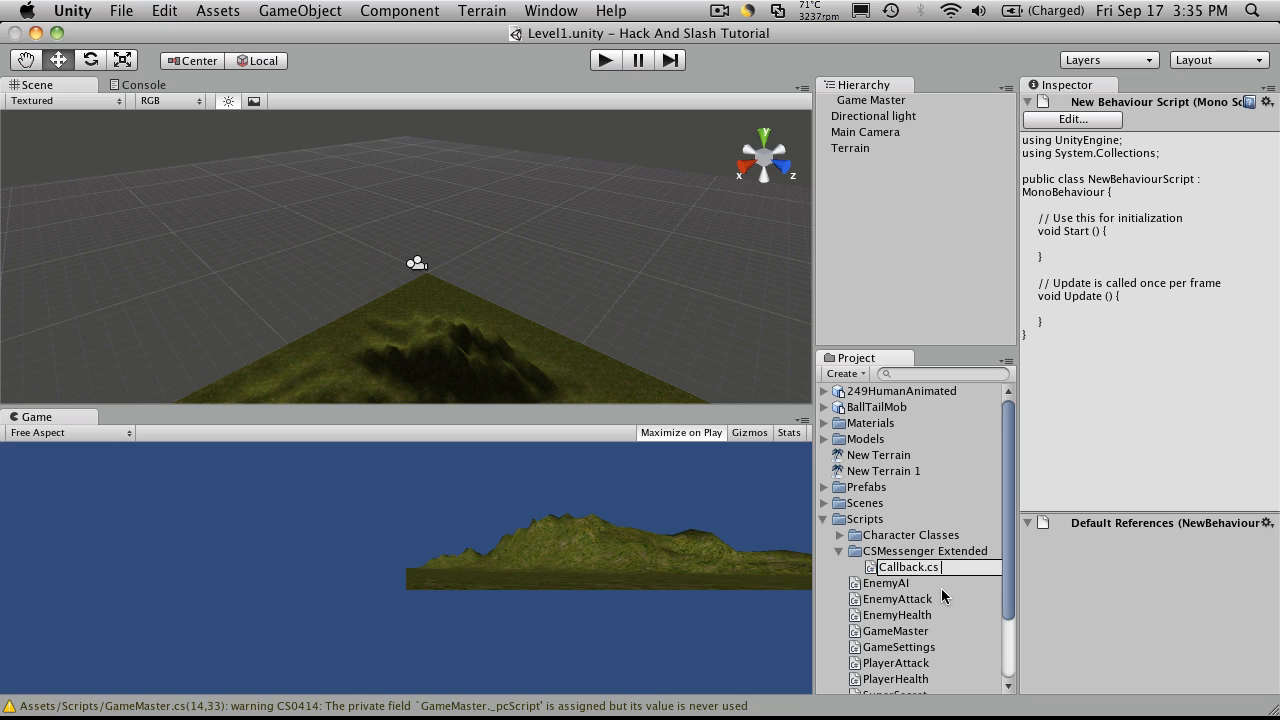
pyautogui.press('backspace')
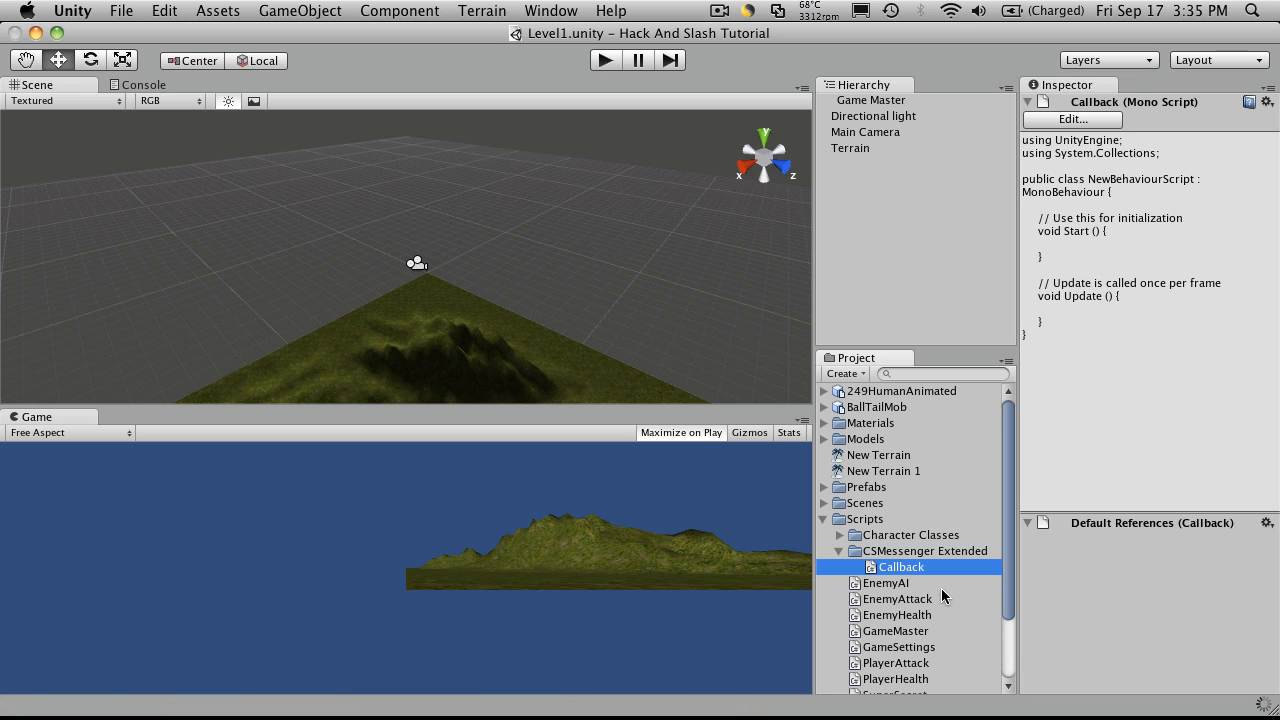
pyautogui.moveTo(897, 574)
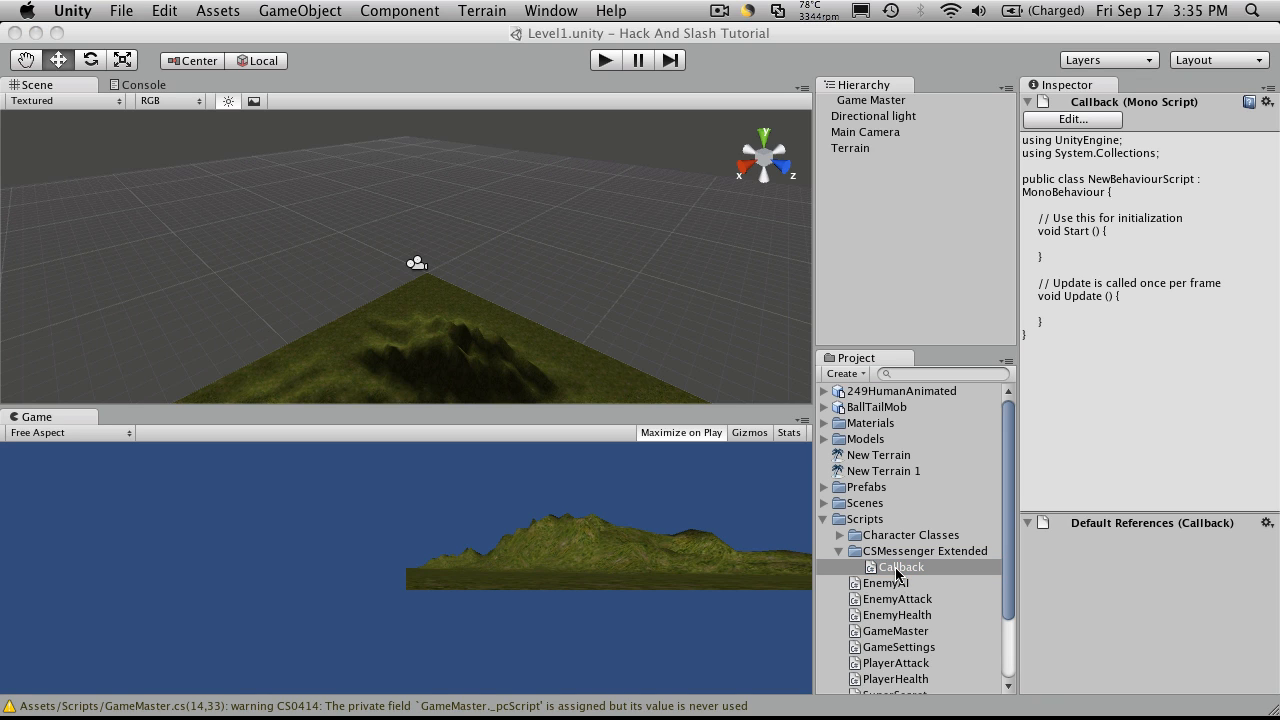
pyautogui.doubleClick(901, 567)
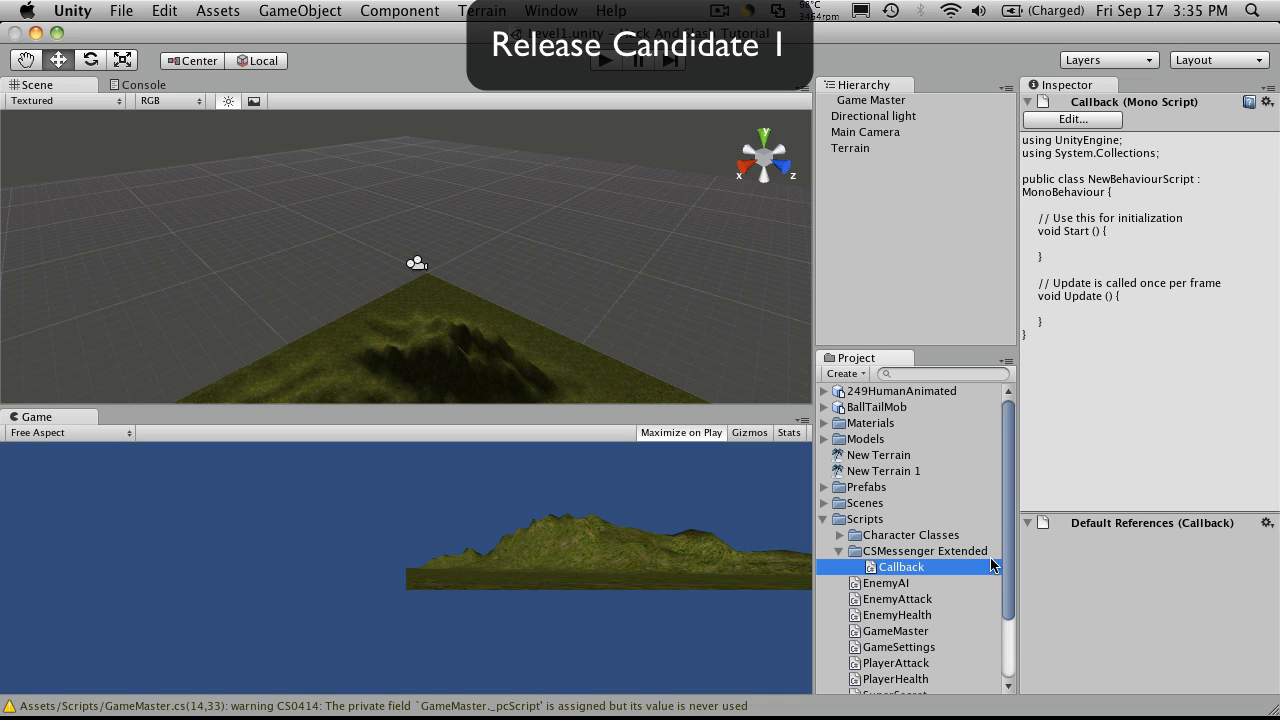
pyautogui.moveTo(157, 25)
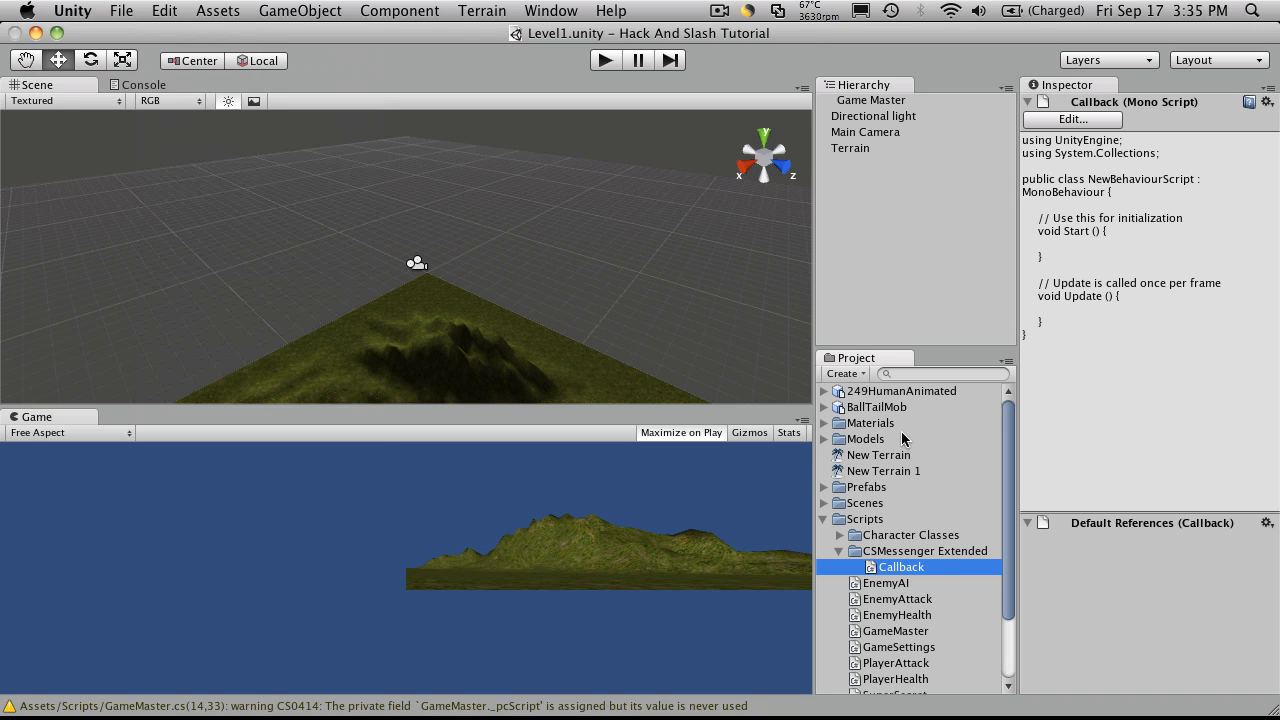
pyautogui.moveTo(135, 10)
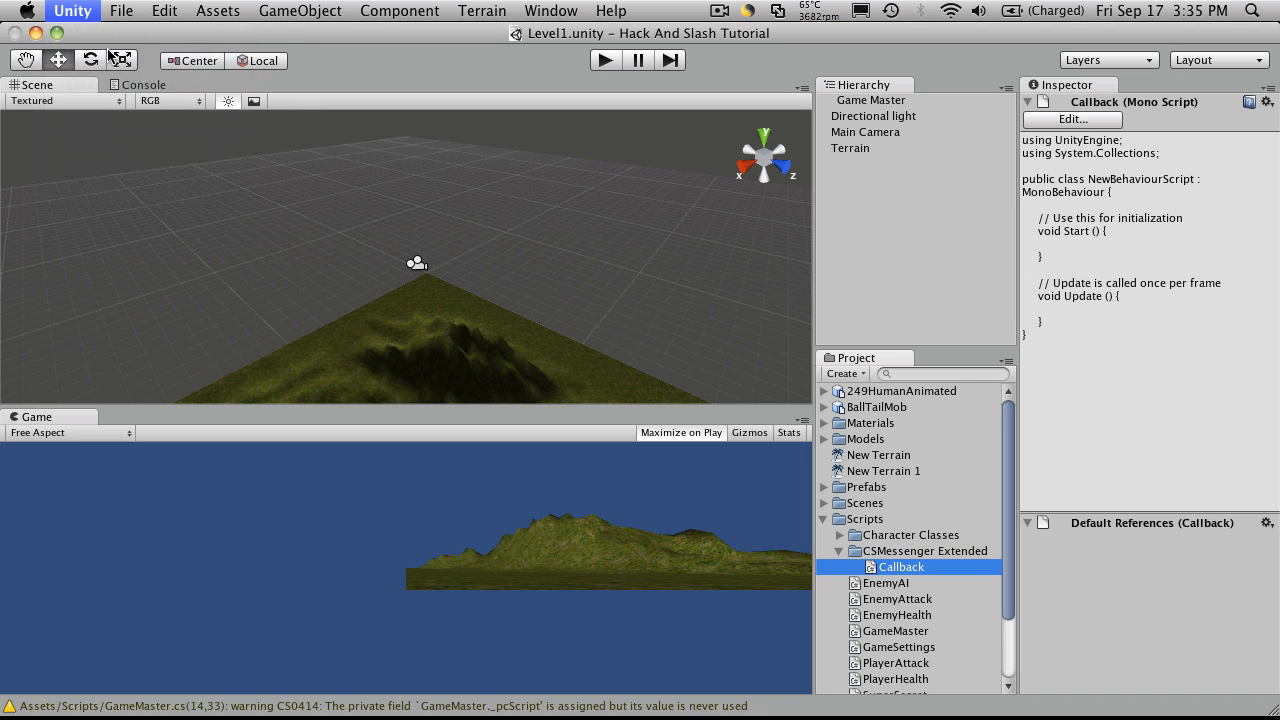
# Set Unity's external script editor to Applications/Unity/MonoDevelop and close Preferences.
pyautogui.click(72, 10)
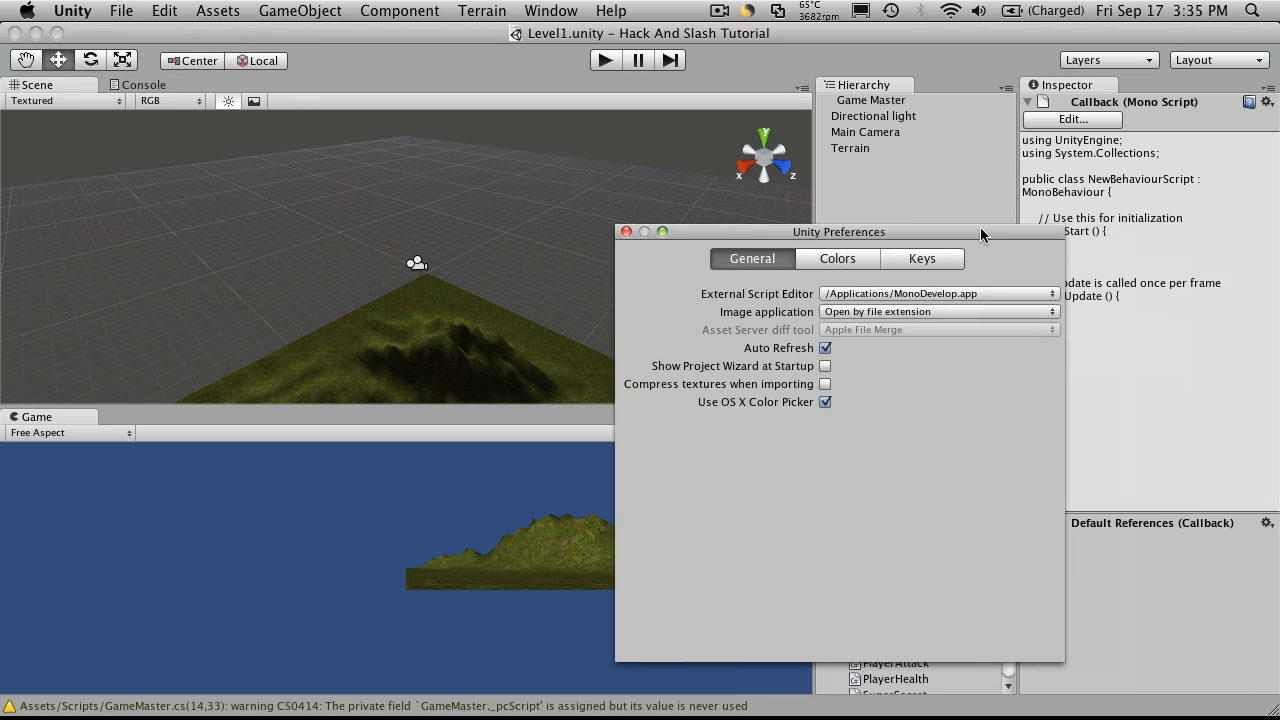
pyautogui.click(940, 293)
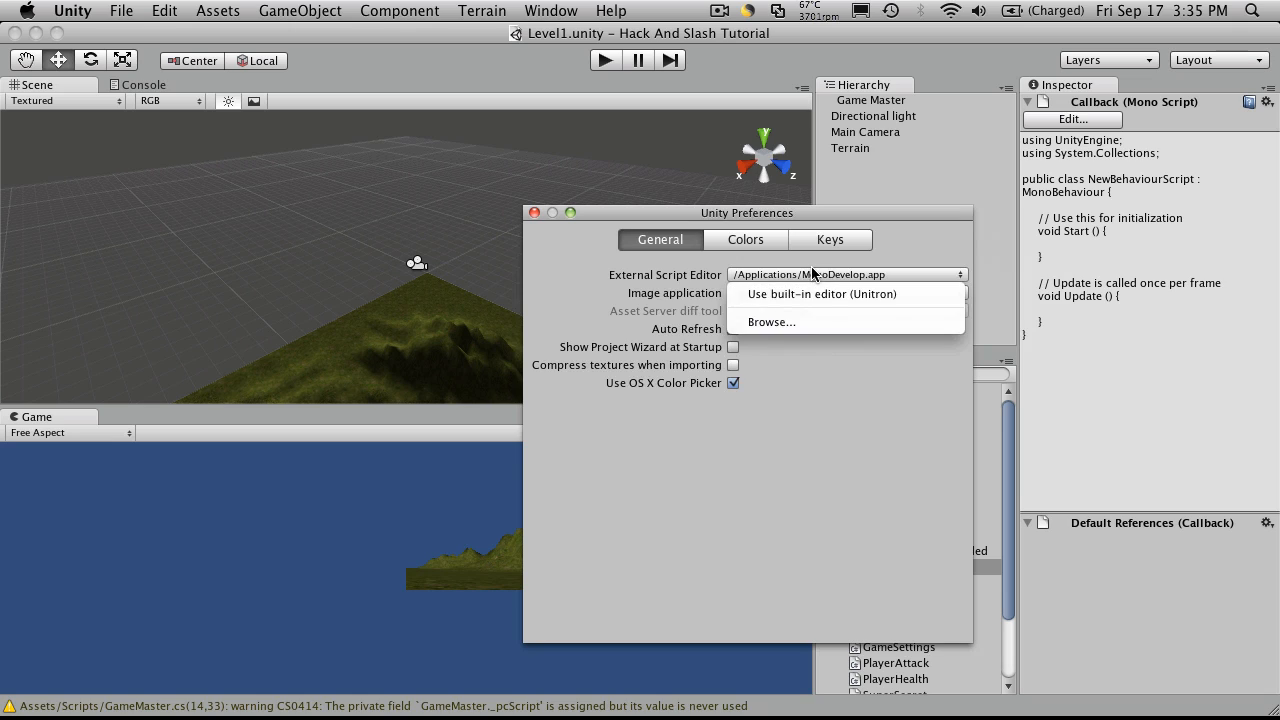
pyautogui.moveTo(670, 293)
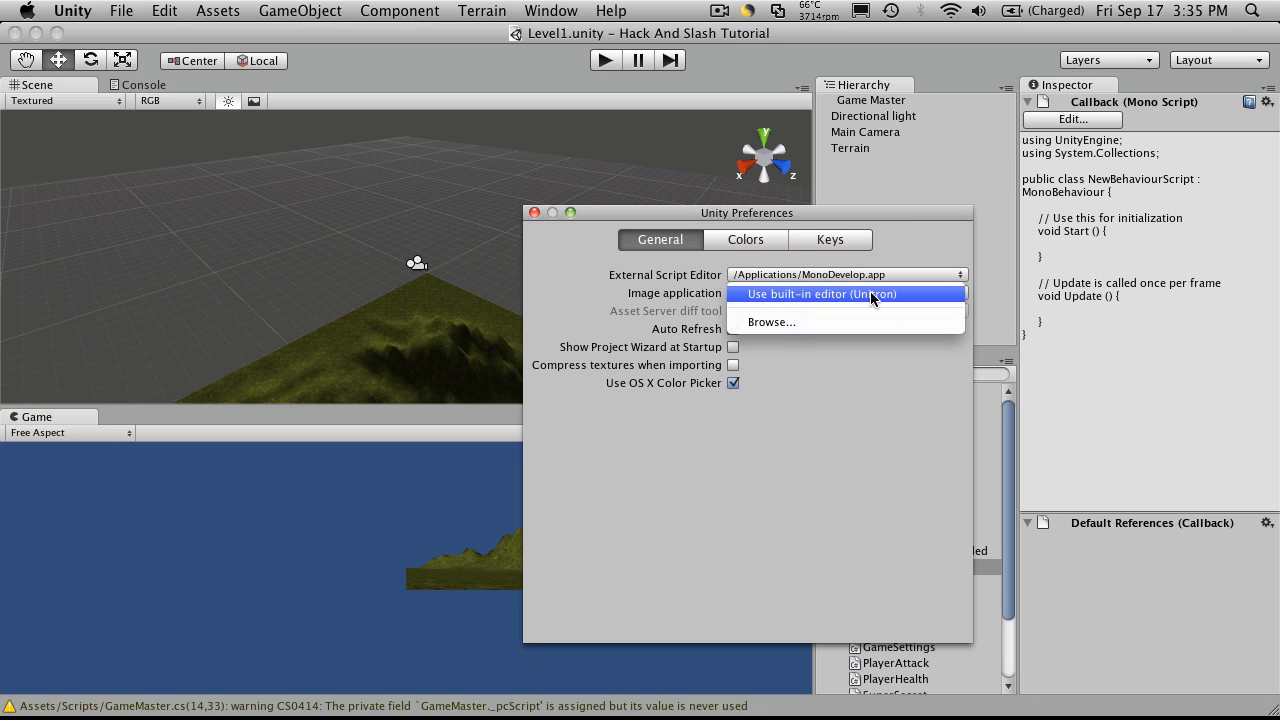
pyautogui.click(843, 293)
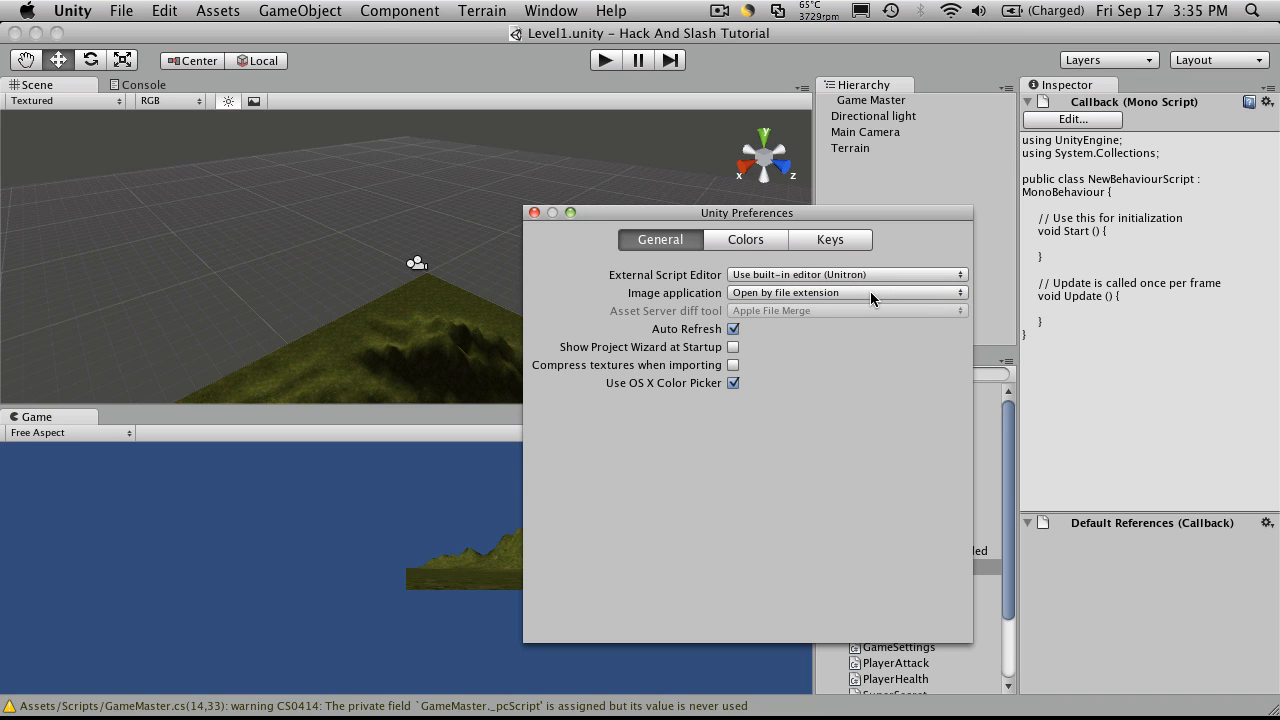
pyautogui.click(845, 274)
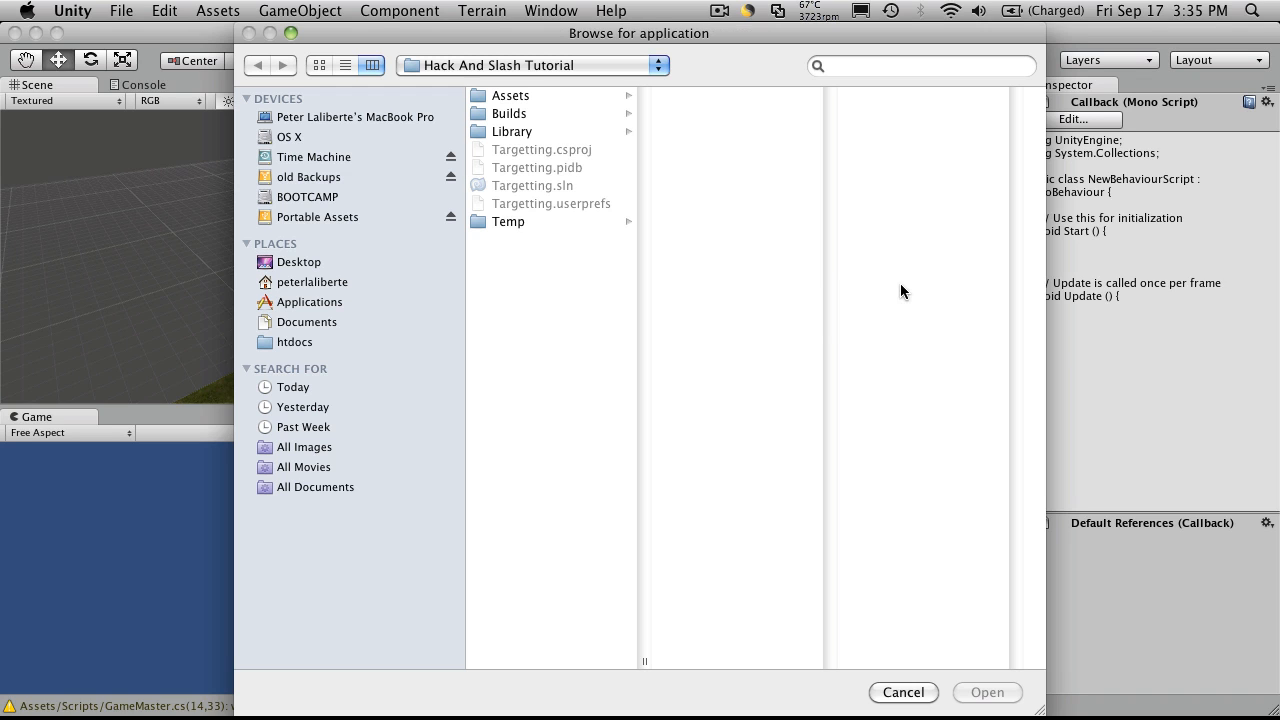
pyautogui.click(311, 301)
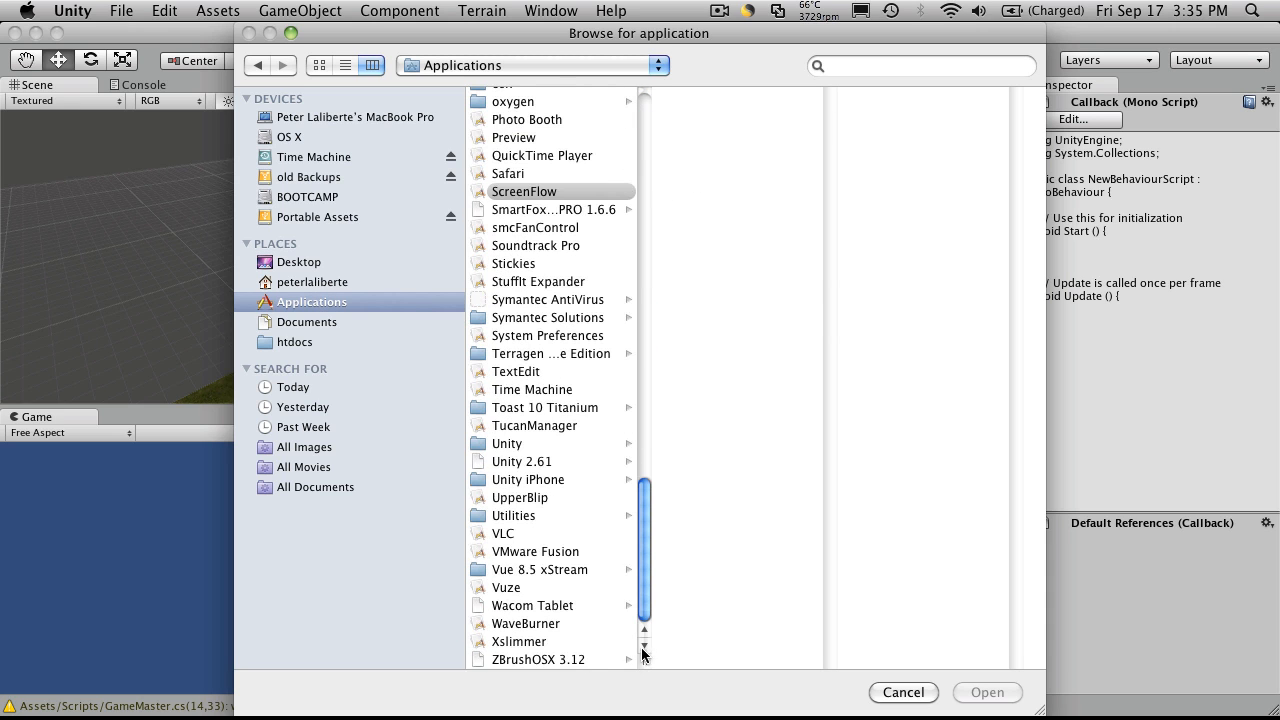
pyautogui.moveTo(583, 503)
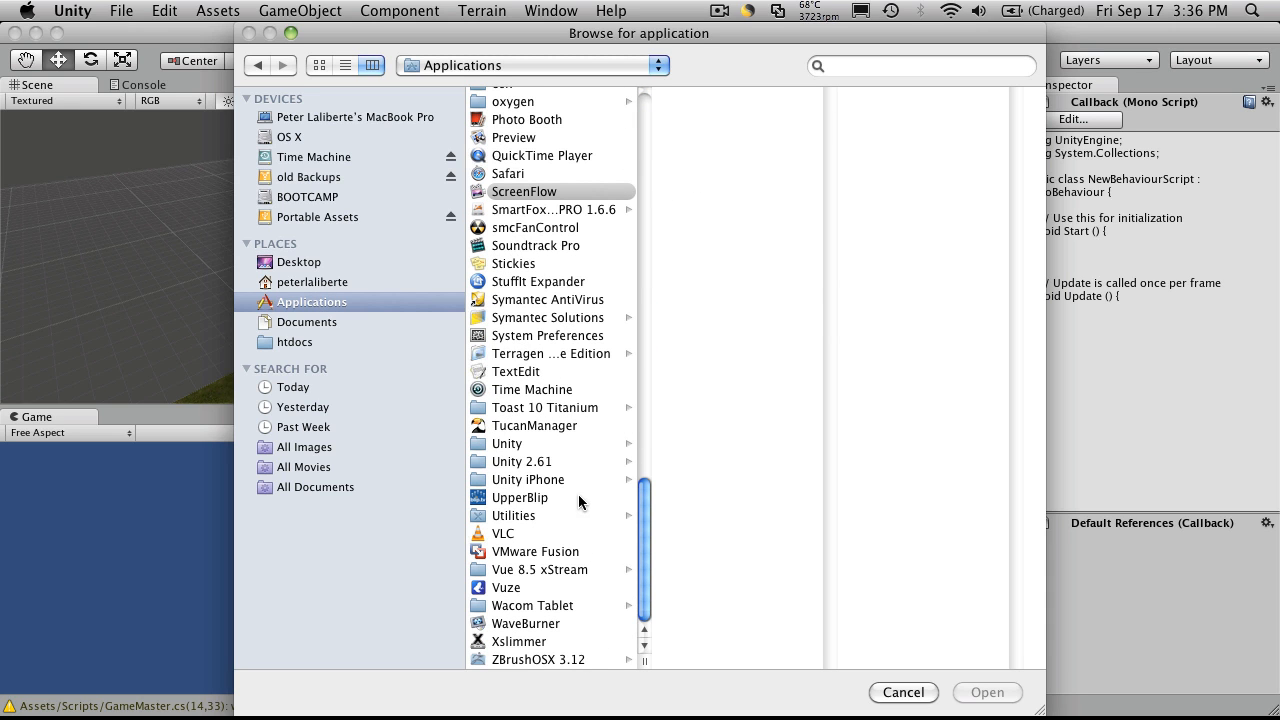
pyautogui.click(507, 443)
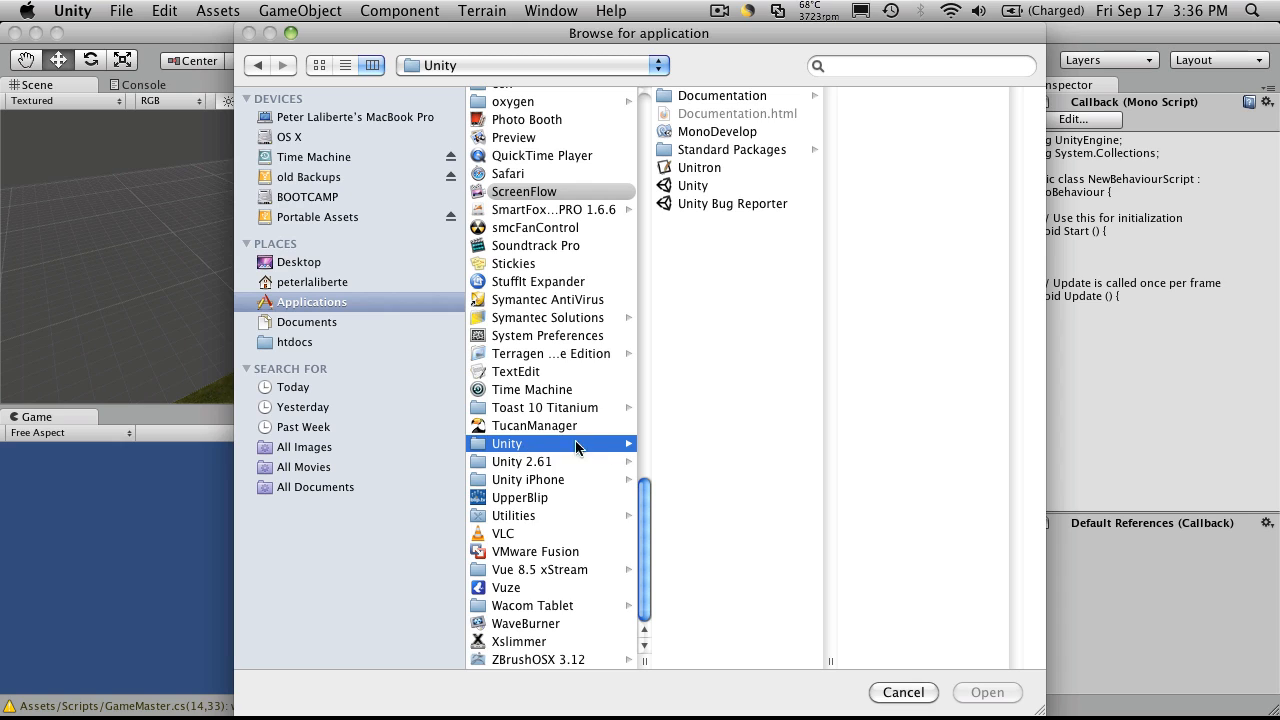
pyautogui.click(718, 131)
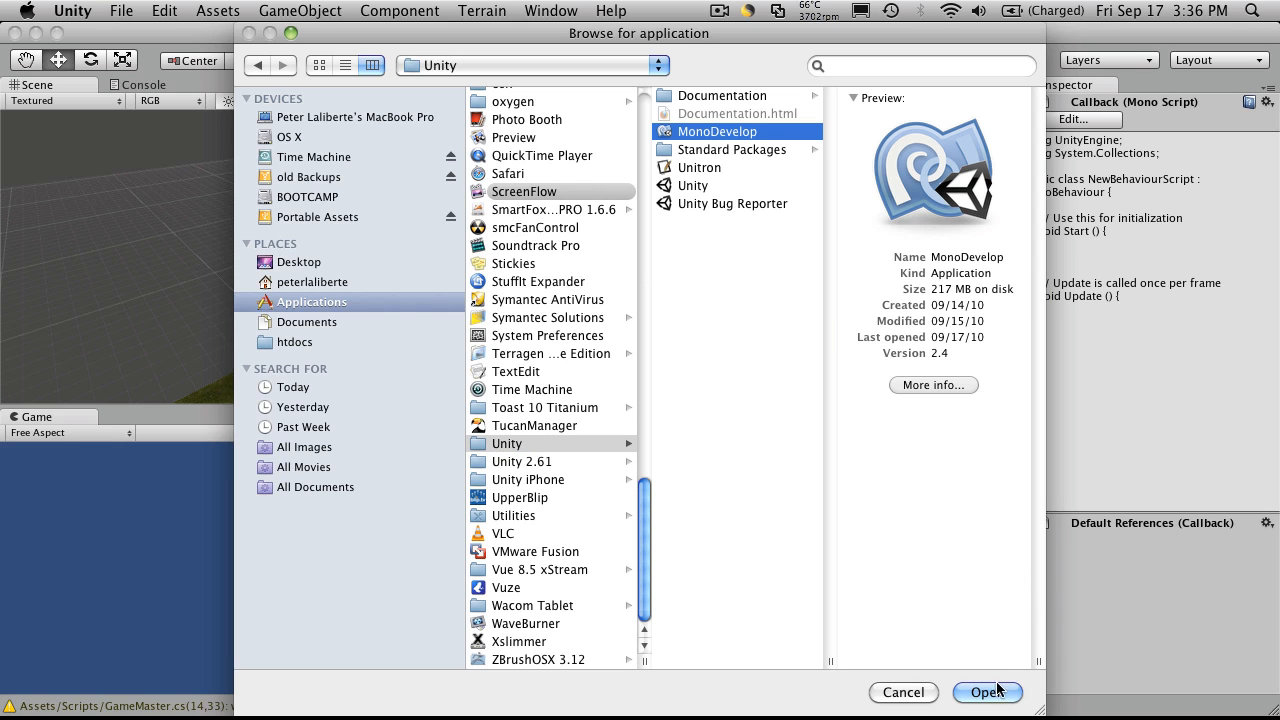
pyautogui.moveTo(712, 275)
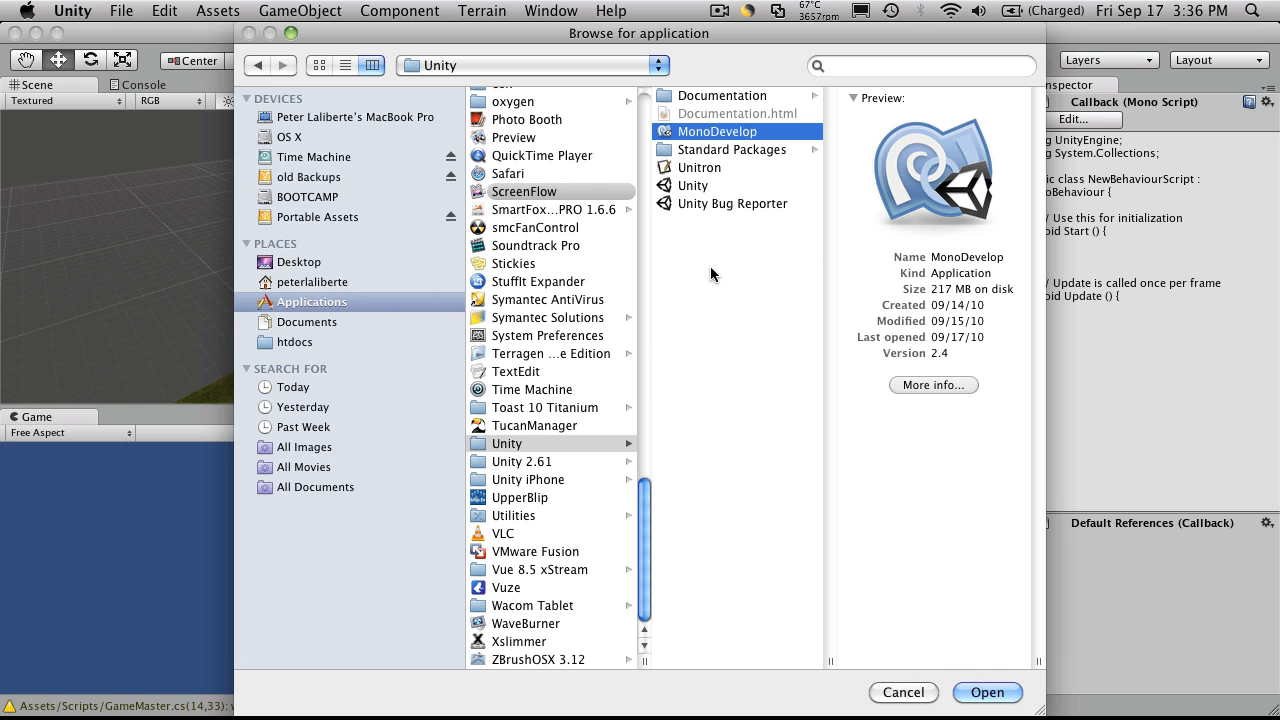
pyautogui.moveTo(855, 98)
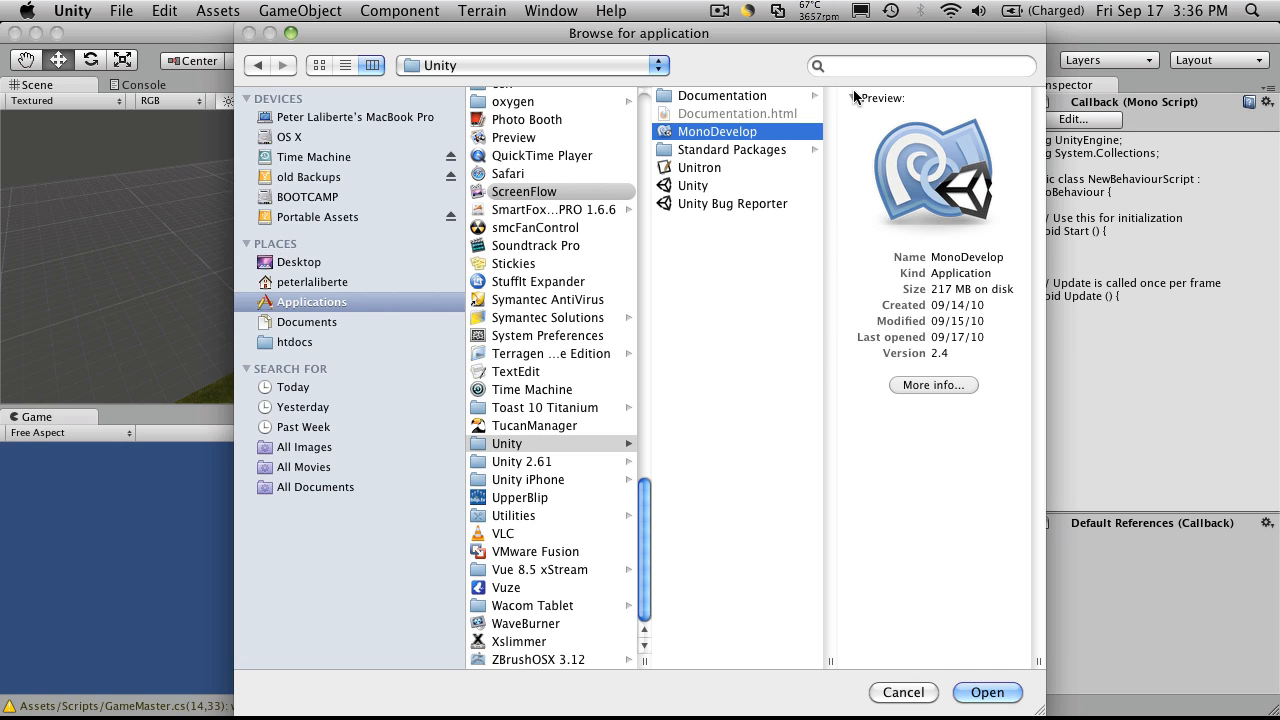
pyautogui.moveTo(822, 290)
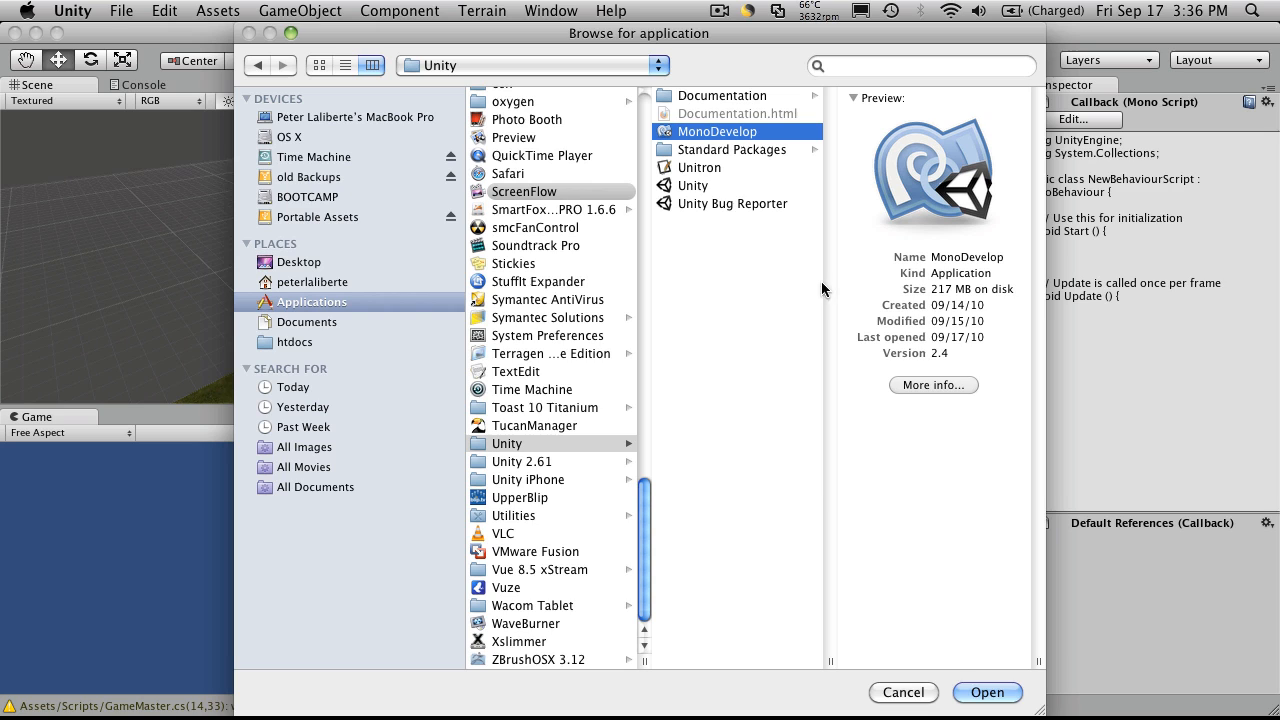
pyautogui.click(985, 692)
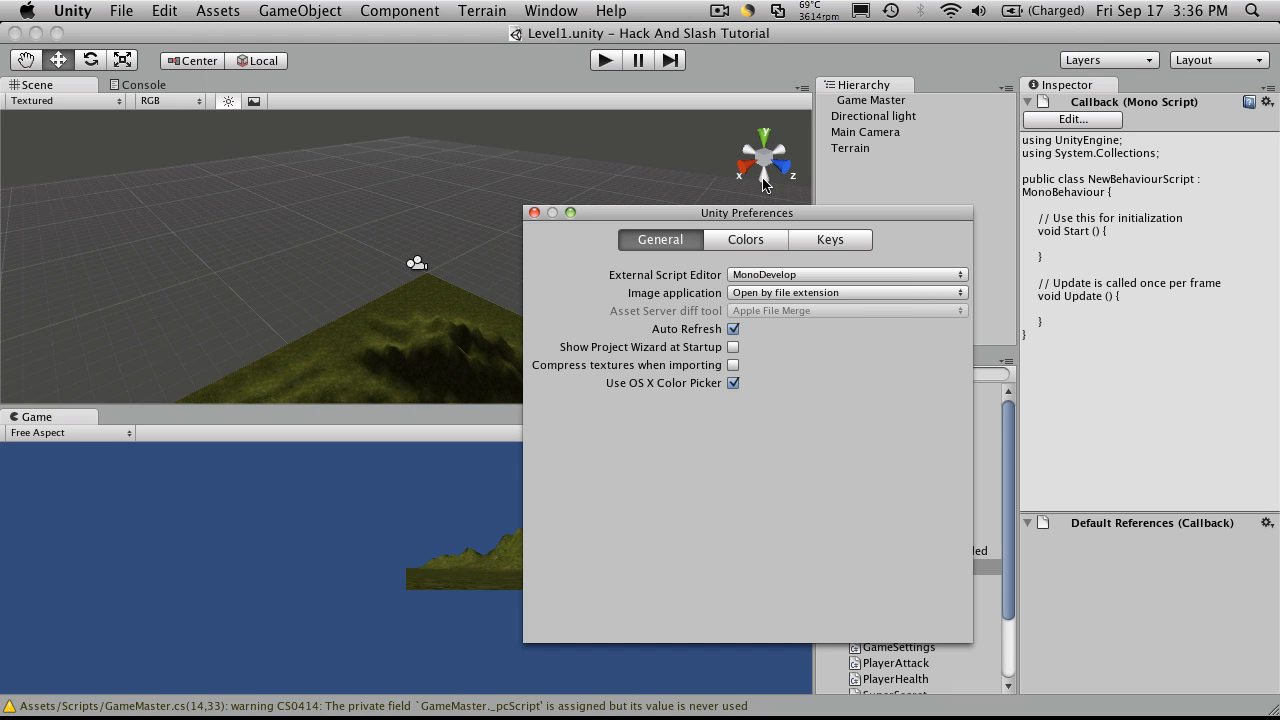
pyautogui.moveTo(535, 213)
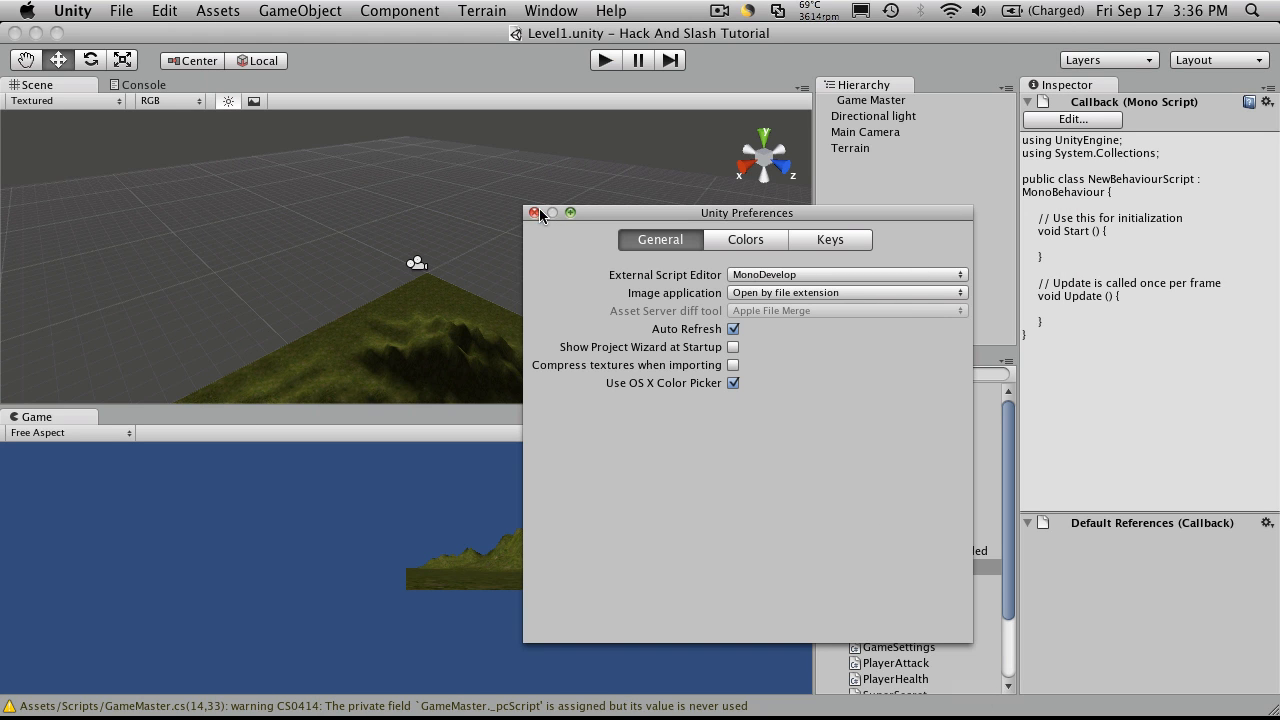
pyautogui.click(535, 213)
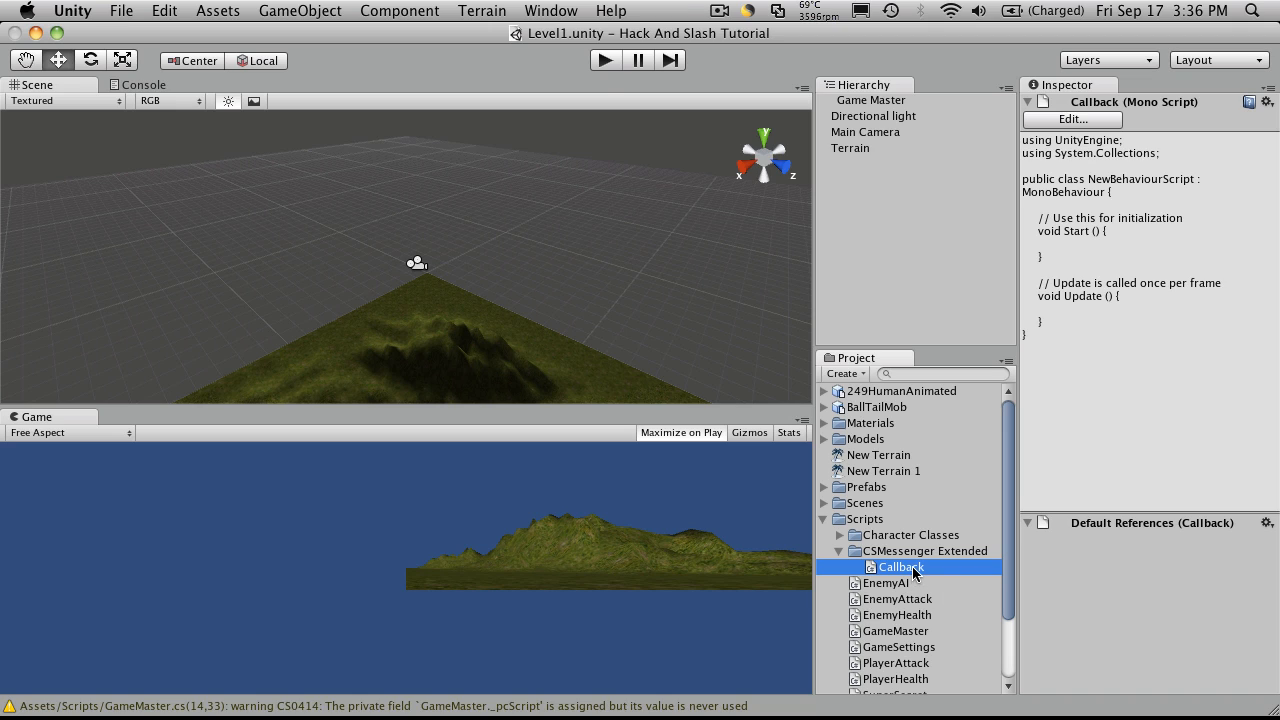
# Open Callback.cs in MonoDevelop and rename class NewBehaviourScript to Callback.
pyautogui.doubleClick(901, 567)
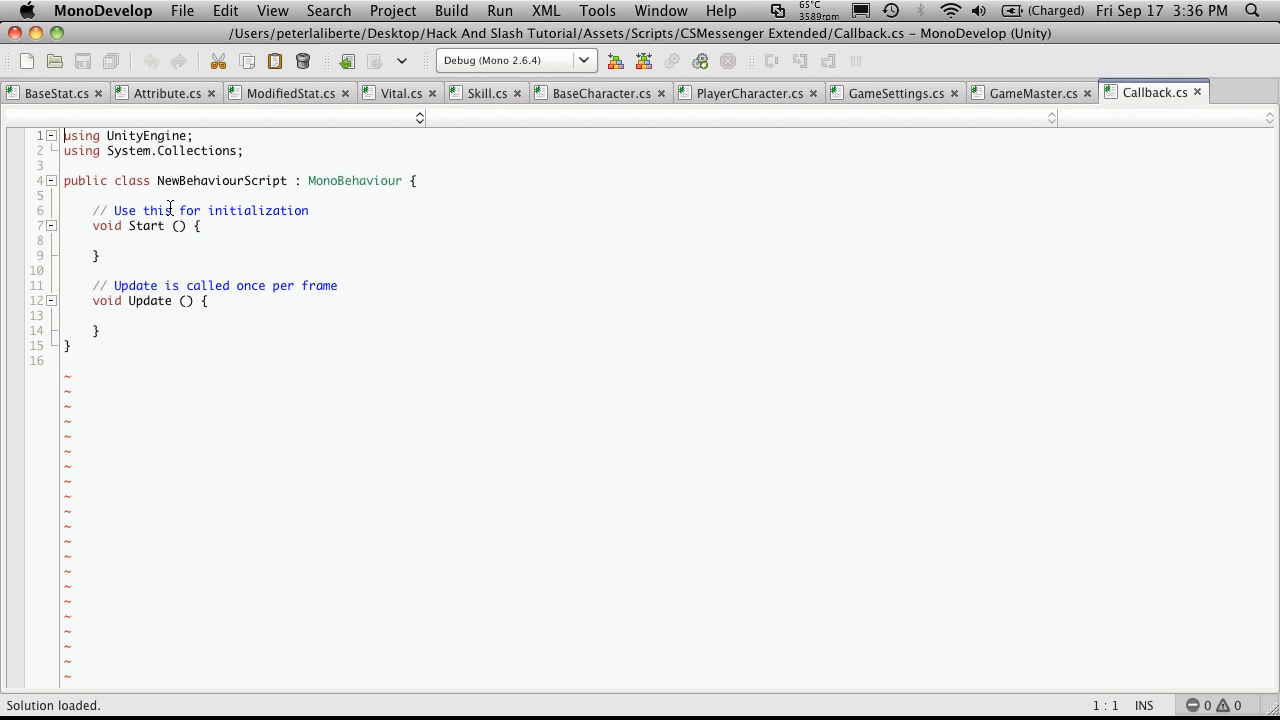
pyautogui.doubleClick(221, 181)
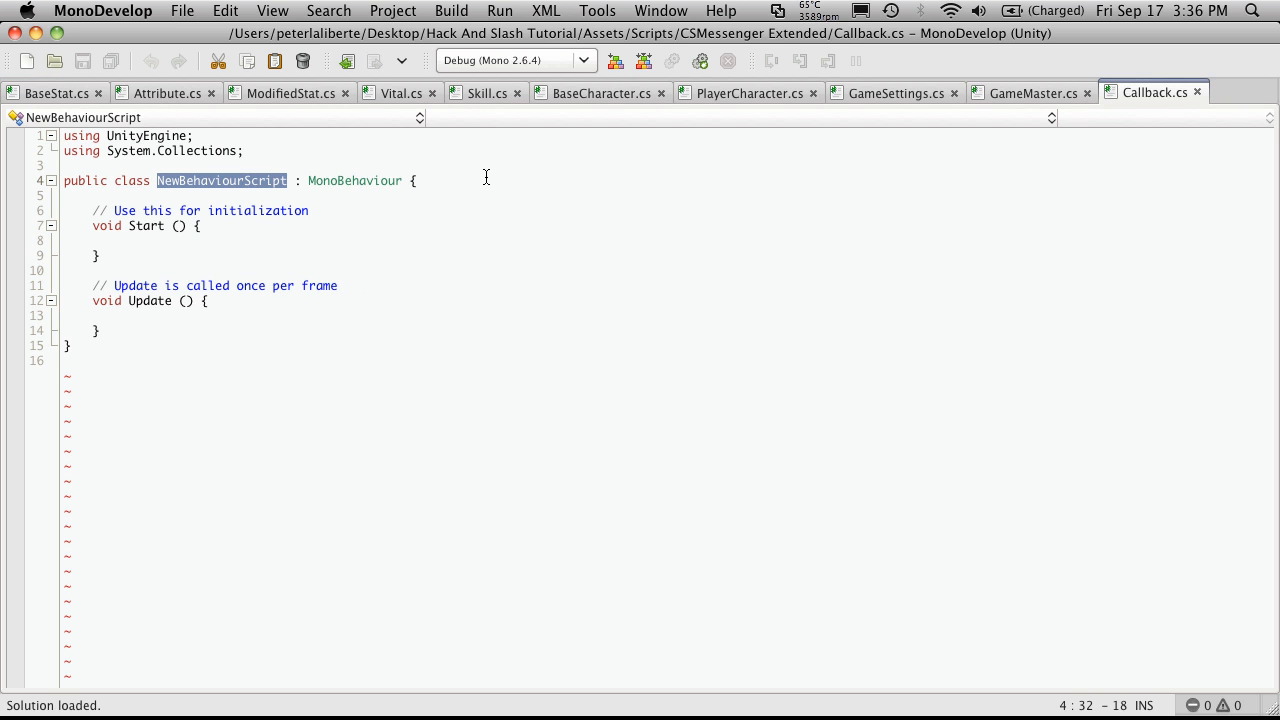
pyautogui.write('Callback.cs')
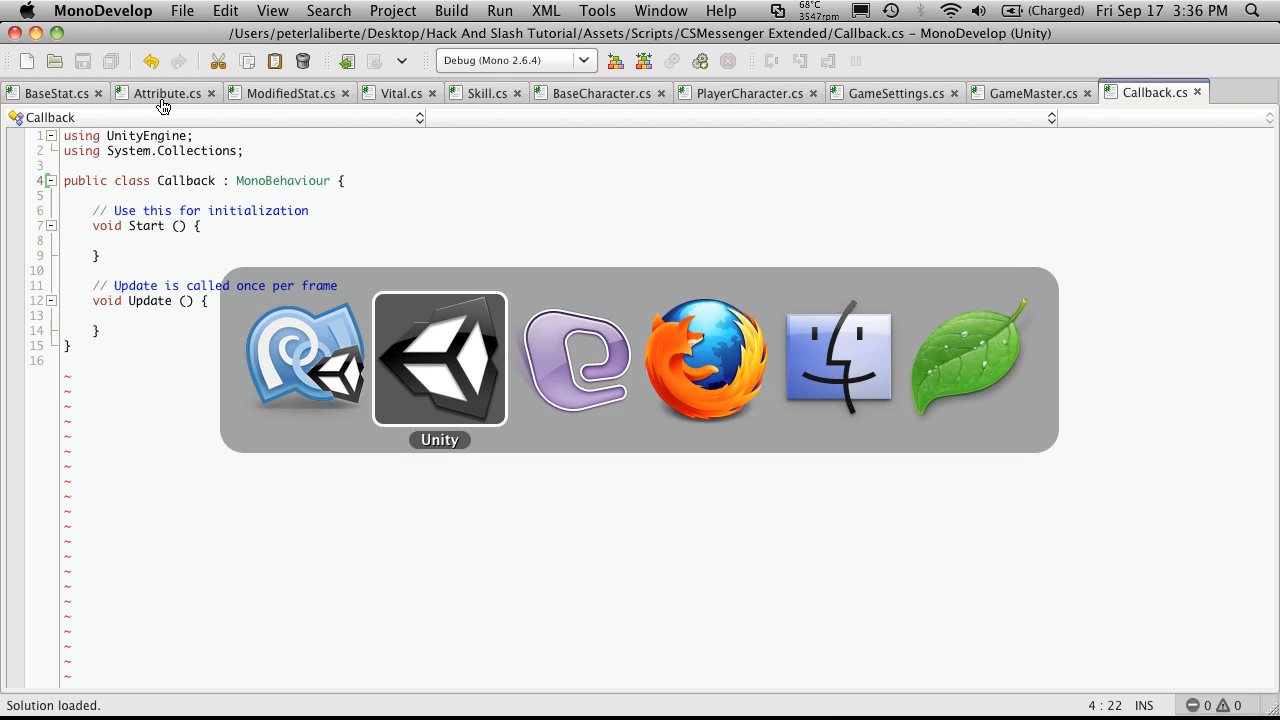
# Return to the wiki page and scroll to the Callback.cs code listing.
pyautogui.click(707, 358)
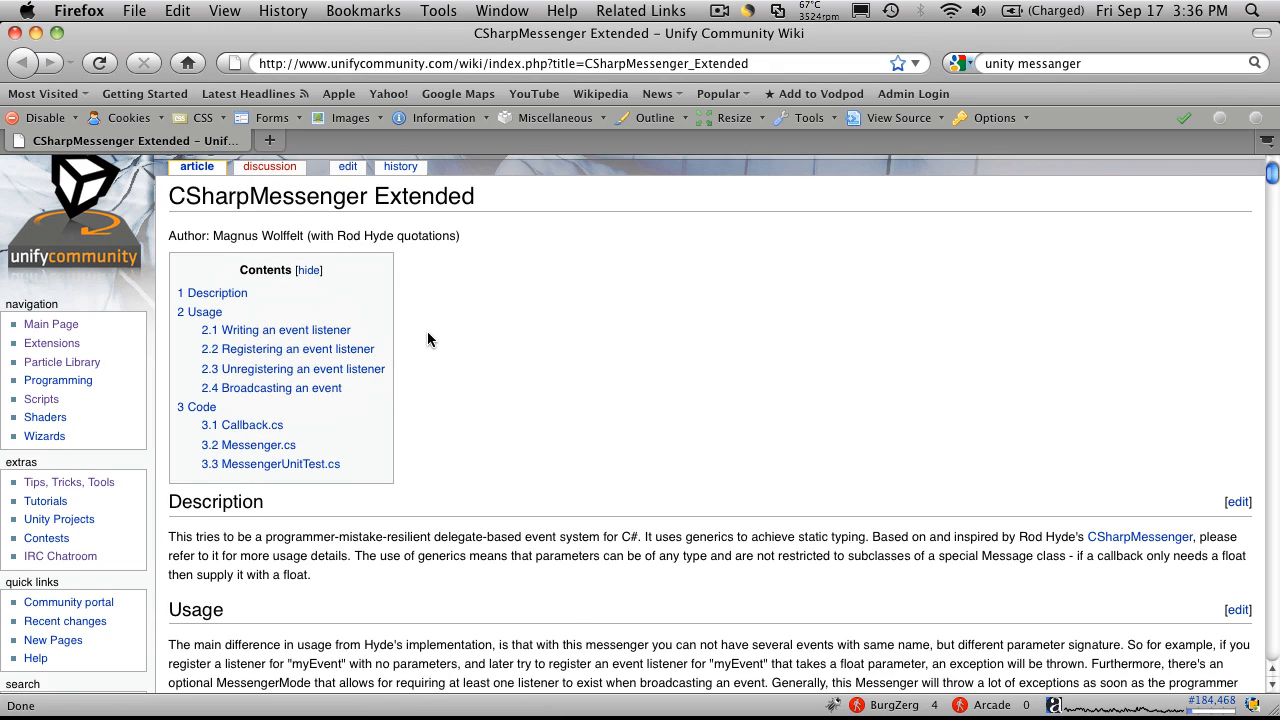
pyautogui.scroll(-3)
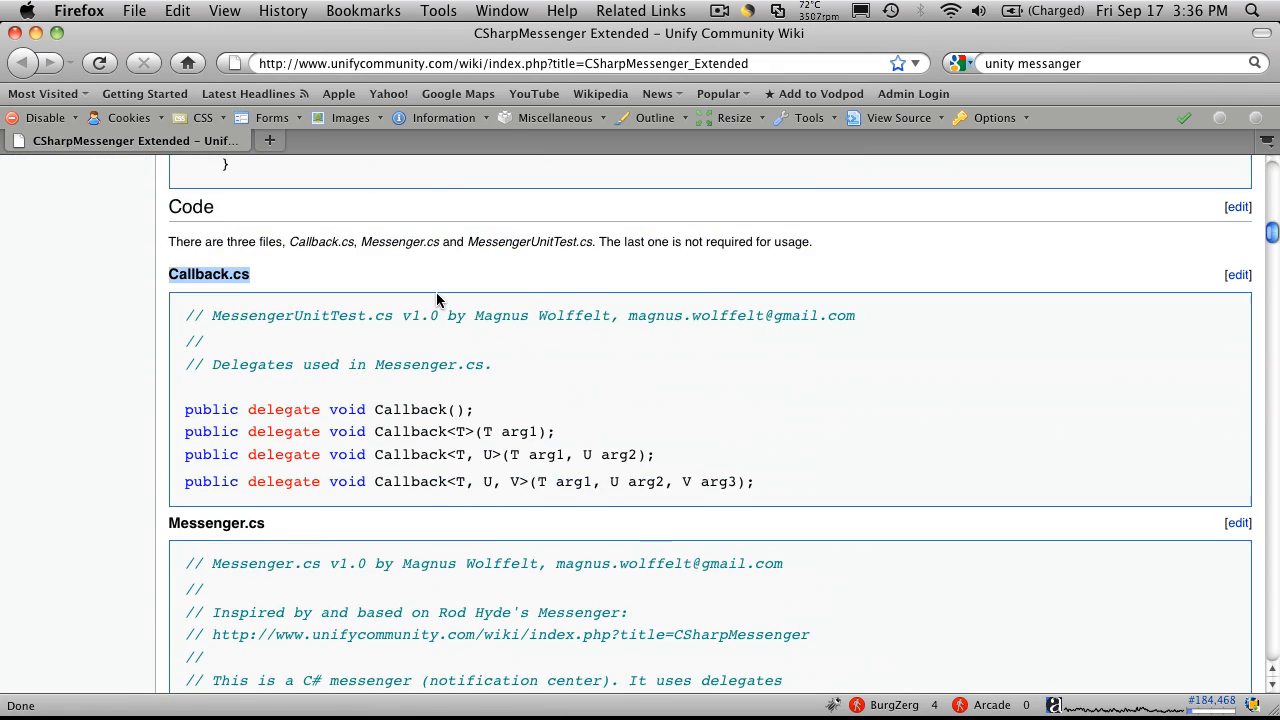
pyautogui.moveTo(321, 428)
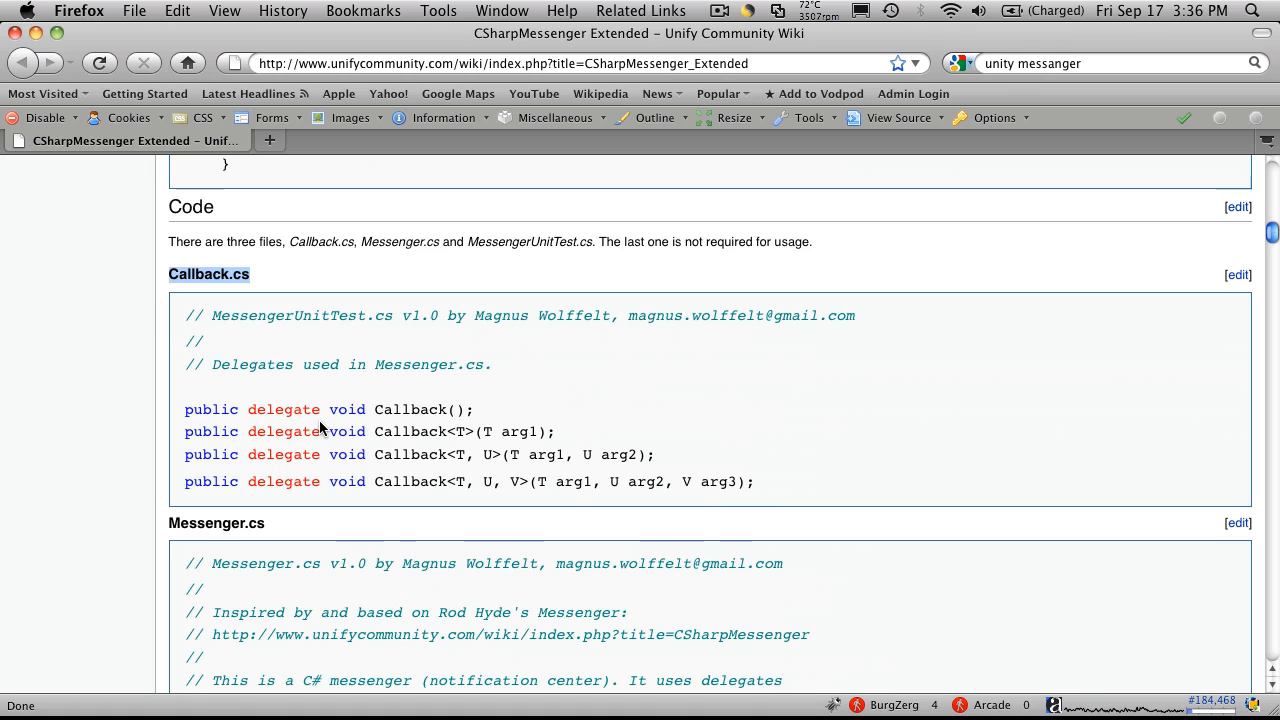
pyautogui.moveTo(185, 314)
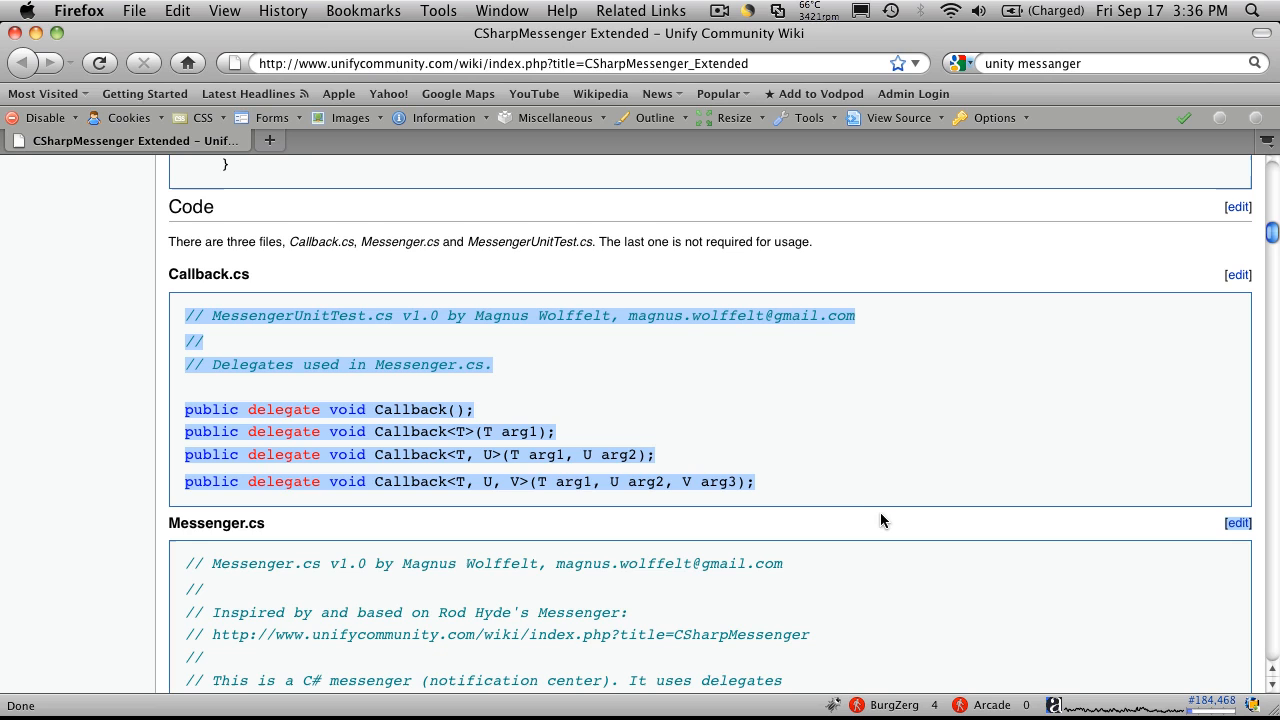
pyautogui.moveTo(834, 463)
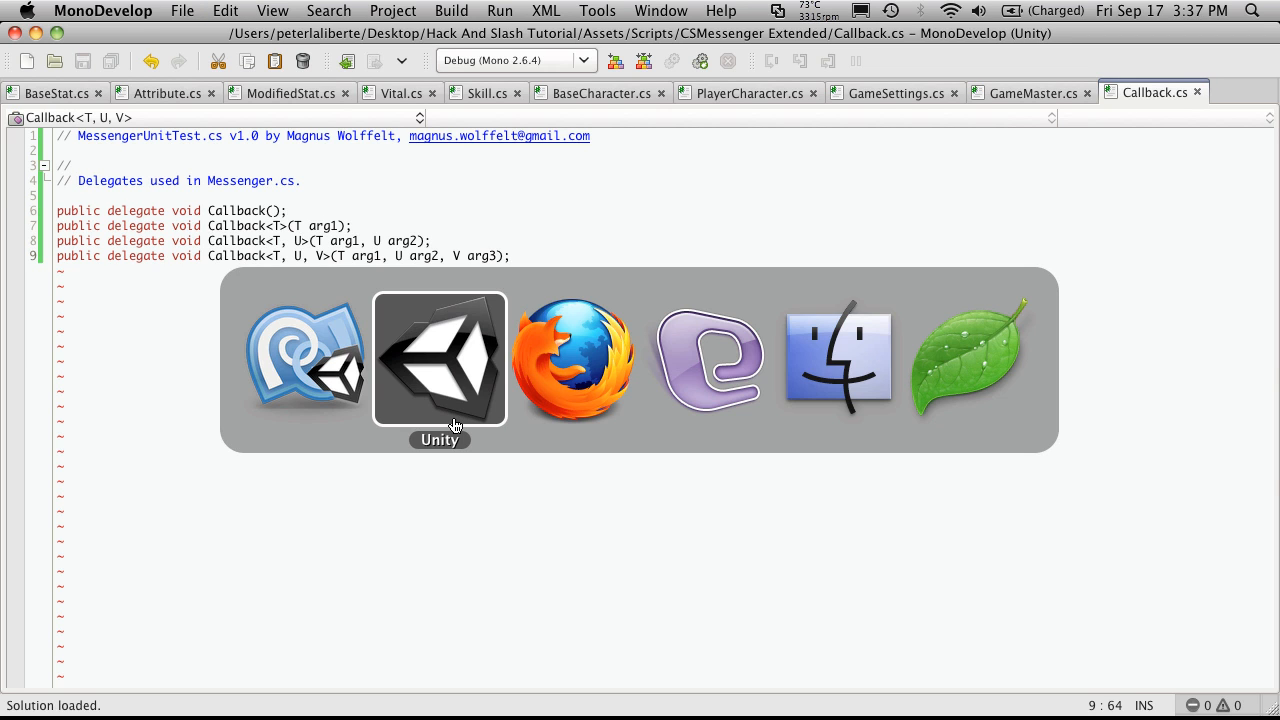
pyautogui.click(439, 360)
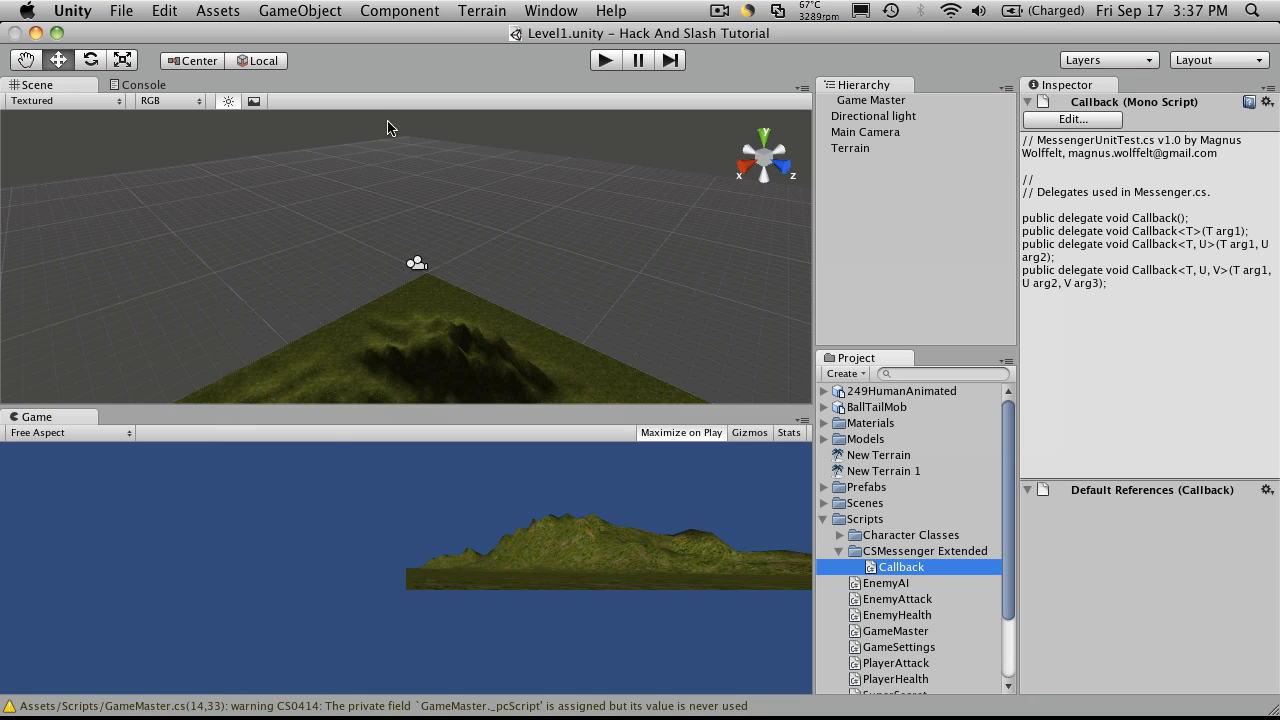
pyautogui.moveTo(443, 270)
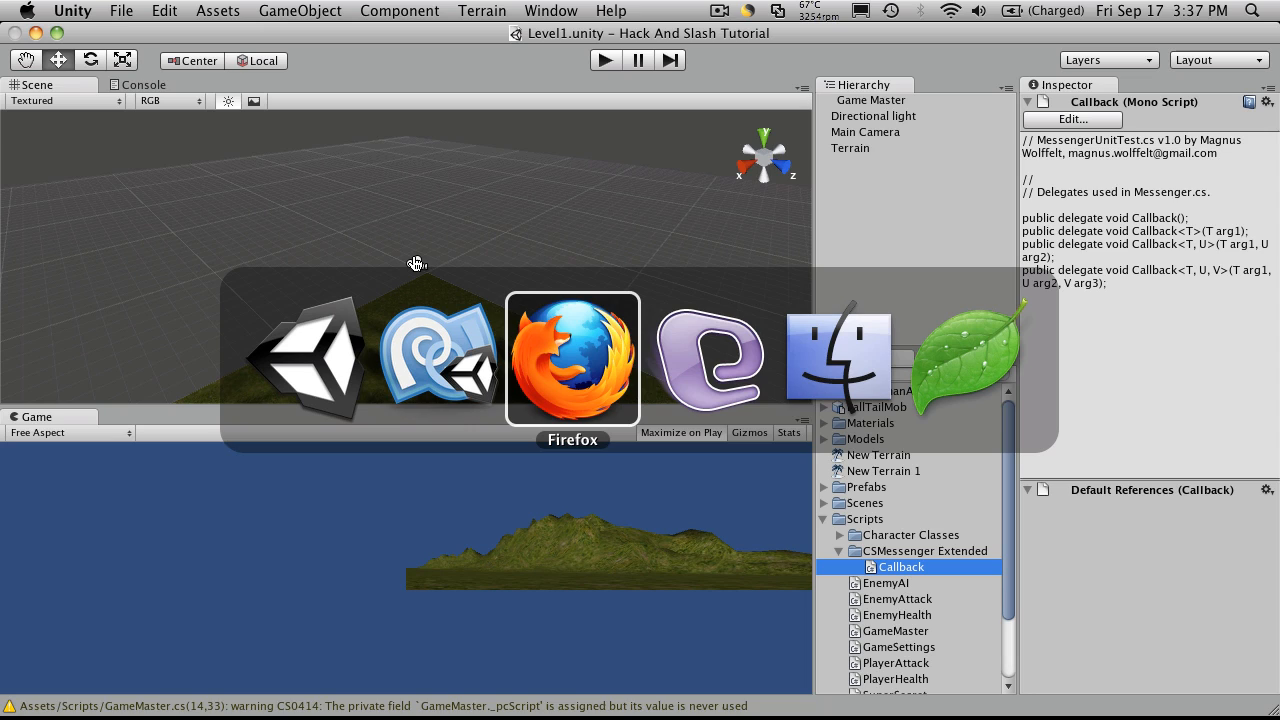
pyautogui.click(572, 360)
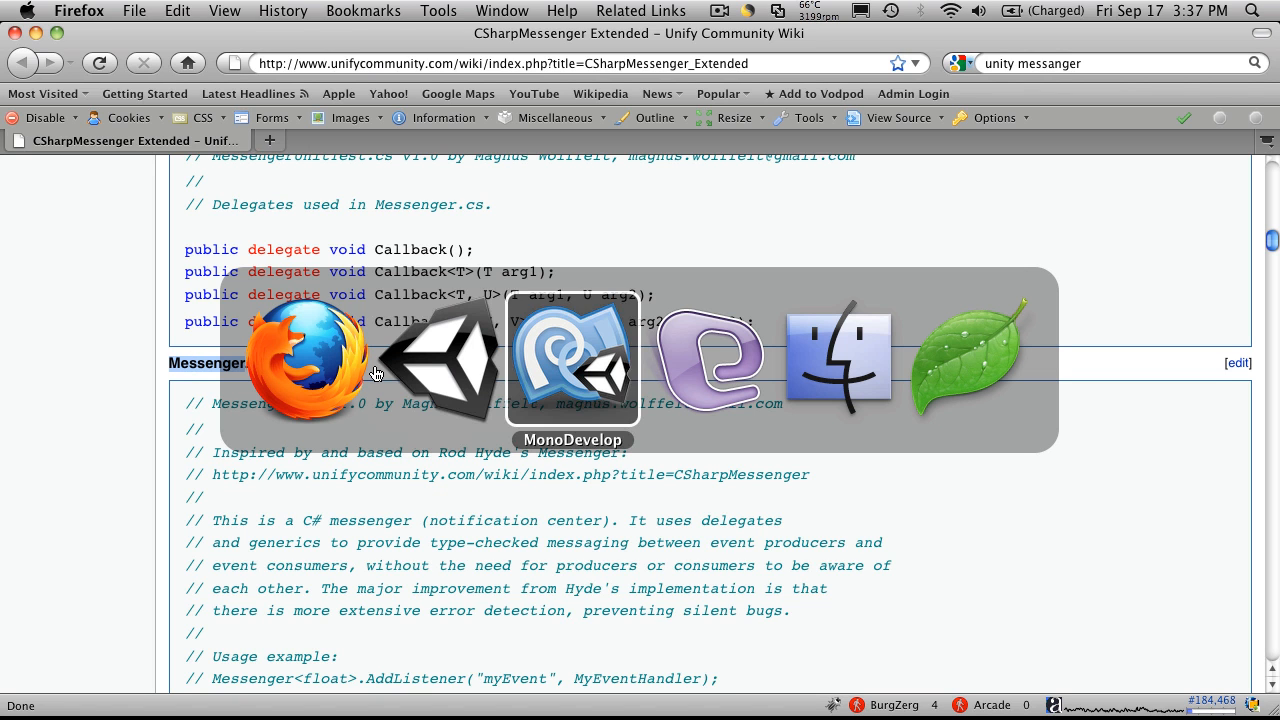
pyautogui.click(440, 360)
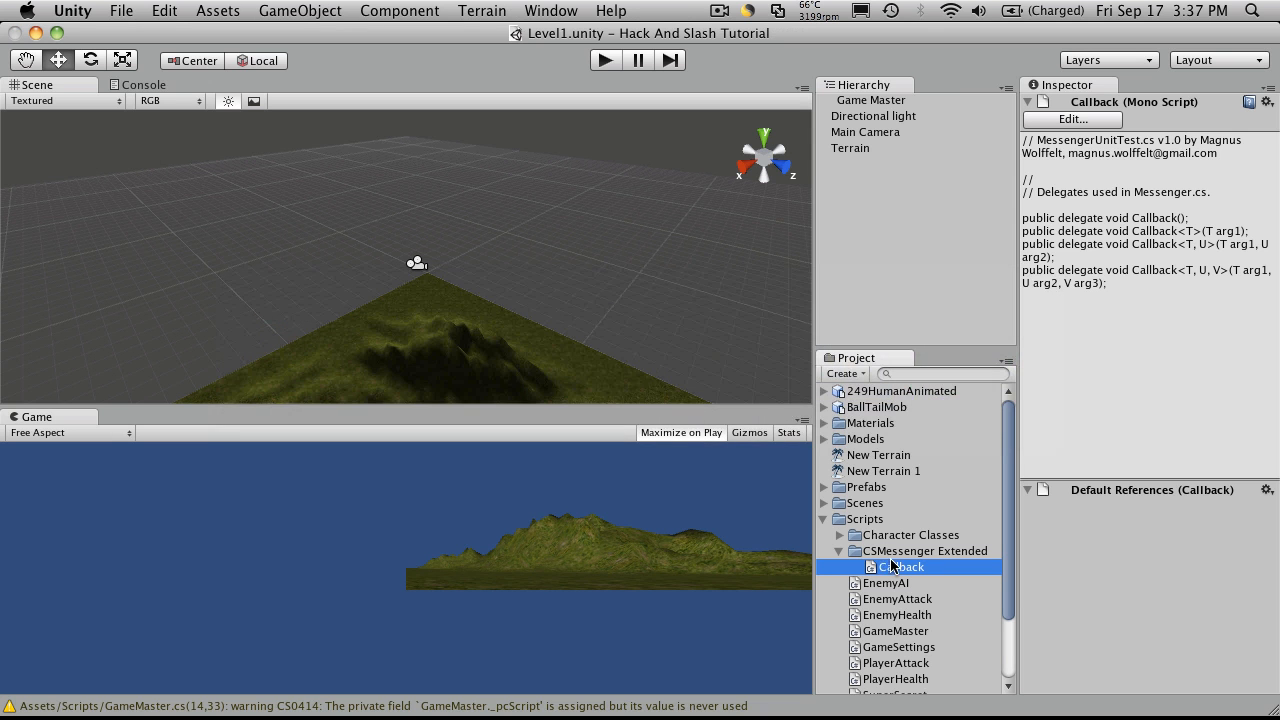
# Add a C# script named Messenger beside Callback in CSMessenger Extended and open it.
pyautogui.rightClick(922, 550)
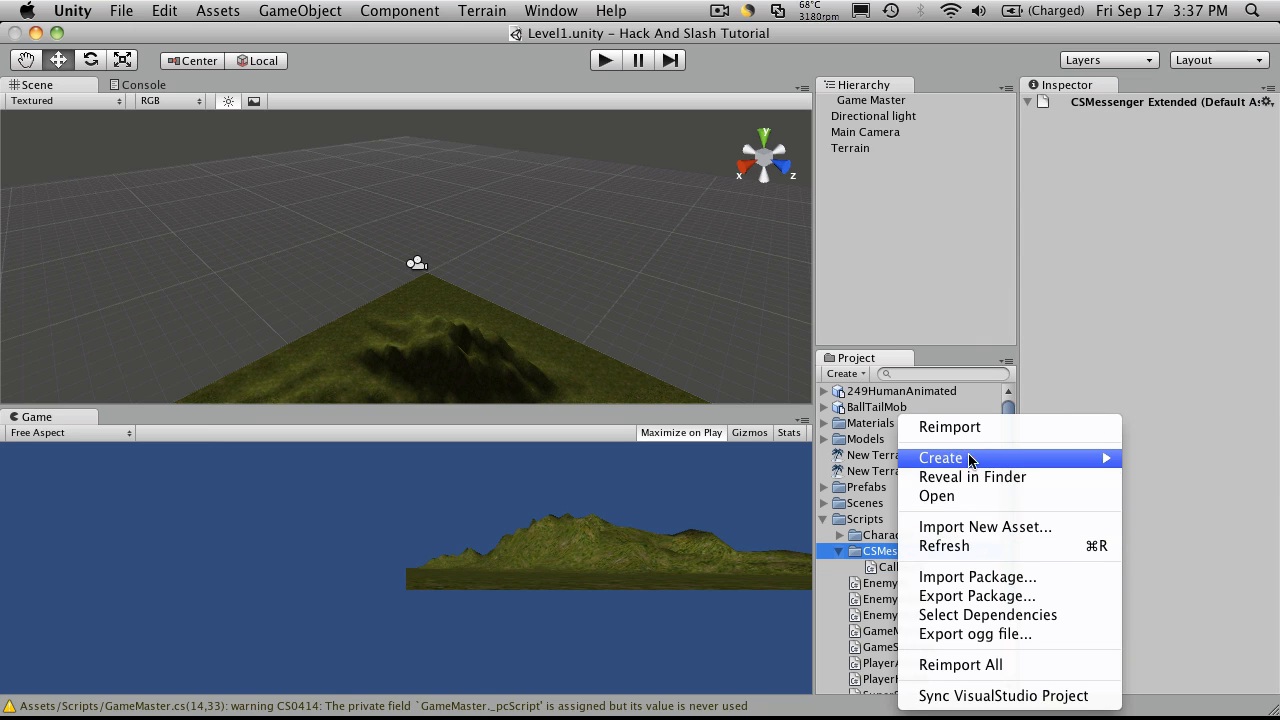
pyautogui.click(940, 457)
pyautogui.write('Messenger')
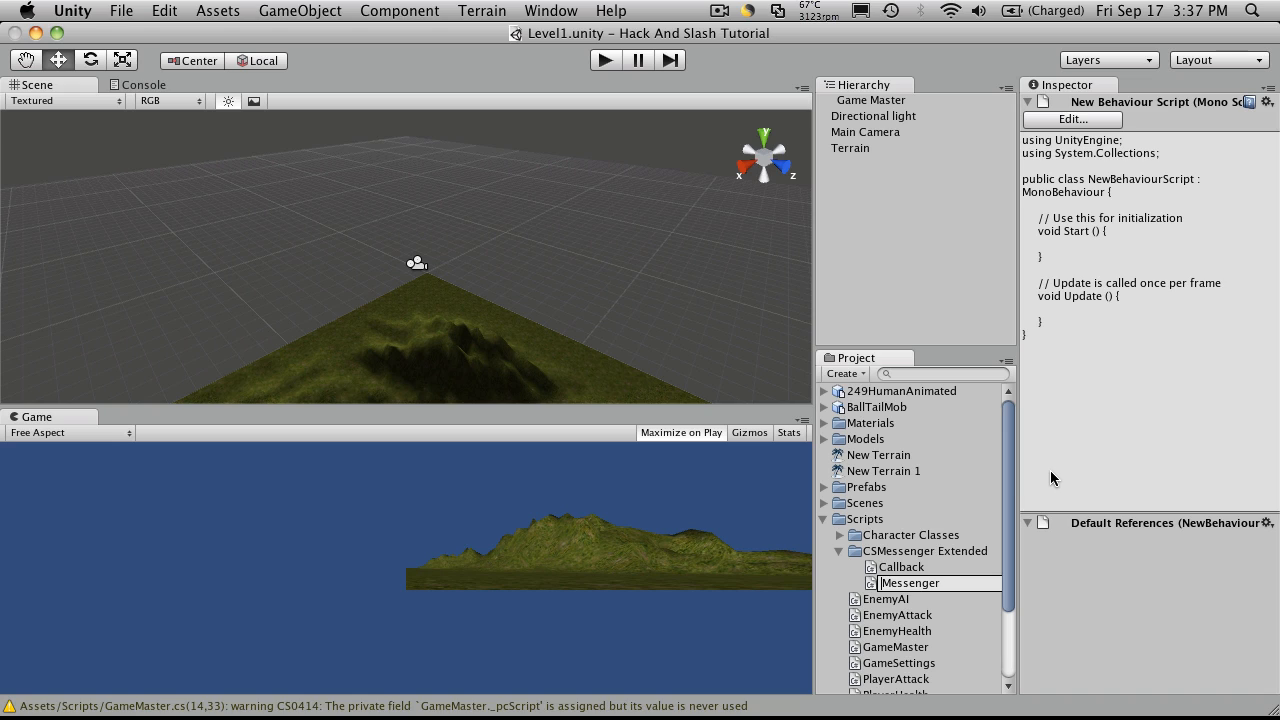
pyautogui.click(907, 583)
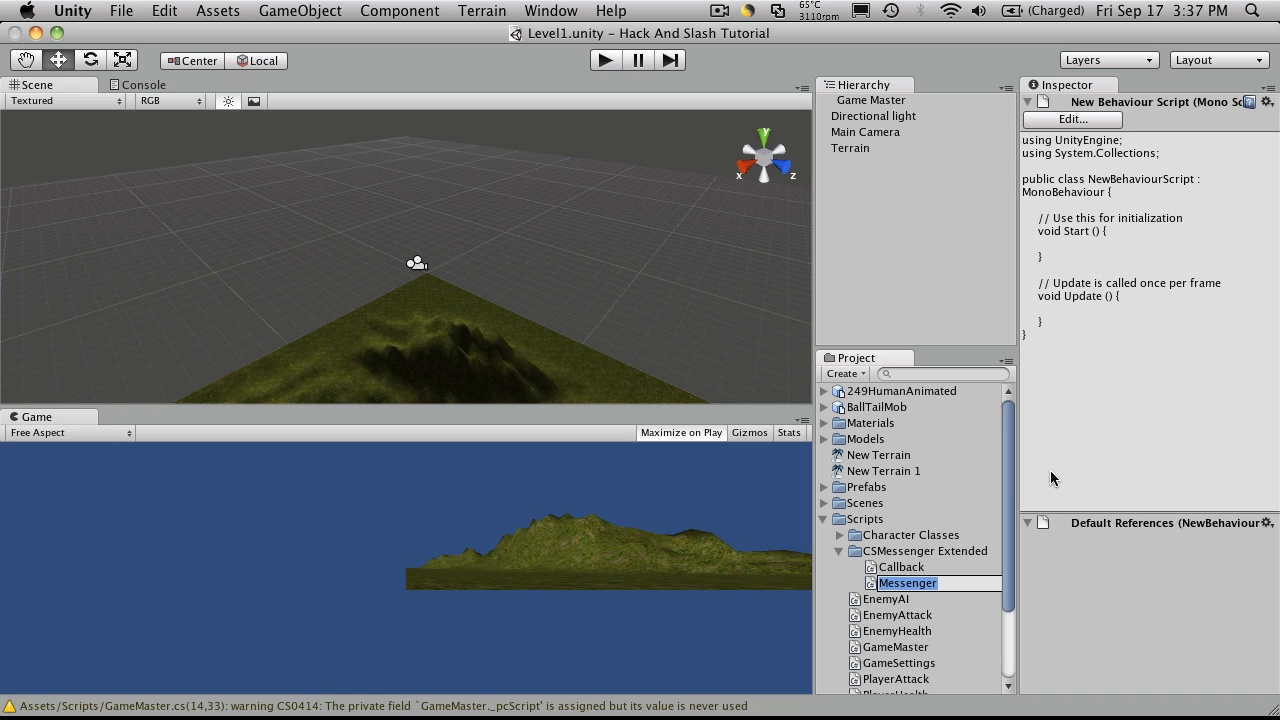
pyautogui.click(906, 582)
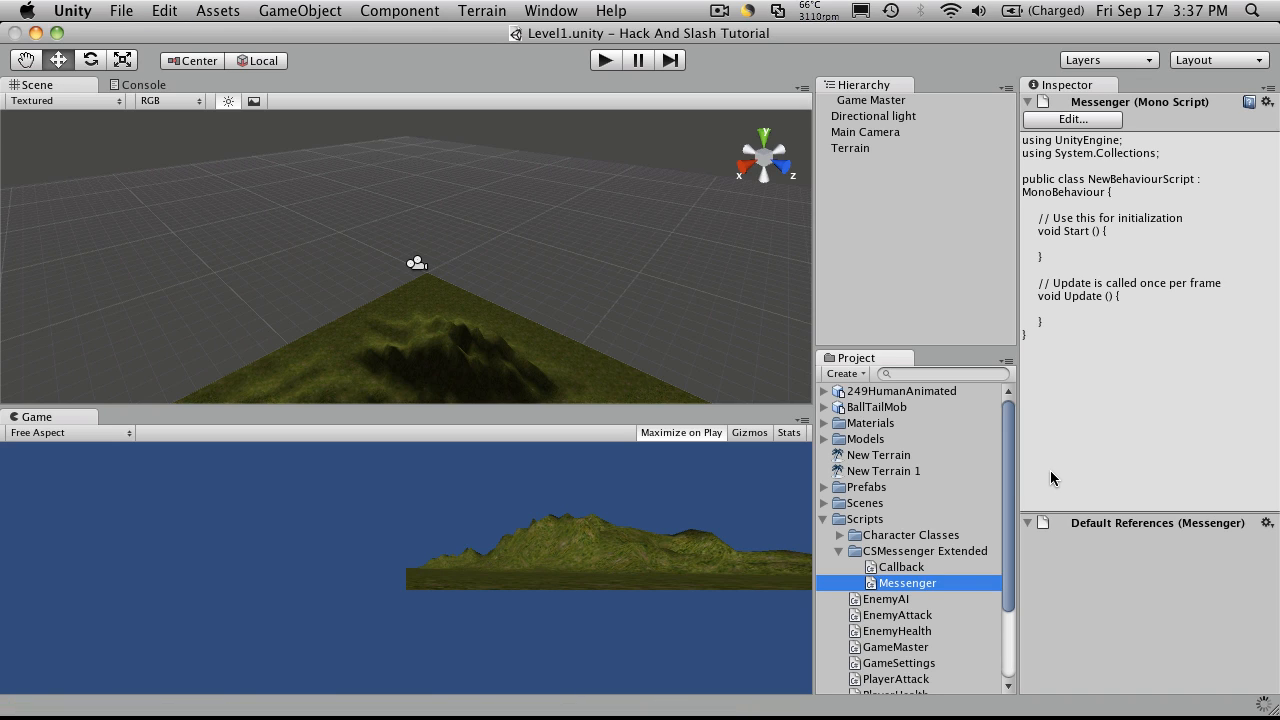
pyautogui.doubleClick(900, 567)
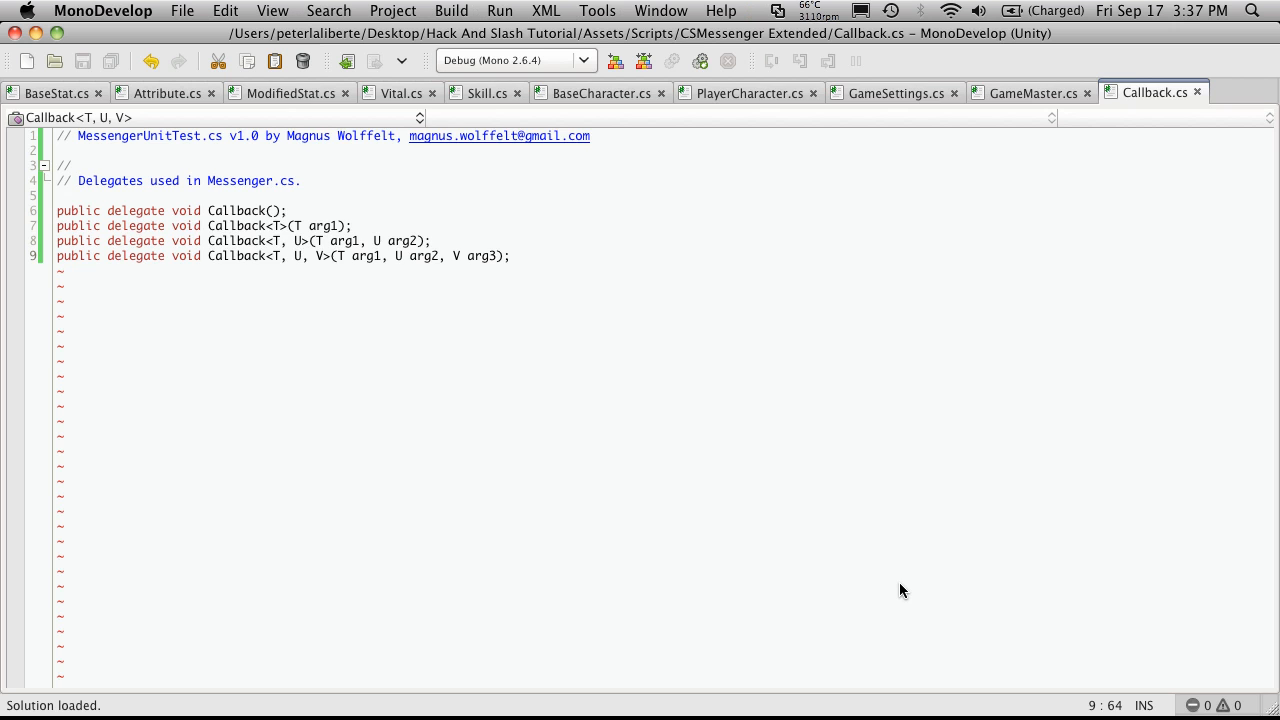
# Rename the Messenger.cs class from NewBehaviourScript to Messenger, then return to the wiki.
pyautogui.click(1198, 92)
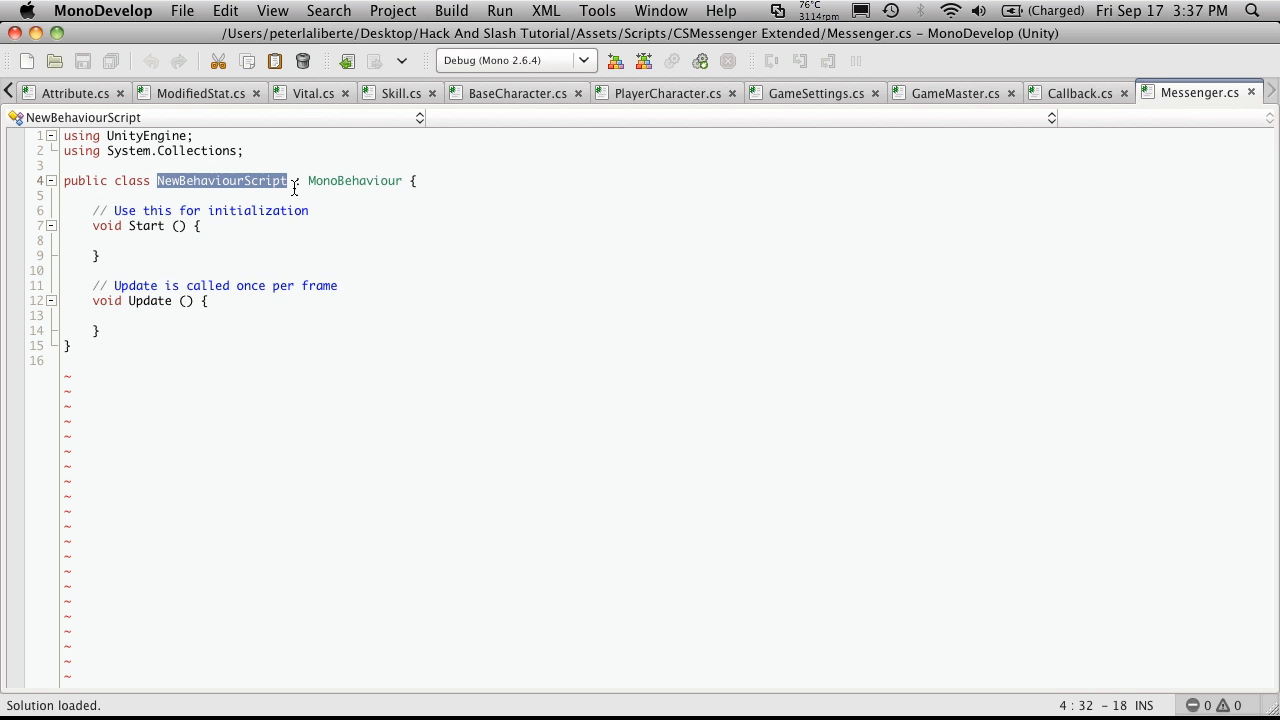
pyautogui.write('Messenger')
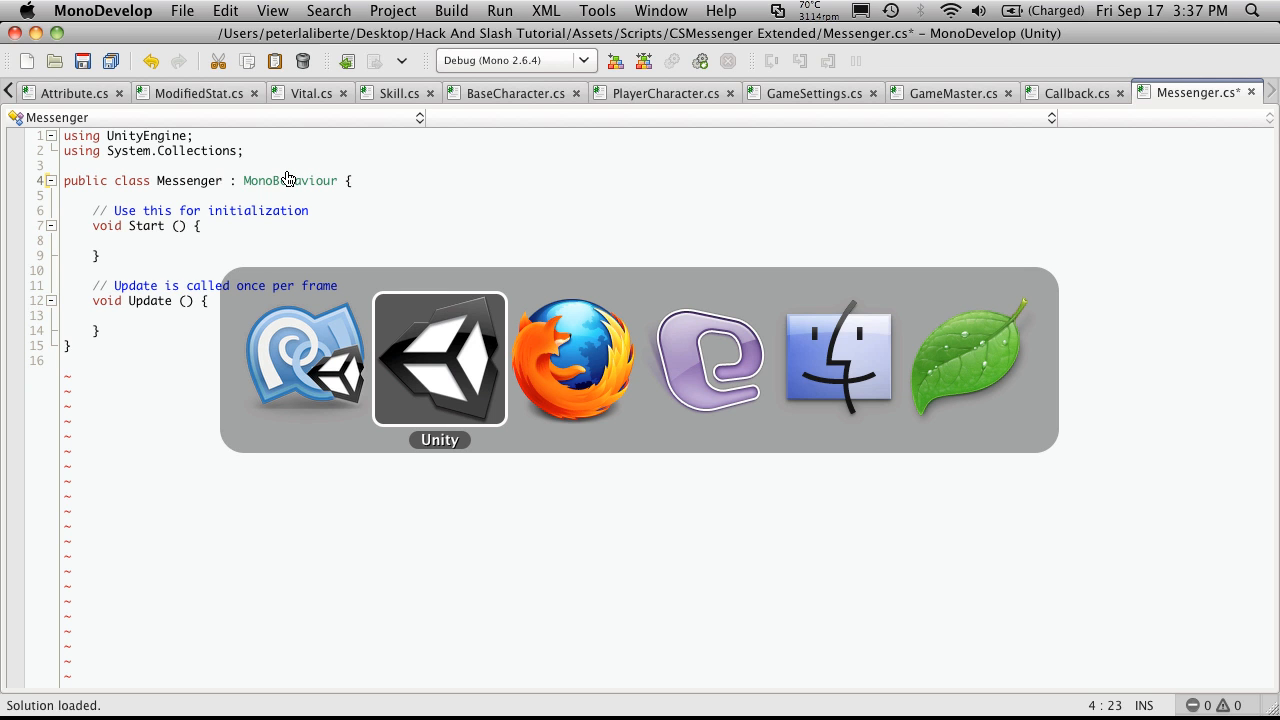
pyautogui.click(573, 360)
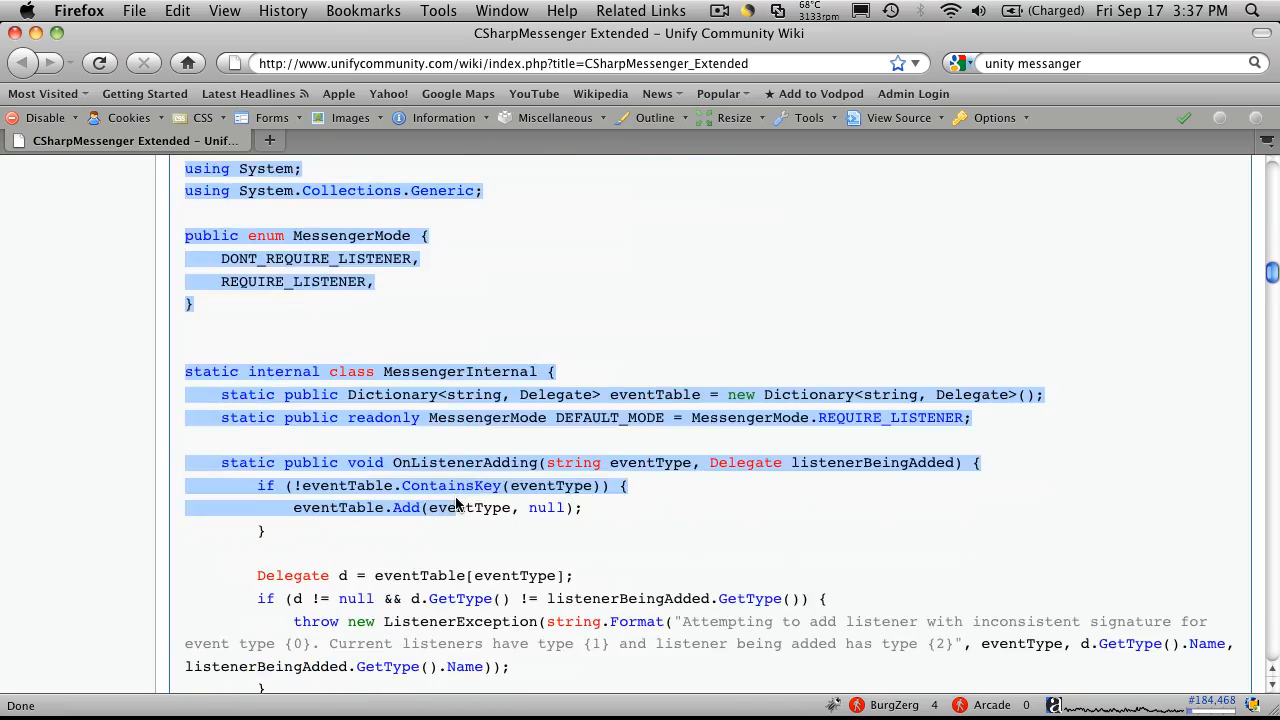
# Highlight the whole Messenger.cs listing on the wiki, down through the three-parameter Broadcast methods.
pyautogui.scroll(-3)
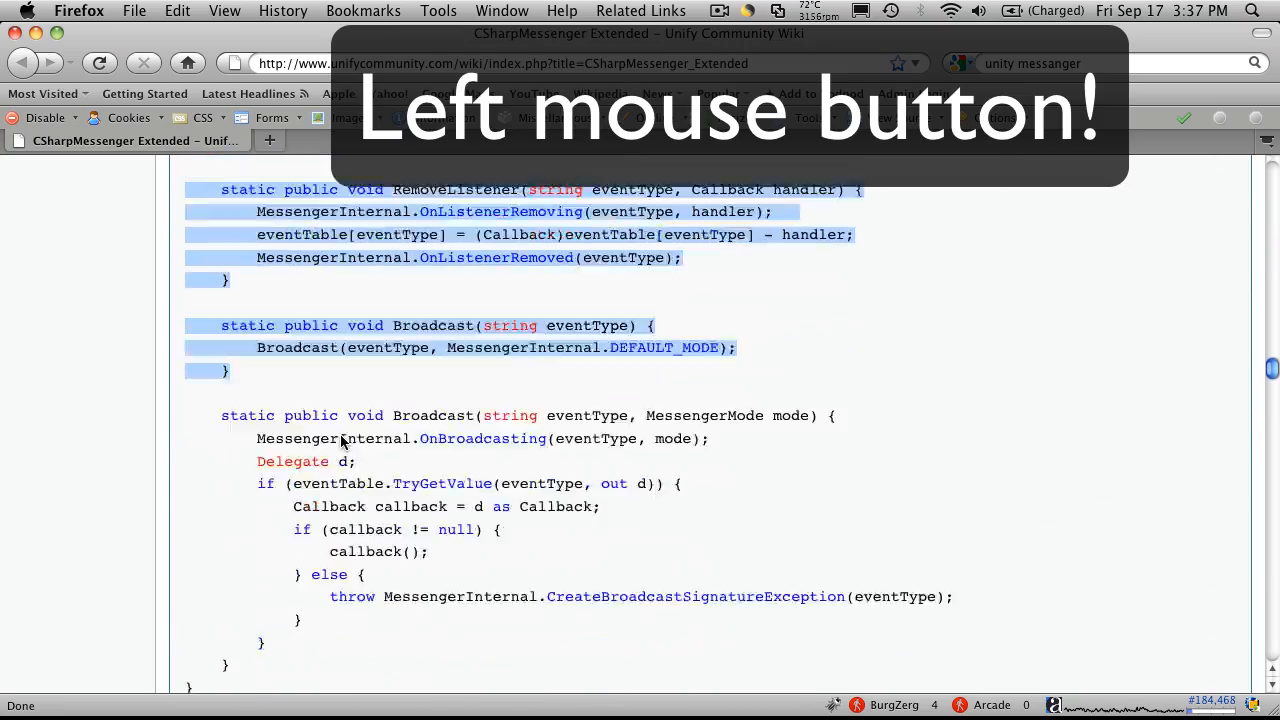
pyautogui.scroll(-3)
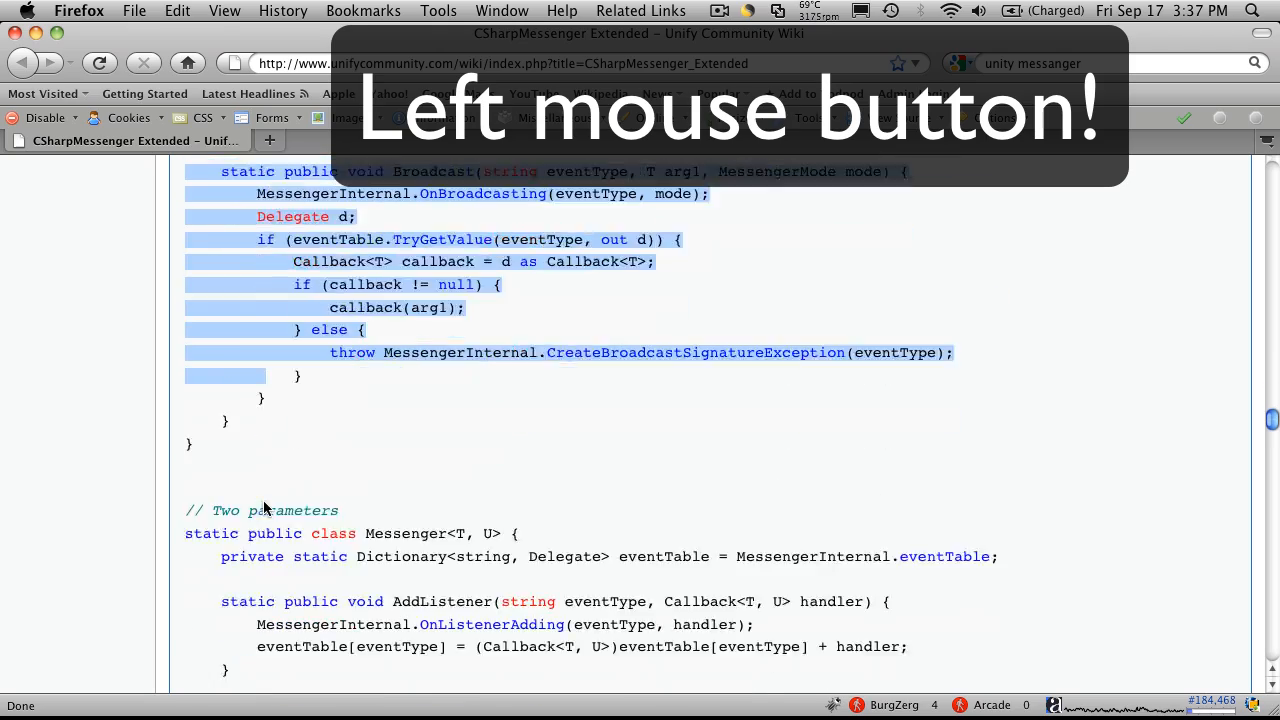
pyautogui.scroll(-3)
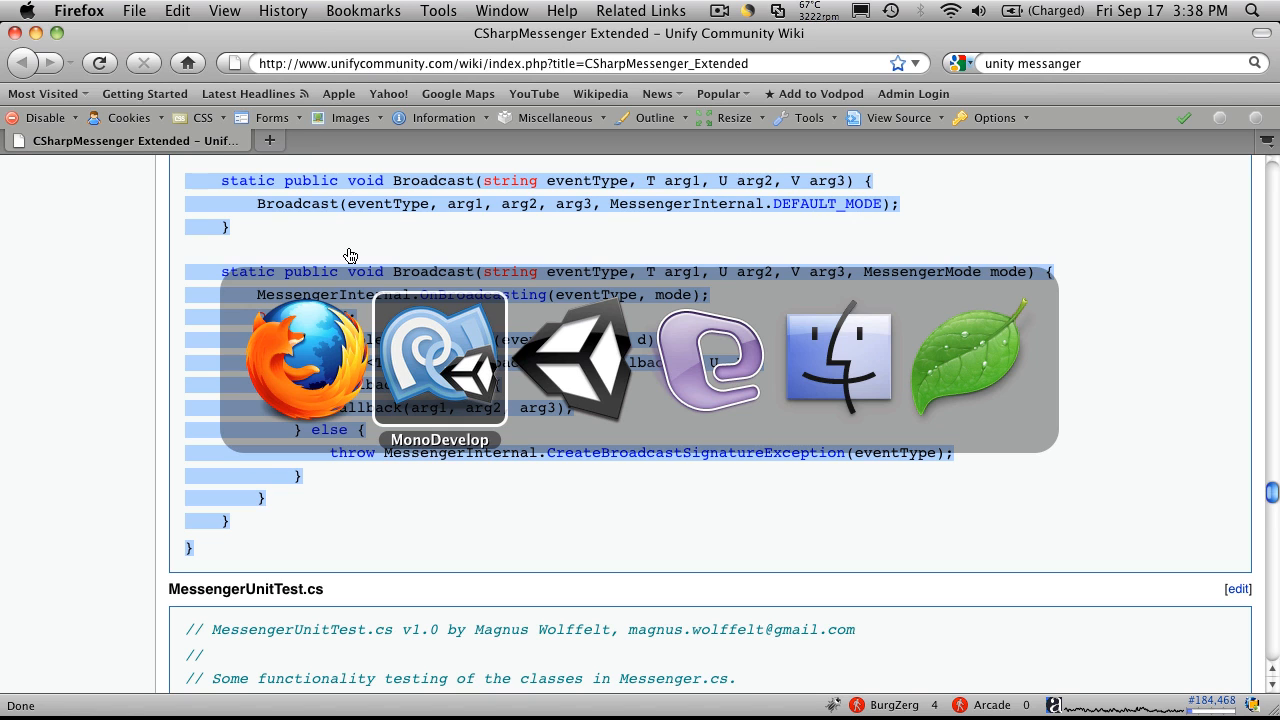
# Replace Messenger.cs contents with the copied wiki Messenger code and scroll through it.
pyautogui.click(440, 360)
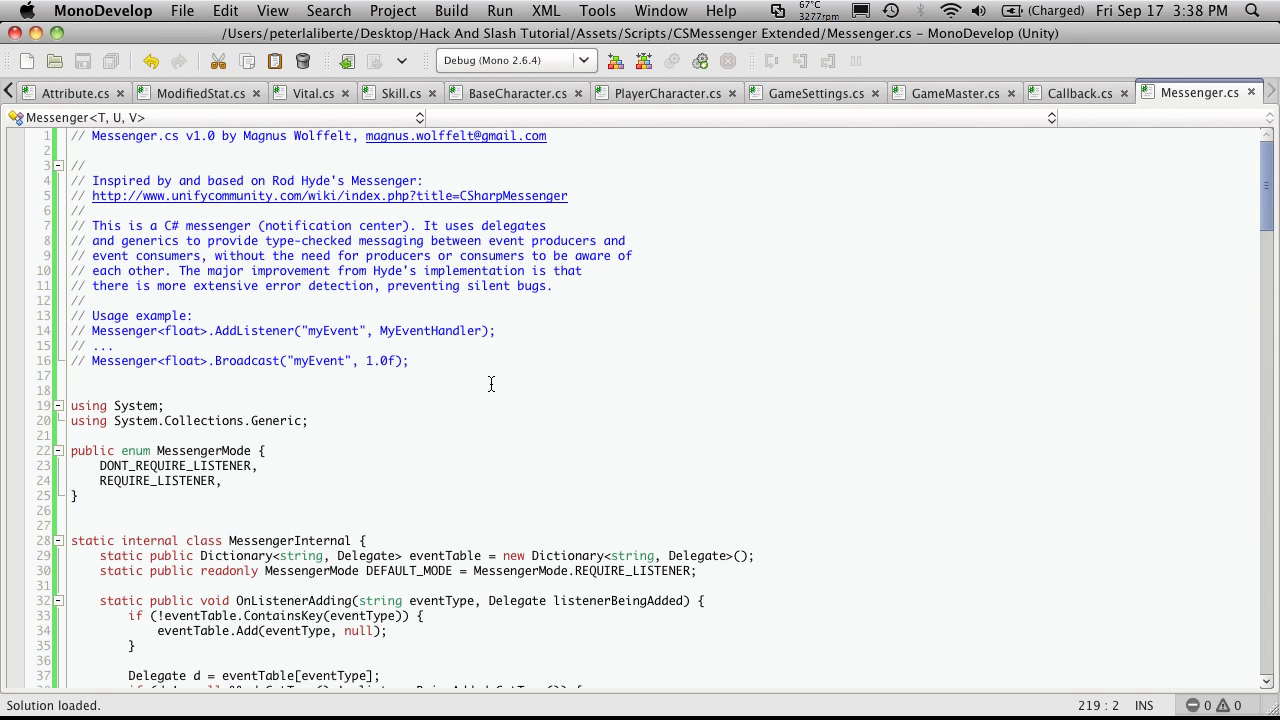
pyautogui.moveTo(357, 520)
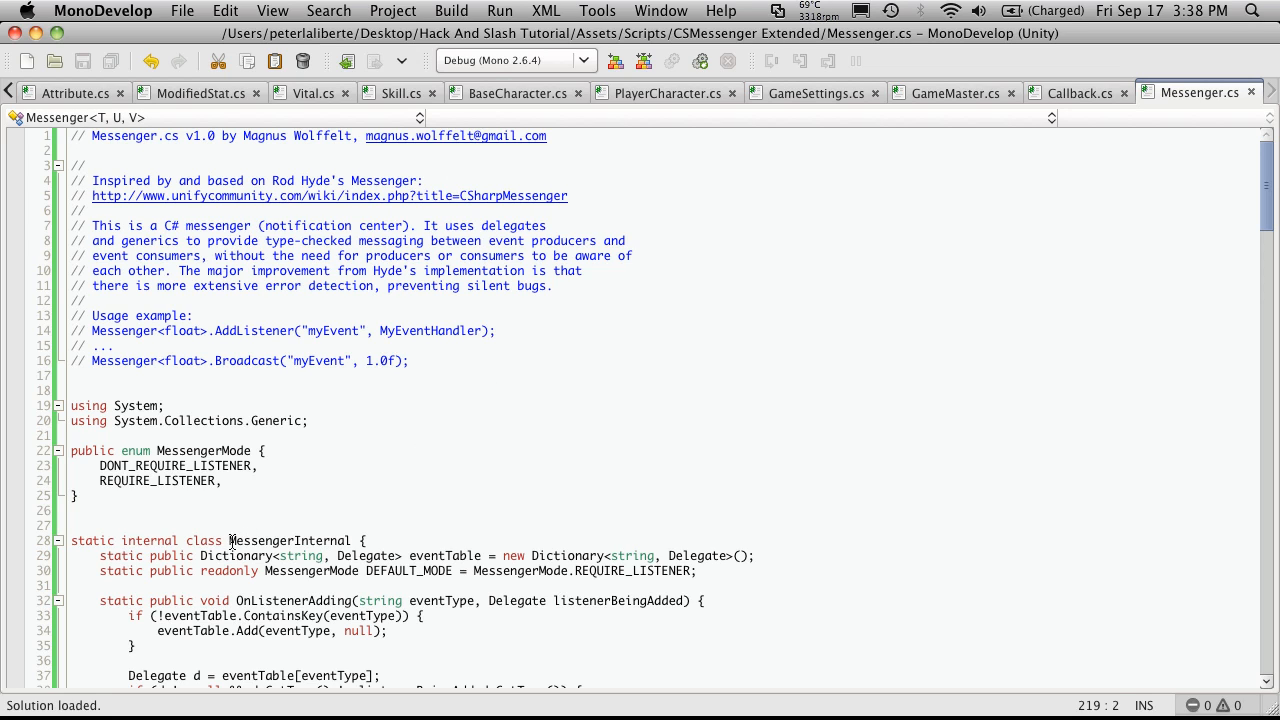
pyautogui.moveTo(358, 540)
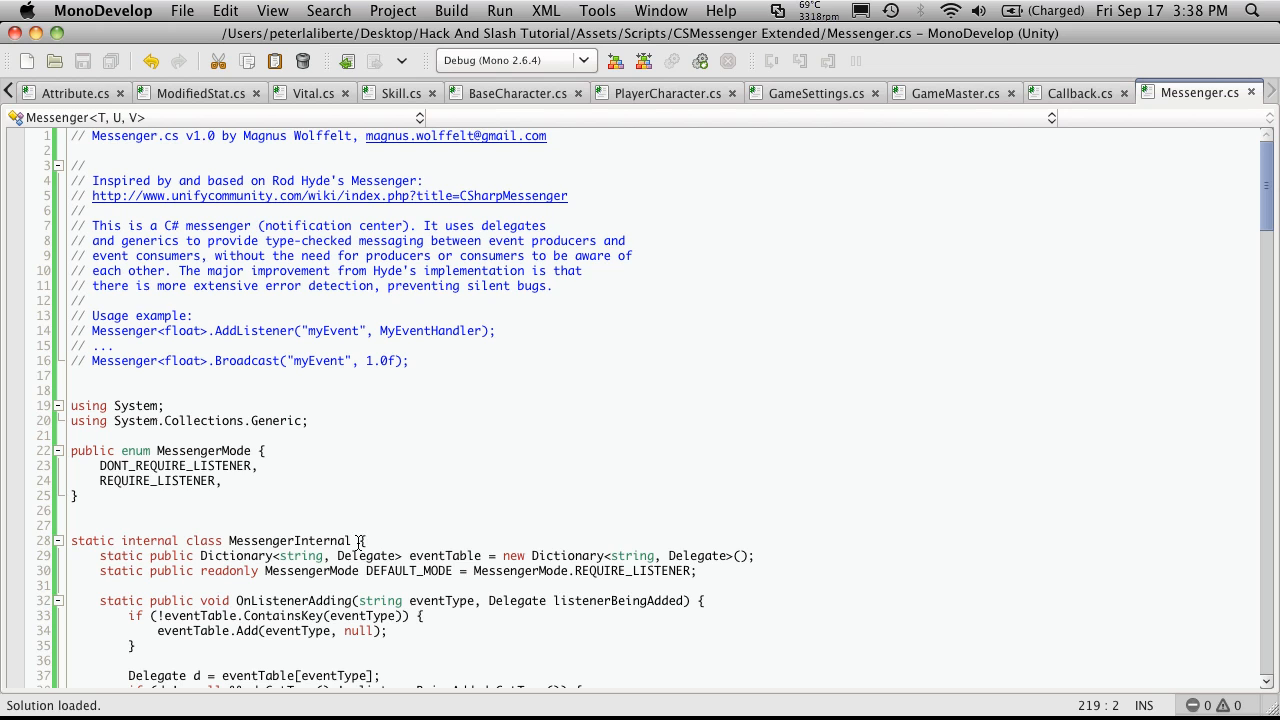
pyautogui.moveTo(752, 254)
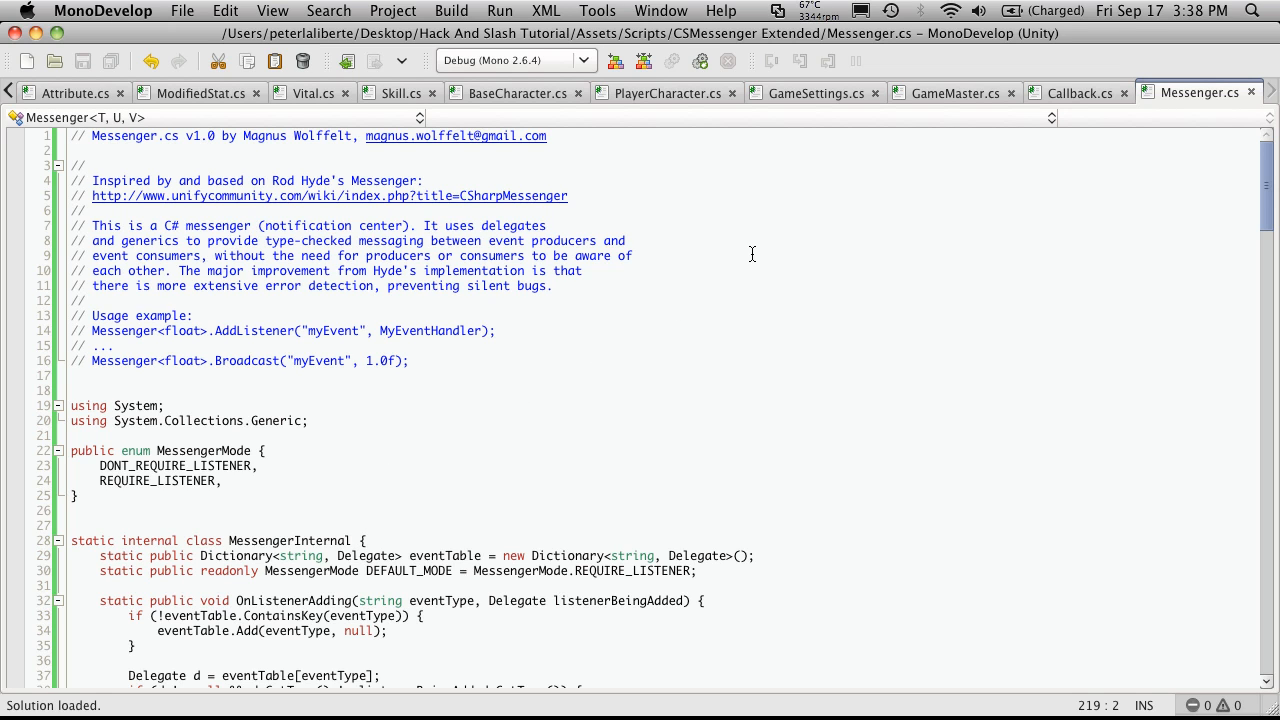
pyautogui.moveTo(603, 379)
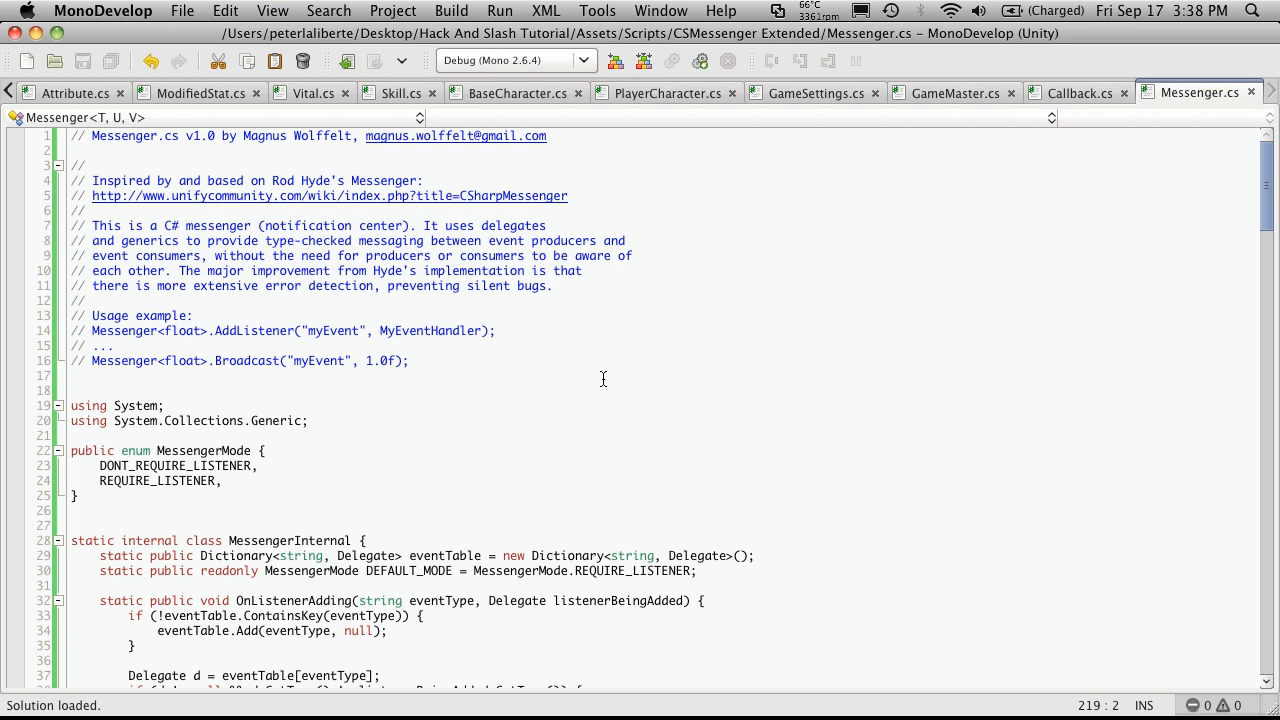
pyautogui.scroll(-3)
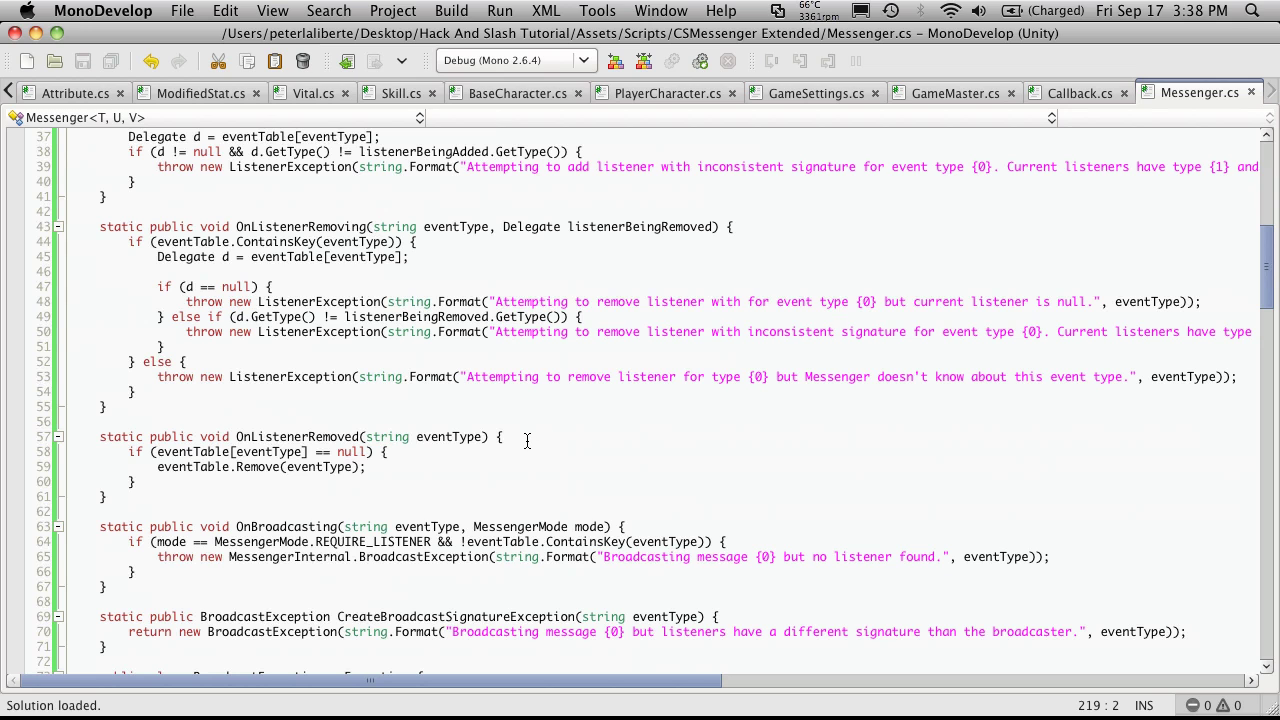
pyautogui.scroll(-3)
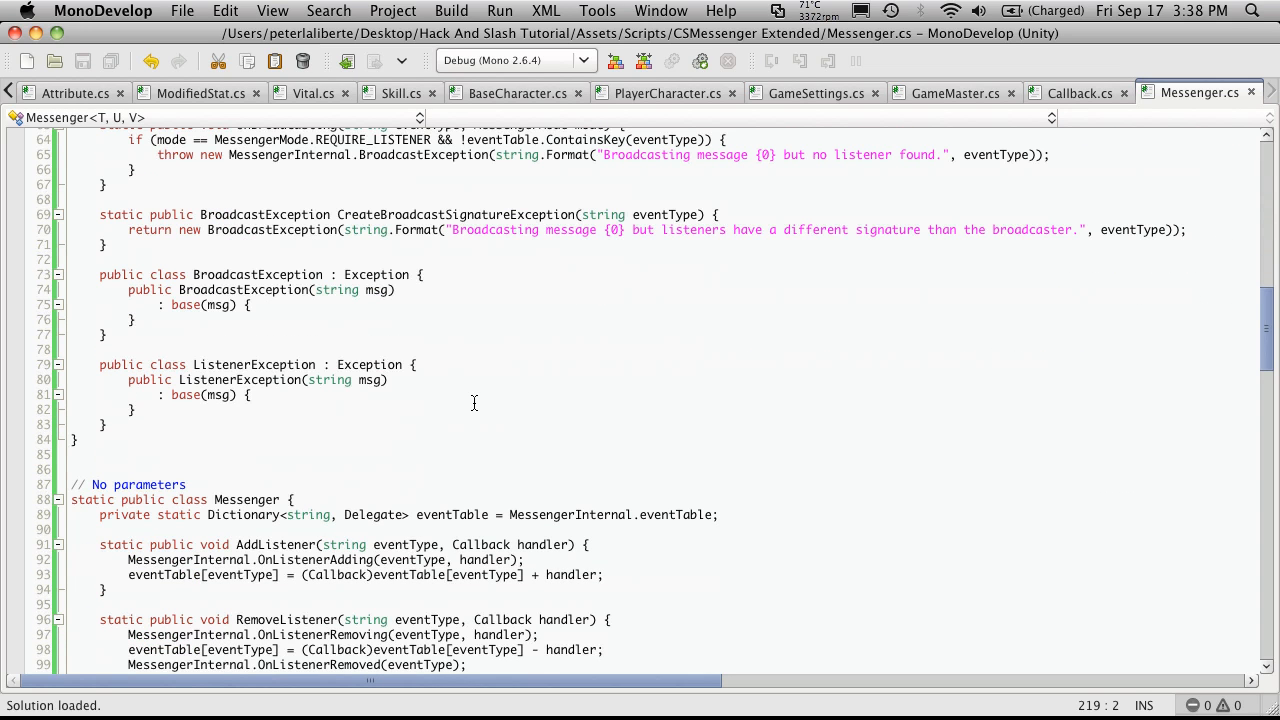
pyautogui.moveTo(386, 414)
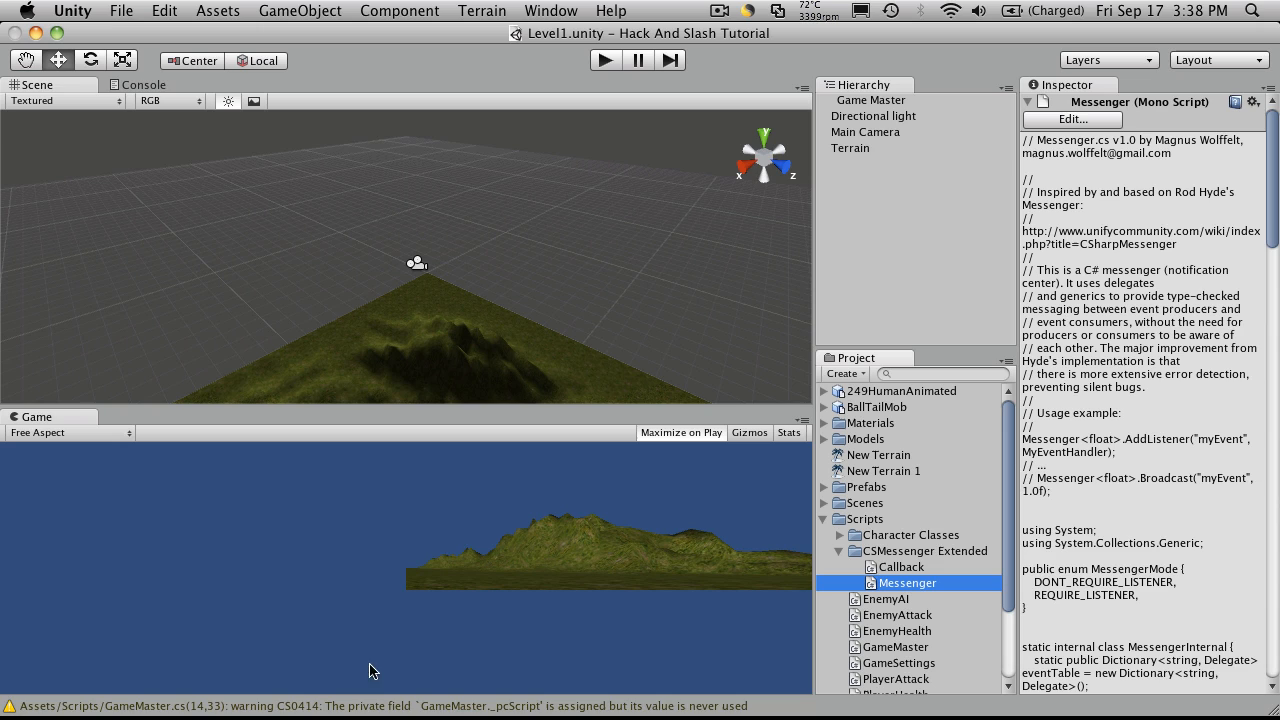
pyautogui.moveTo(378, 383)
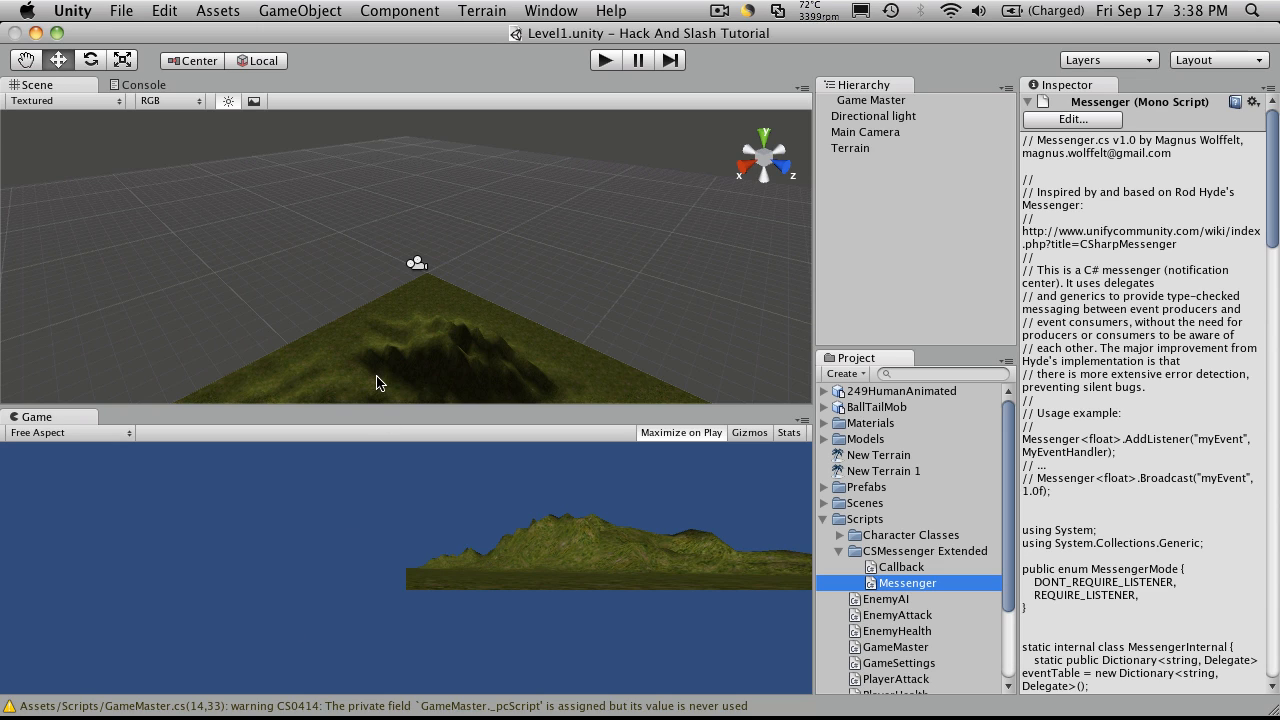
pyautogui.moveTo(910, 568)
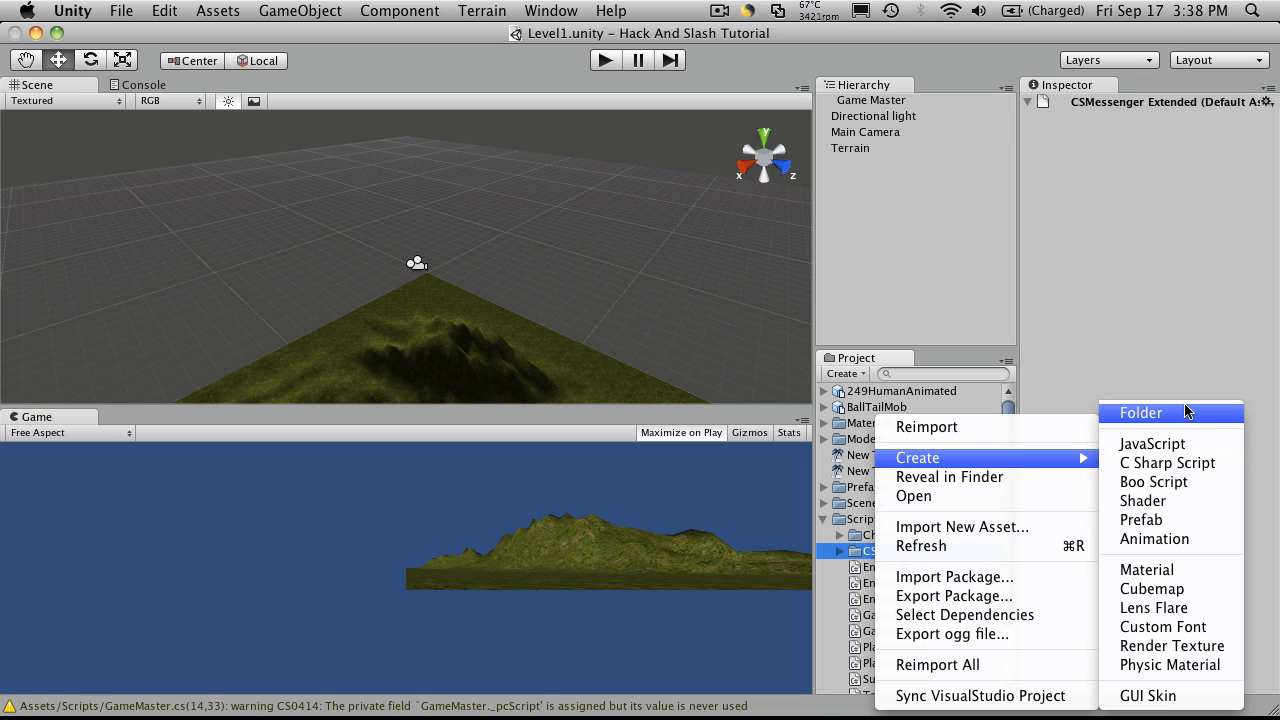
# Create a new folder named HUD Classes inside the Scripts folder.
pyautogui.click(1141, 412)
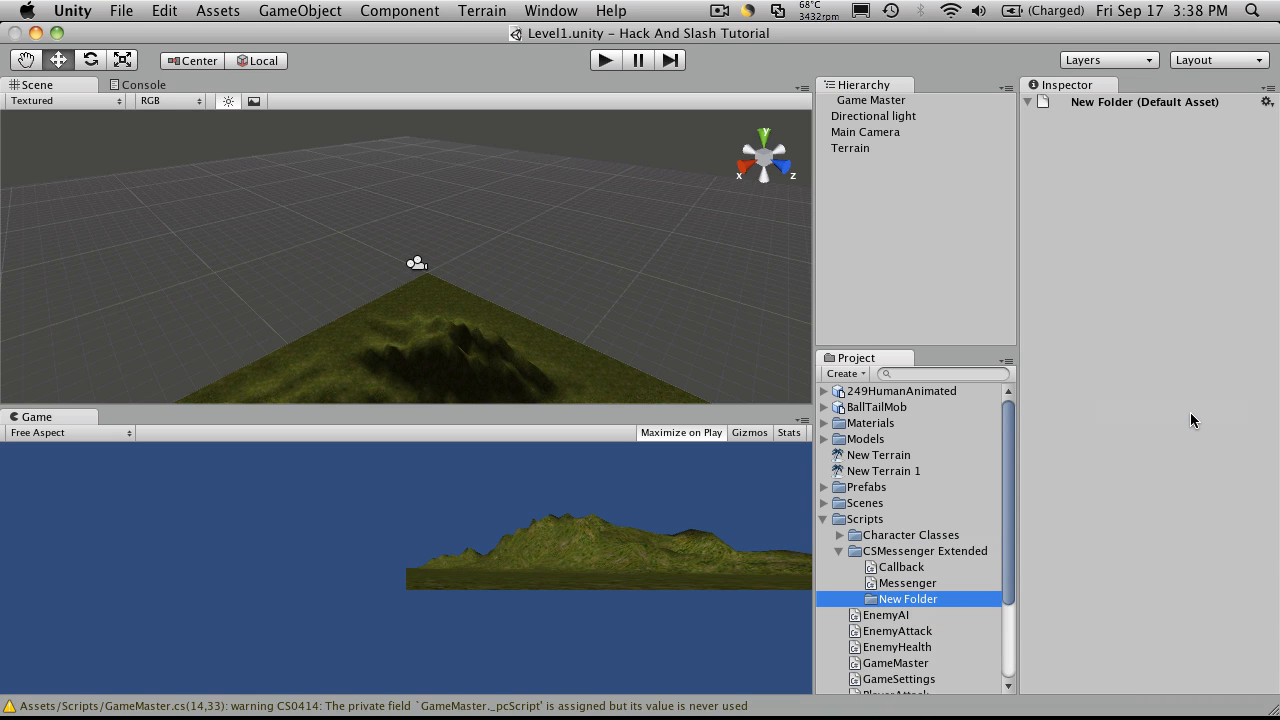
pyautogui.moveTo(890, 611)
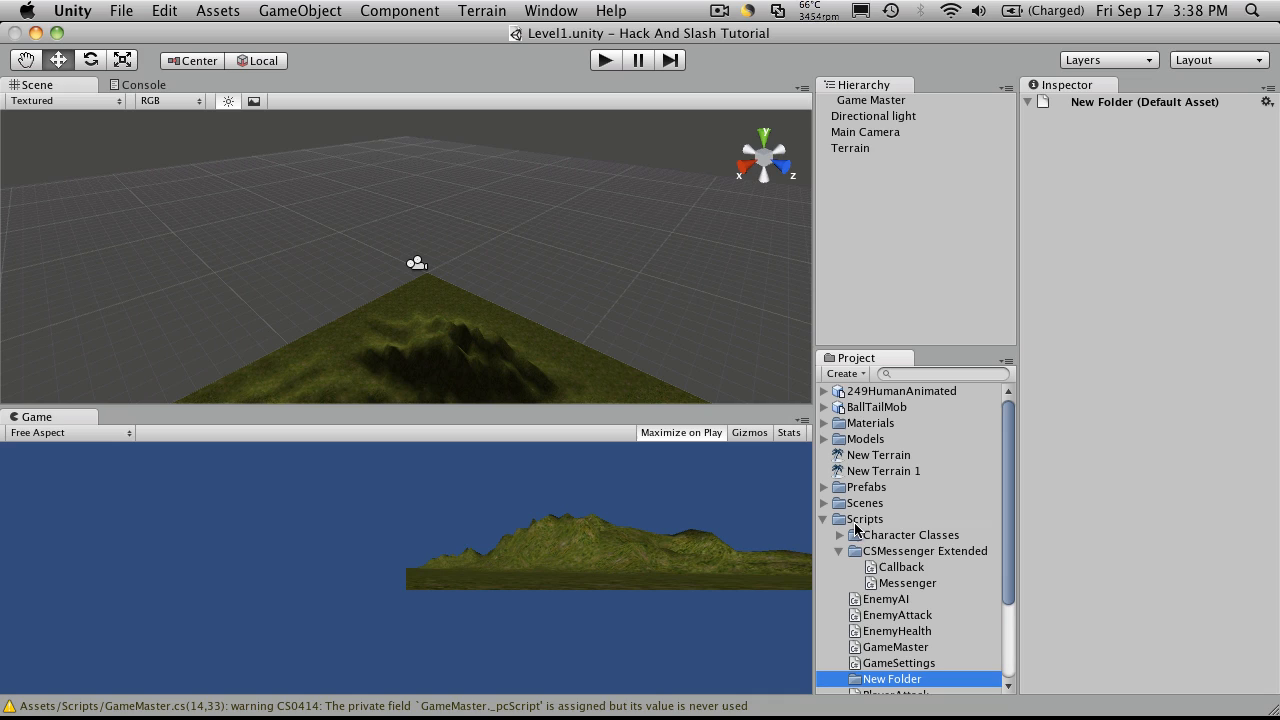
pyautogui.click(840, 551)
pyautogui.write('HUD Classes')
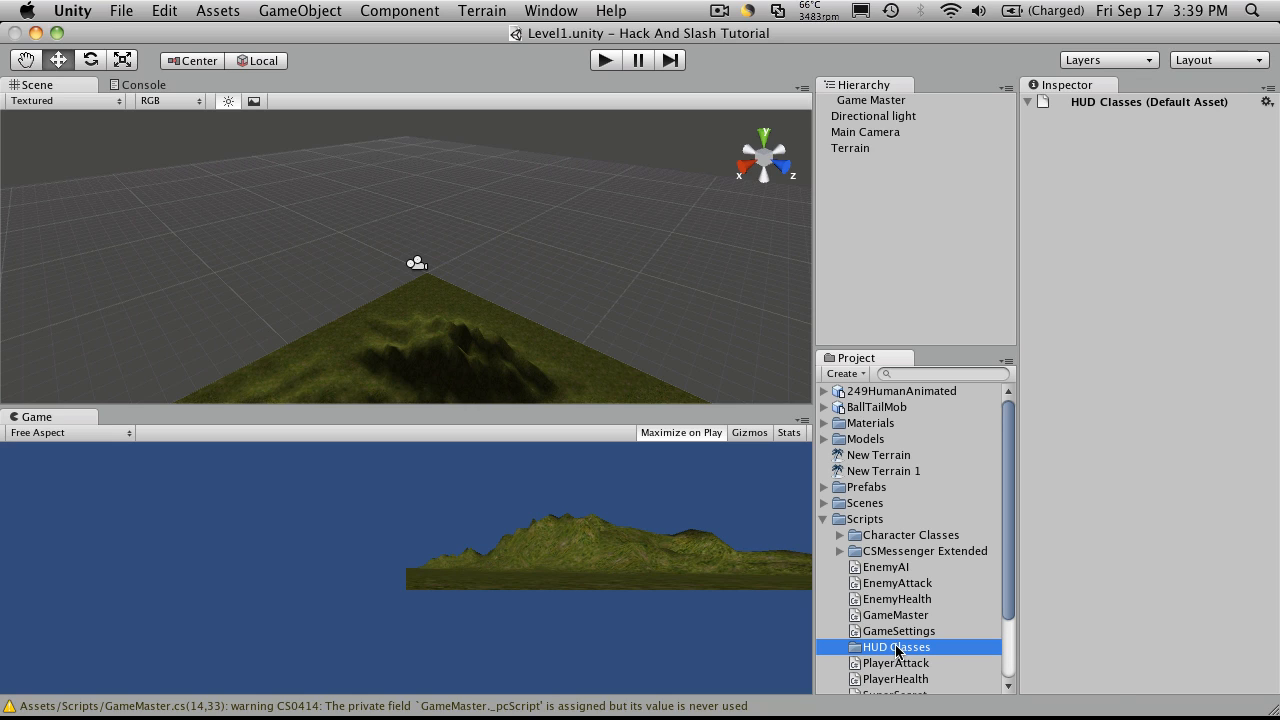
# Create a C# script named VitalBar in HUD Classes and open it in MonoDevelop.
pyautogui.rightClick(893, 647)
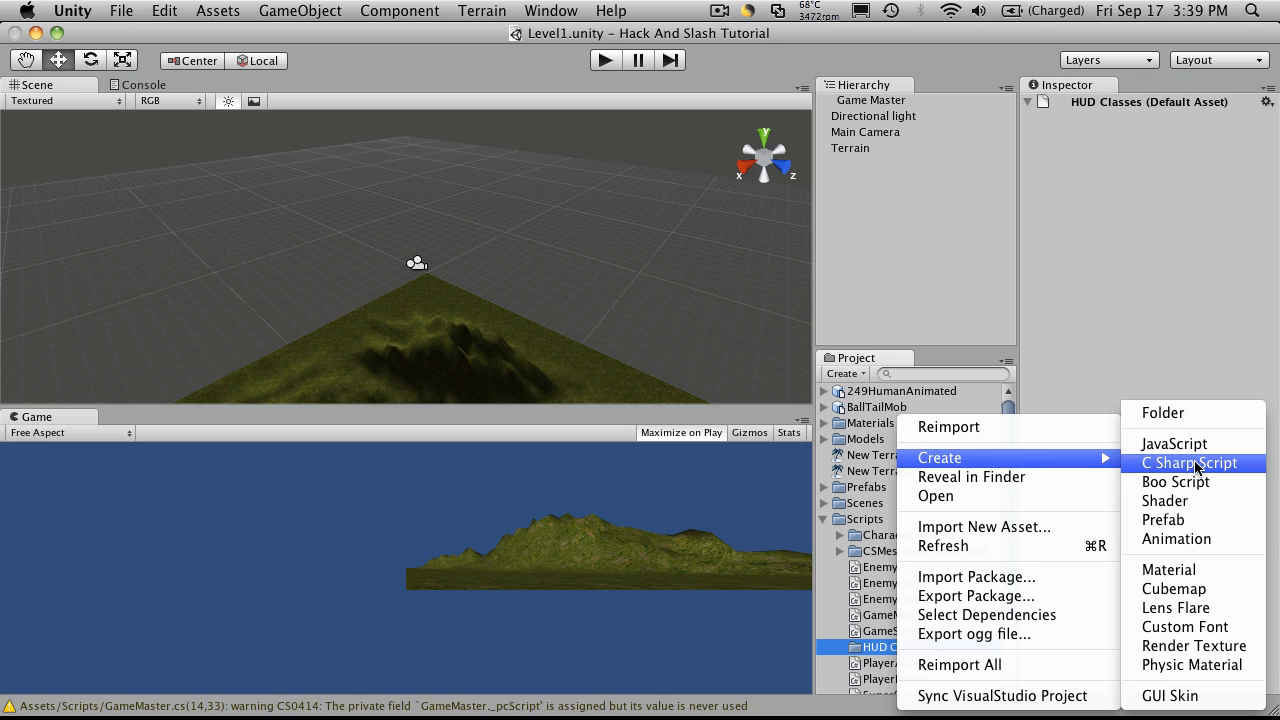
pyautogui.click(1189, 462)
pyautogui.write('VitalBar')
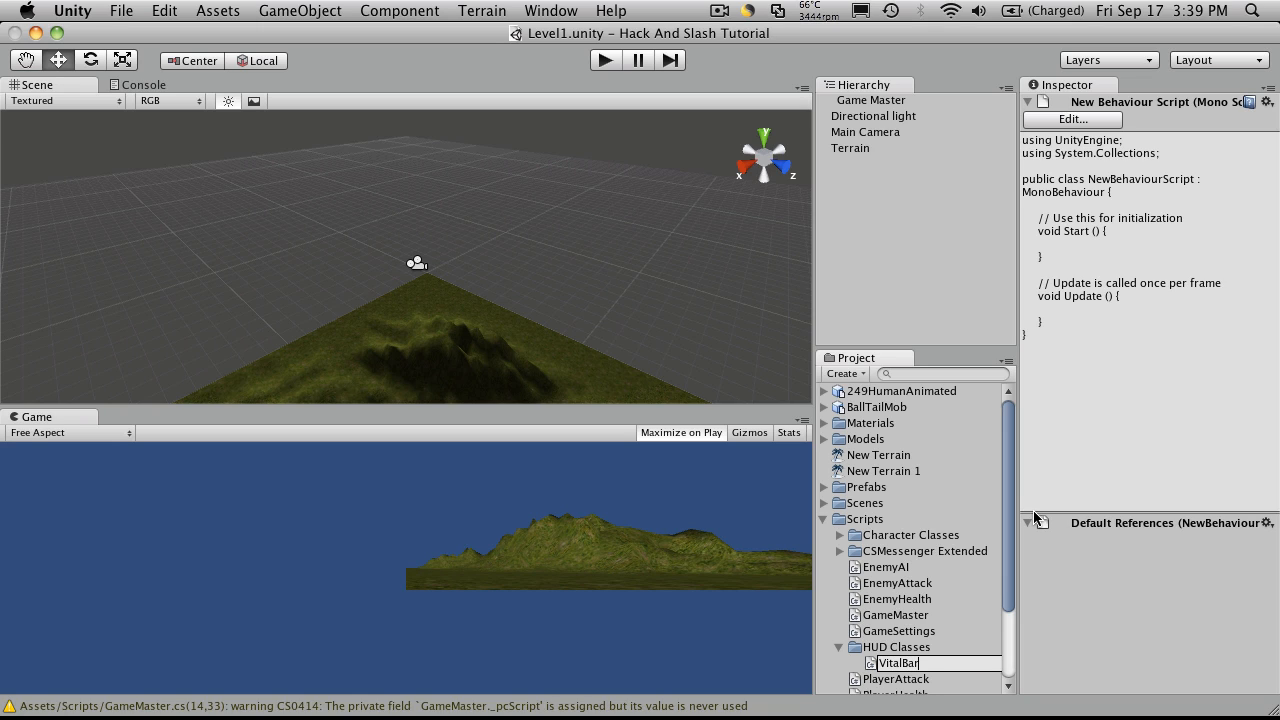
pyautogui.click(896, 663)
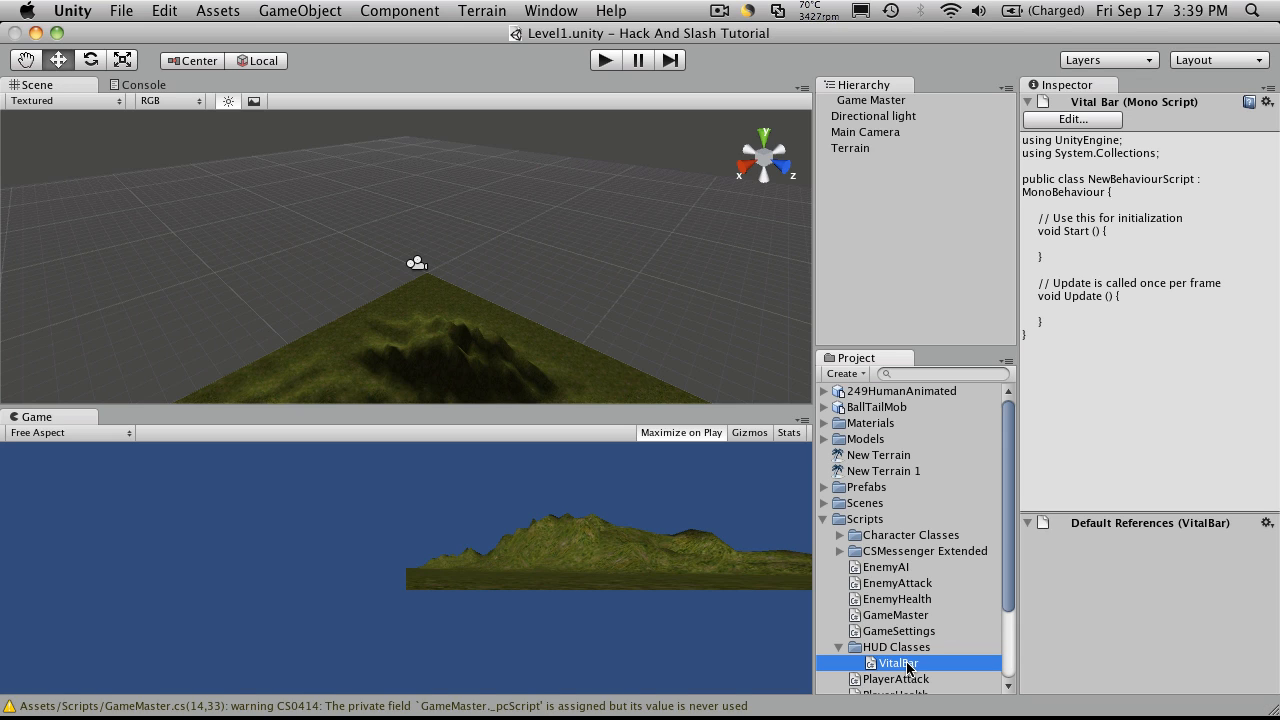
pyautogui.doubleClick(894, 663)
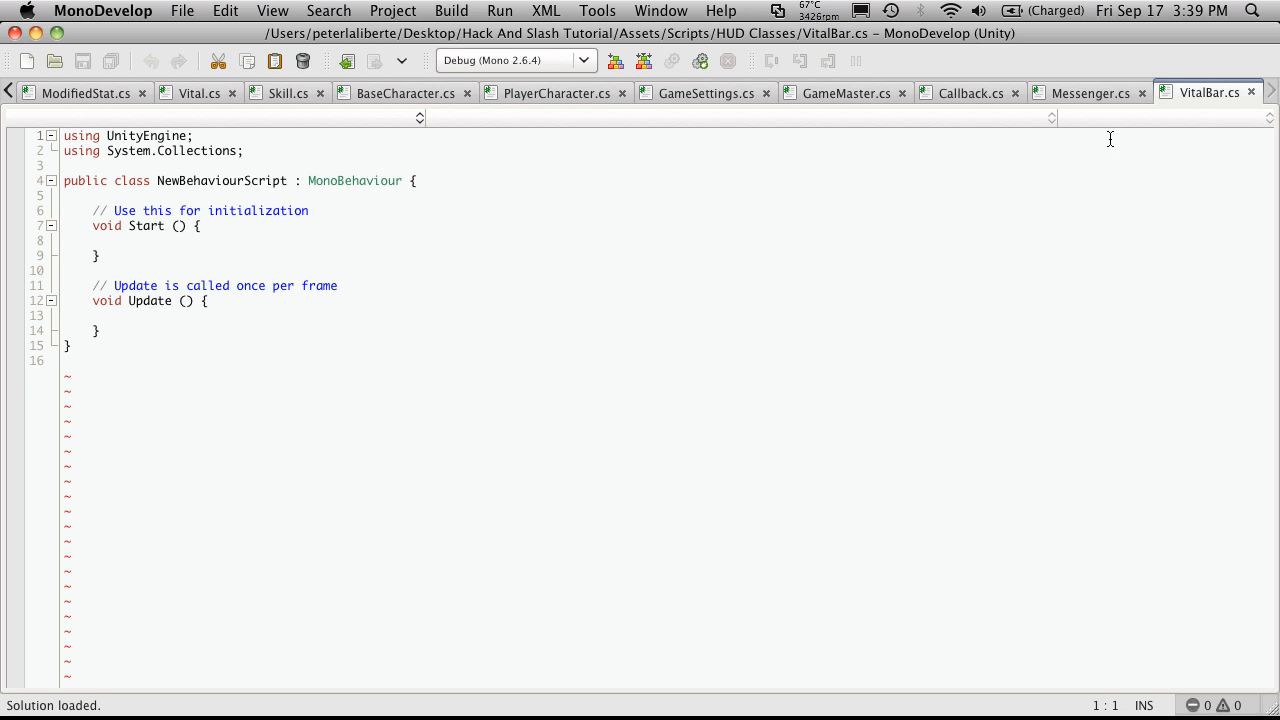
# Rename the NewBehaviourScript class to VitalBar, then bring Messenger.cs to the front.
pyautogui.doubleClick(220, 181)
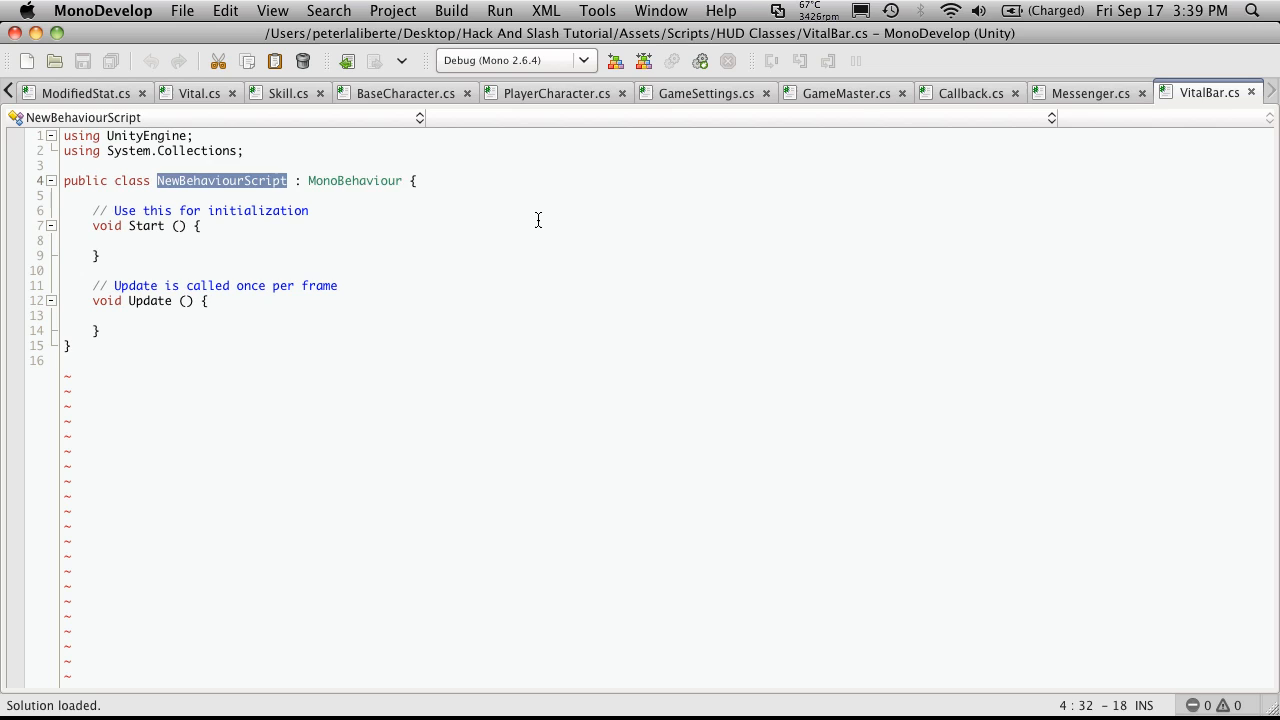
pyautogui.write('Vital')
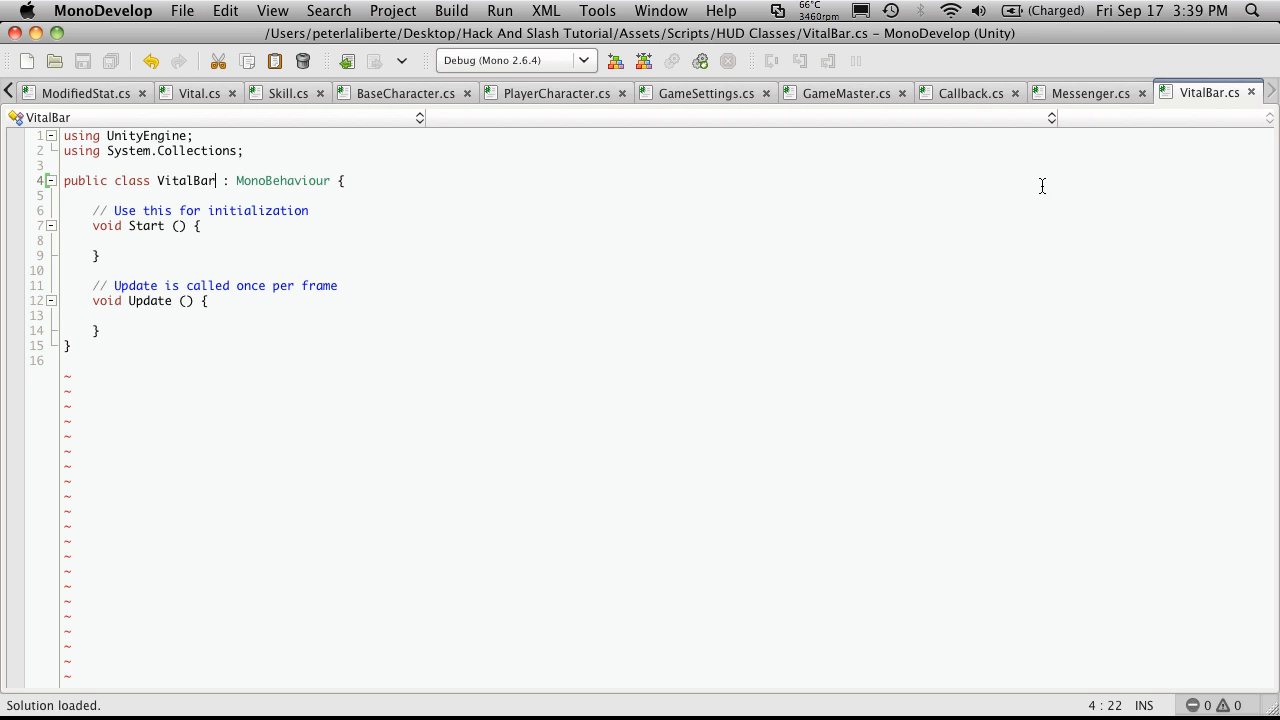
pyautogui.moveTo(998, 94)
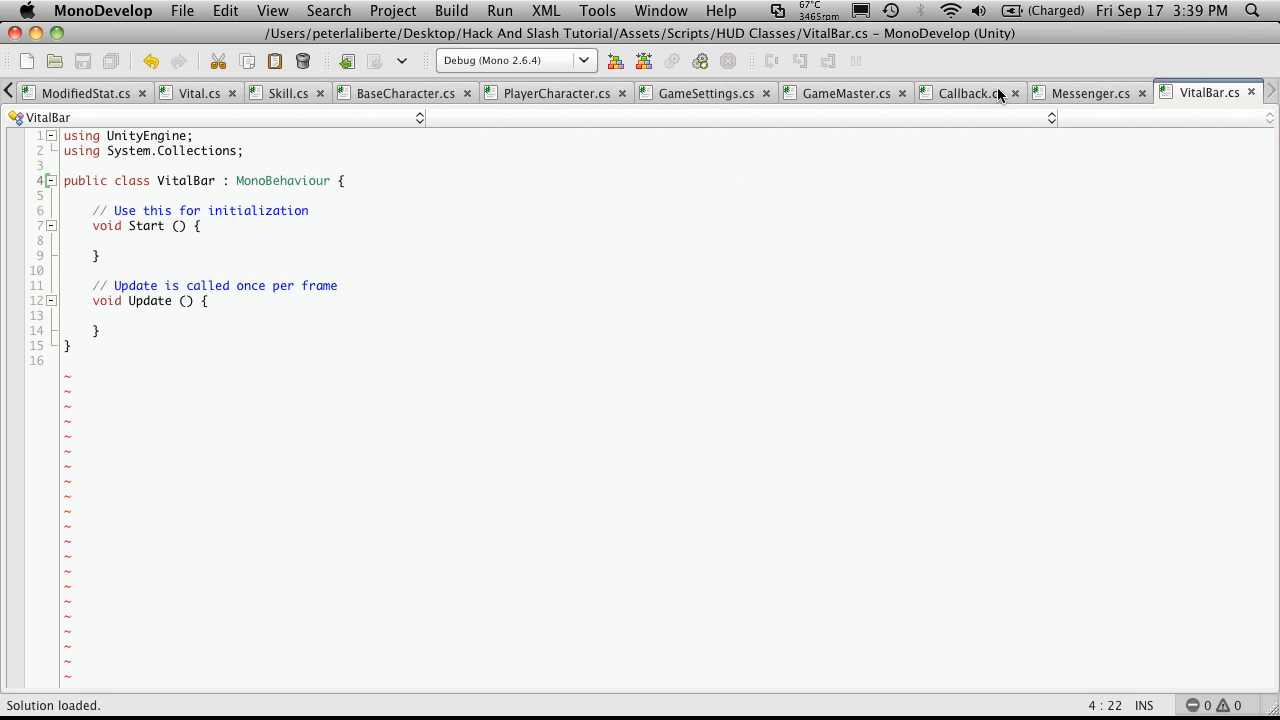
pyautogui.click(1090, 93)
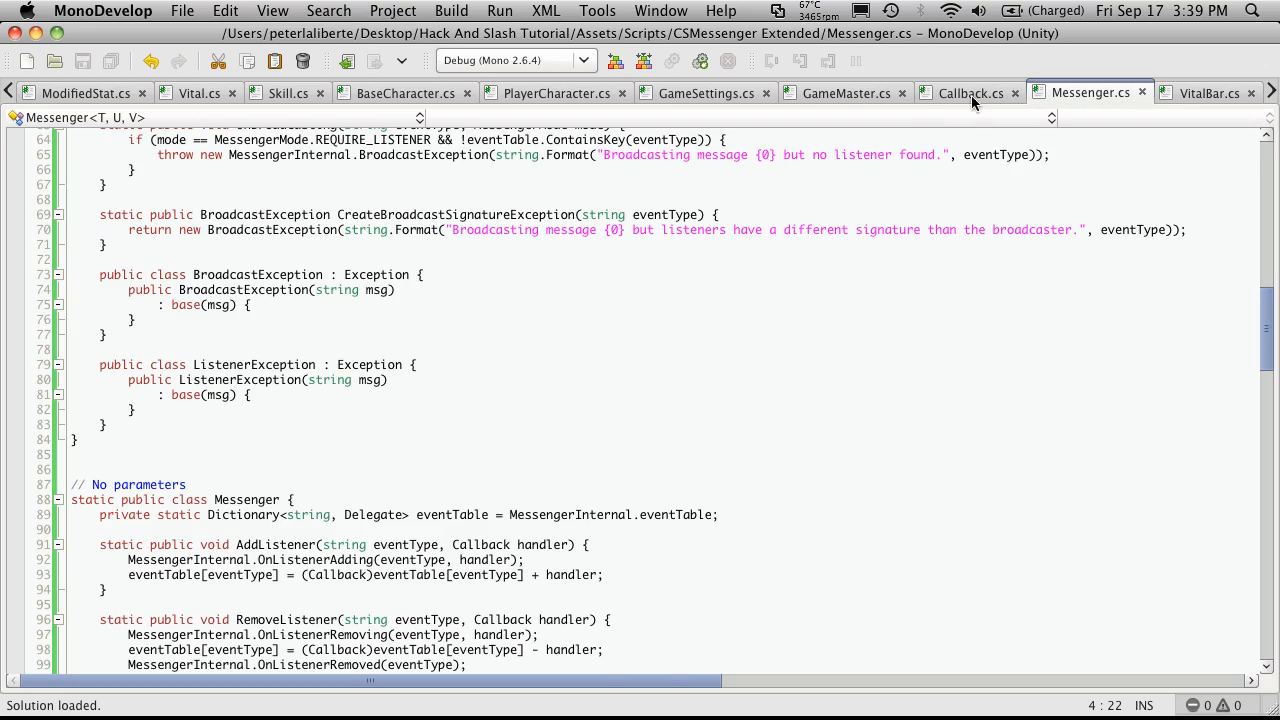
# Review Messenger.cs's header comments, then close the Callback.cs and Messenger.cs files.
pyautogui.scroll(3)
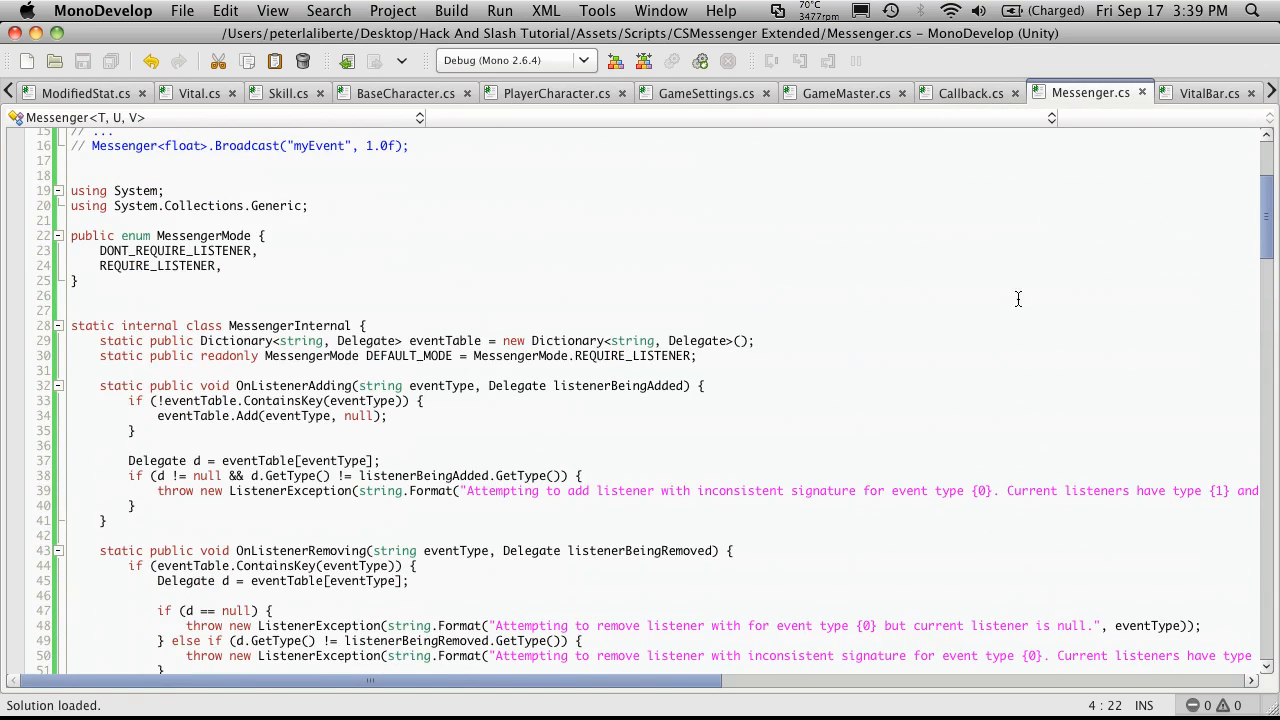
pyautogui.scroll(3)
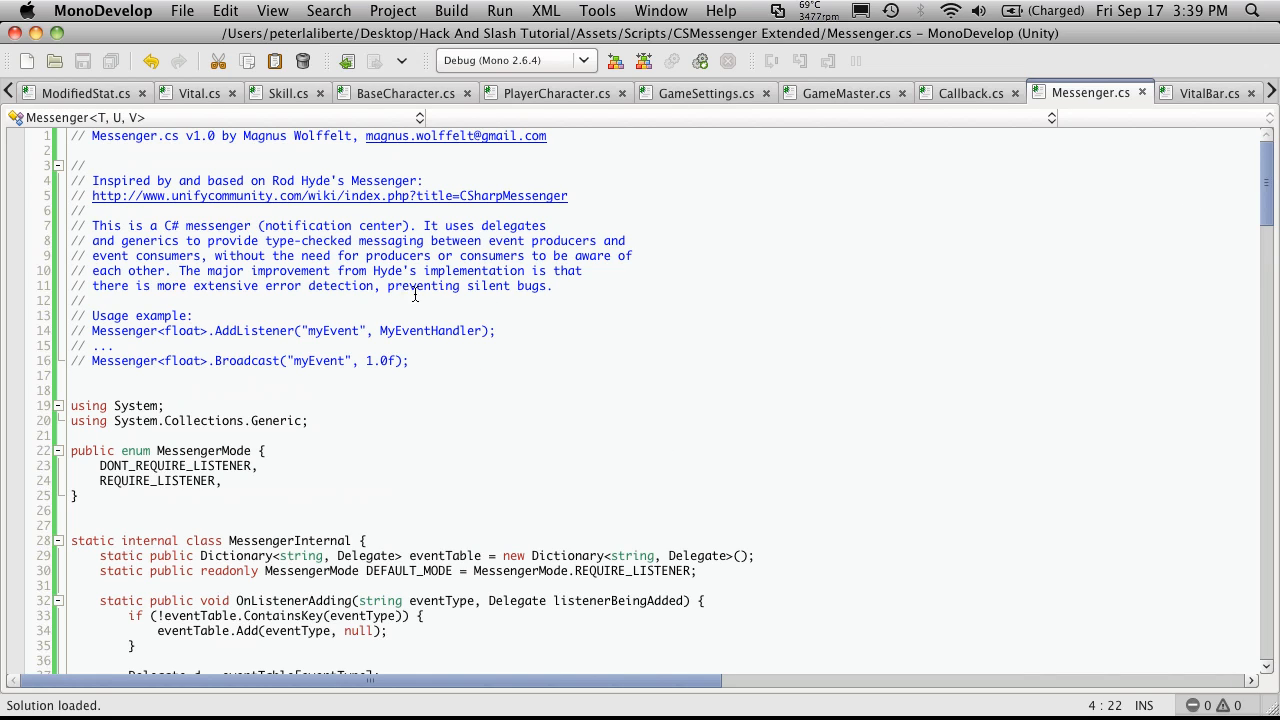
pyautogui.moveTo(998, 203)
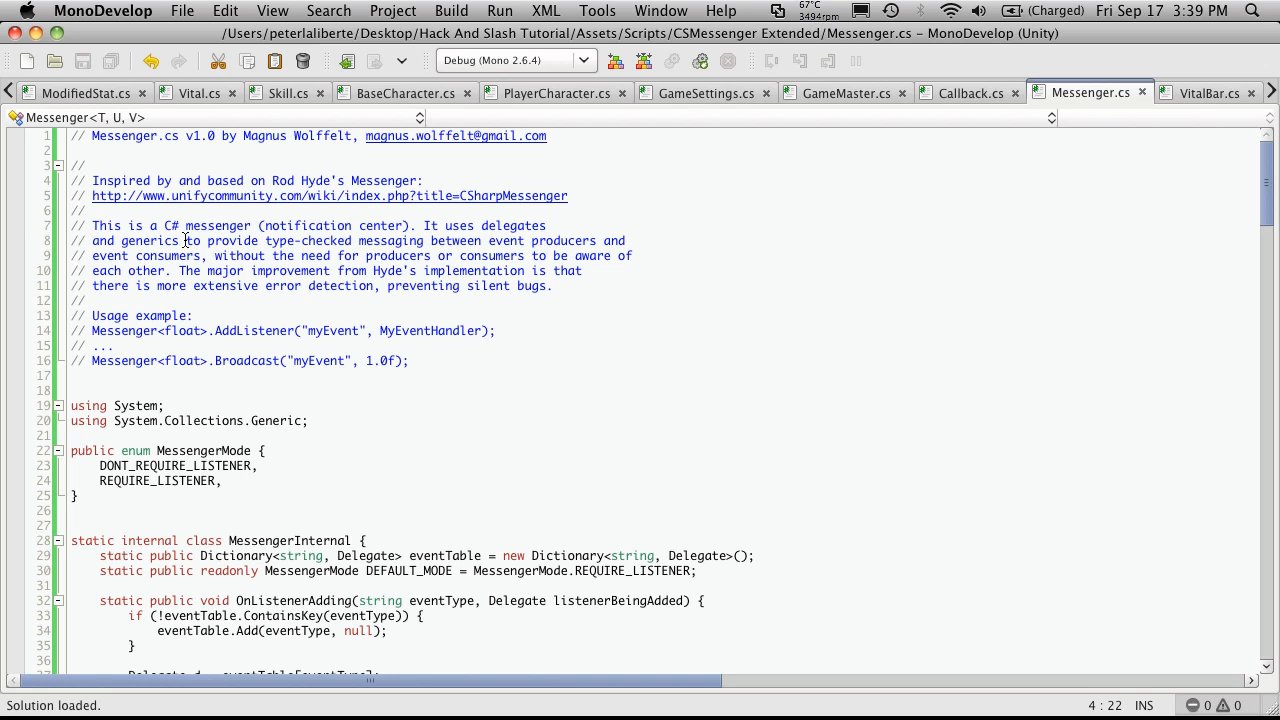
pyautogui.moveTo(391, 281)
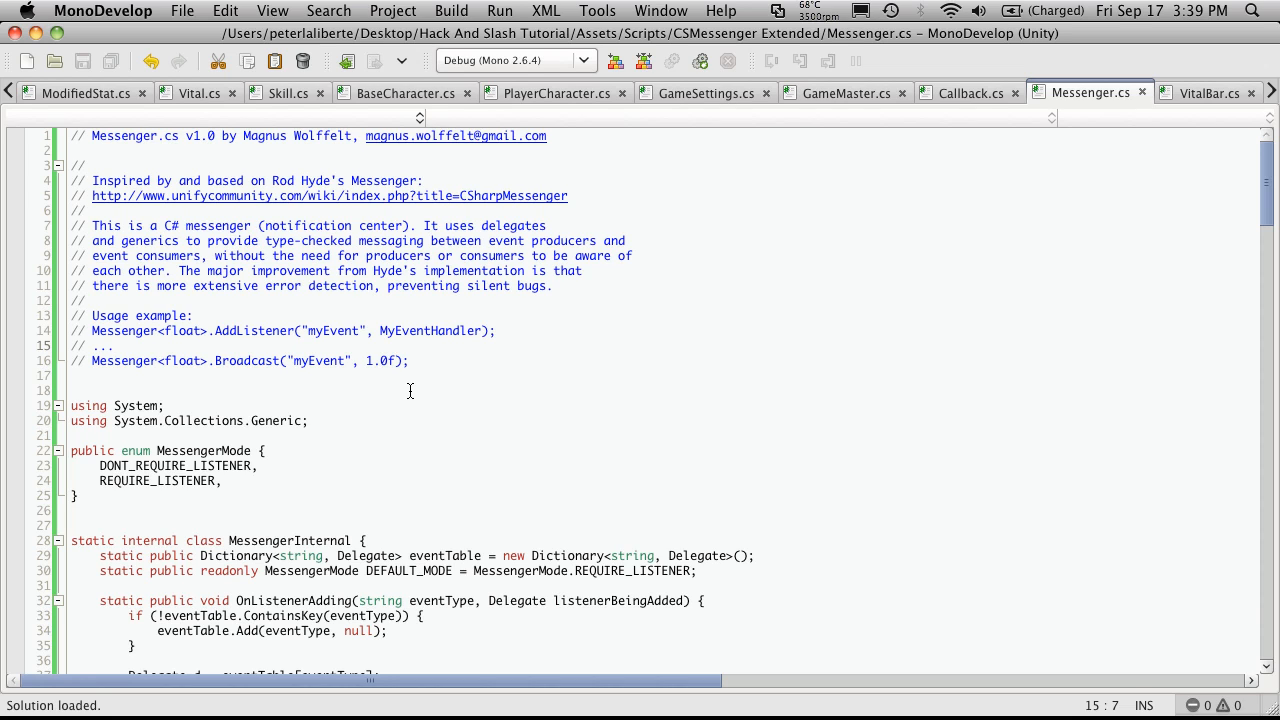
pyautogui.scroll(-3)
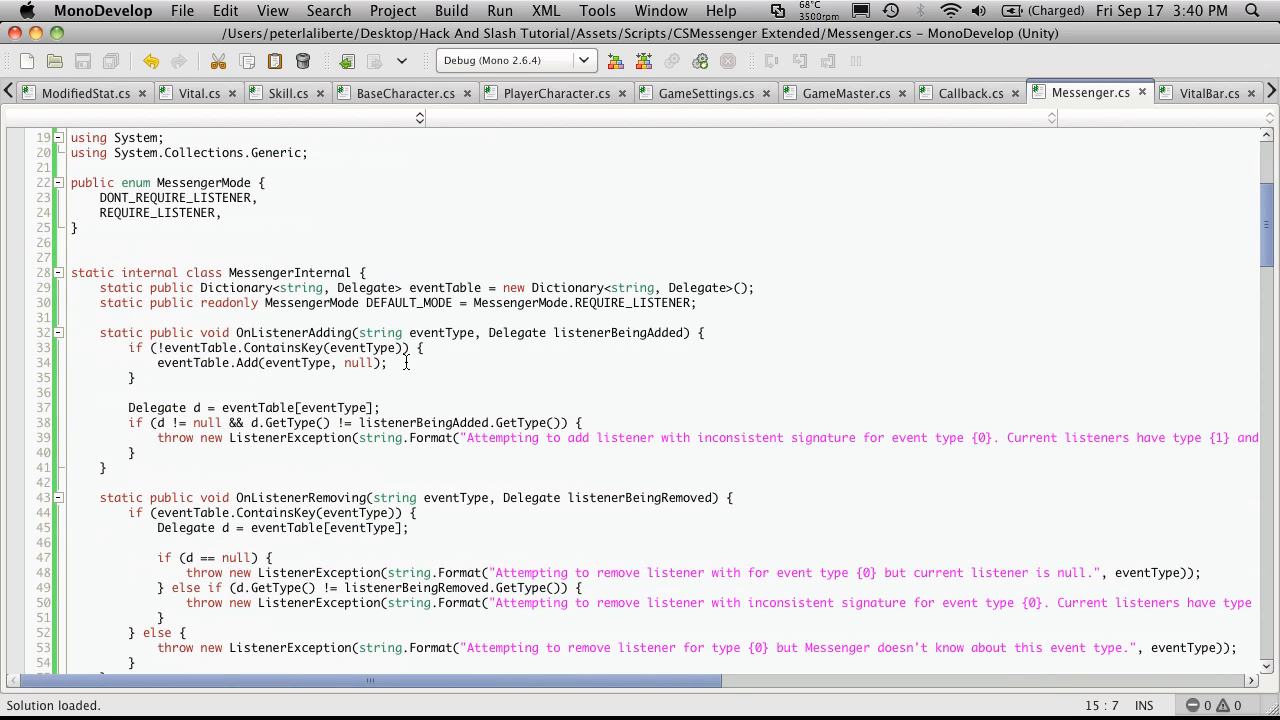
pyautogui.scroll(-3)
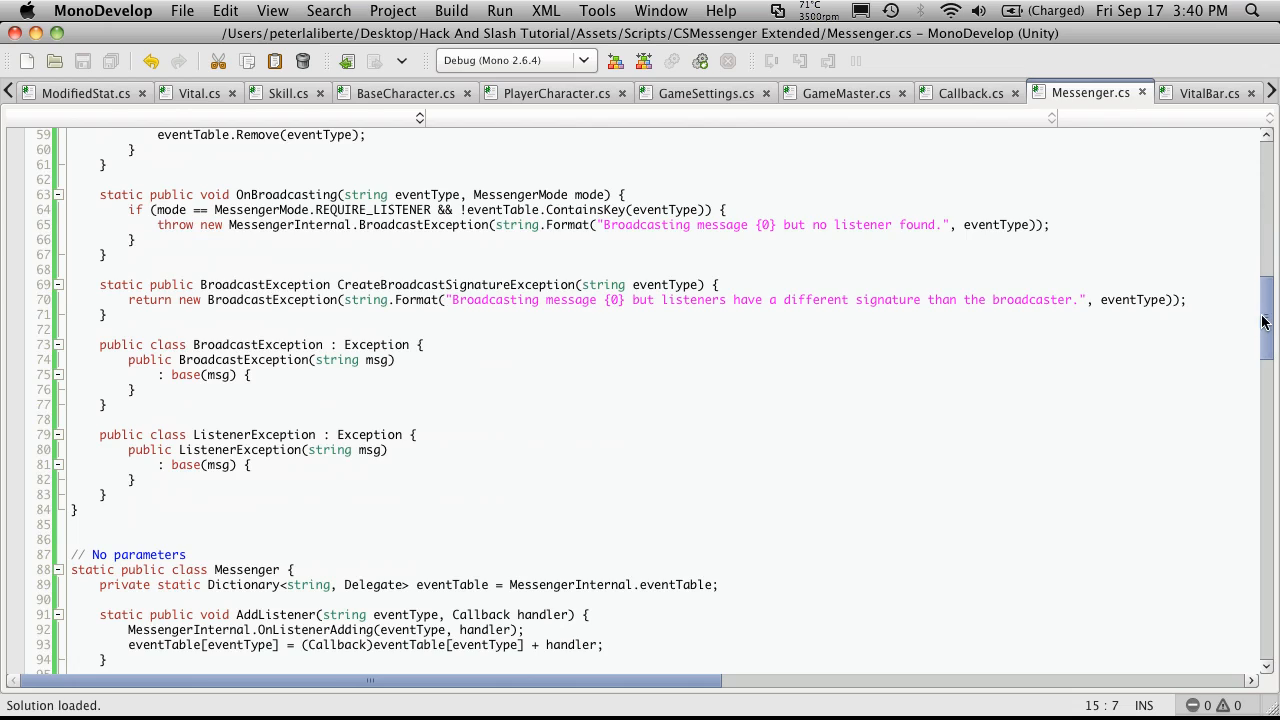
pyautogui.scroll(-3)
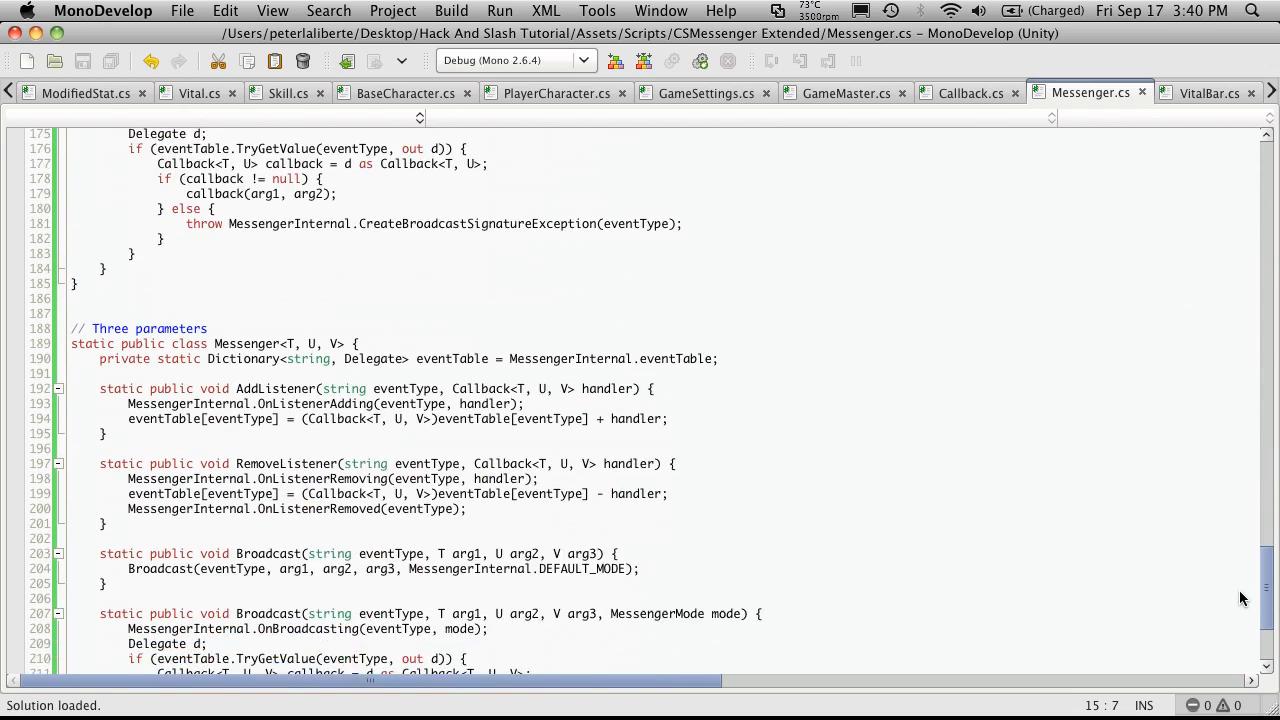
pyautogui.scroll(-3)
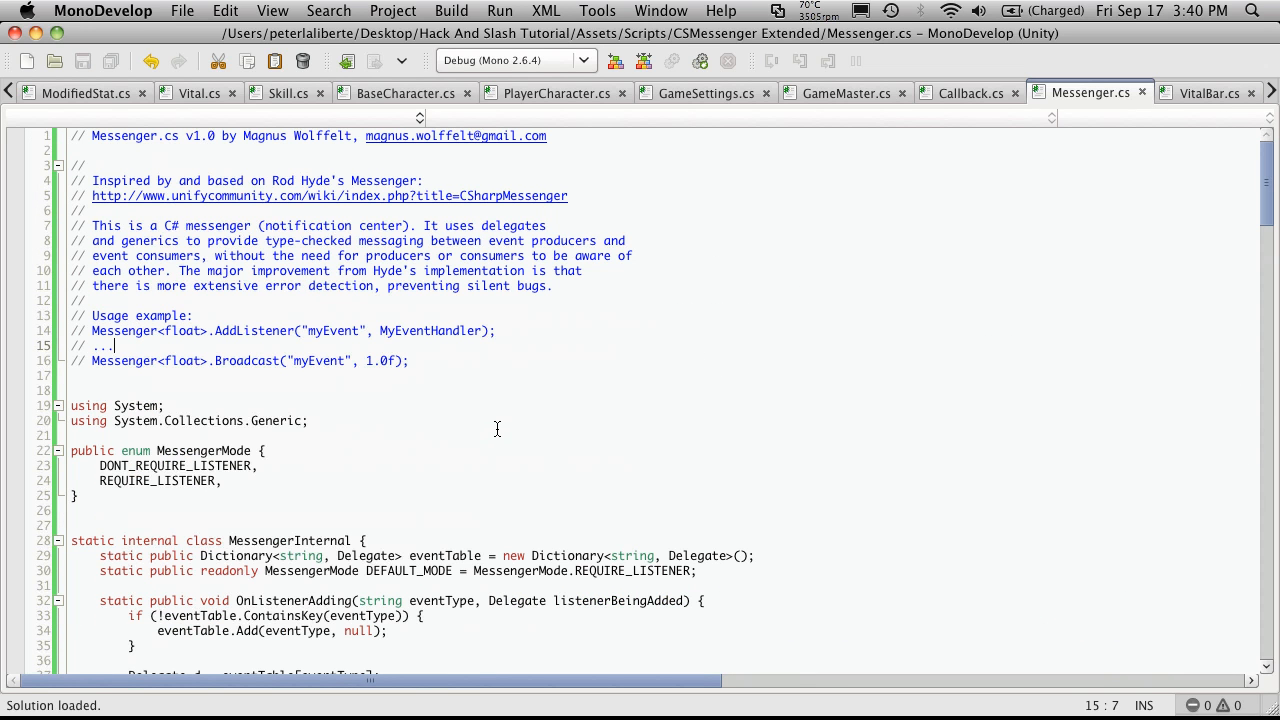
pyautogui.moveTo(112, 459)
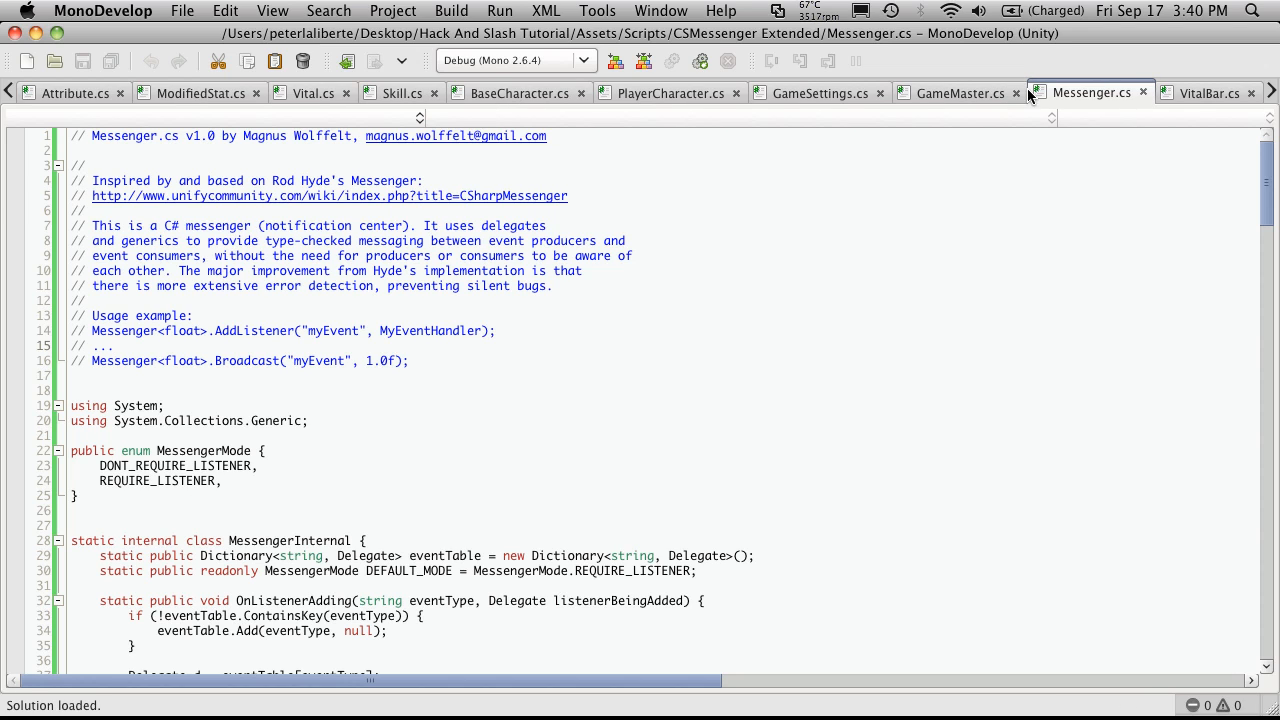
pyautogui.click(1209, 92)
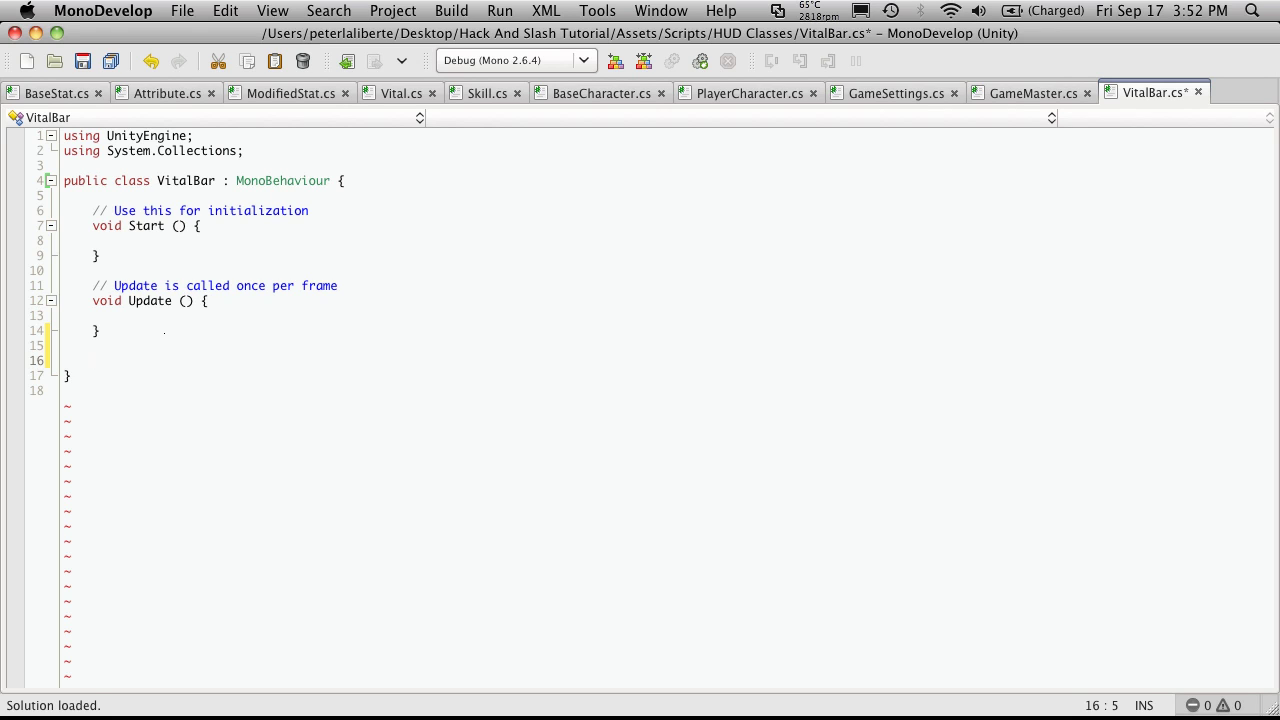
# Add empty public void OnEnable() and public void OnDisable() methods after Update.
pyautogui.write('public void OnE')
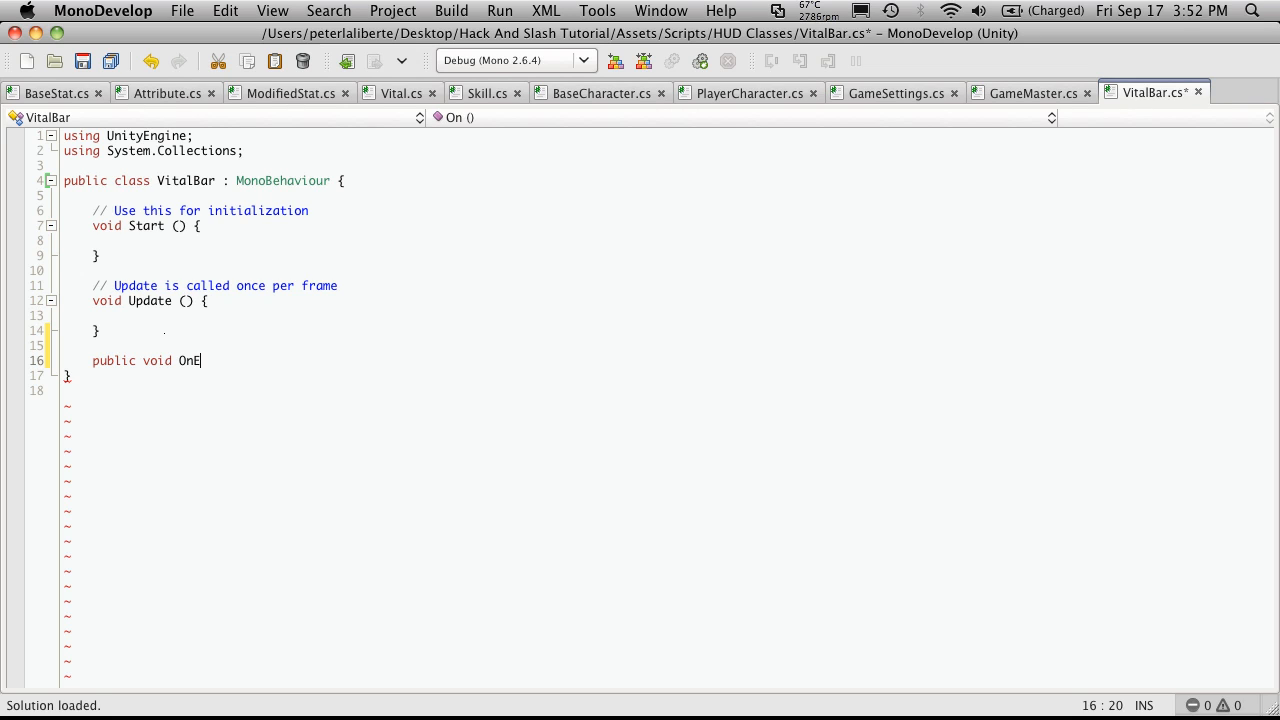
pyautogui.write('nable')
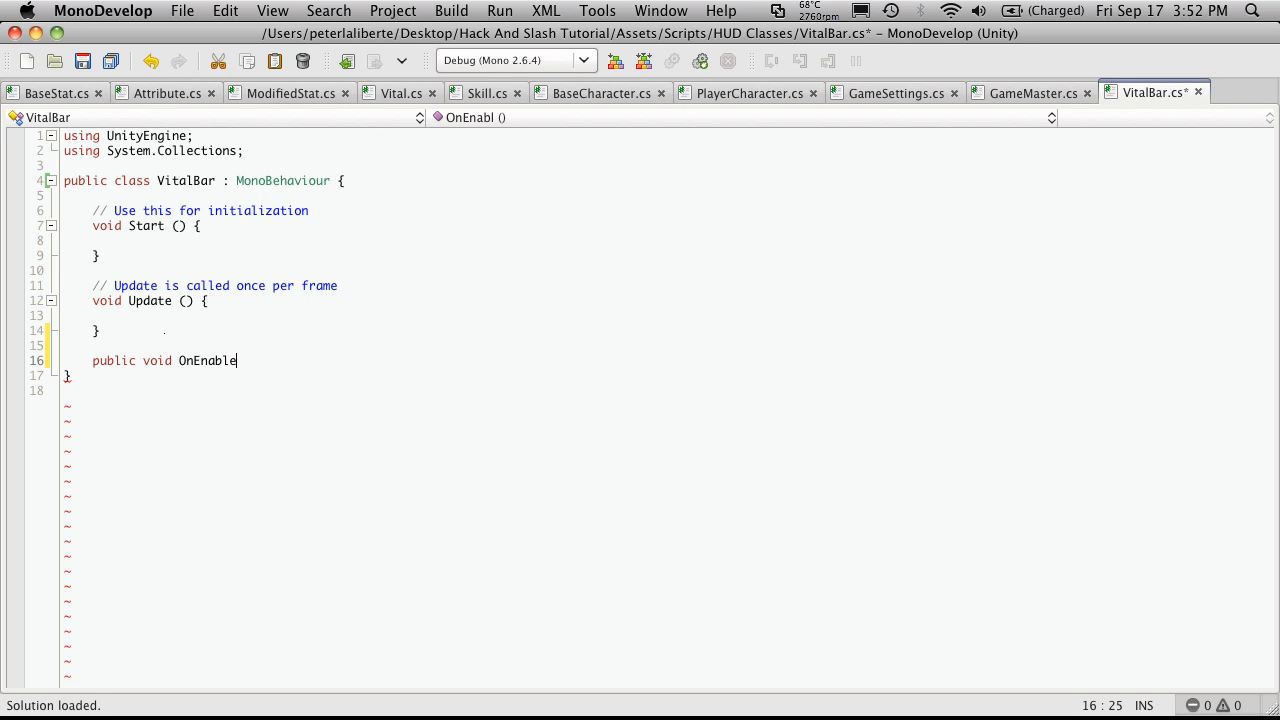
pyautogui.write('() {')
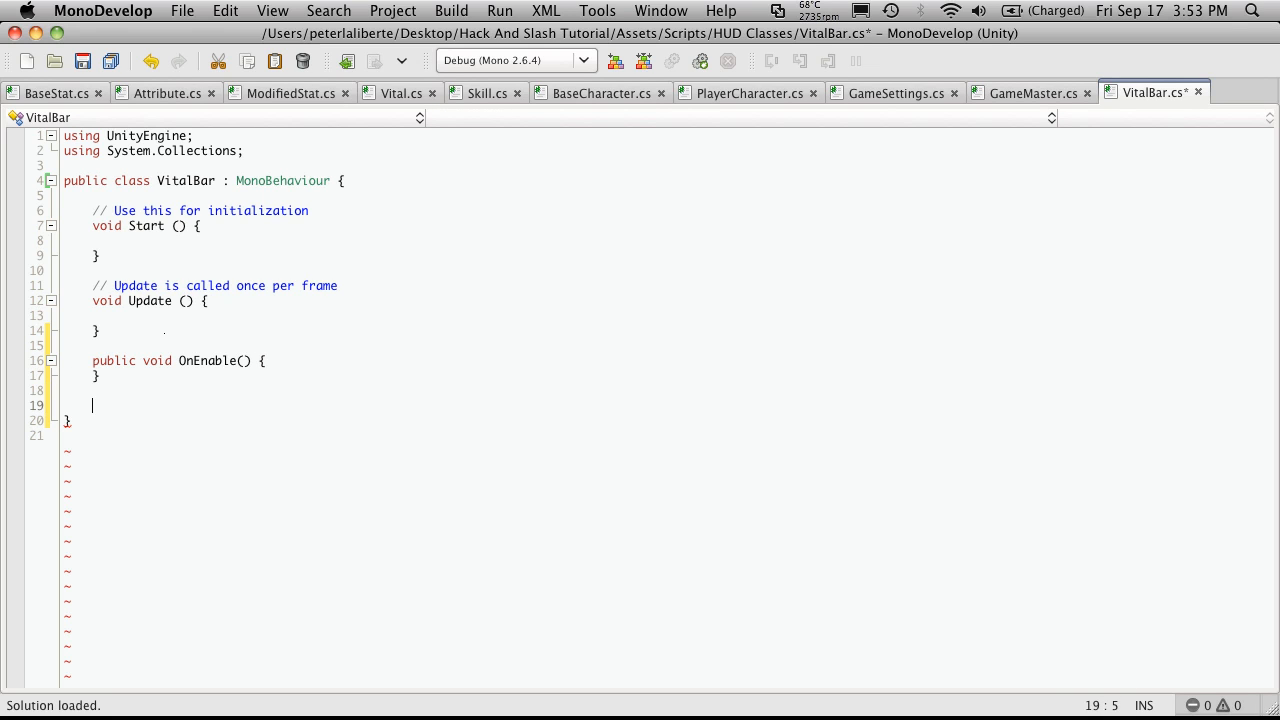
pyautogui.write('public')
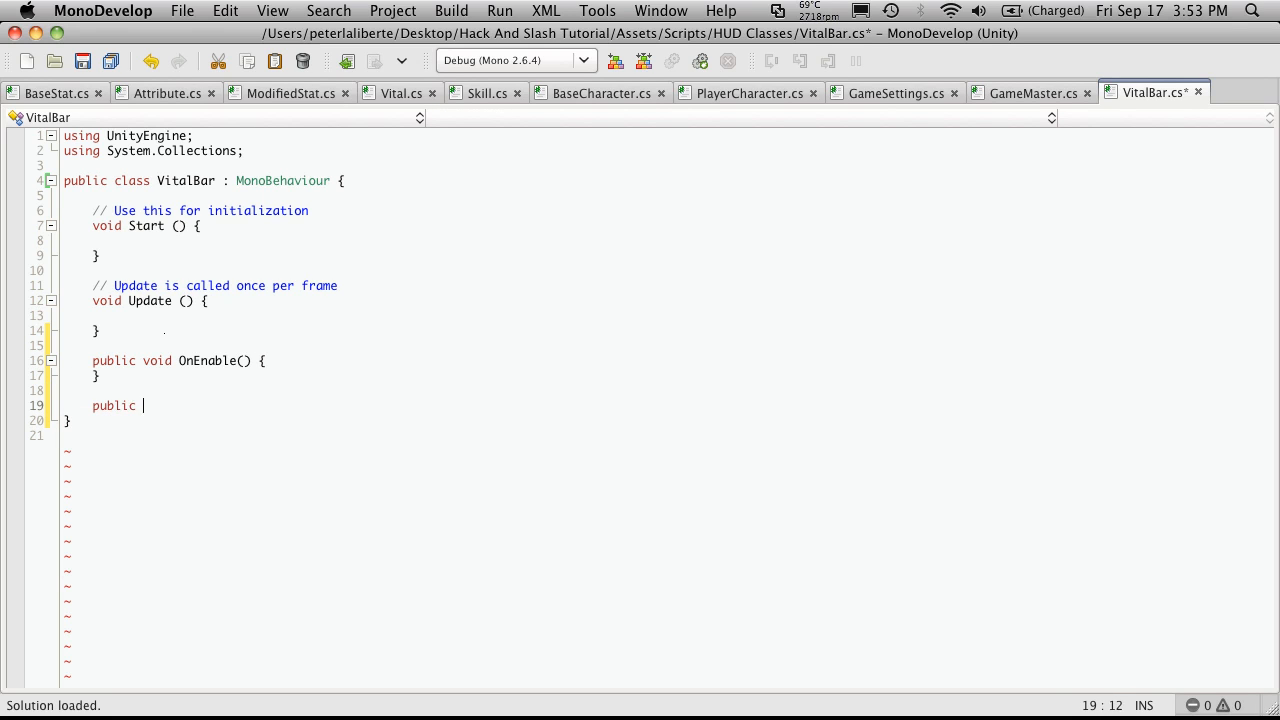
pyautogui.write('void On')
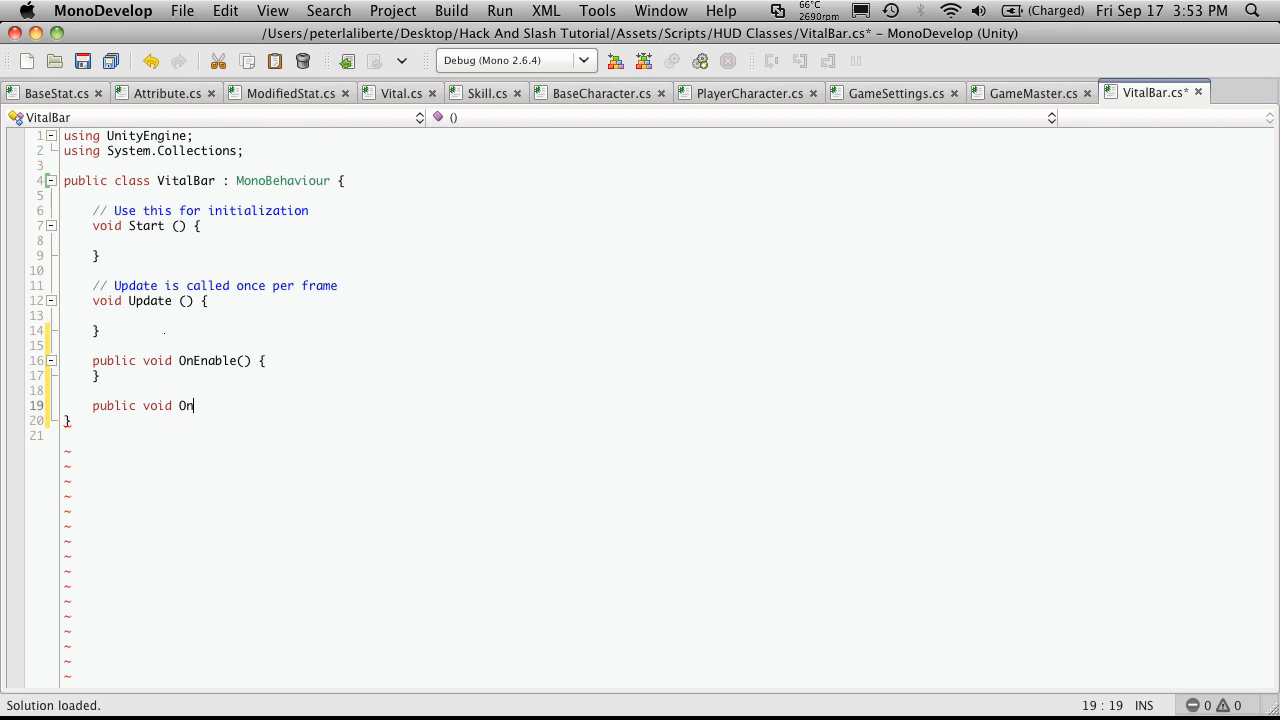
pyautogui.write('Disable')
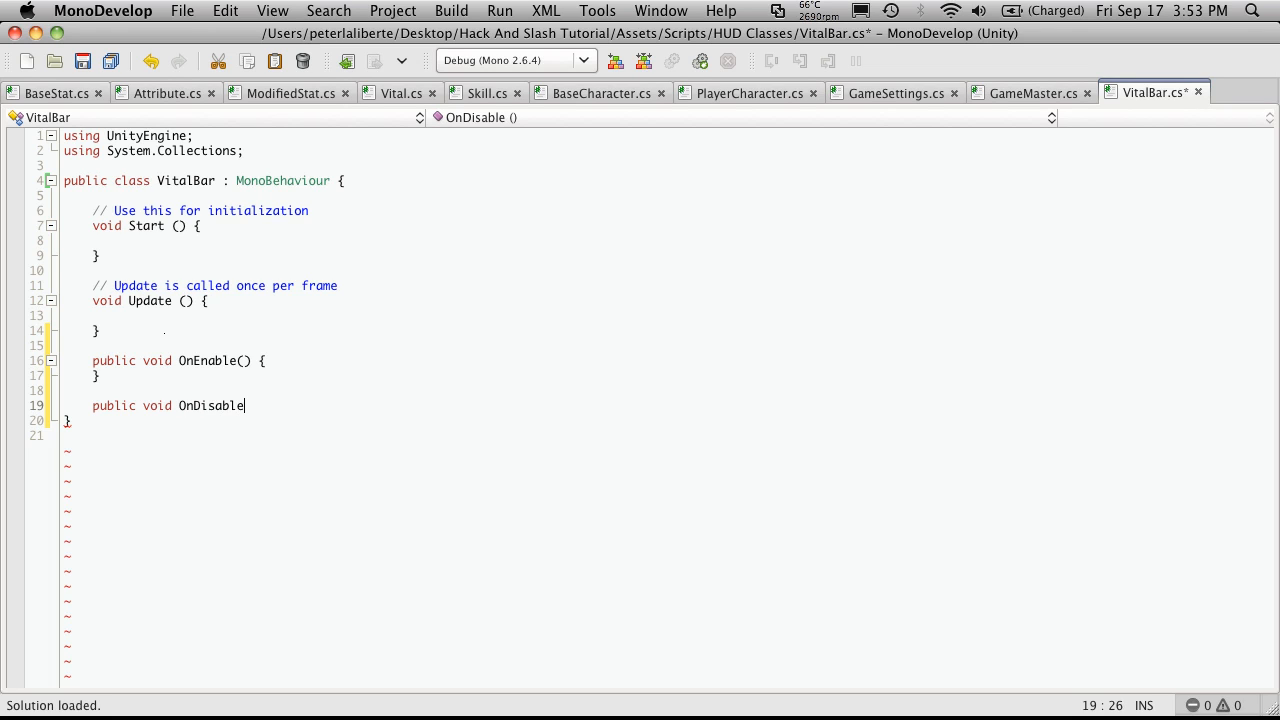
pyautogui.write('() {')
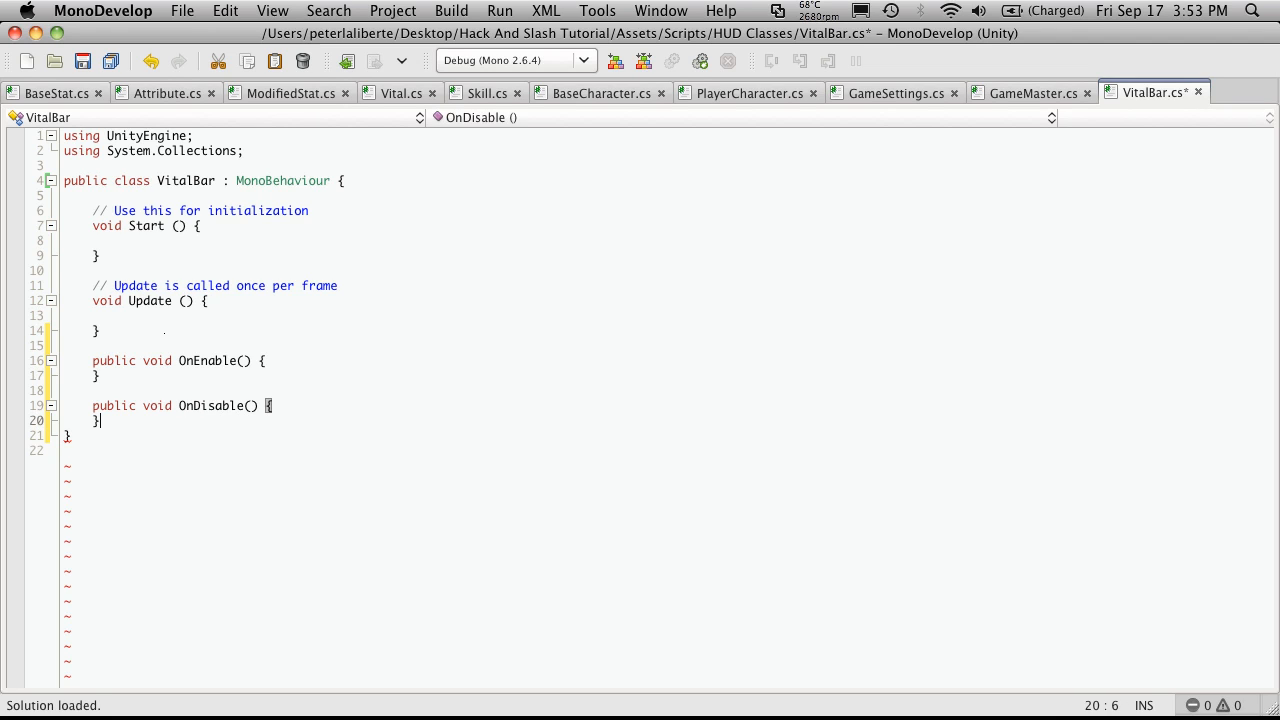
pyautogui.press('Home')
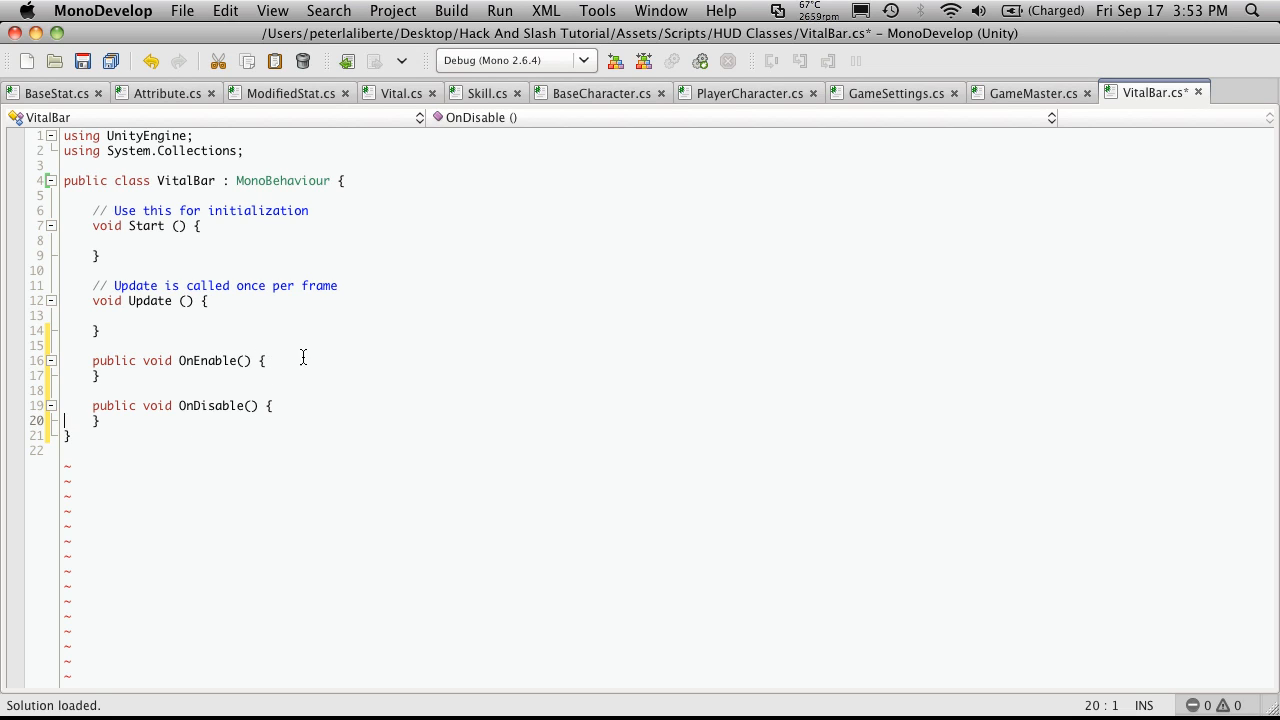
pyautogui.moveTo(203, 431)
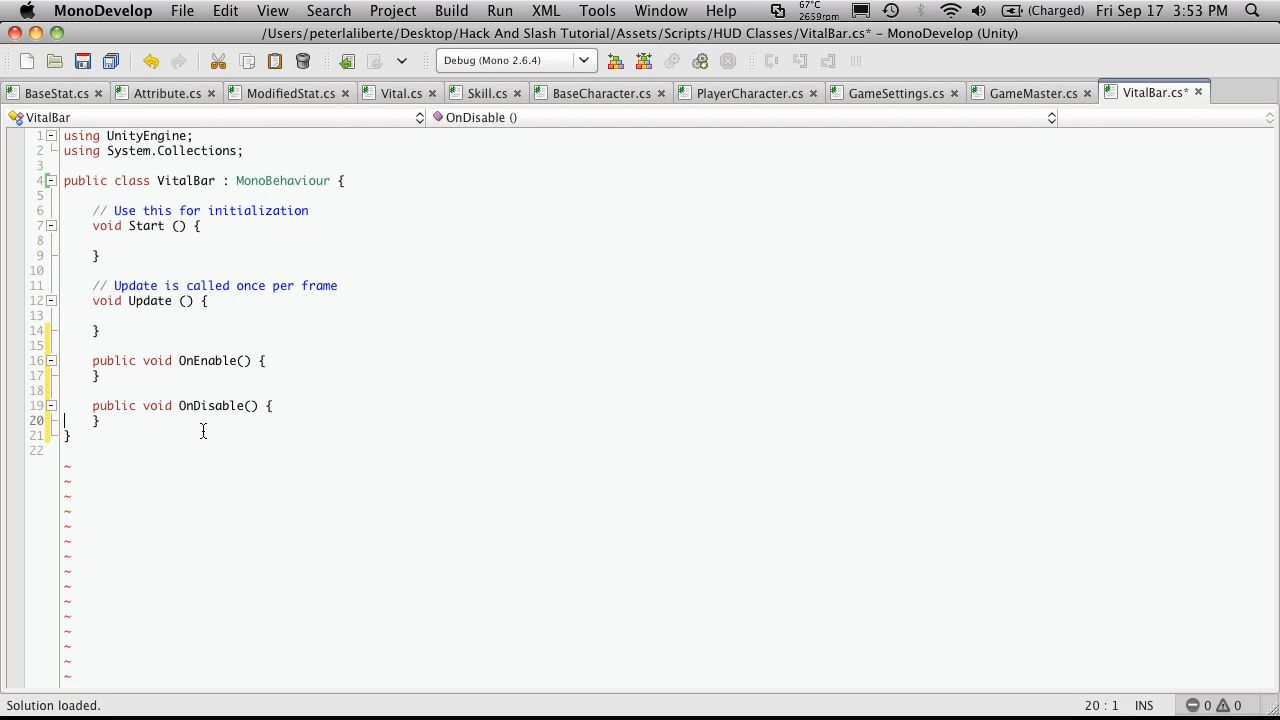
pyautogui.moveTo(210, 268)
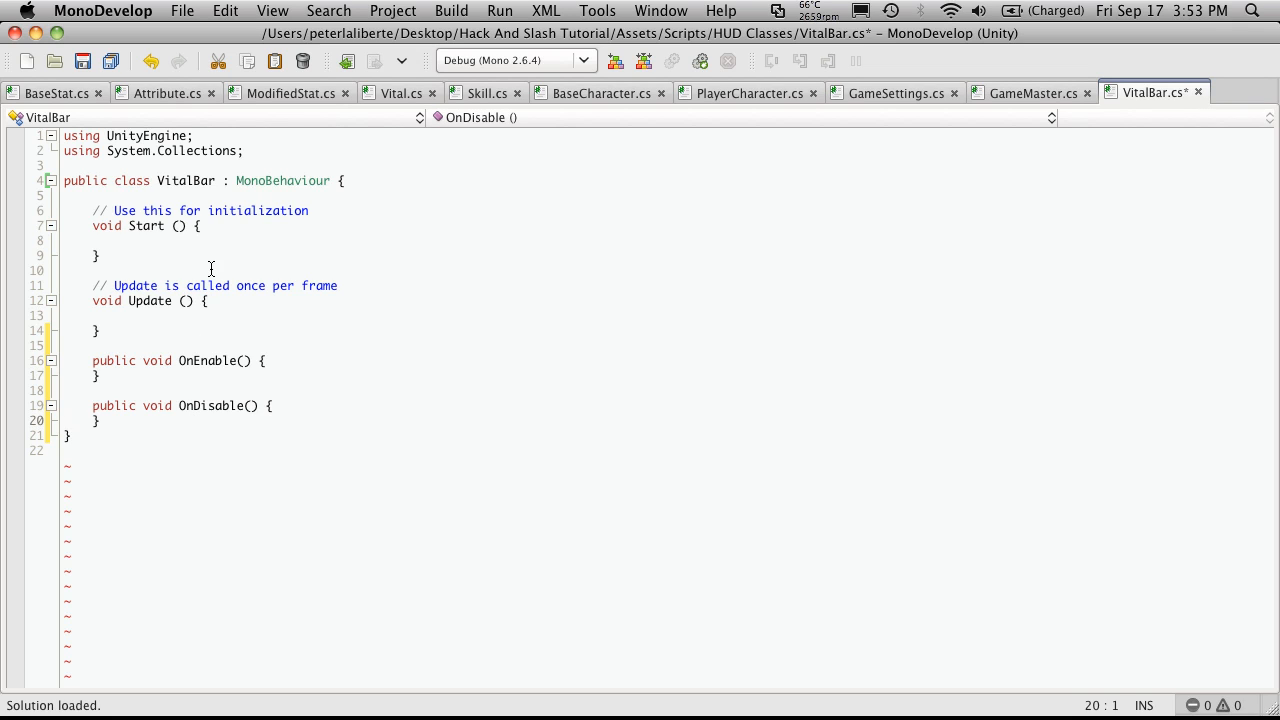
# Start the /// header with the VitalBar.cs file name, Sept 17, 2010 date and author Peter Laliberte.
pyautogui.click(80, 165)
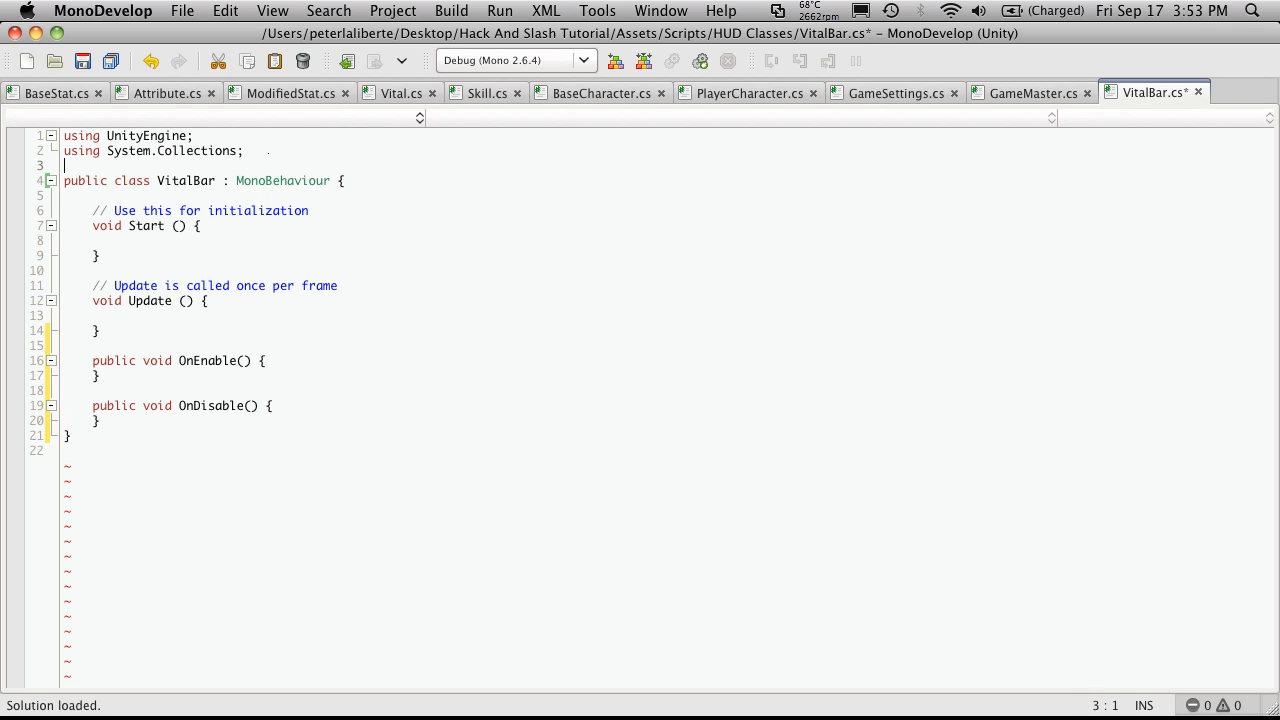
pyautogui.write('///')
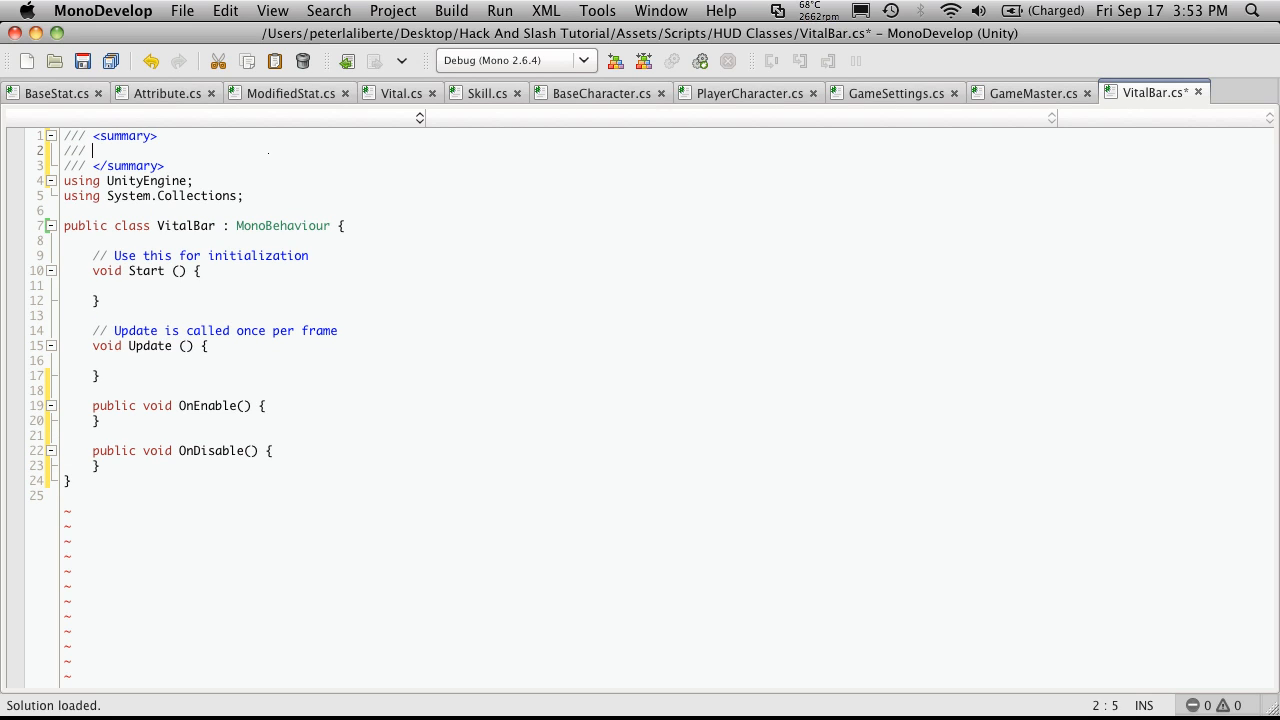
pyautogui.write('Vital')
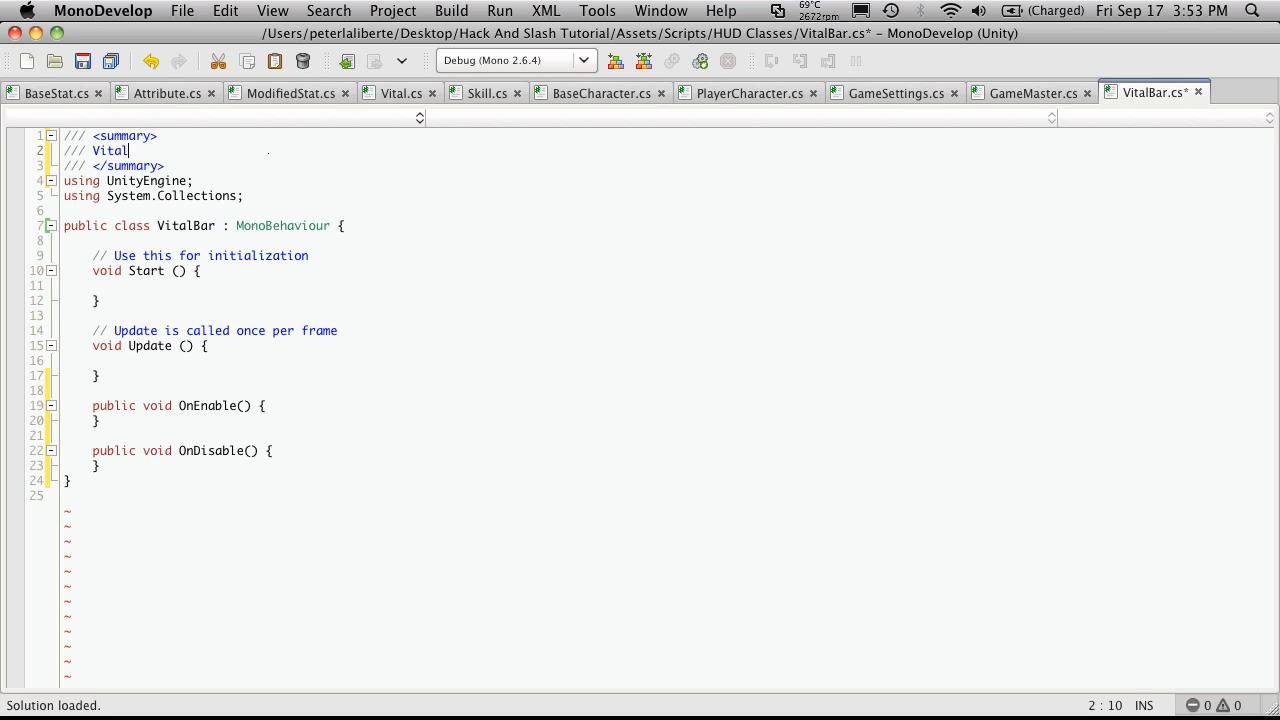
pyautogui.write('ba')
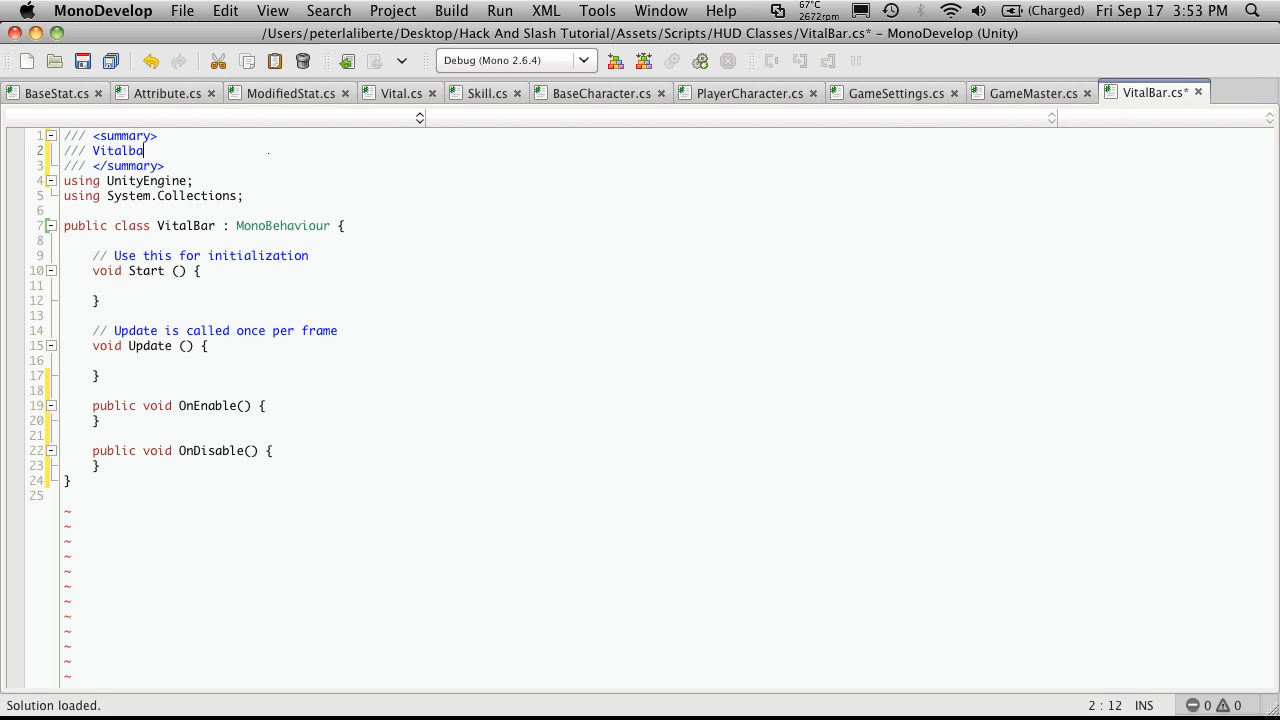
pyautogui.write('r.cs')
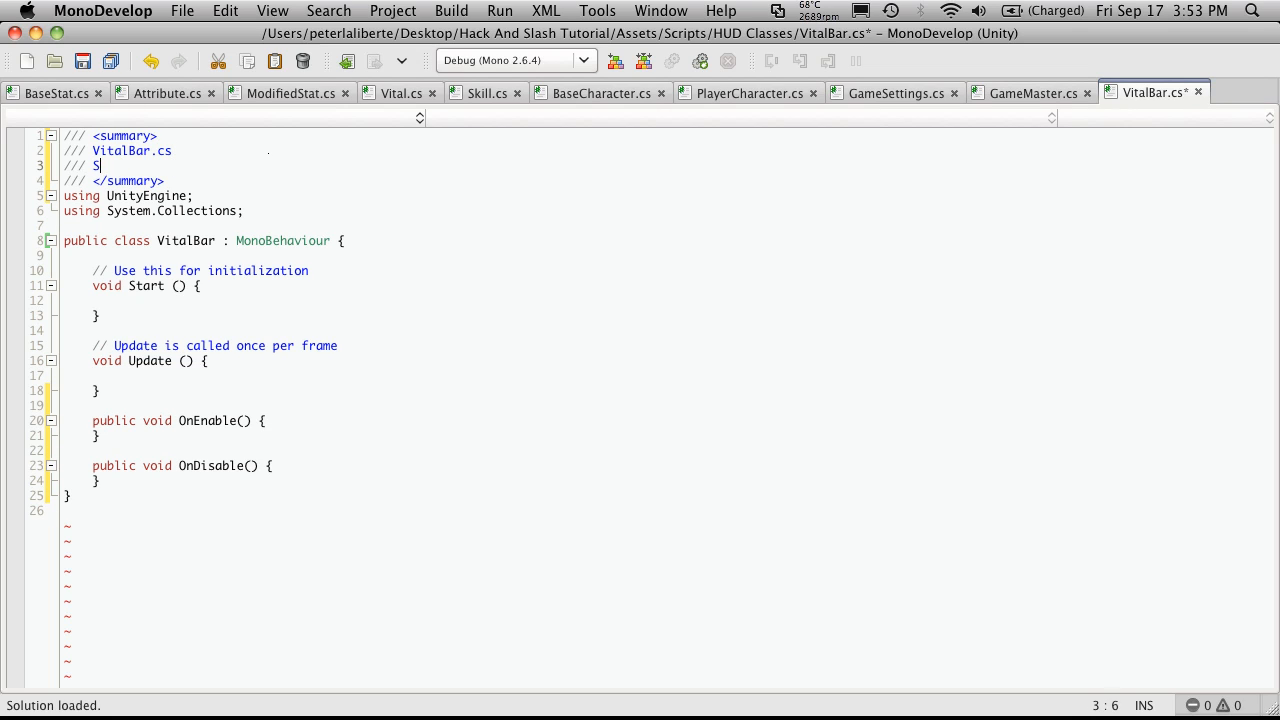
pyautogui.write('ept')
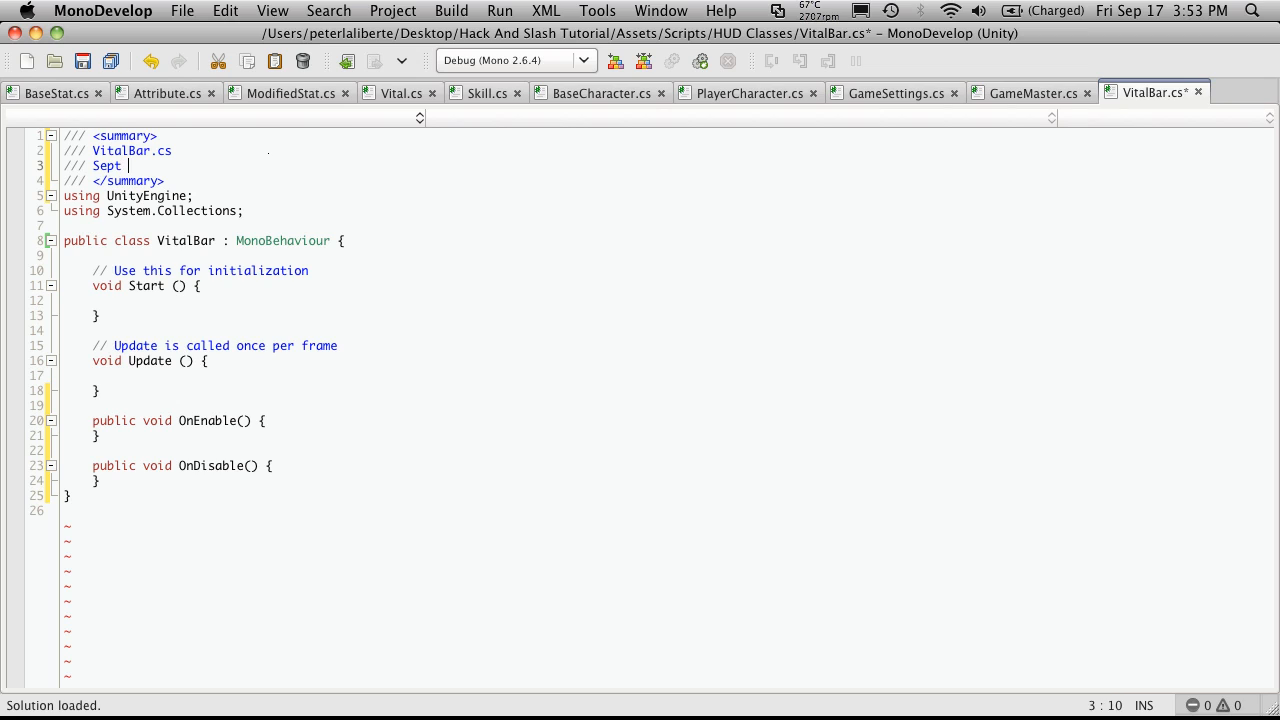
pyautogui.write('17, 2')
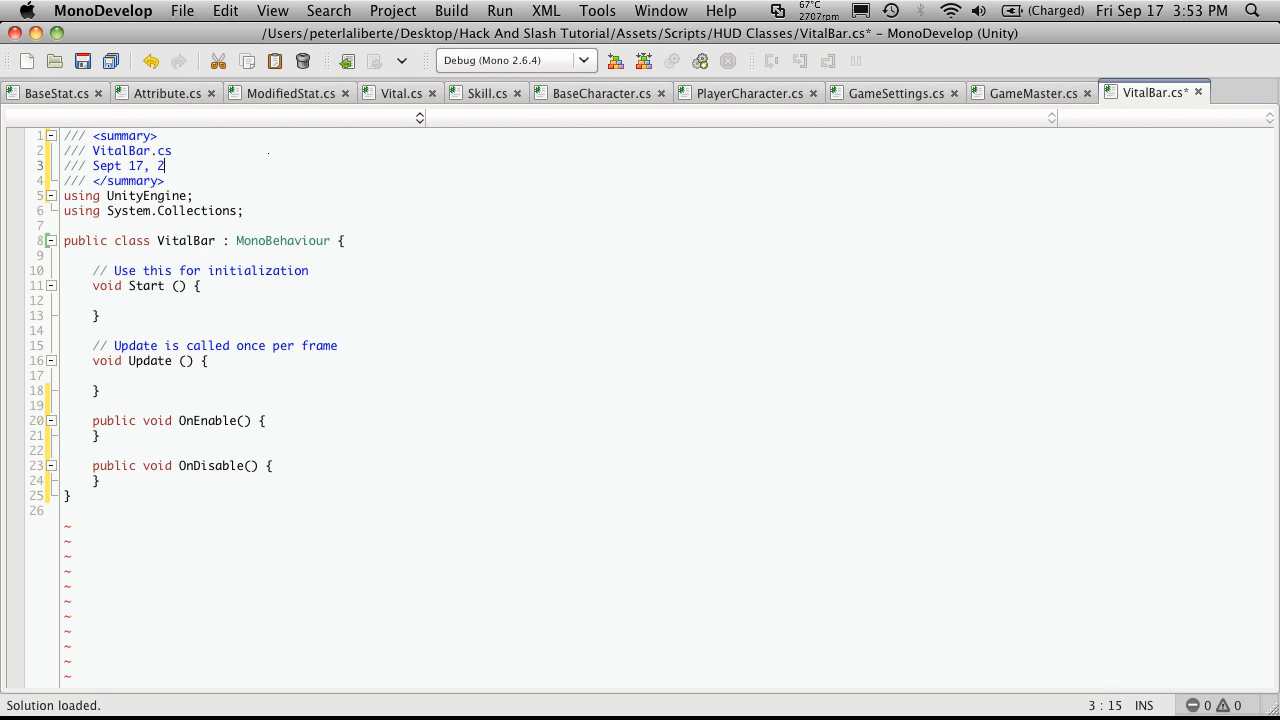
pyautogui.press('Return')
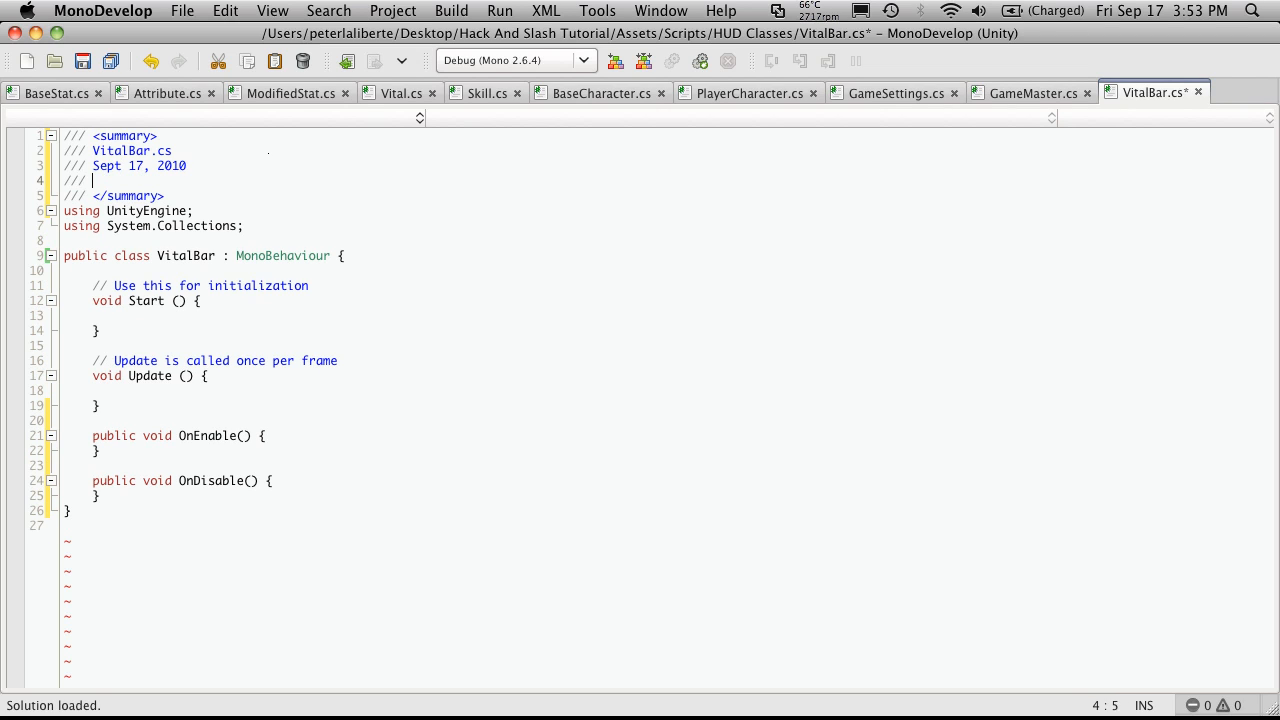
pyautogui.write('Peter Laliberte')
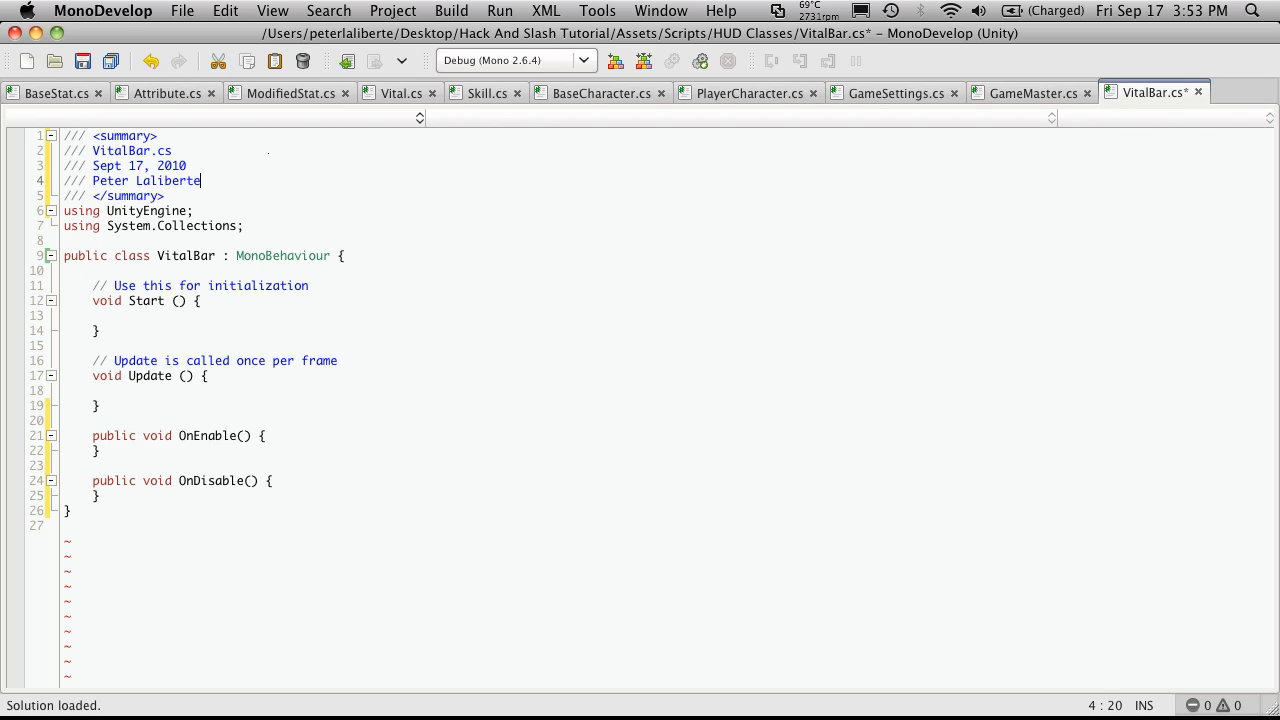
# Add the description about displaying a player character's or mob's vital, then fold the summary.
pyautogui.press('Return')
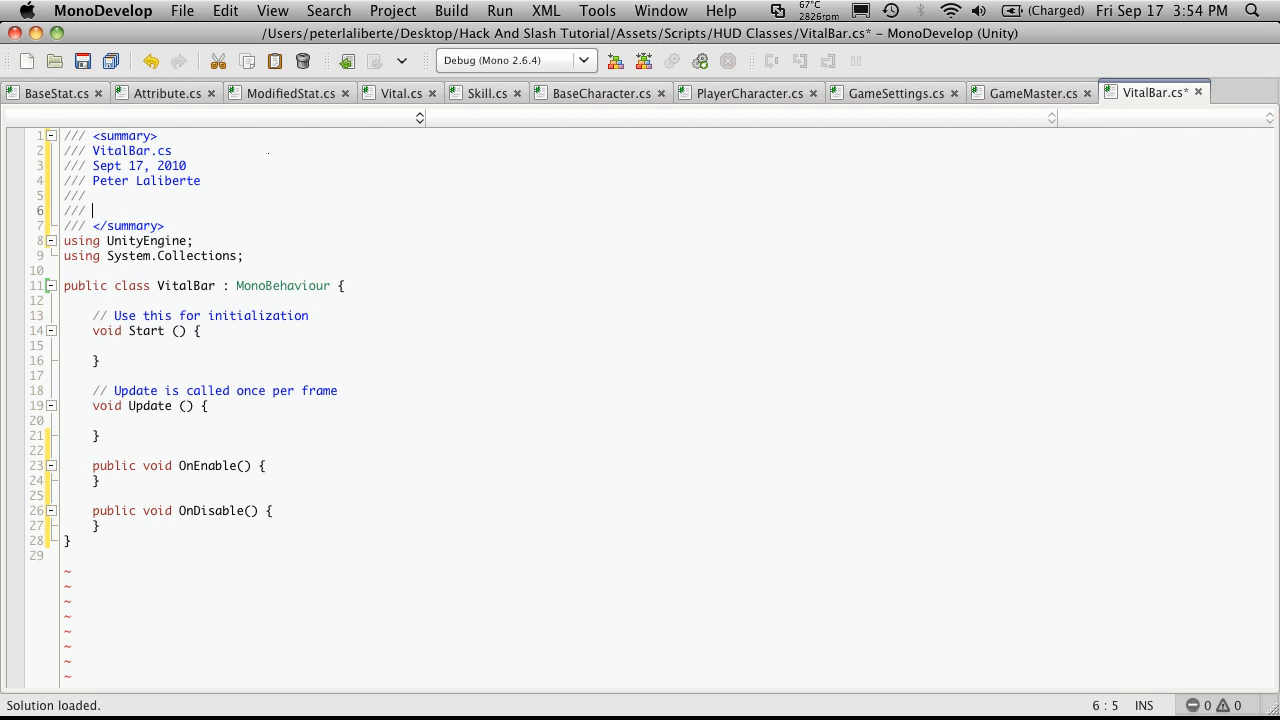
pyautogui.write('This c')
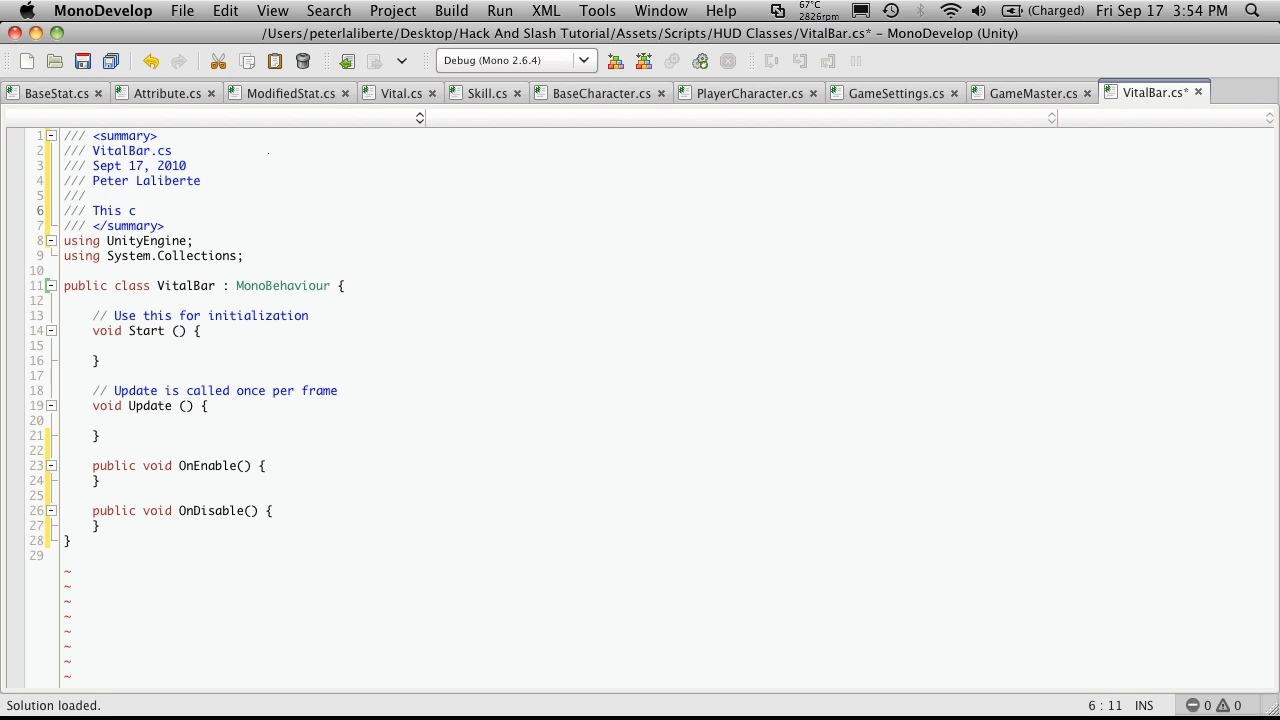
pyautogui.write('lass is respo')
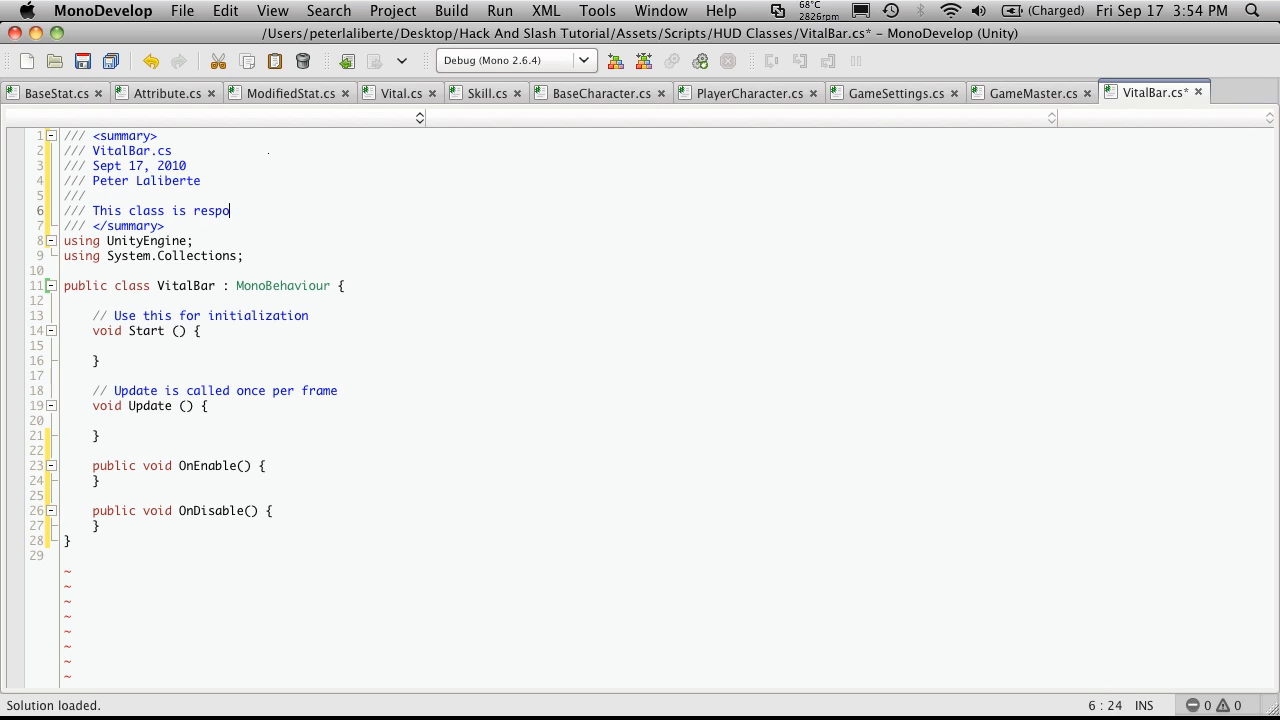
pyautogui.write('nsble for')
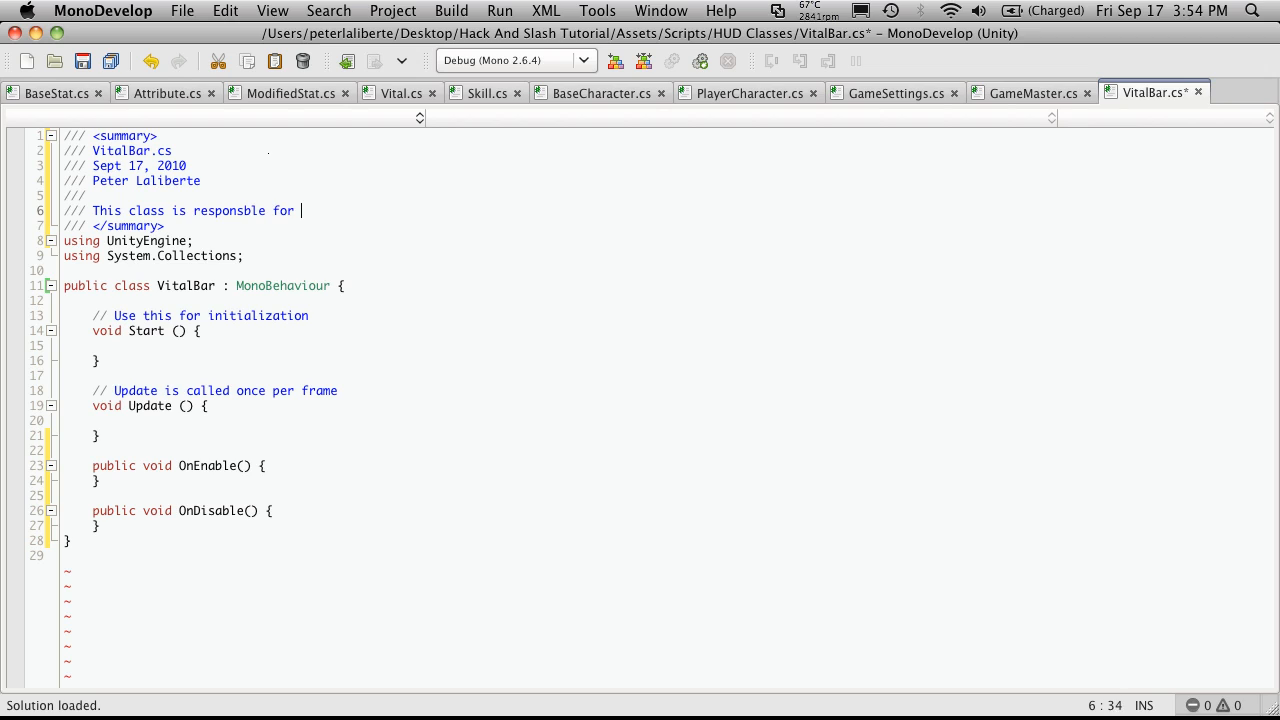
pyautogui.write('displa')
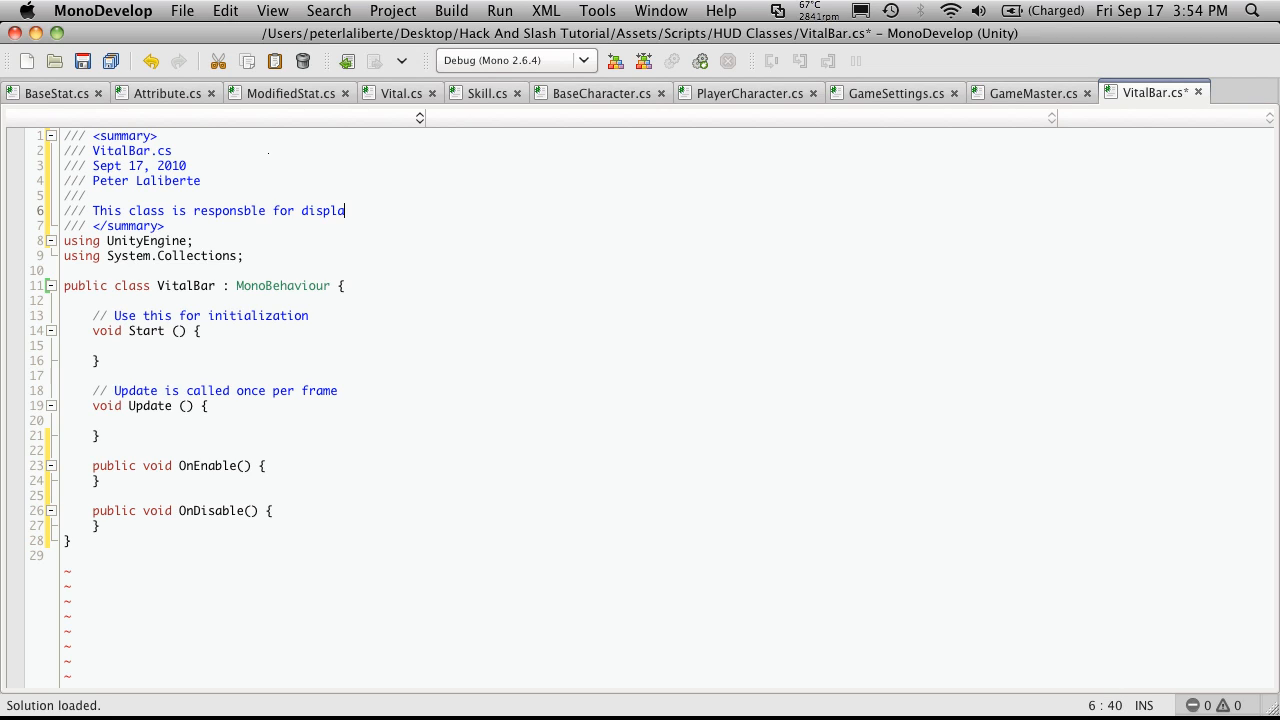
pyautogui.write('ying')
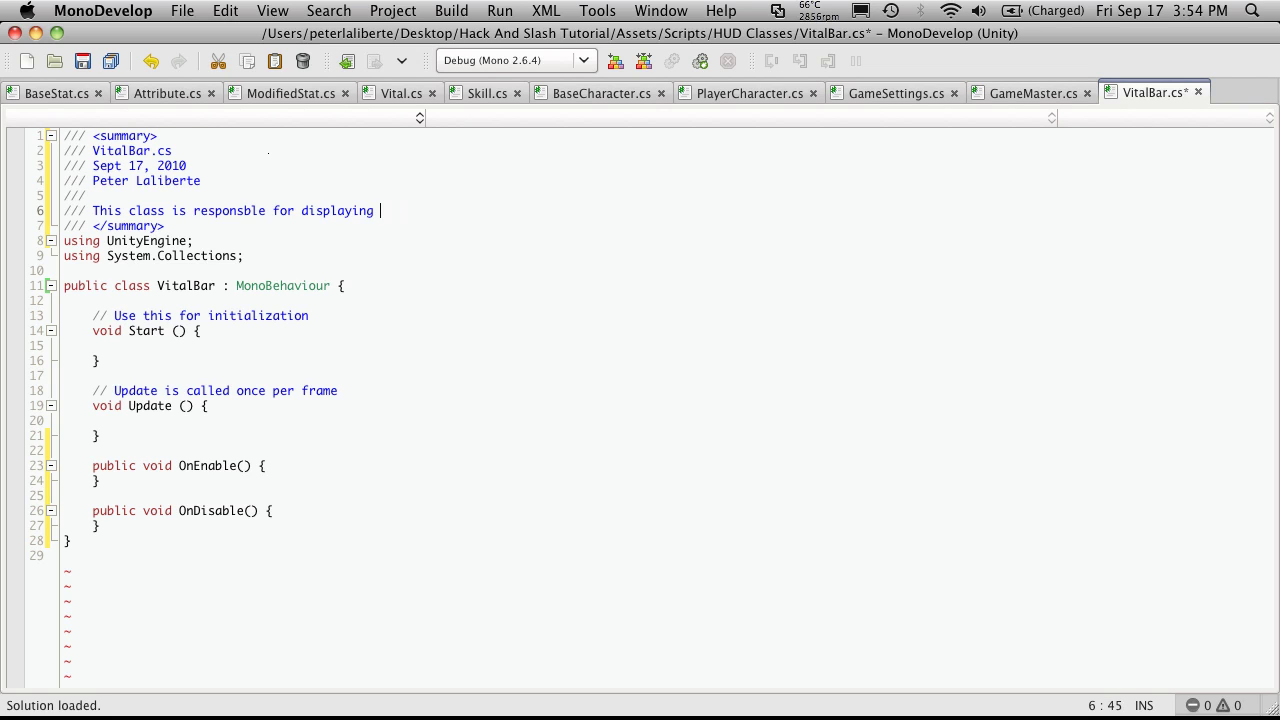
pyautogui.write('a vital for the pla')
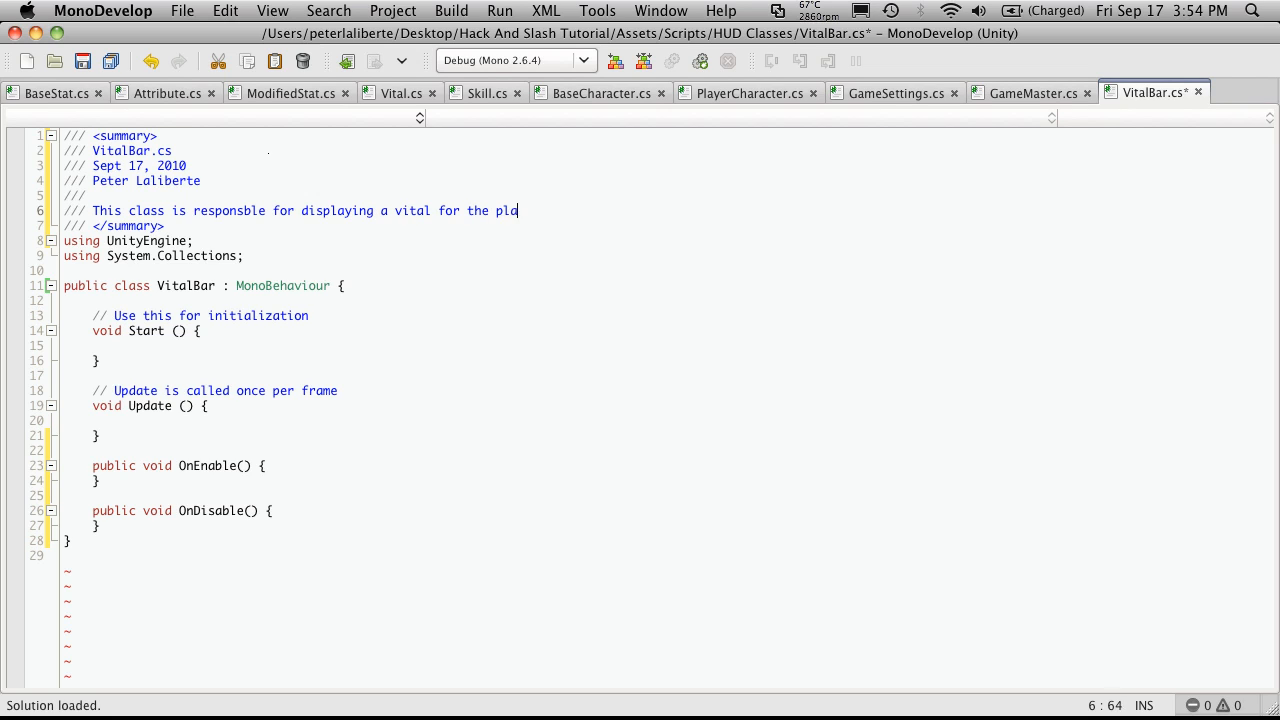
pyautogui.write('yer character o')
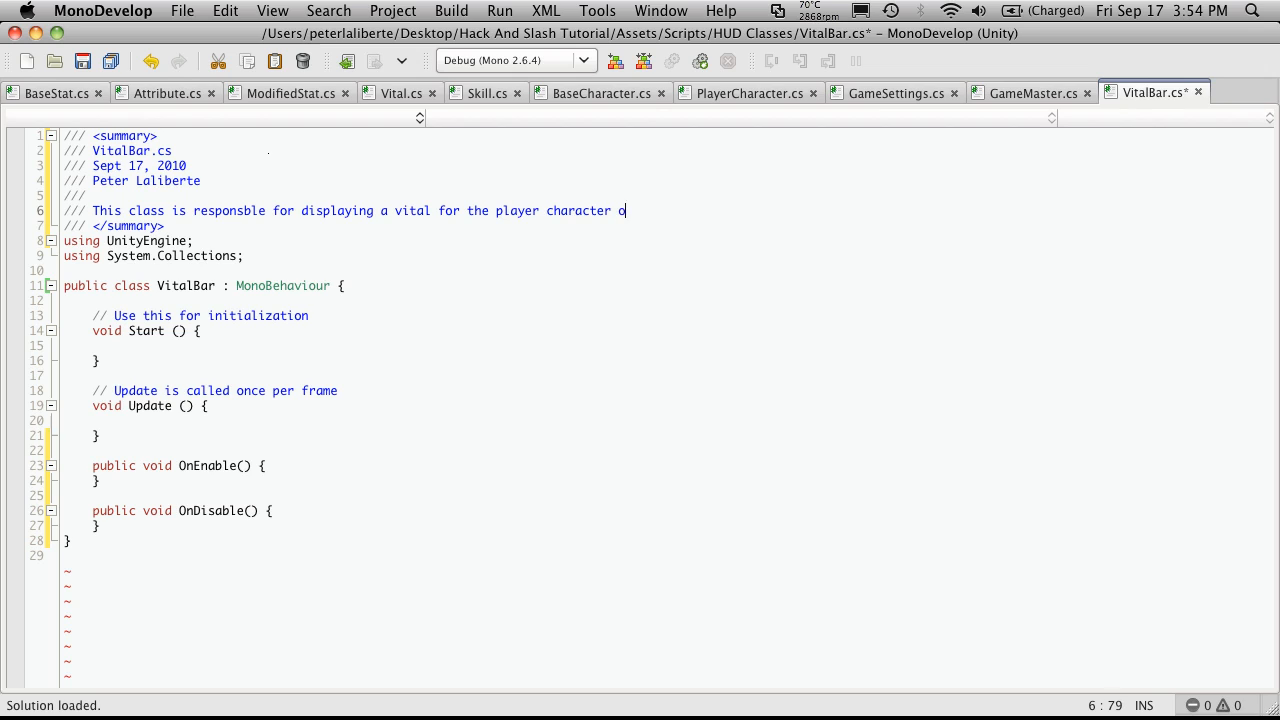
pyautogui.write('r a mob')
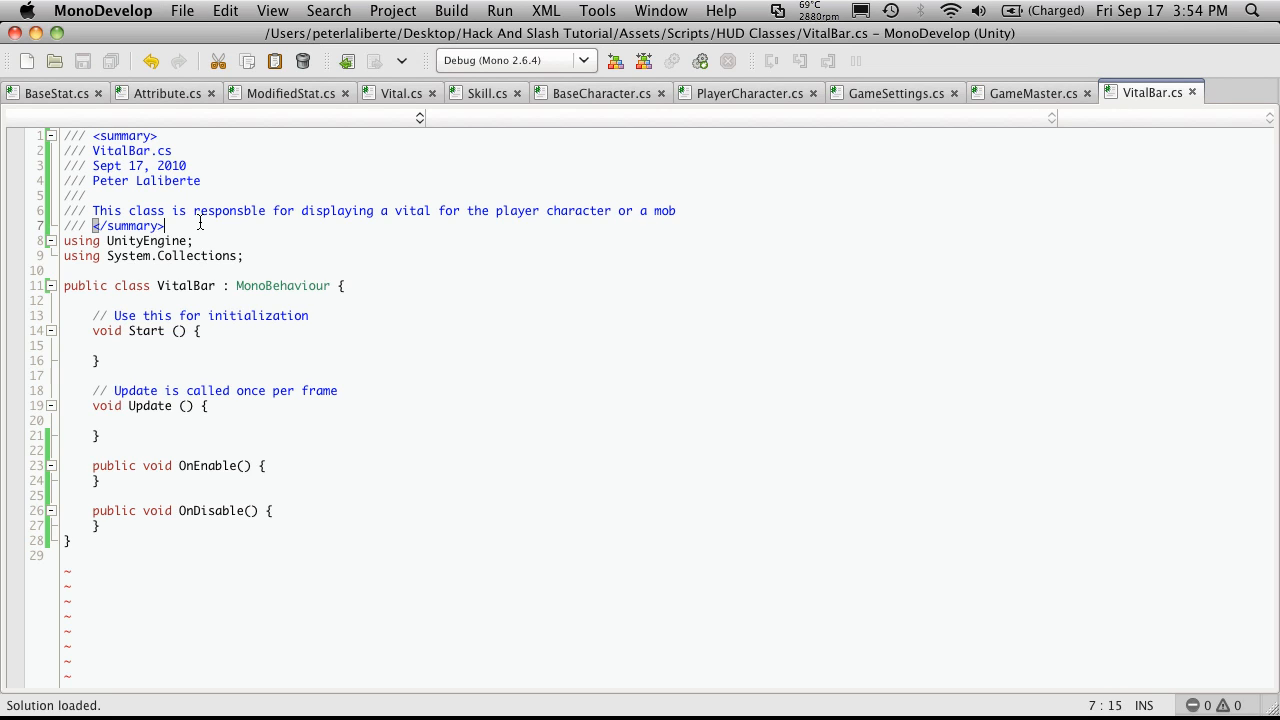
pyautogui.press('Return')
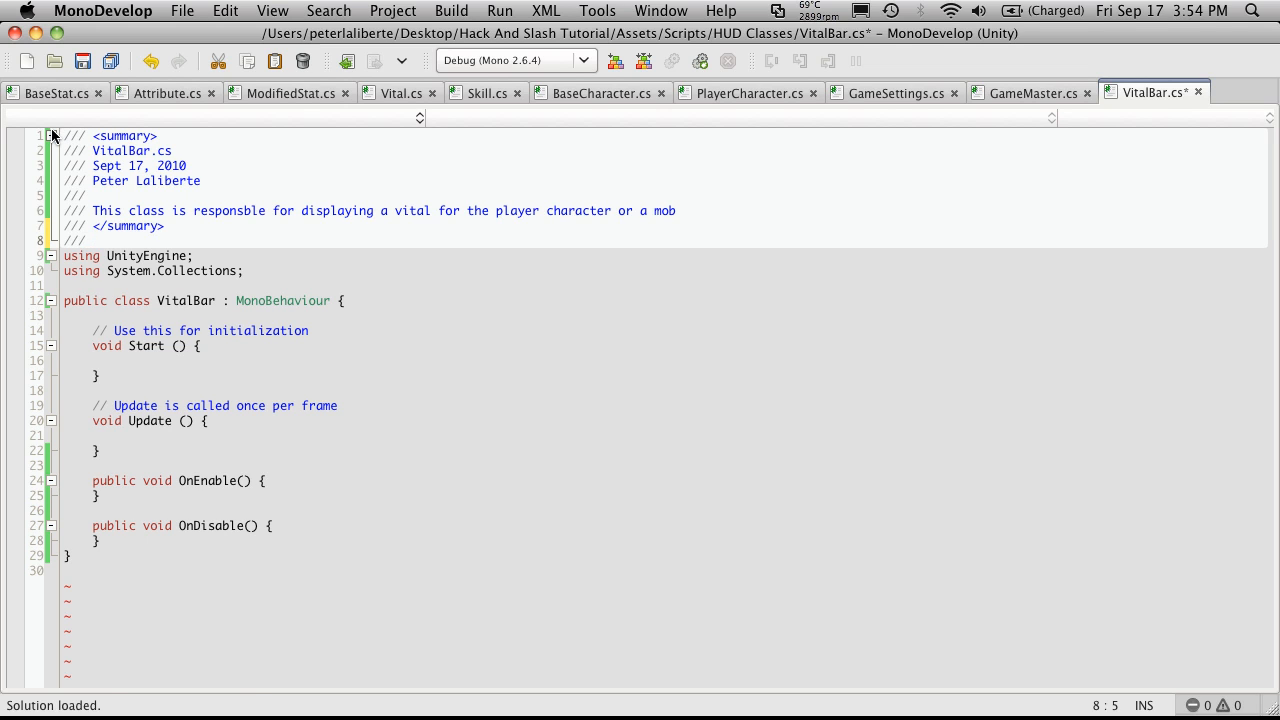
pyautogui.click(52, 135)
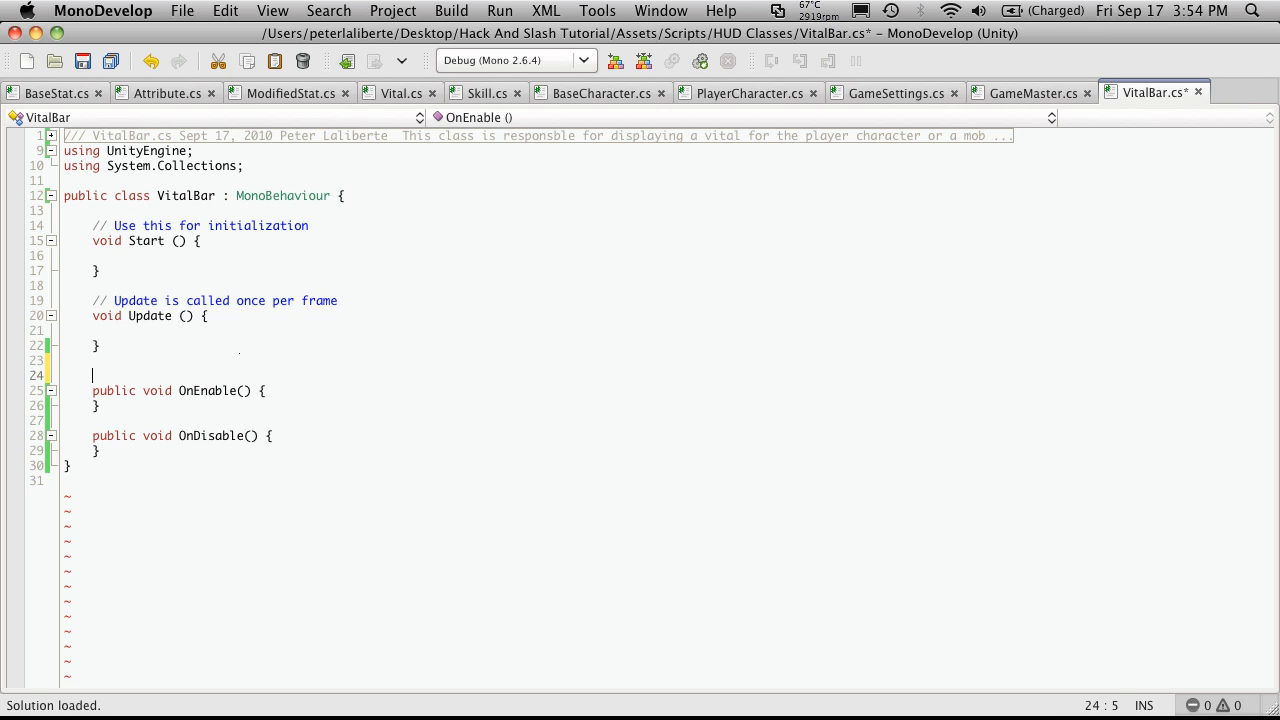
# Comment above OnEnable: 'This method is called when the gameobject is enabled'.
pyautogui.write('//This m')
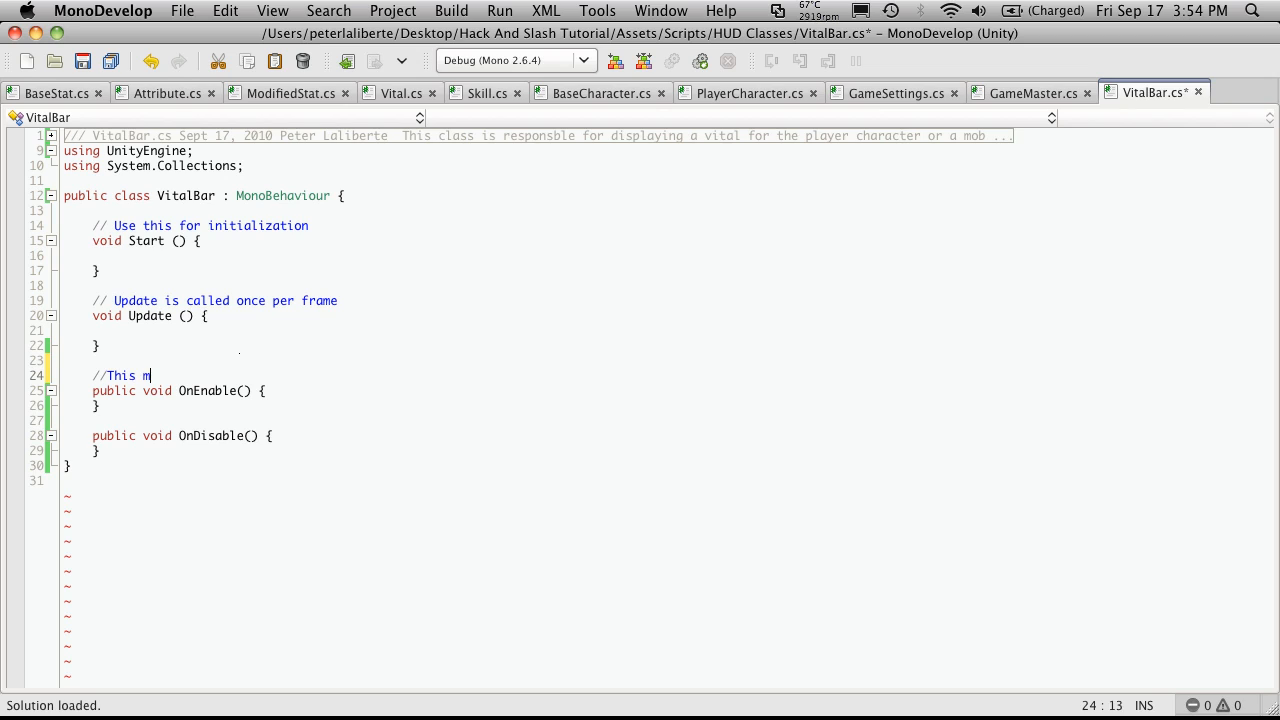
pyautogui.write('ethod is called')
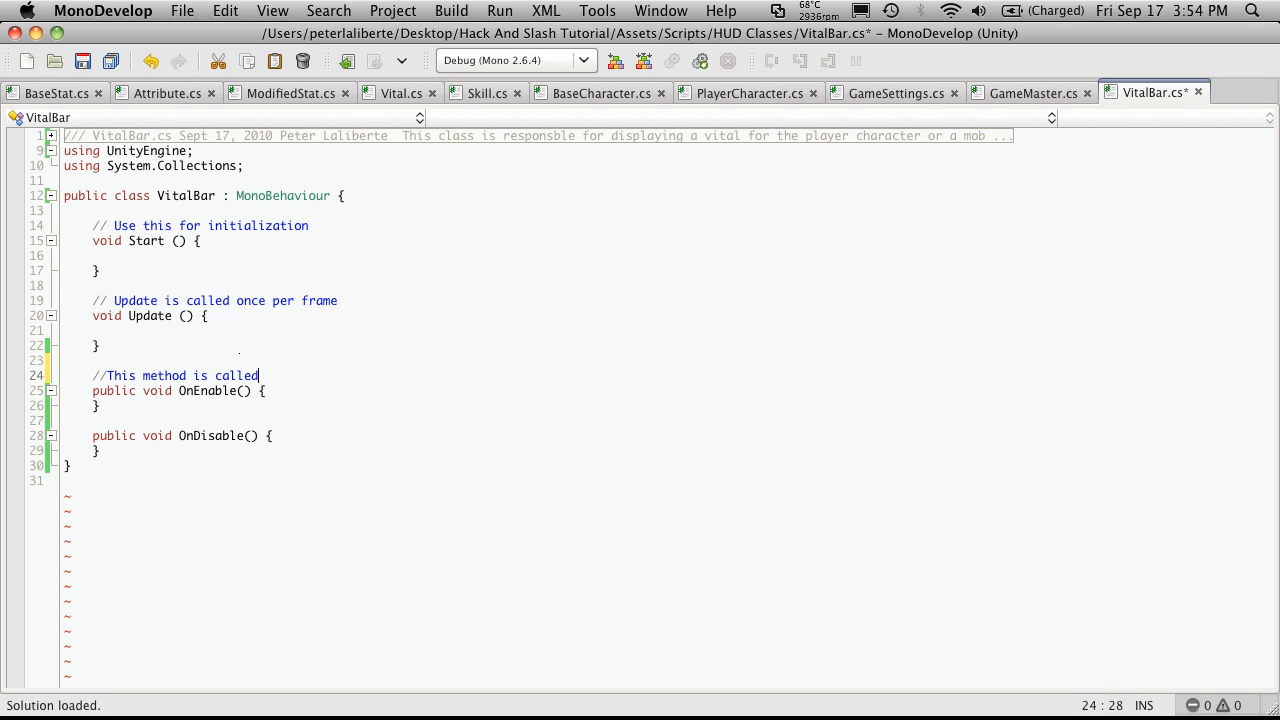
pyautogui.write('when the gameo')
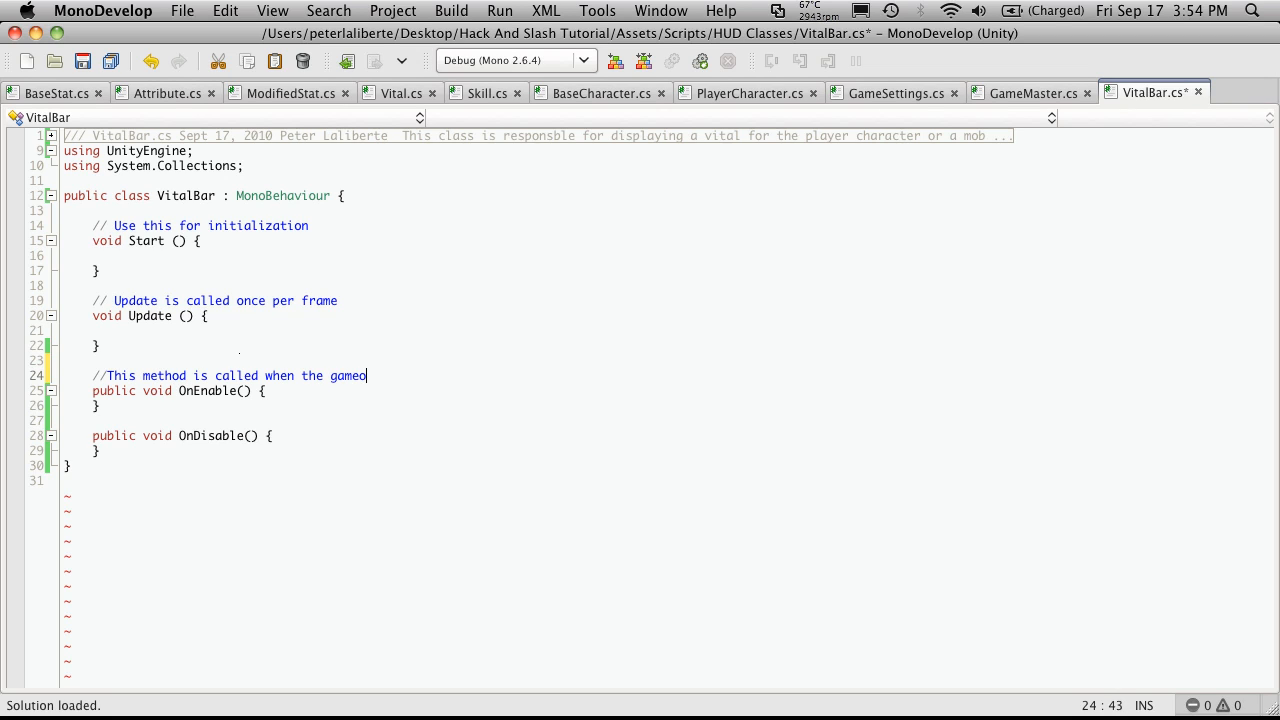
pyautogui.write('bject is')
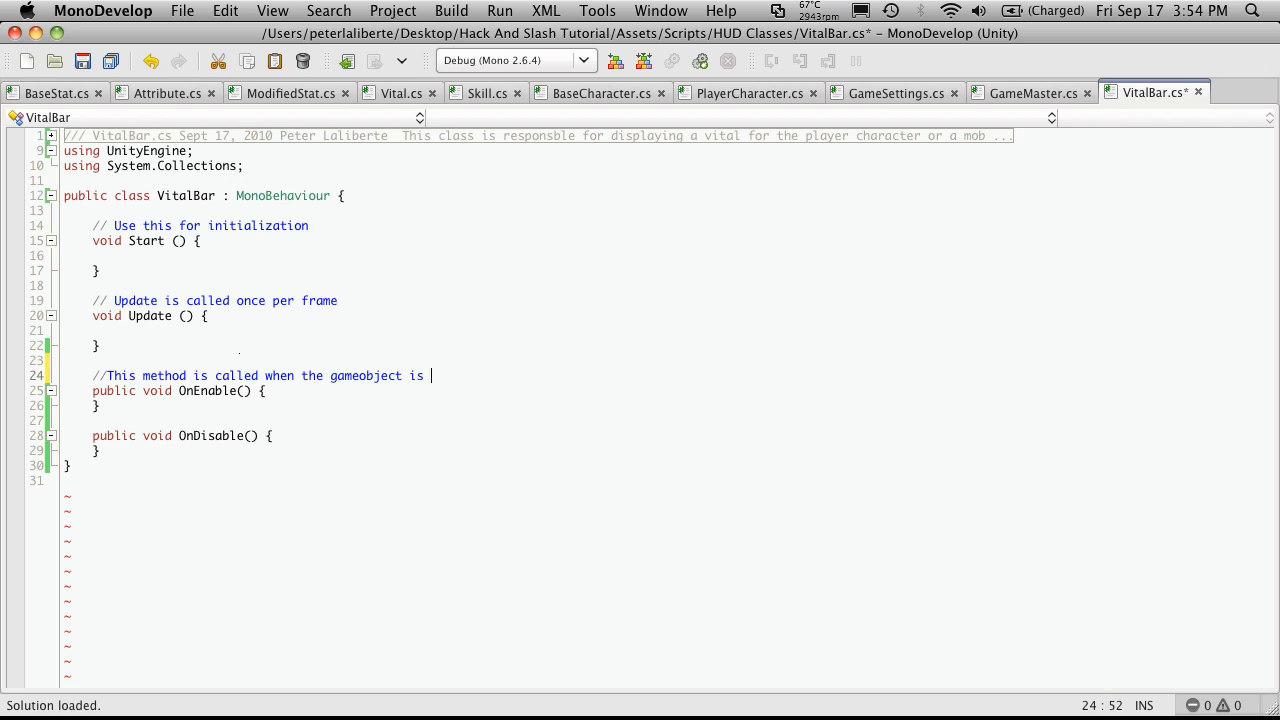
pyautogui.write('enabled')
pyautogui.write('//')
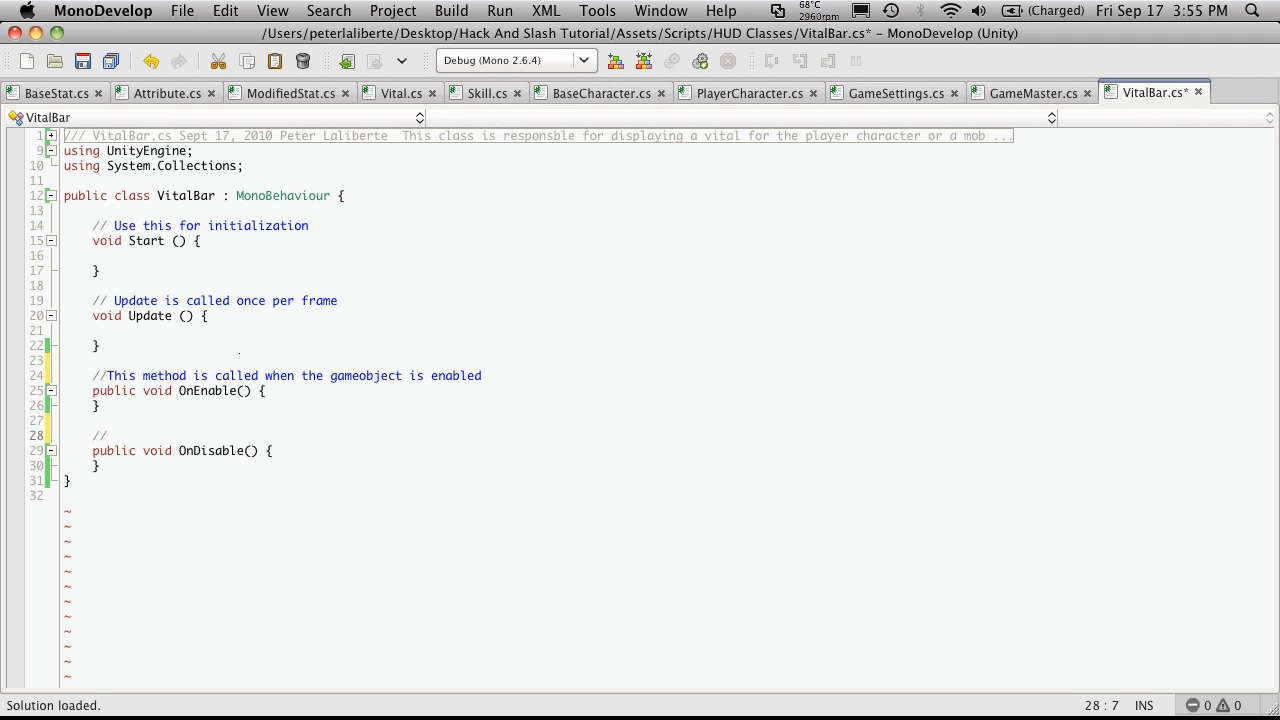
# Comment above OnDisable that this method is called when the gameobject is disabled.
pyautogui.write('this')
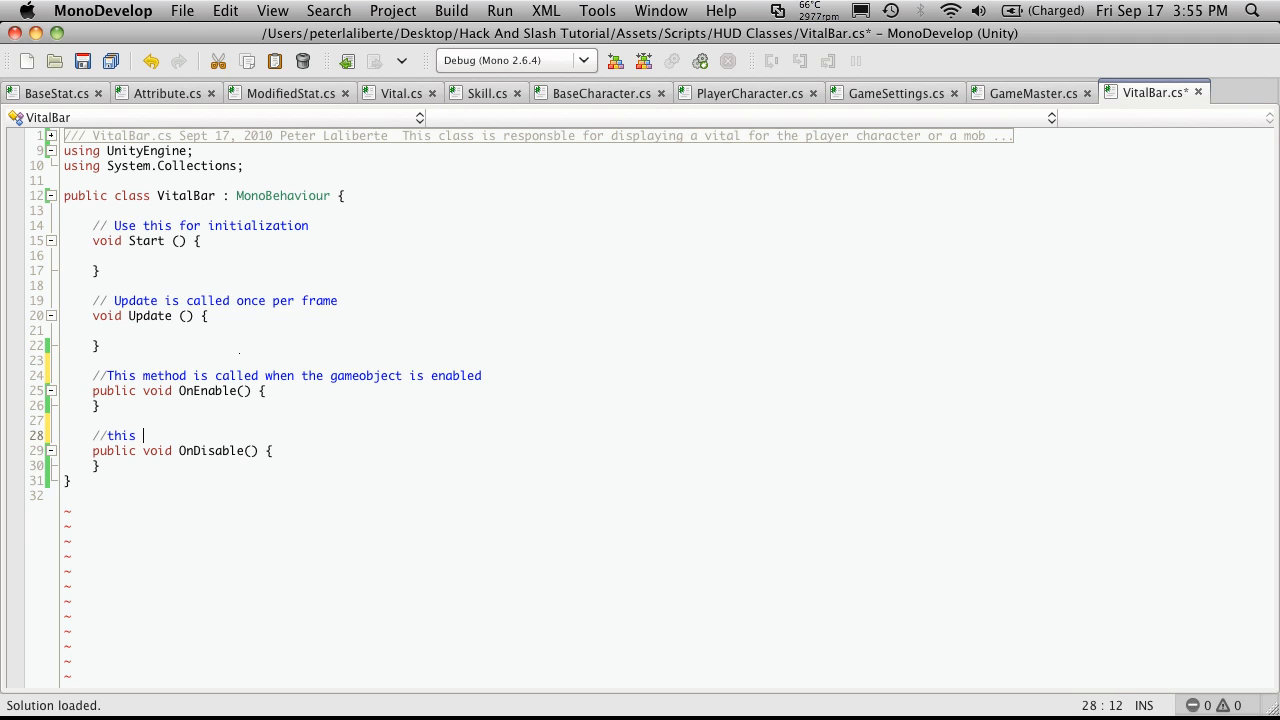
pyautogui.write('method is')
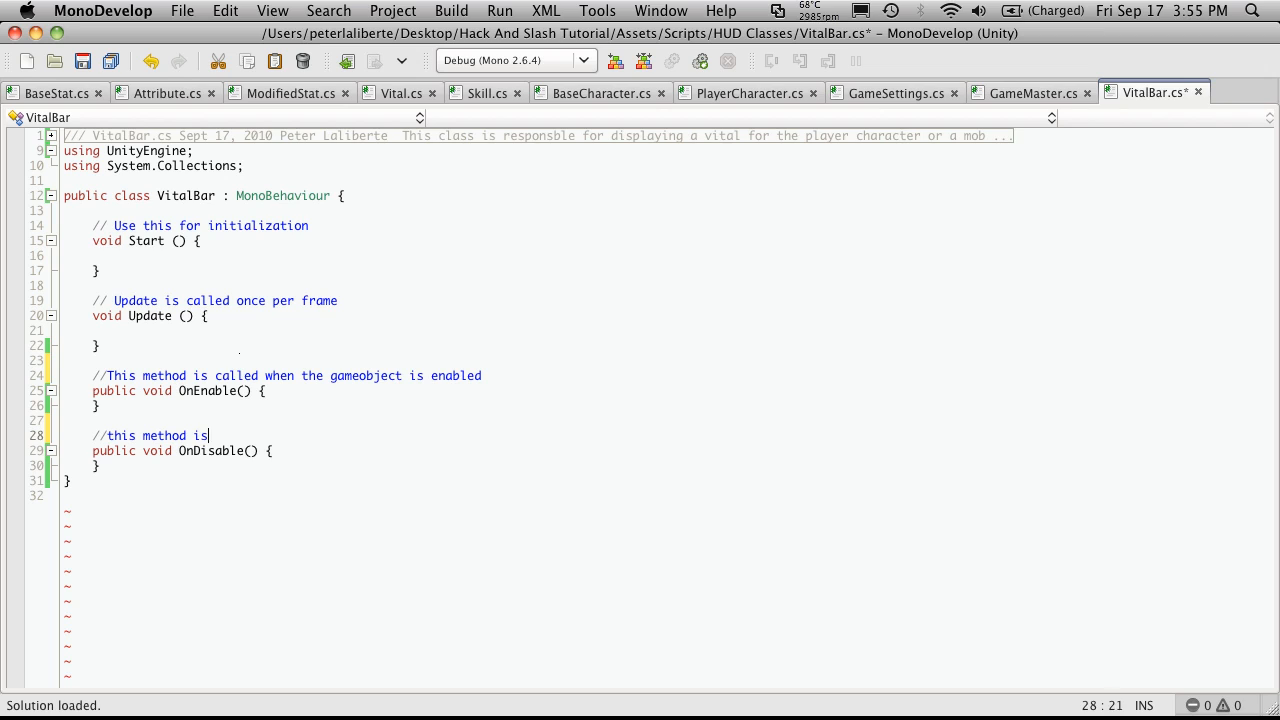
pyautogui.write('co')
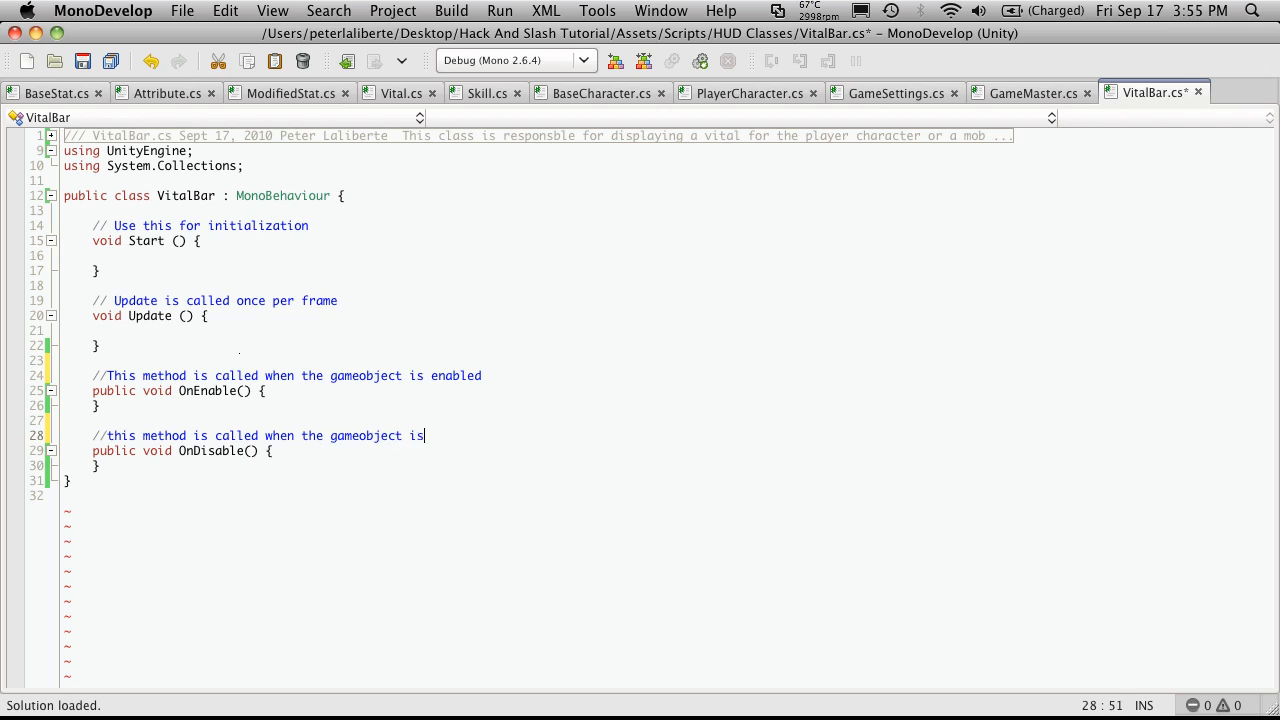
pyautogui.write('d')
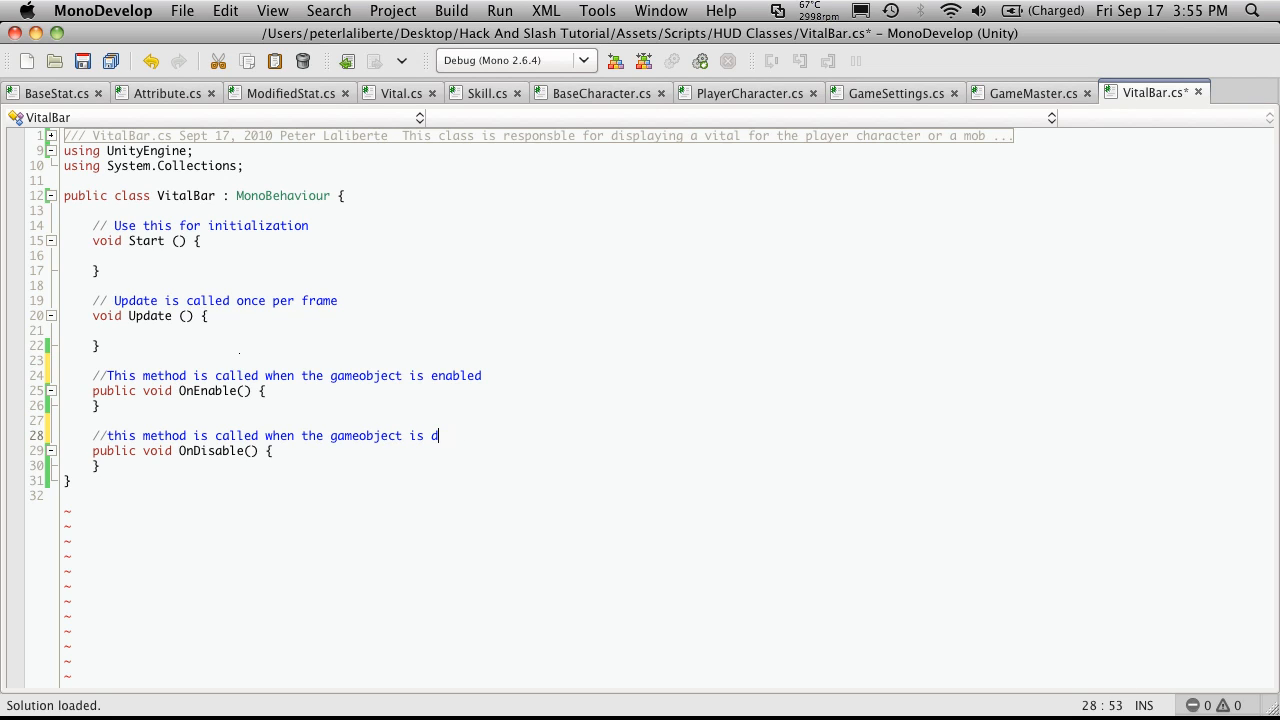
pyautogui.write('isabled')
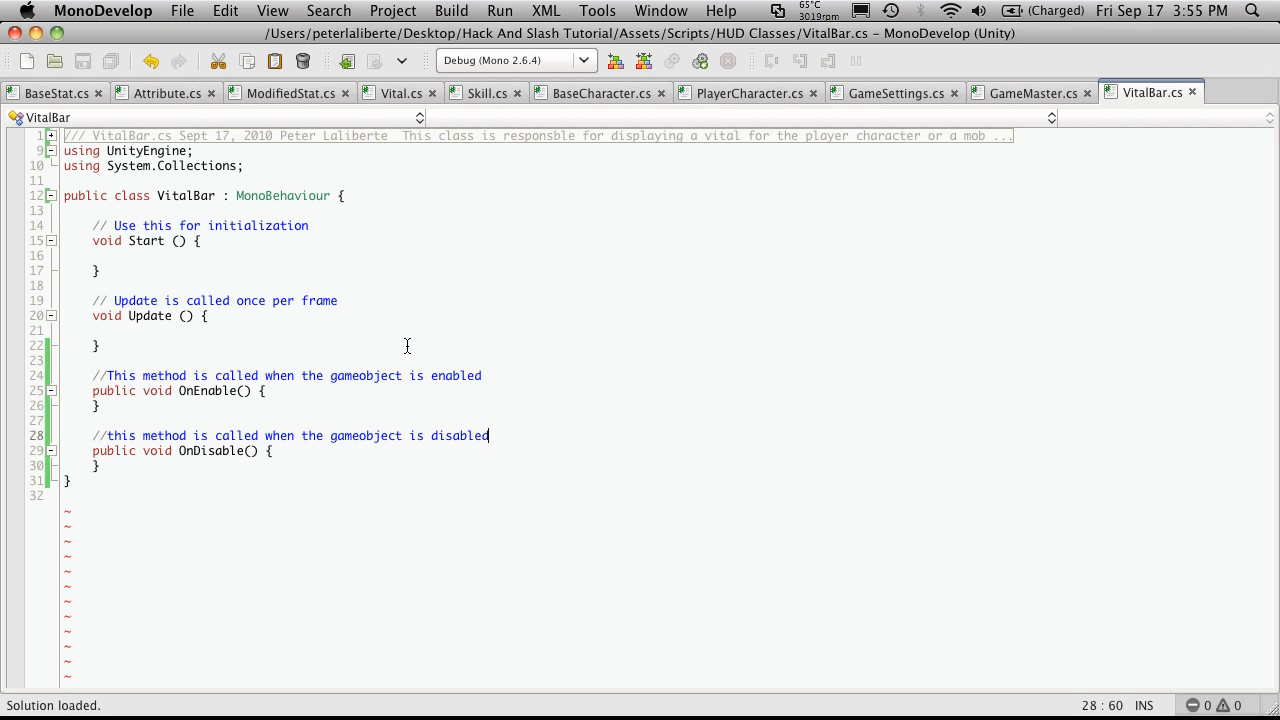
pyautogui.moveTo(285, 238)
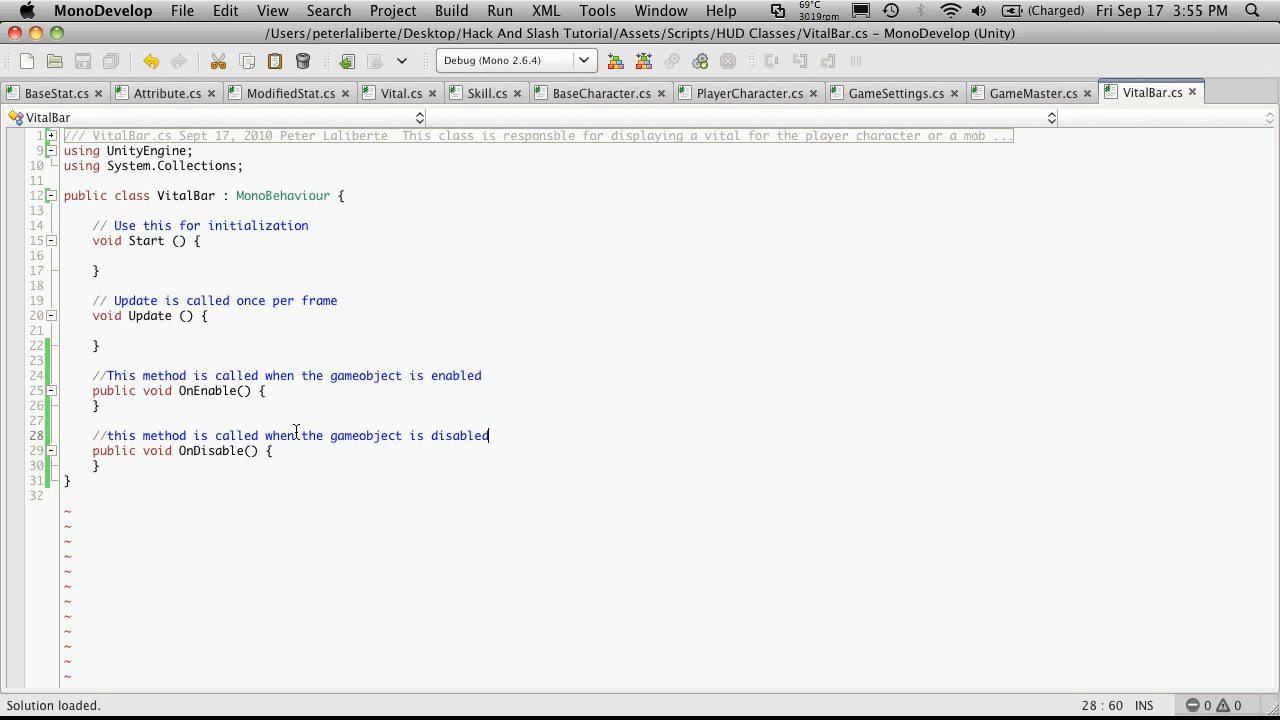
pyautogui.moveTo(759, 365)
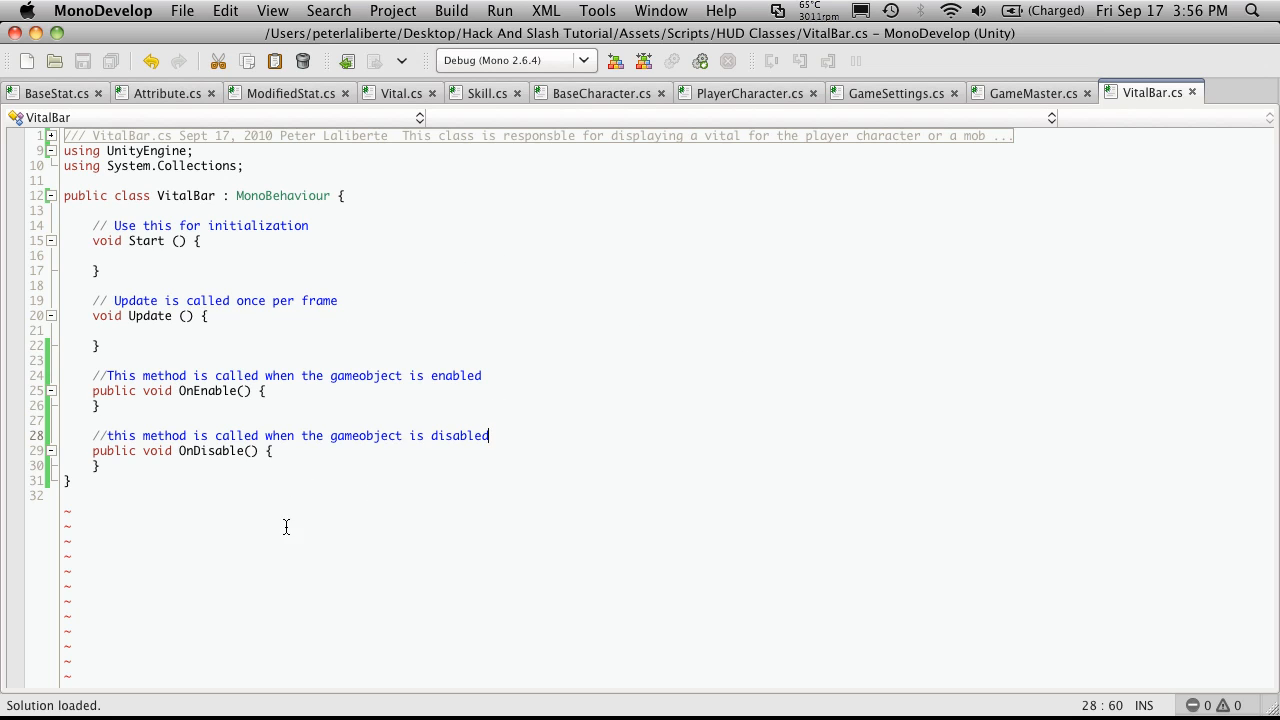
pyautogui.moveTo(731, 367)
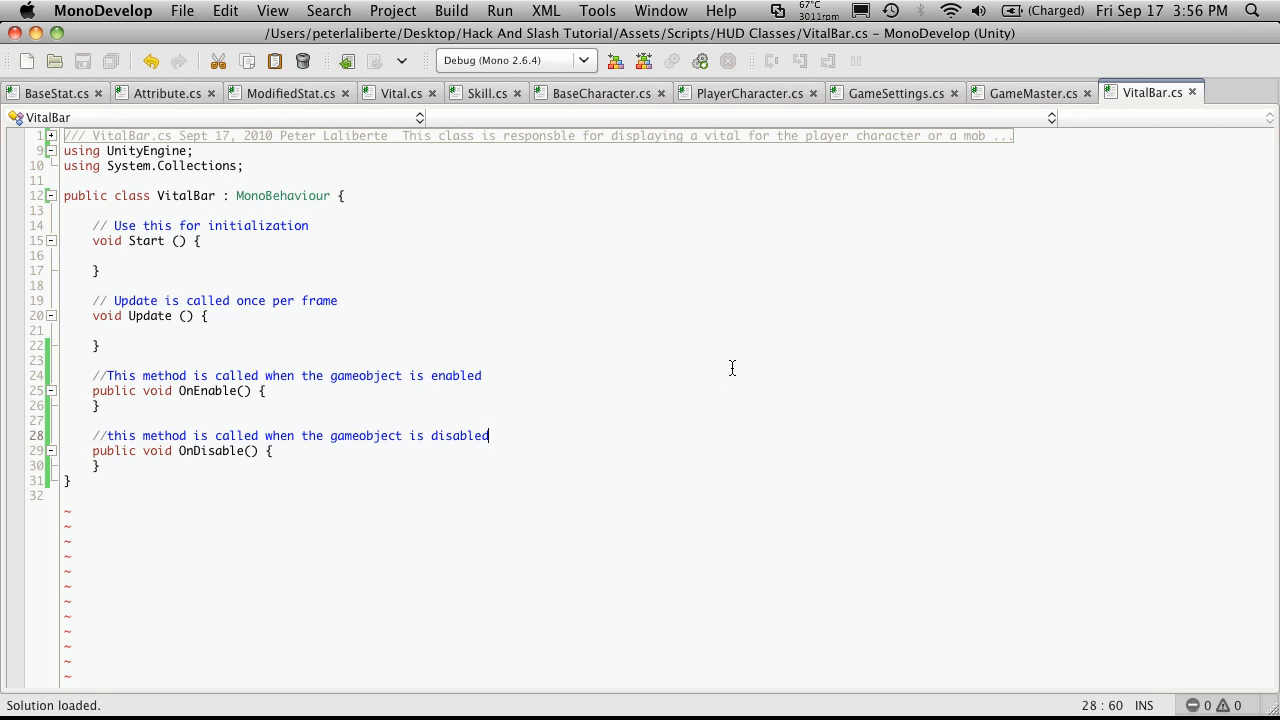
pyautogui.moveTo(706, 346)
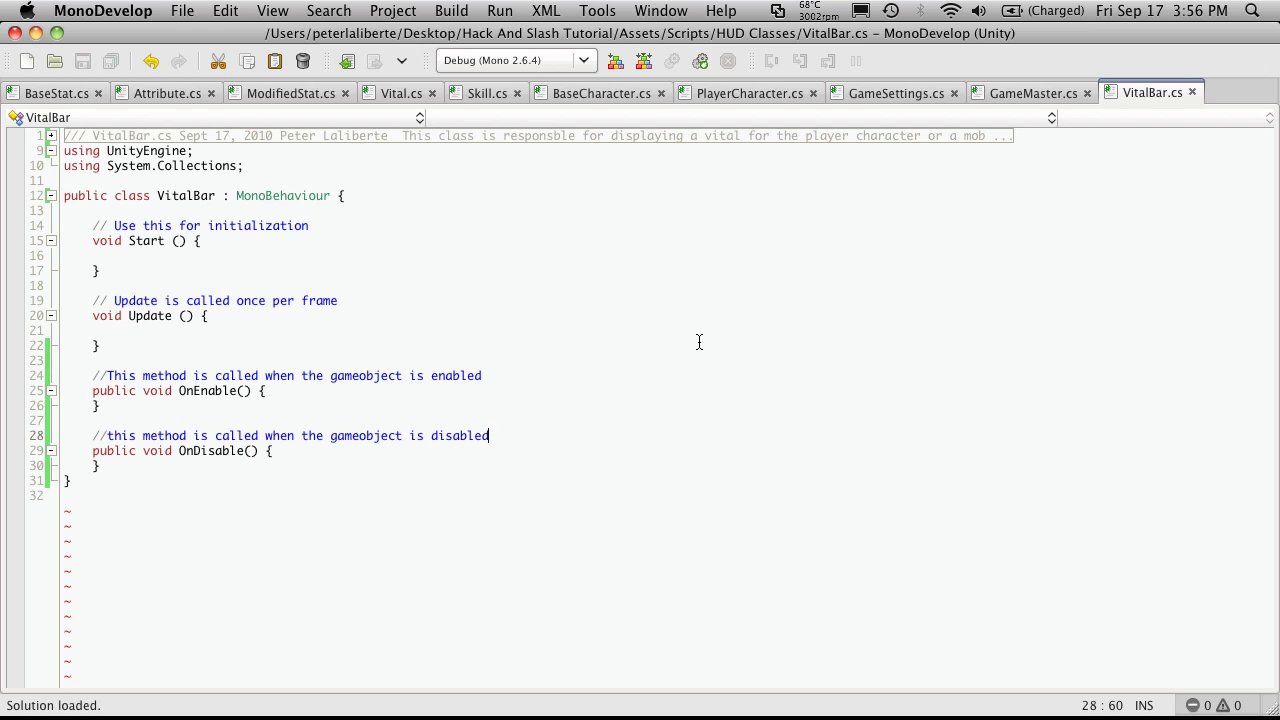
pyautogui.moveTo(435, 254)
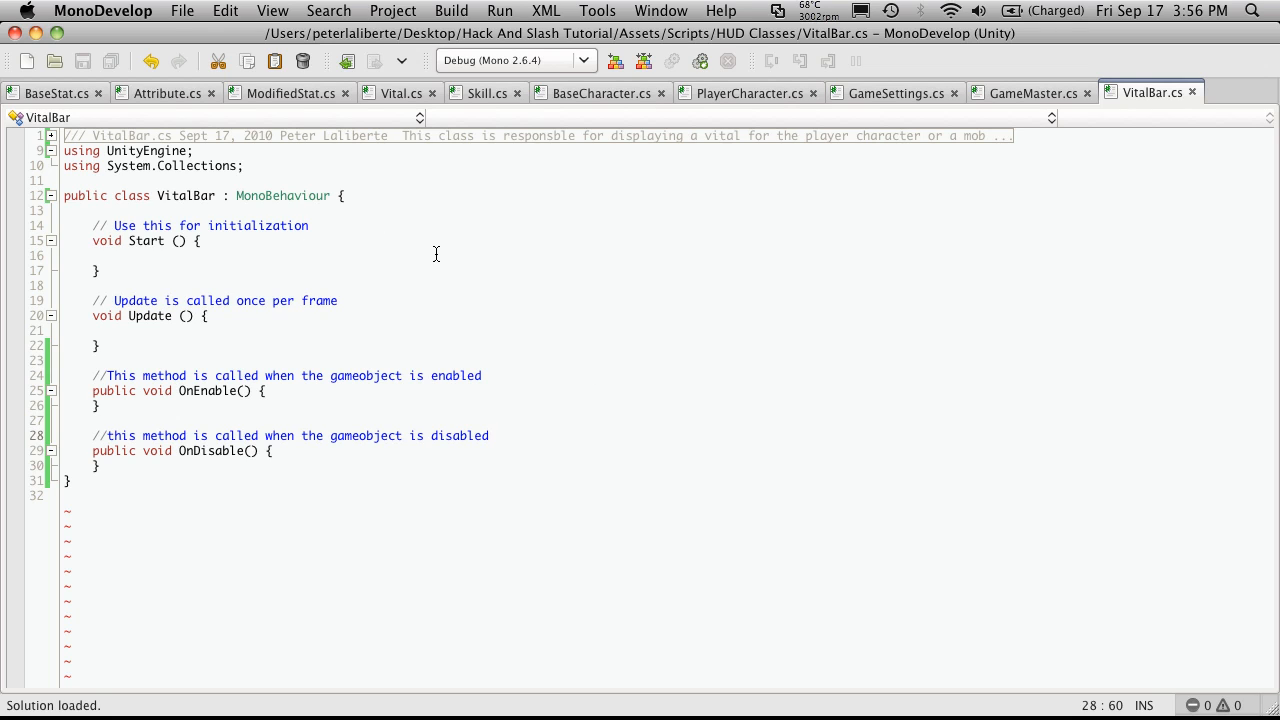